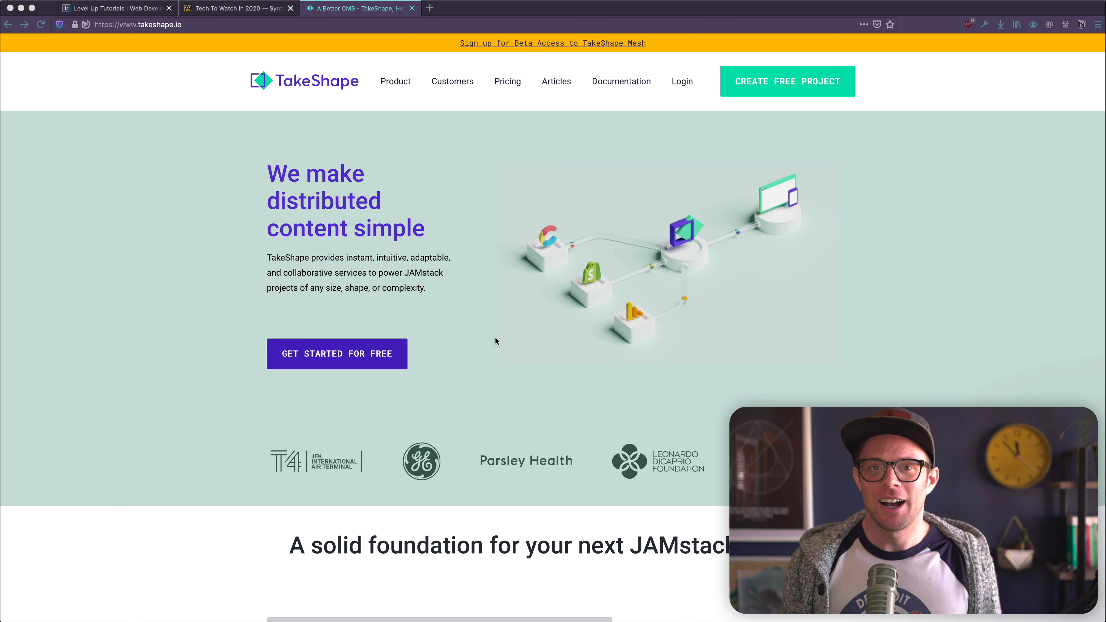
pyautogui.moveTo(497, 93)
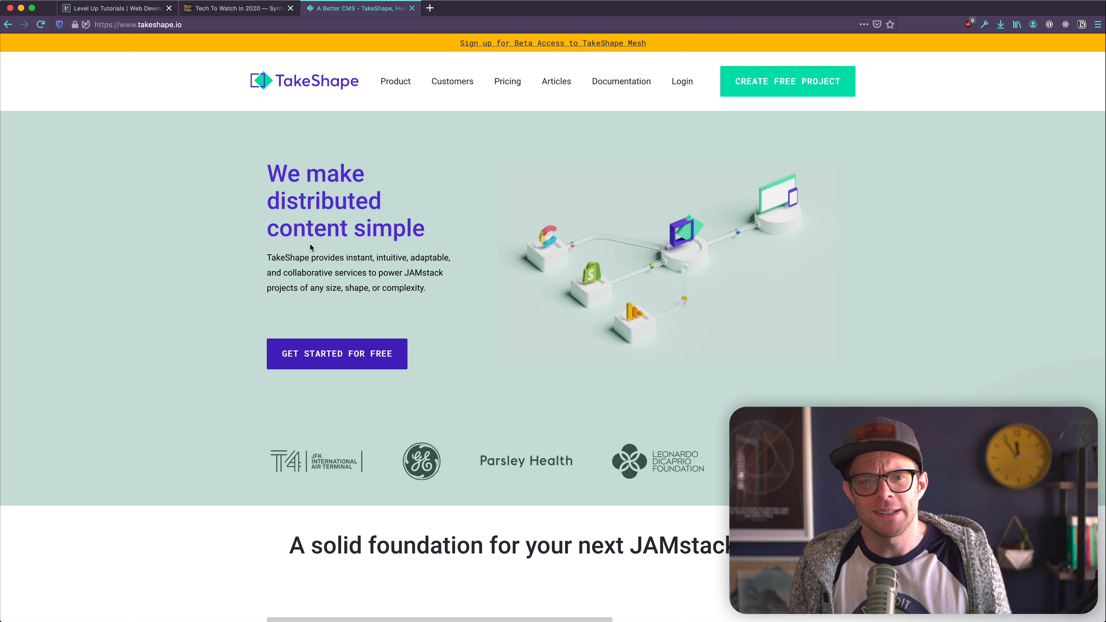
# Highlight the collaborative distributed-content headline on the TakeShape homepage
pyautogui.doubleClick(284, 173)
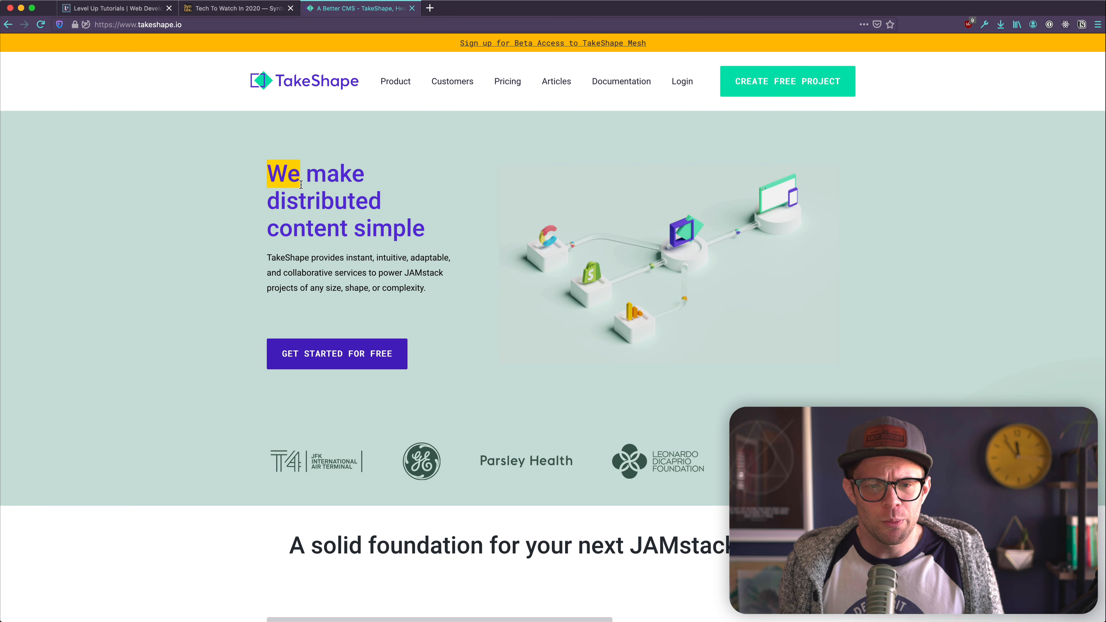
pyautogui.moveTo(268, 173); pyautogui.dragTo(427, 228)
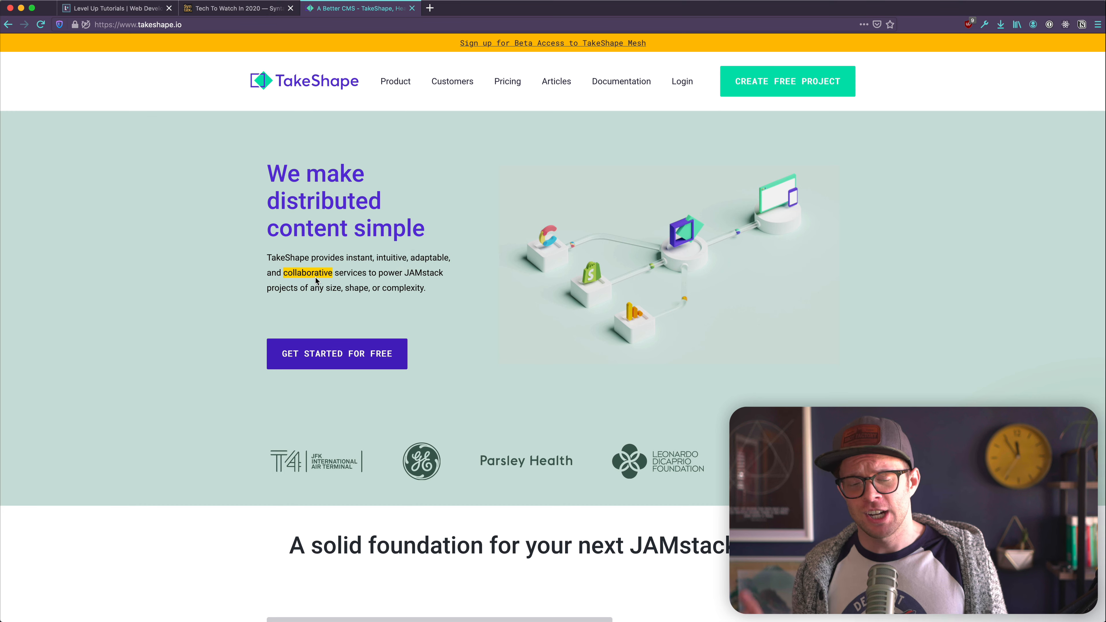
pyautogui.scroll(-3)
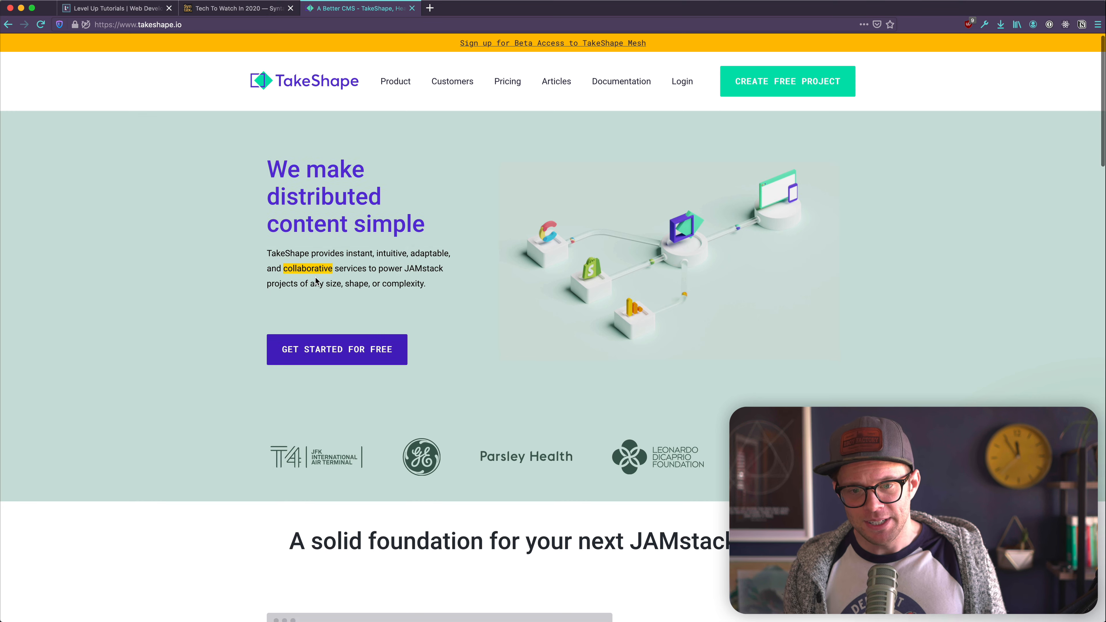
pyautogui.scroll(-3)
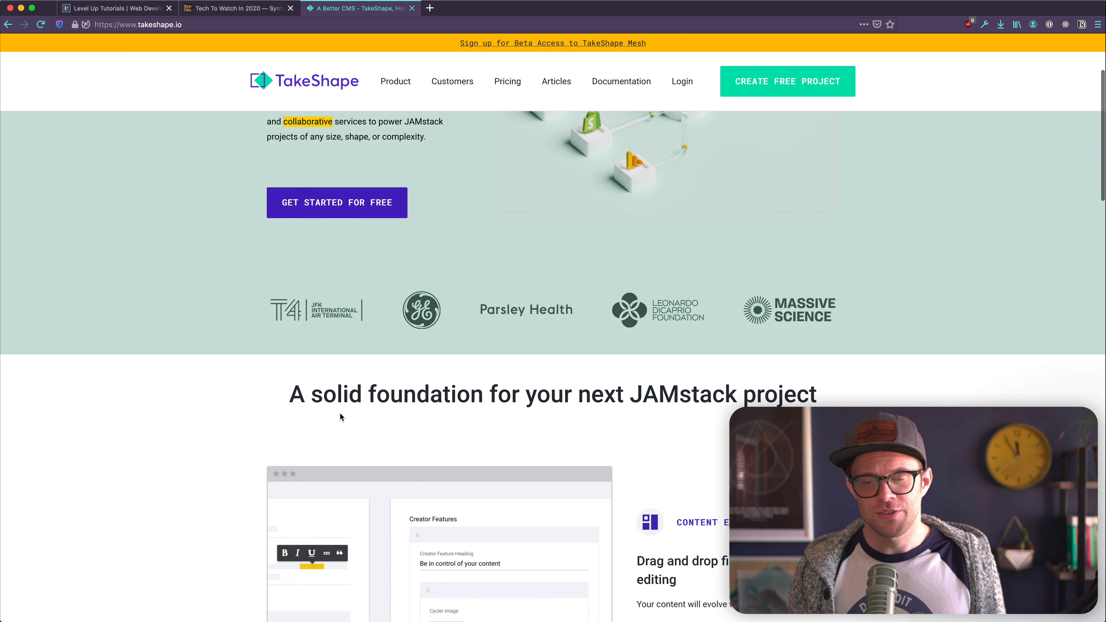
pyautogui.scroll(3)
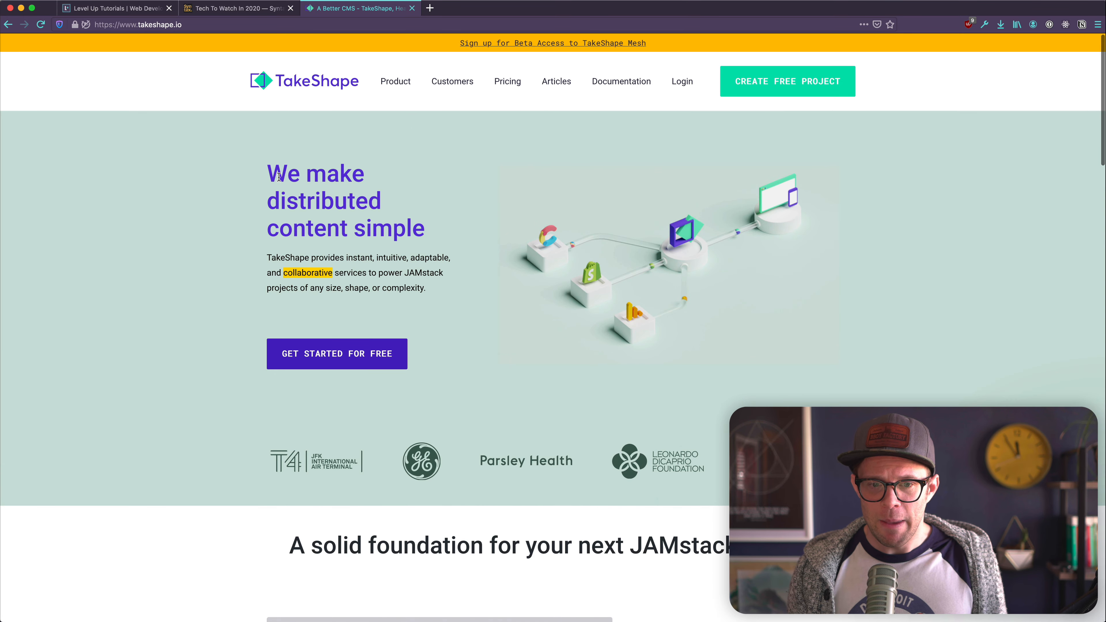
pyautogui.moveTo(266, 173); pyautogui.dragTo(425, 228)
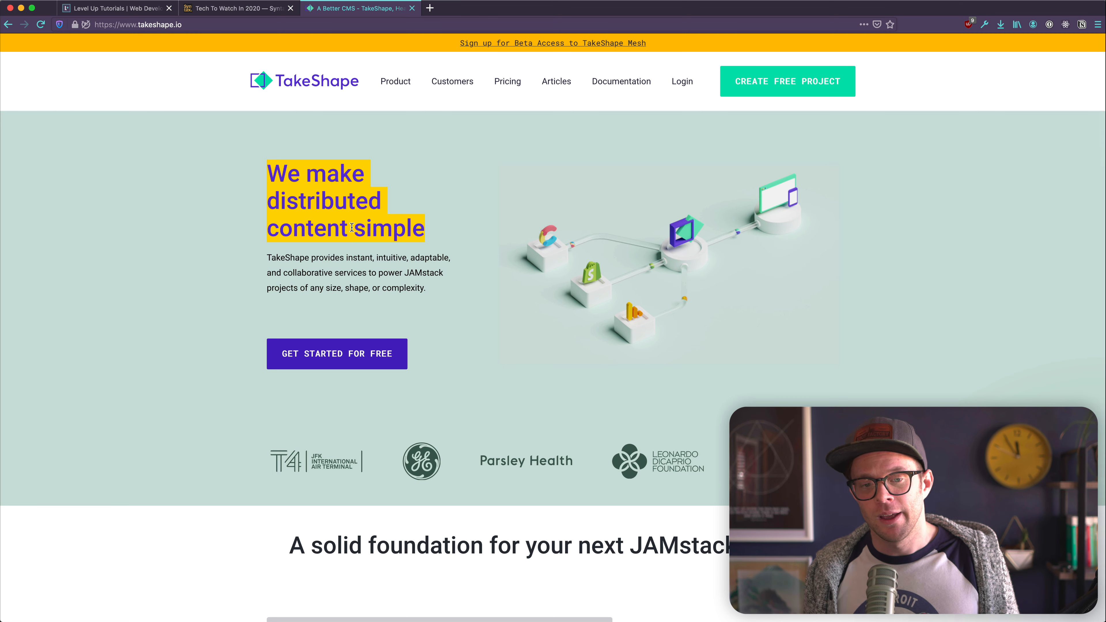
# Scroll down past the Content Editor section to the Mesh service-integration feature
pyautogui.scroll(-3)
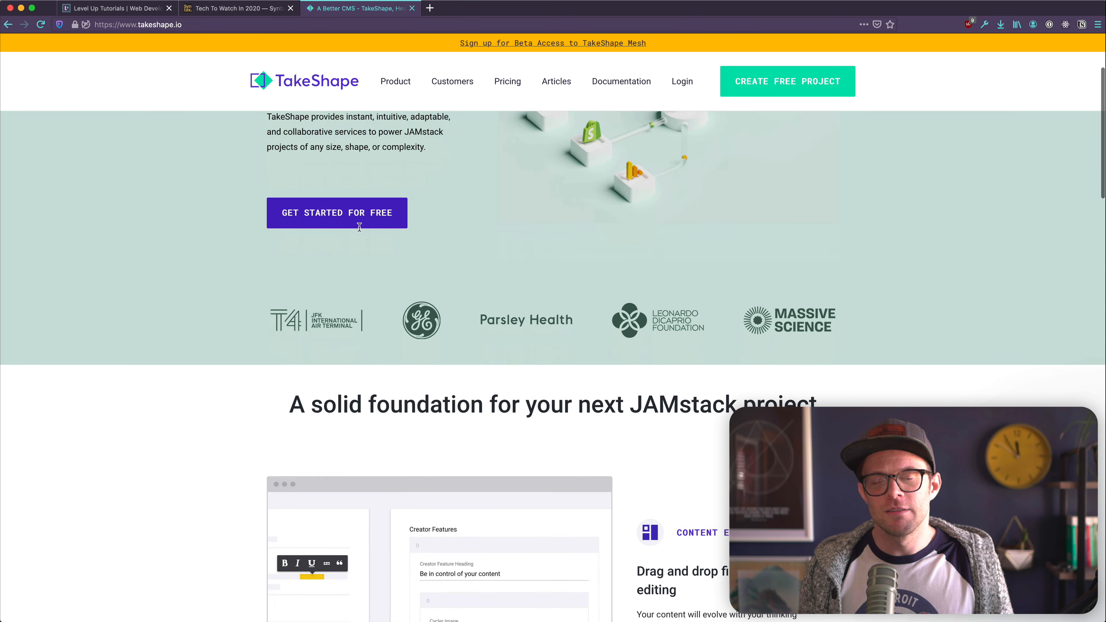
pyautogui.scroll(-3)
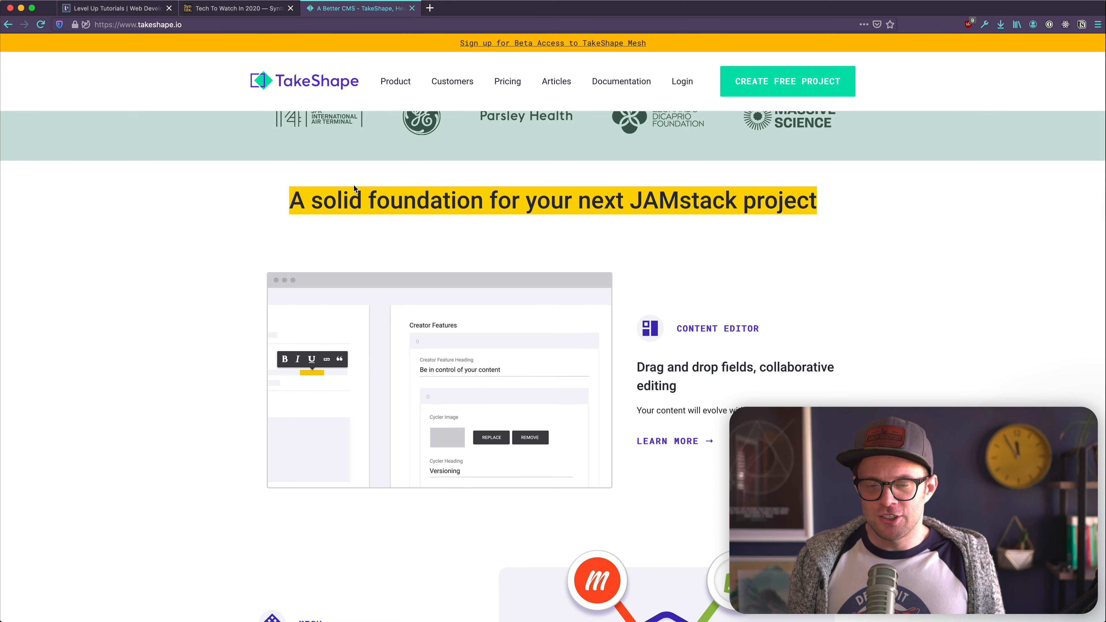
pyautogui.scroll(-3)
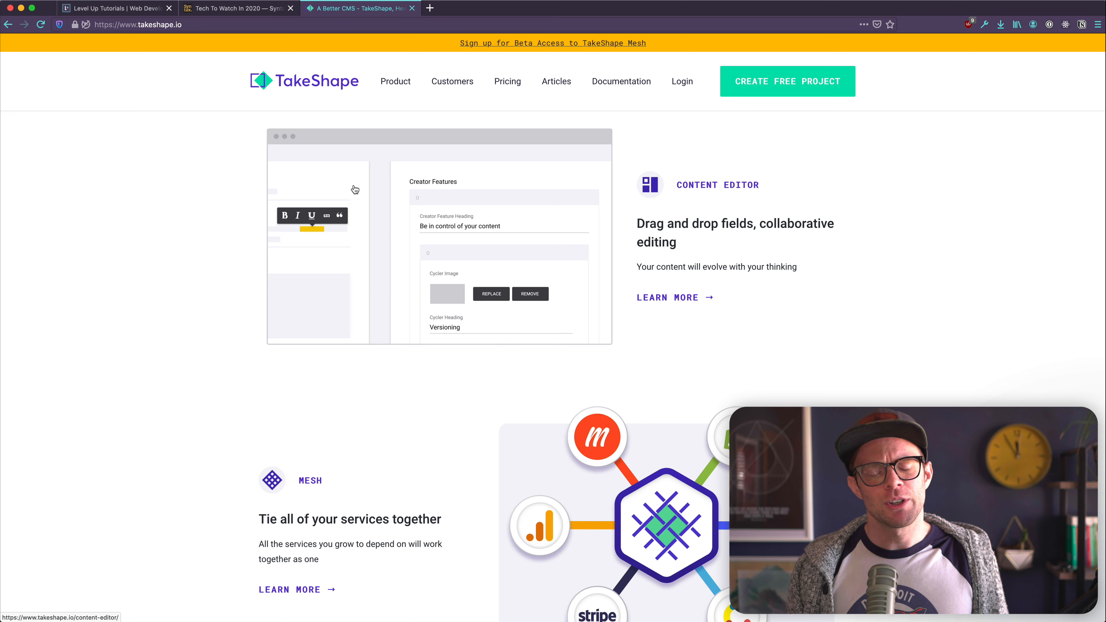
pyautogui.moveTo(379, 207)
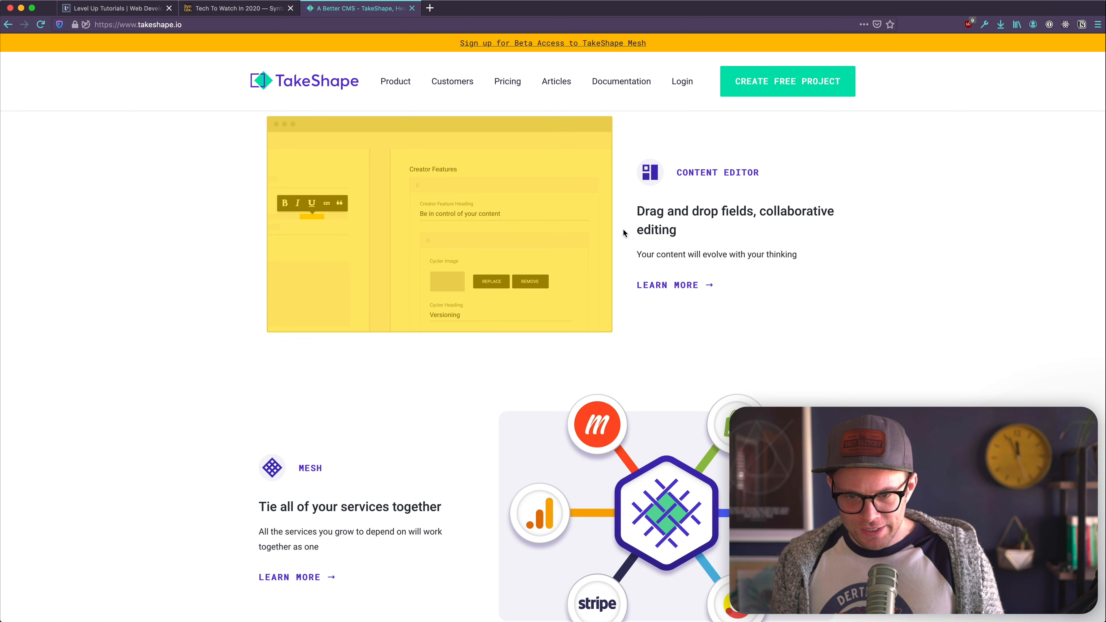
pyautogui.scroll(-3)
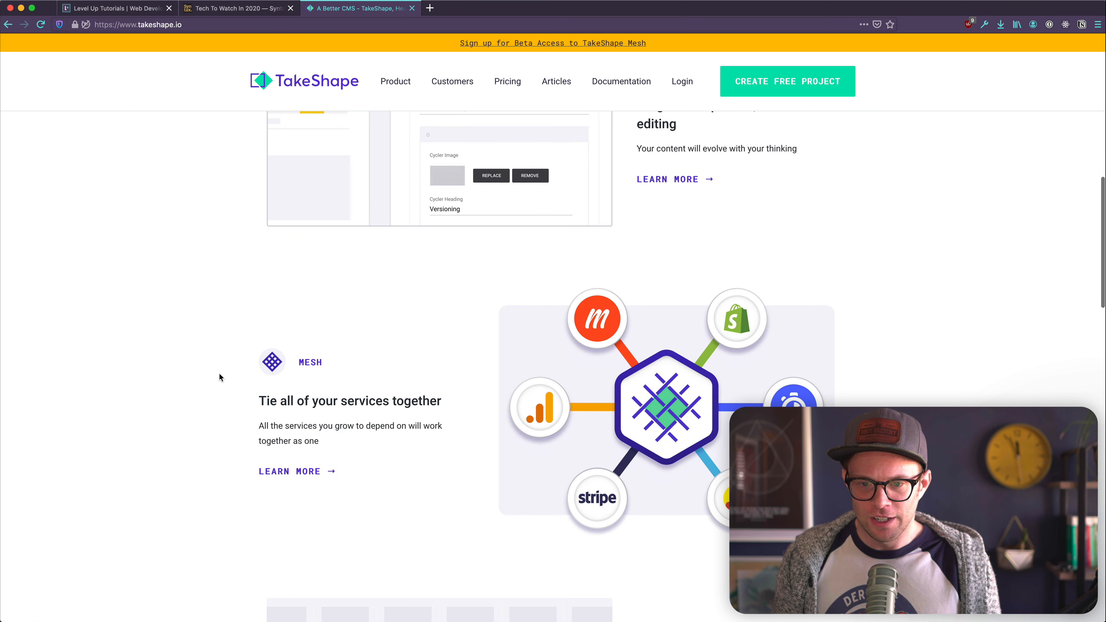
pyautogui.scroll(-3)
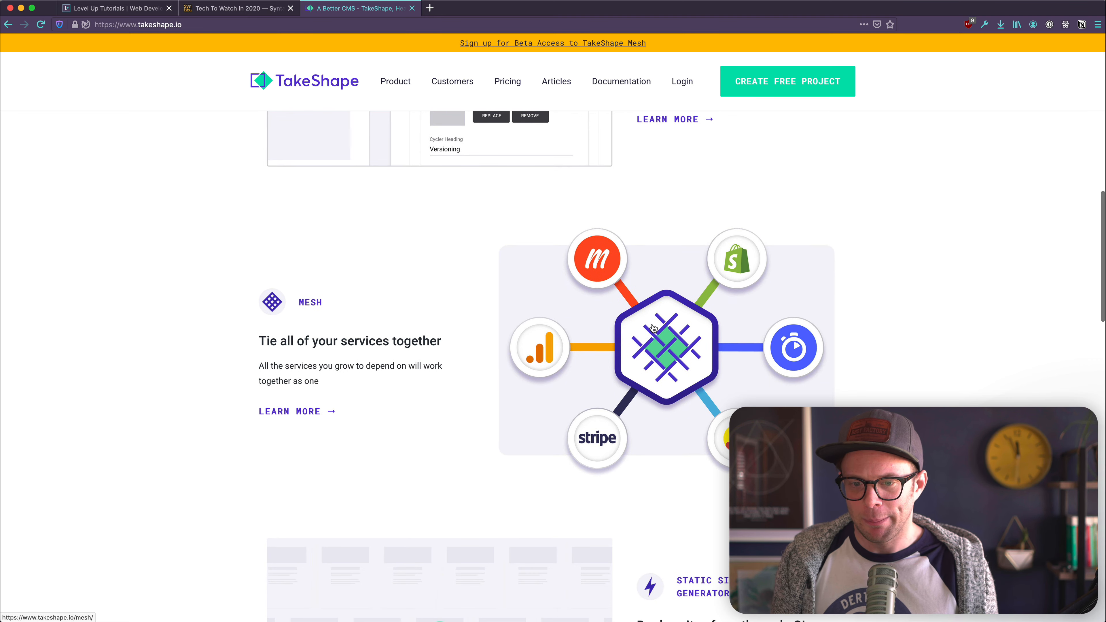
pyautogui.moveTo(526, 380)
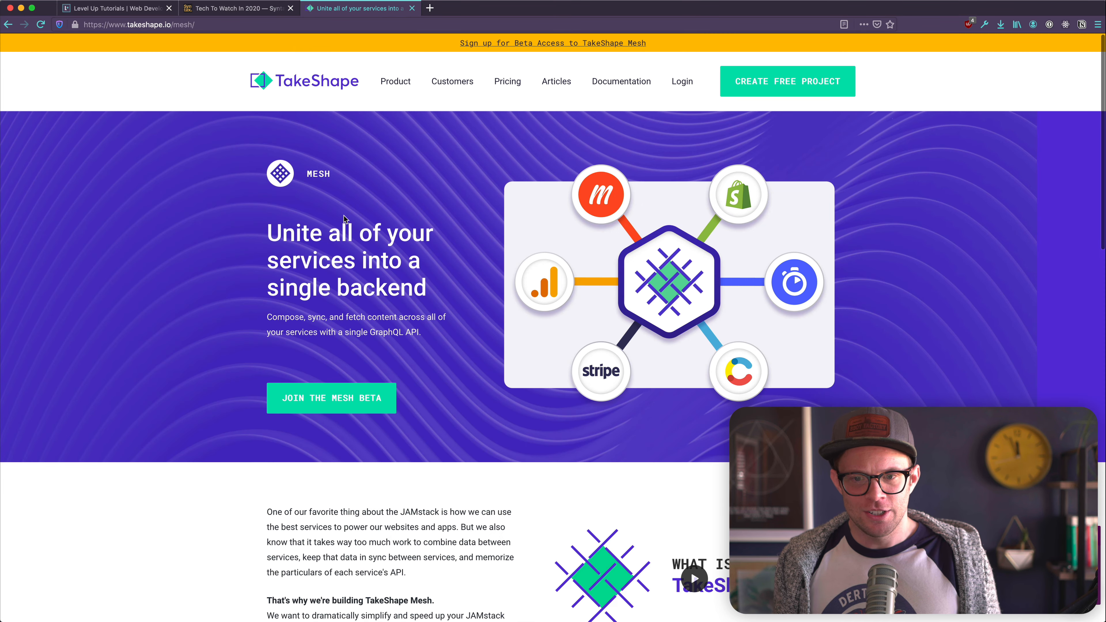
# Scroll the homepage to the static site generator and GraphQL API sections
pyautogui.scroll(-3)
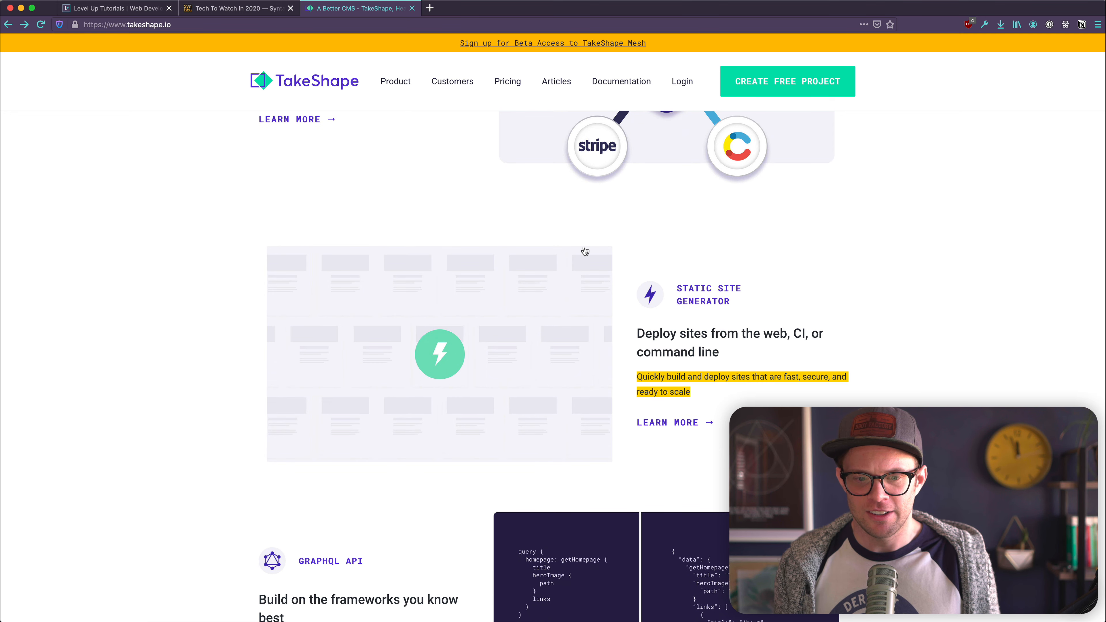
pyautogui.scroll(-3)
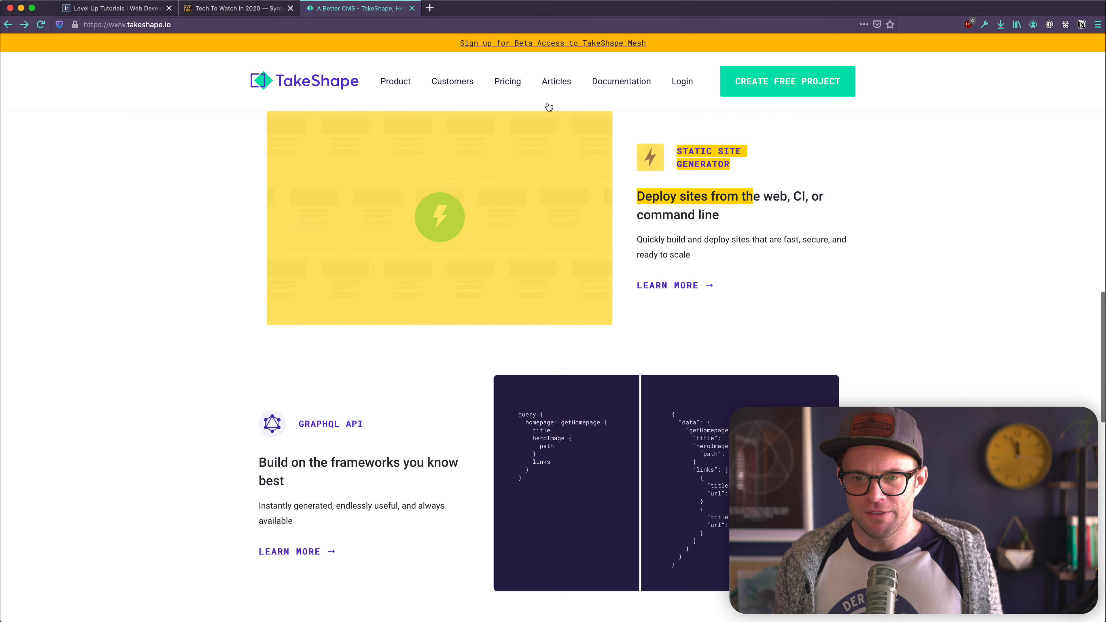
pyautogui.scroll(-3)
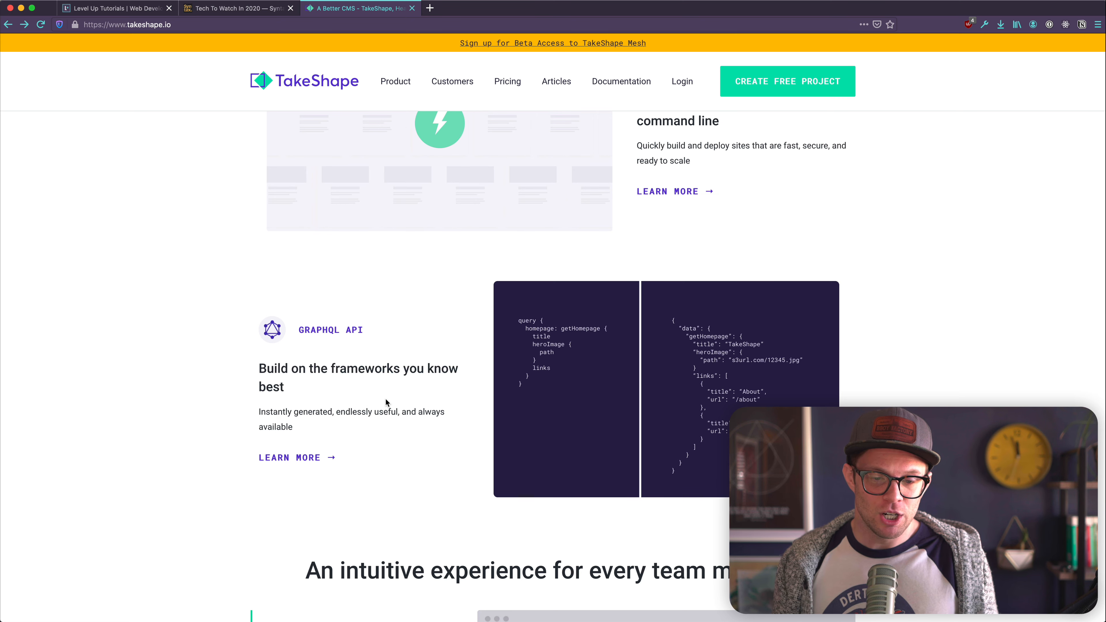
pyautogui.scroll(-3)
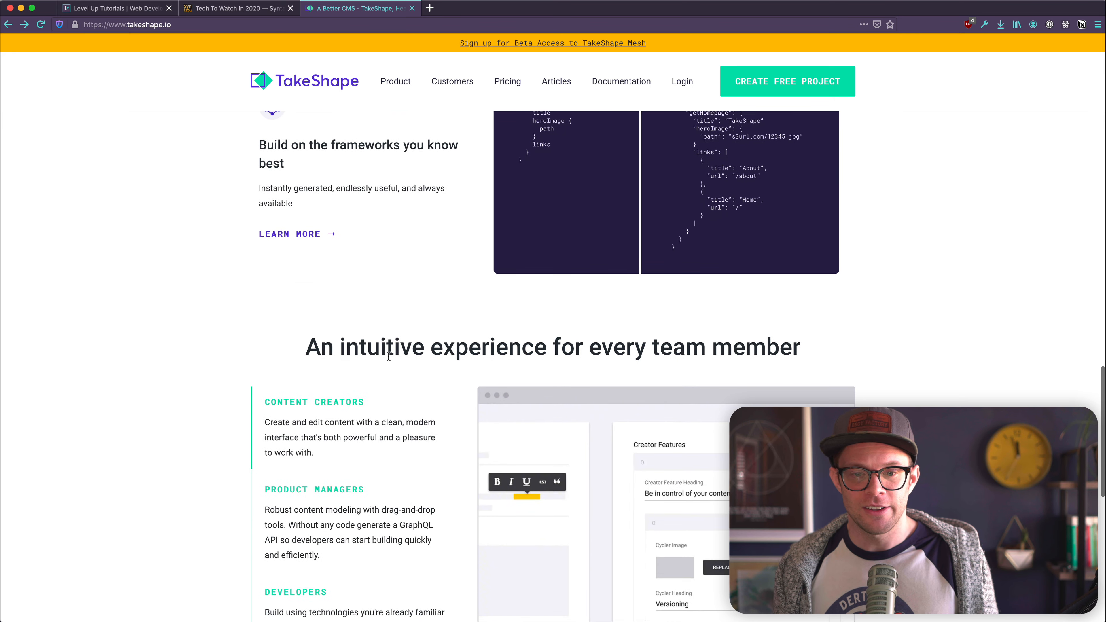
pyautogui.scroll(-3)
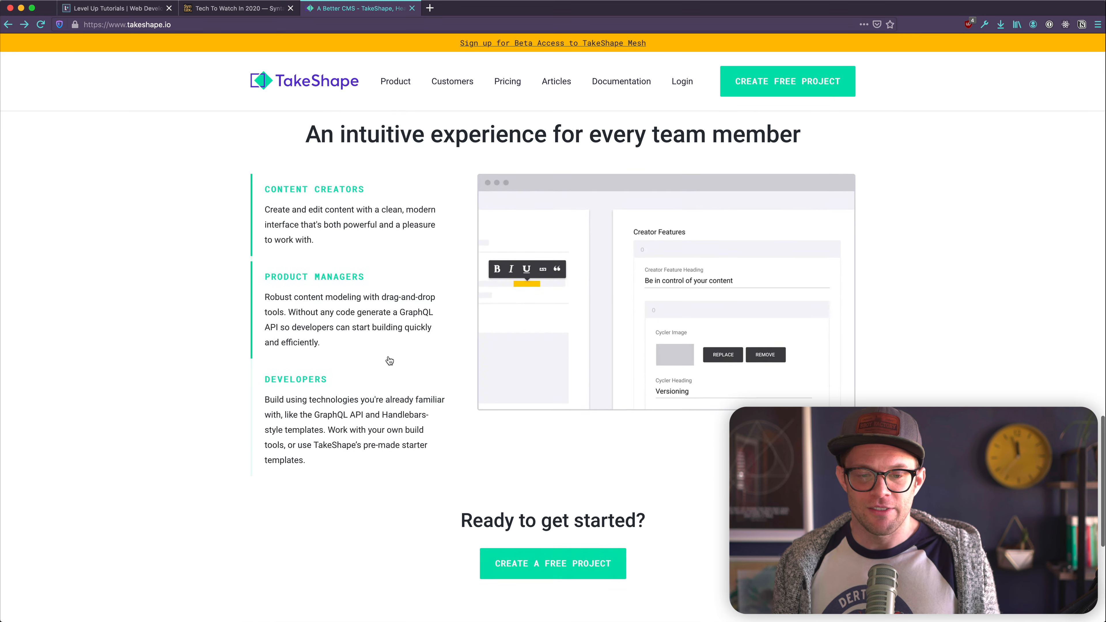
pyautogui.scroll(-3)
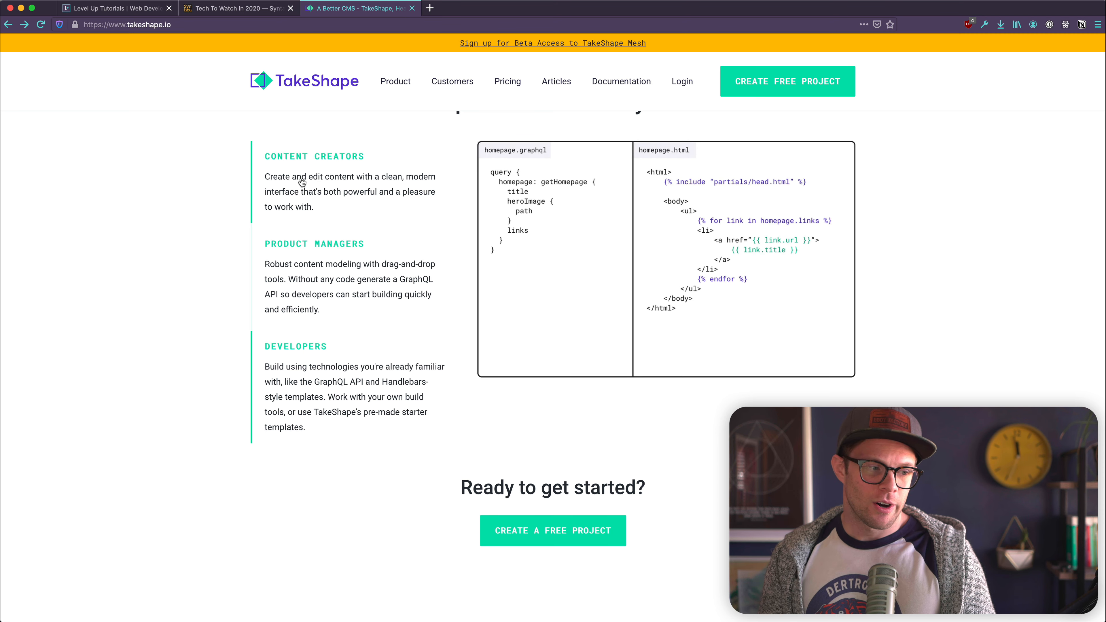
pyautogui.scroll(-3)
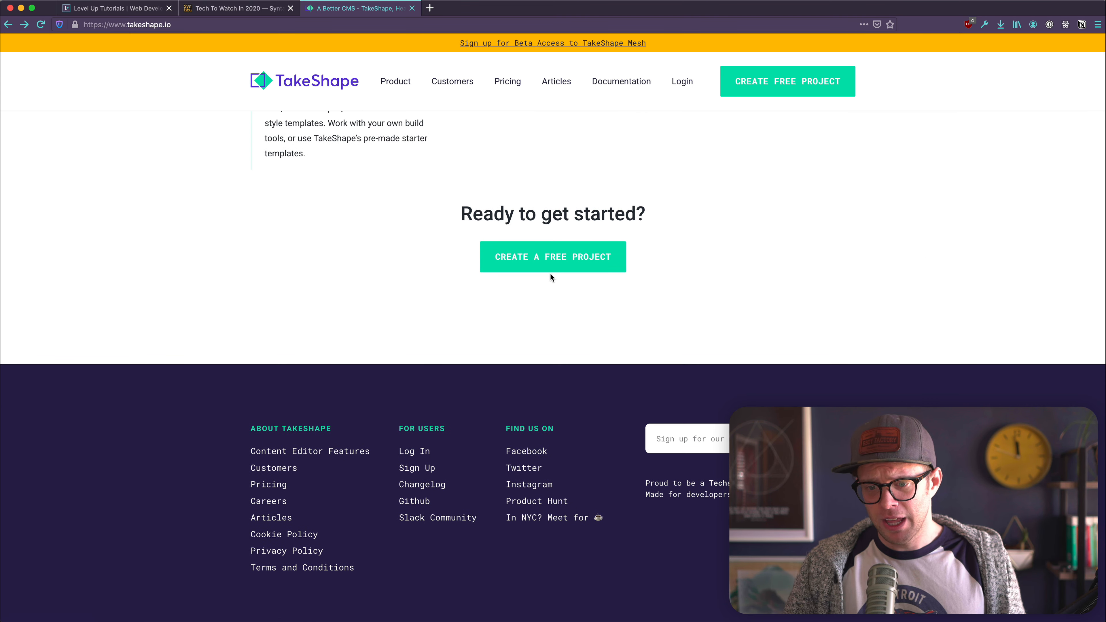
# Browse the Developer, Professional and Enterprise plans and highlight the free plan's 500 Content Entries
pyautogui.click(508, 81)
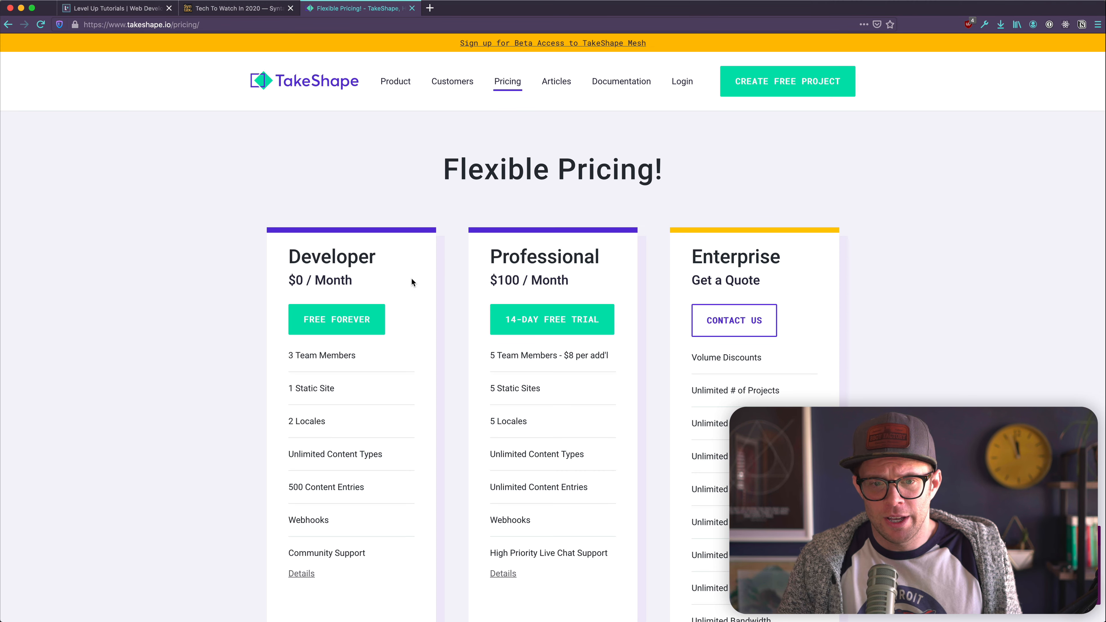
pyautogui.moveTo(354, 215)
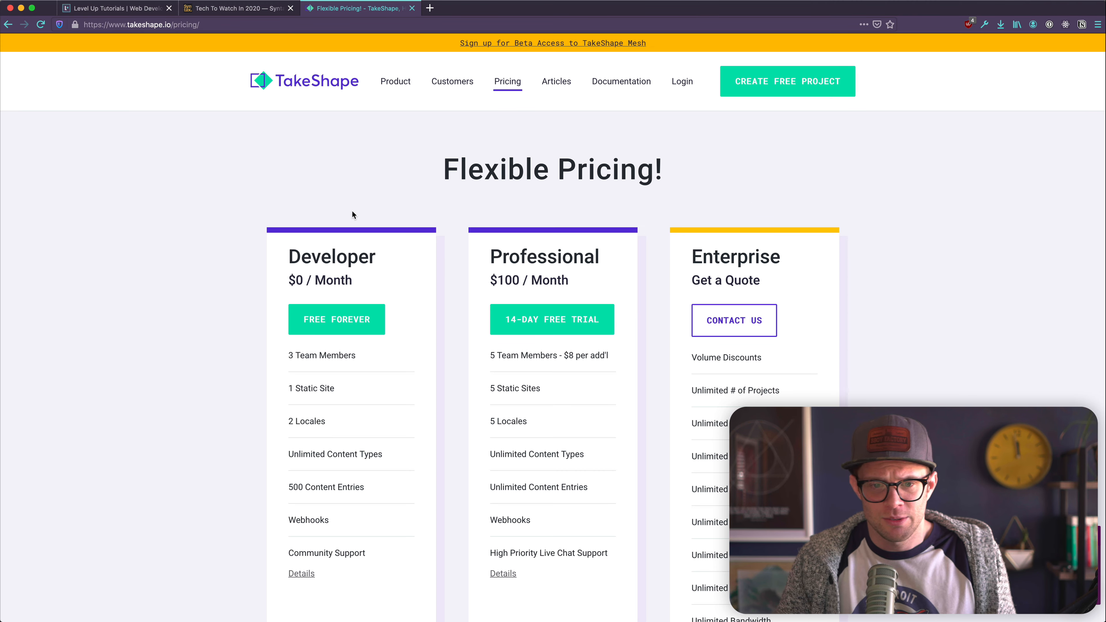
pyautogui.scroll(-3)
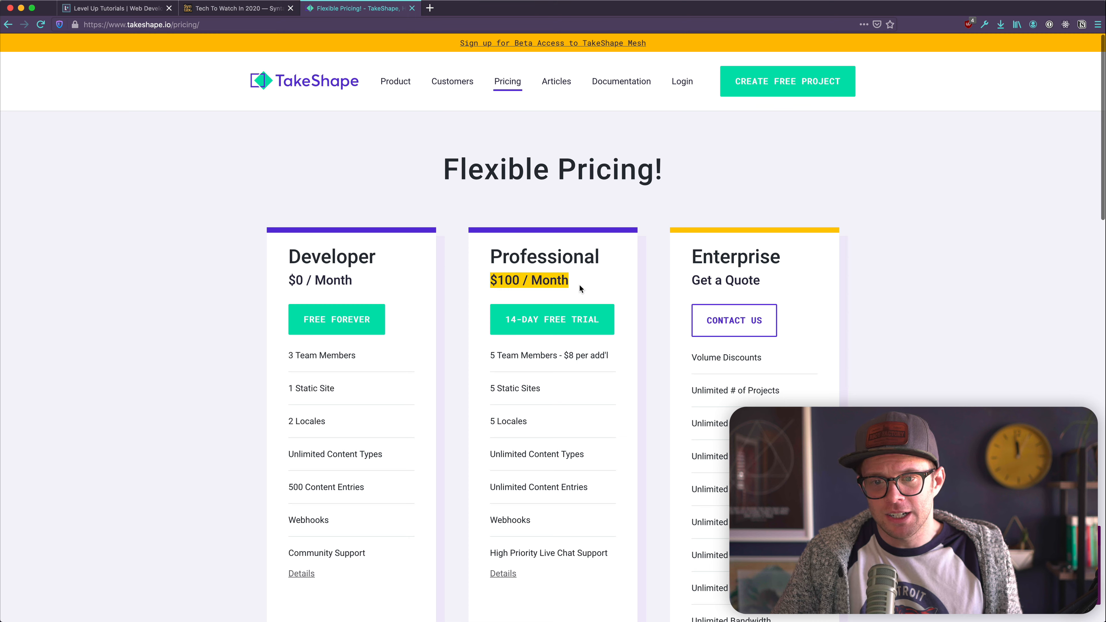
pyautogui.doubleClick(333, 280)
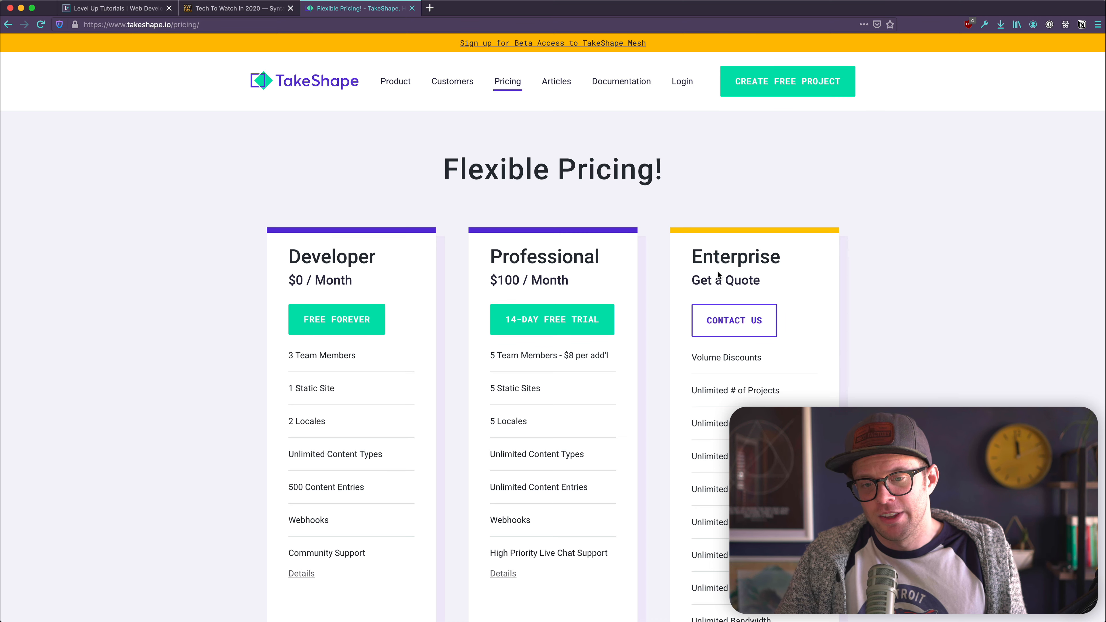
pyautogui.scroll(-3)
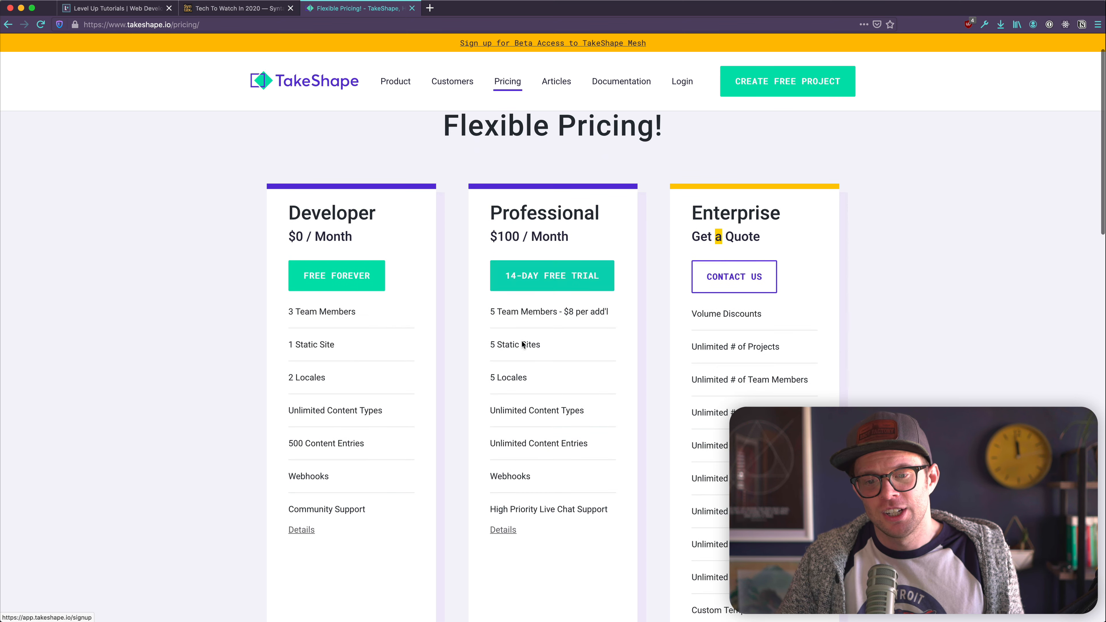
pyautogui.scroll(-3)
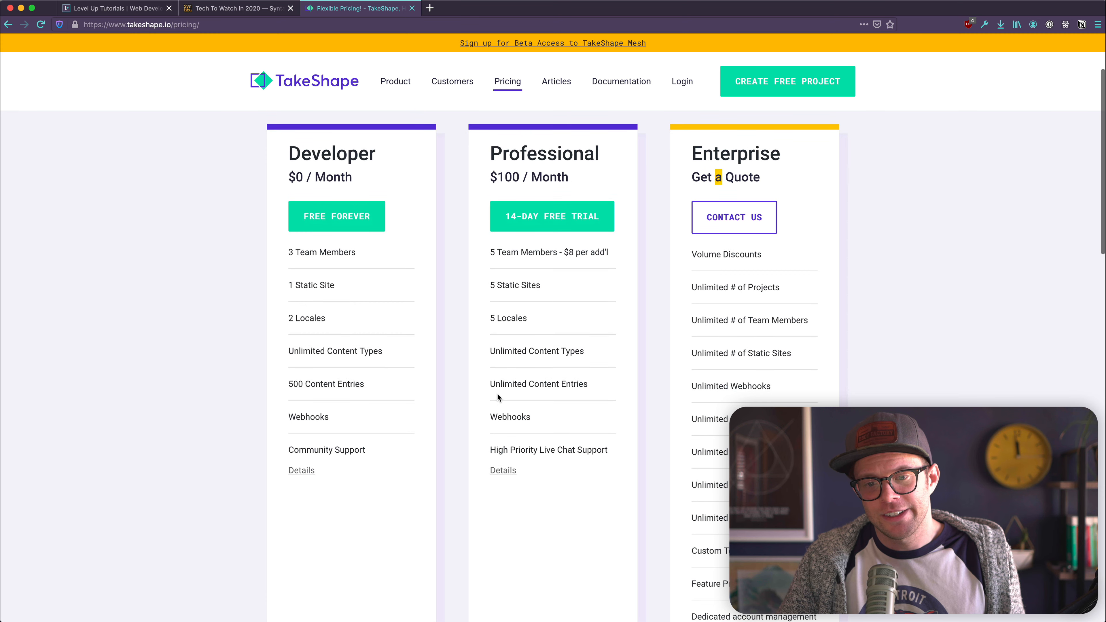
pyautogui.moveTo(507, 446)
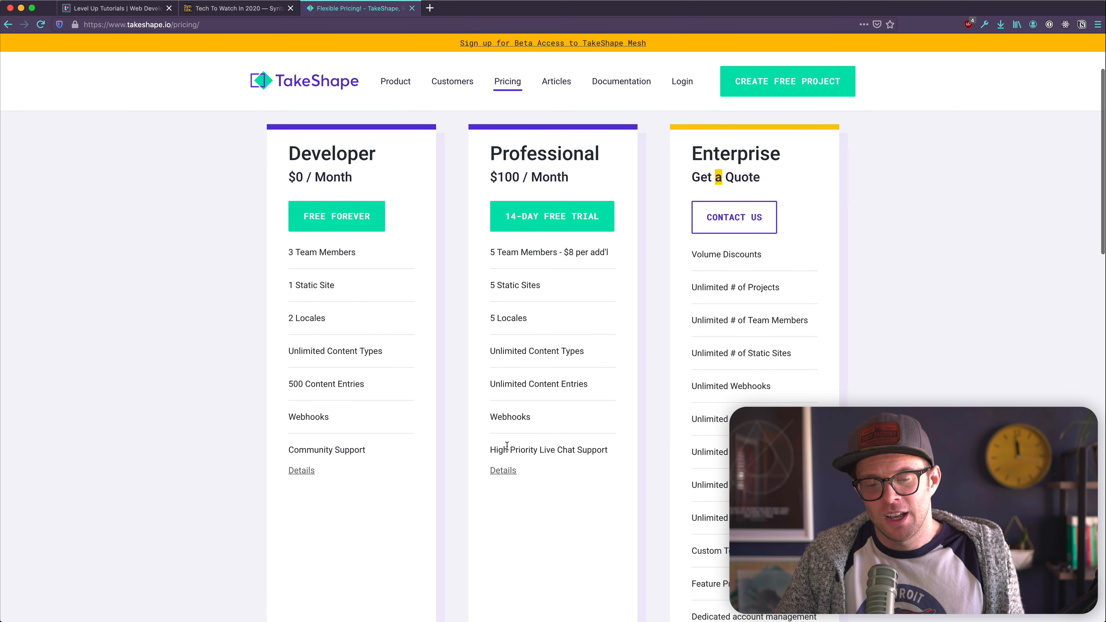
pyautogui.moveTo(512, 249)
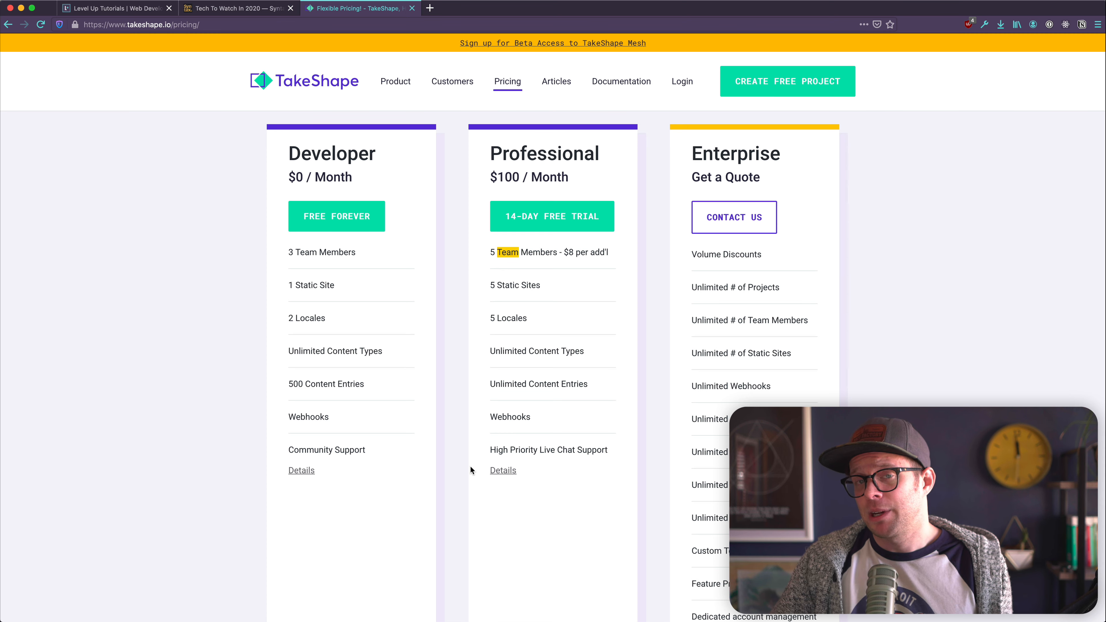
pyautogui.moveTo(411, 277)
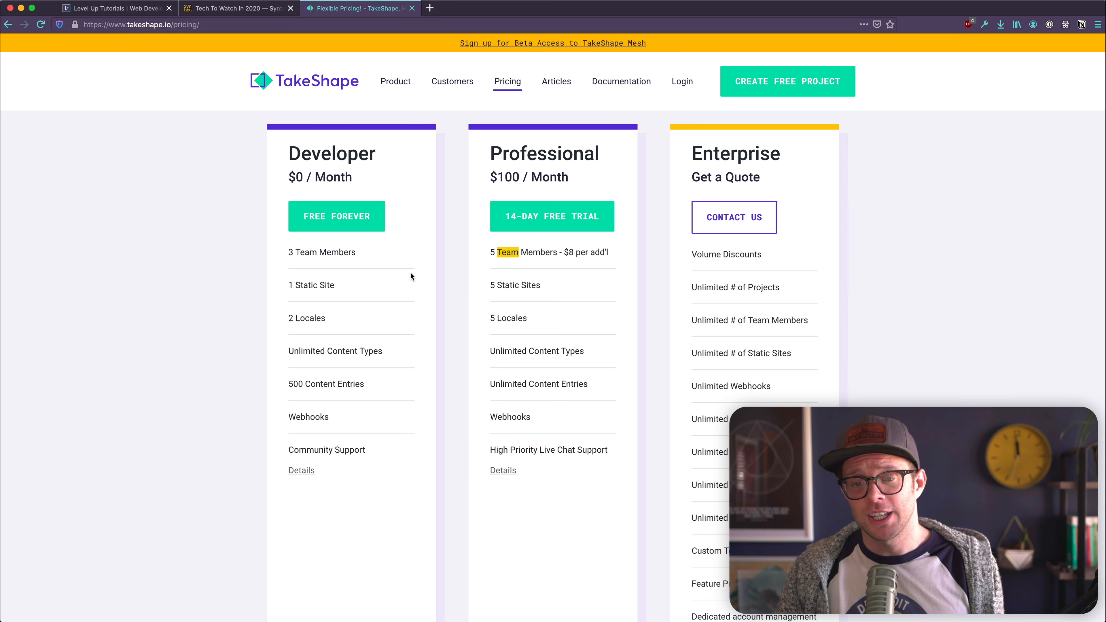
pyautogui.moveTo(566, 369)
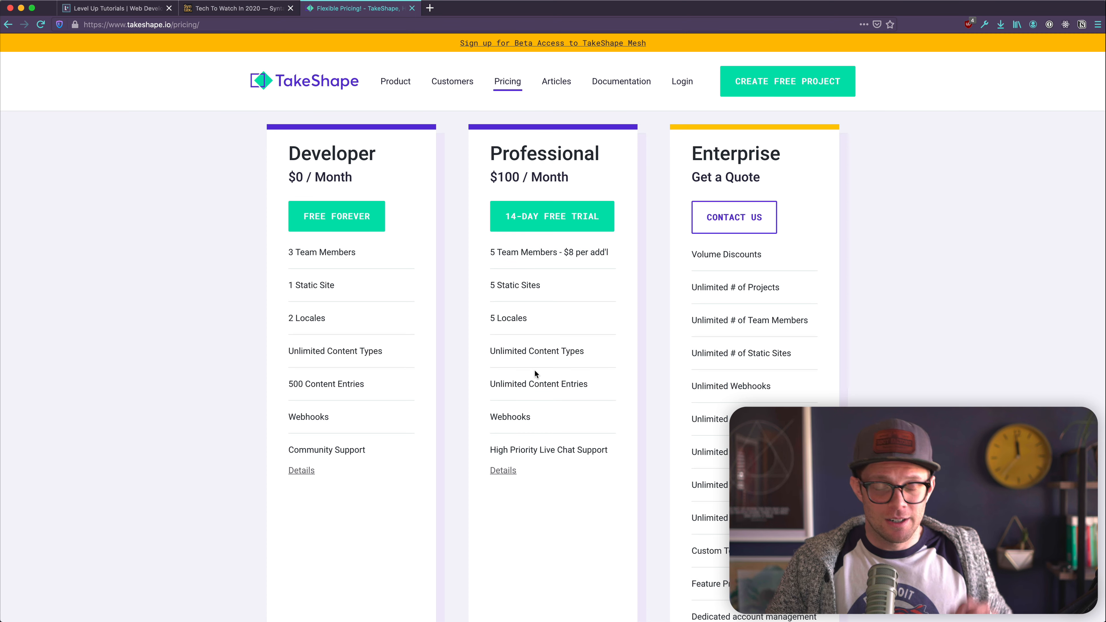
pyautogui.moveTo(312, 251)
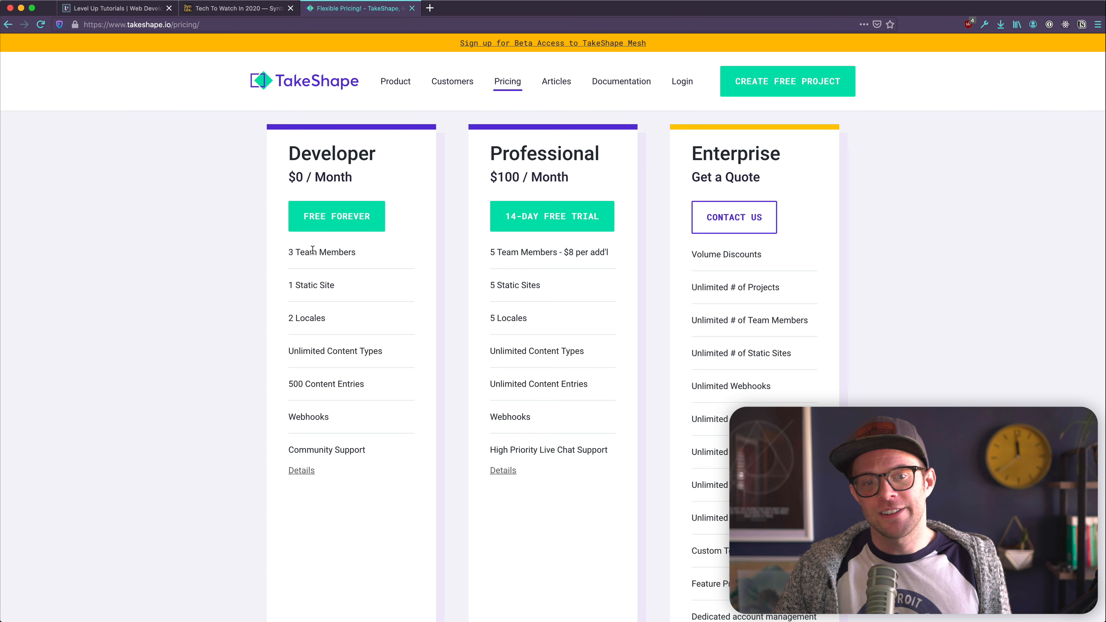
pyautogui.moveTo(323, 293)
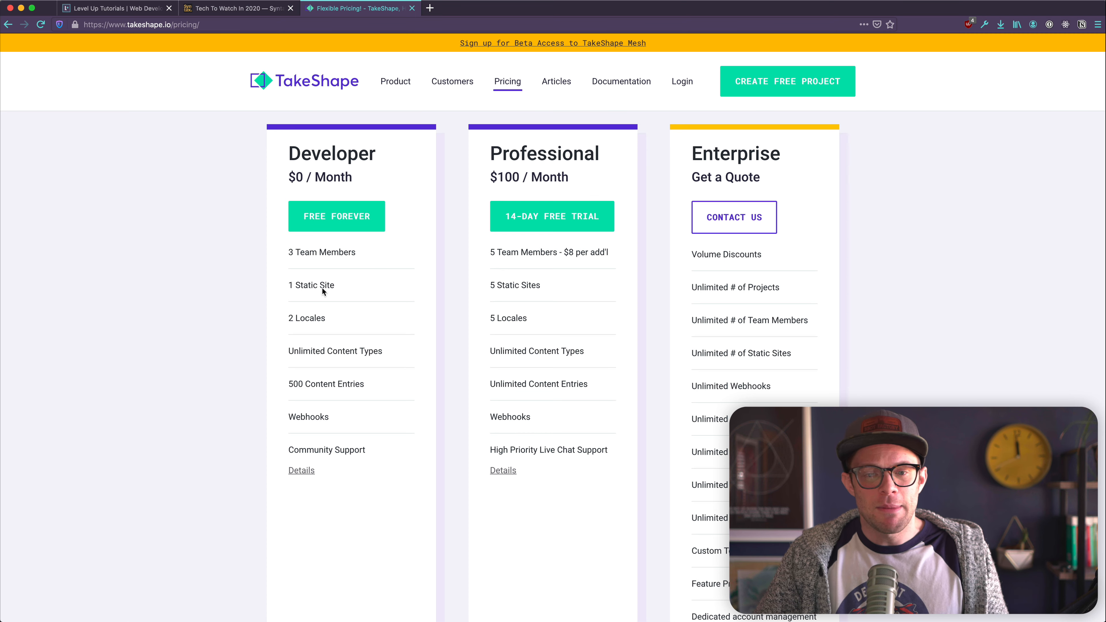
pyautogui.moveTo(318, 322)
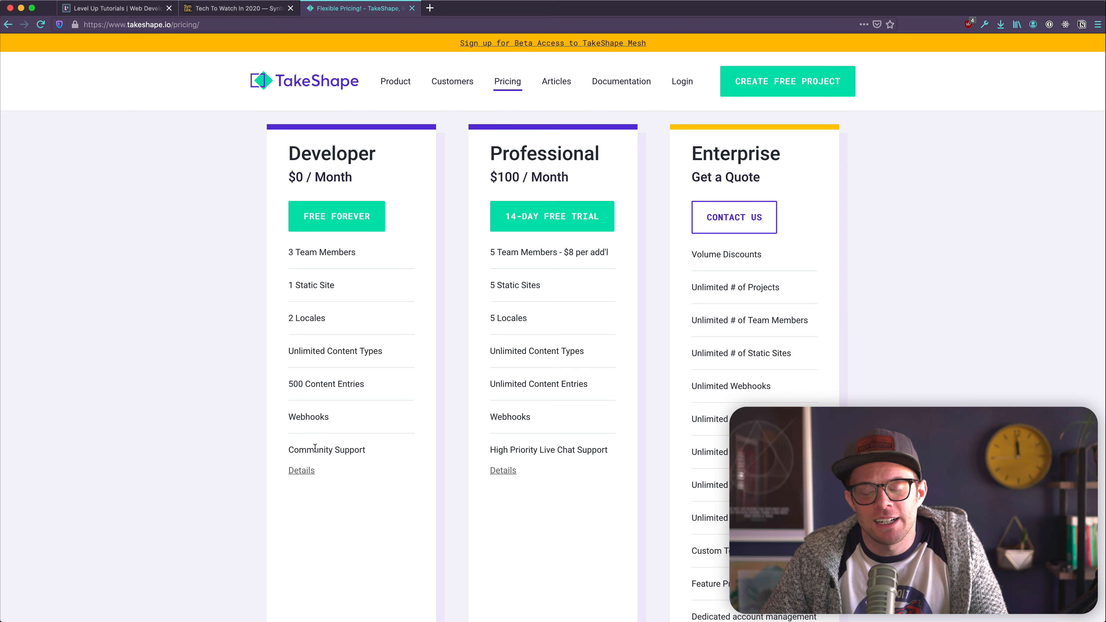
pyautogui.doubleClick(295, 383)
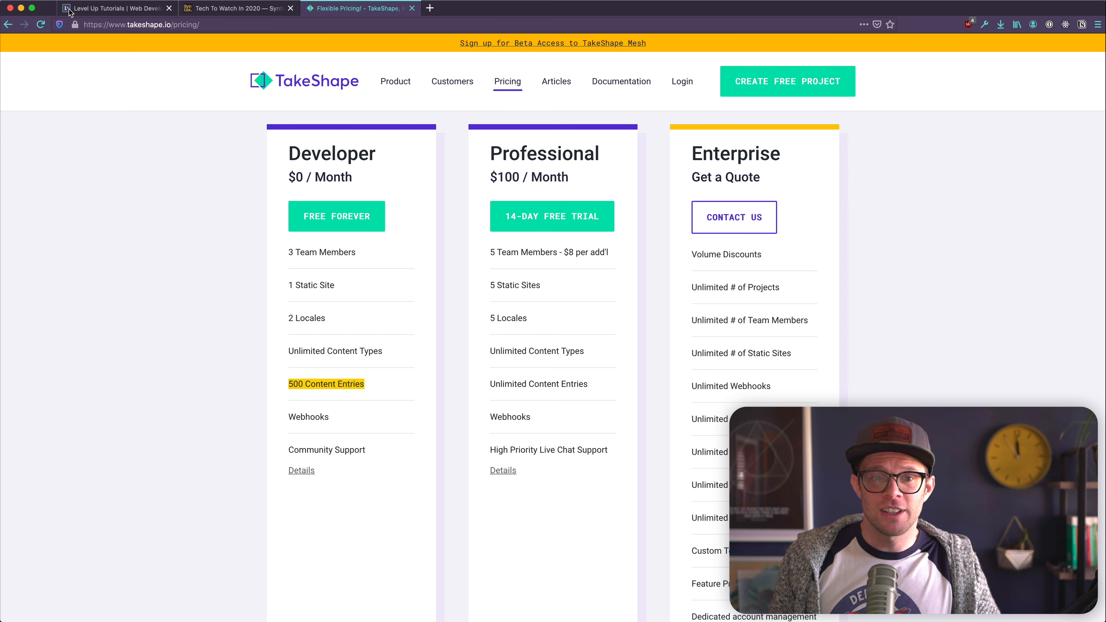
pyautogui.click(113, 8)
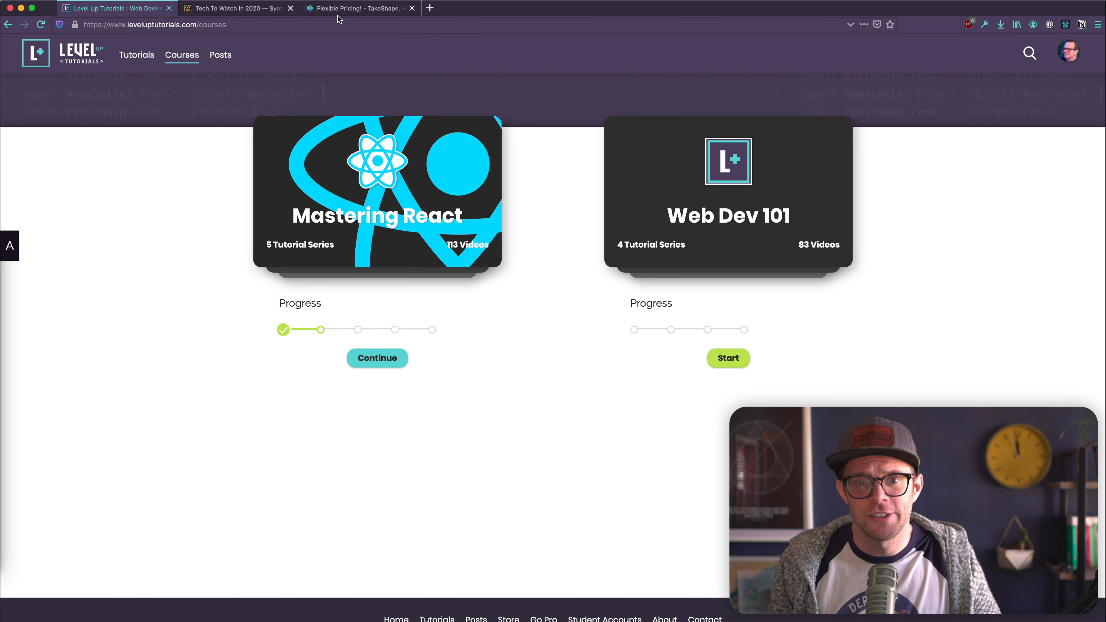
pyautogui.click(335, 15)
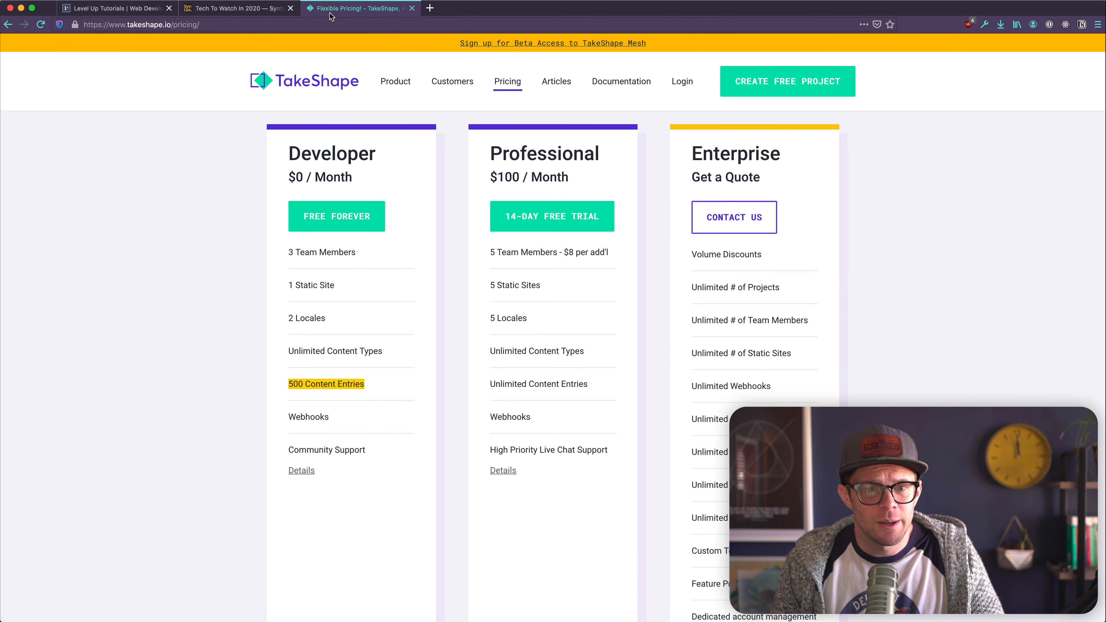
pyautogui.click(236, 8)
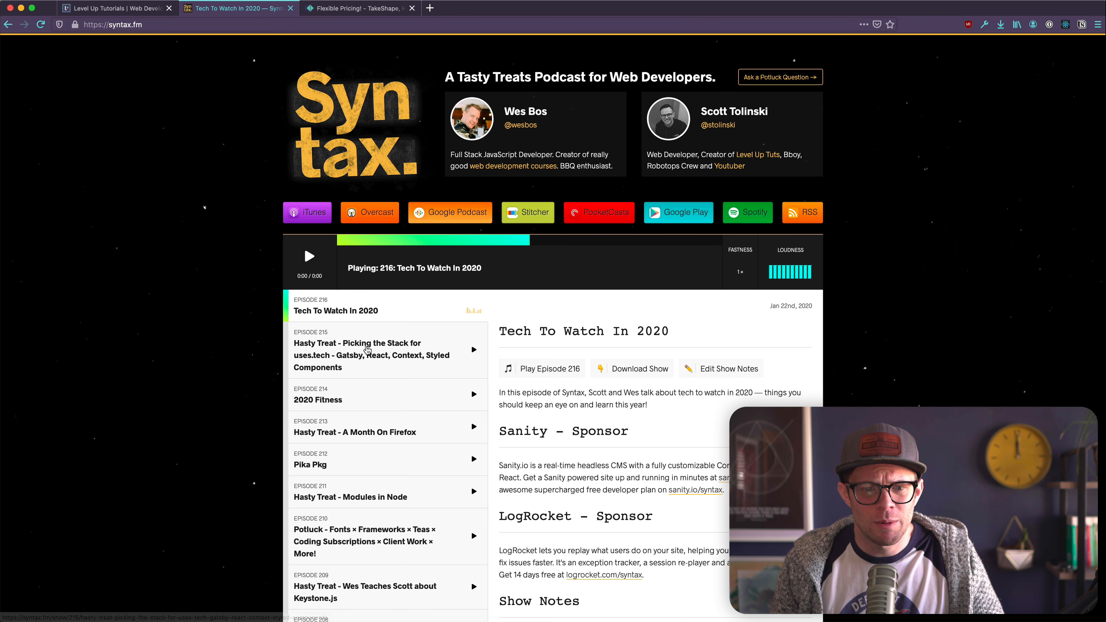
pyautogui.scroll(-3)
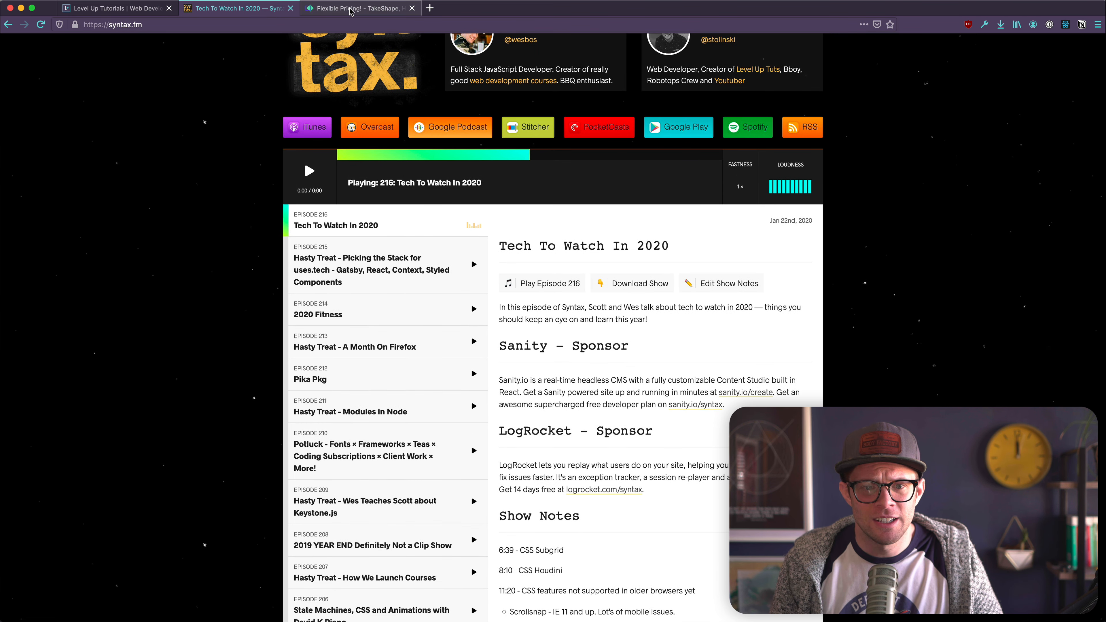
pyautogui.click(351, 9)
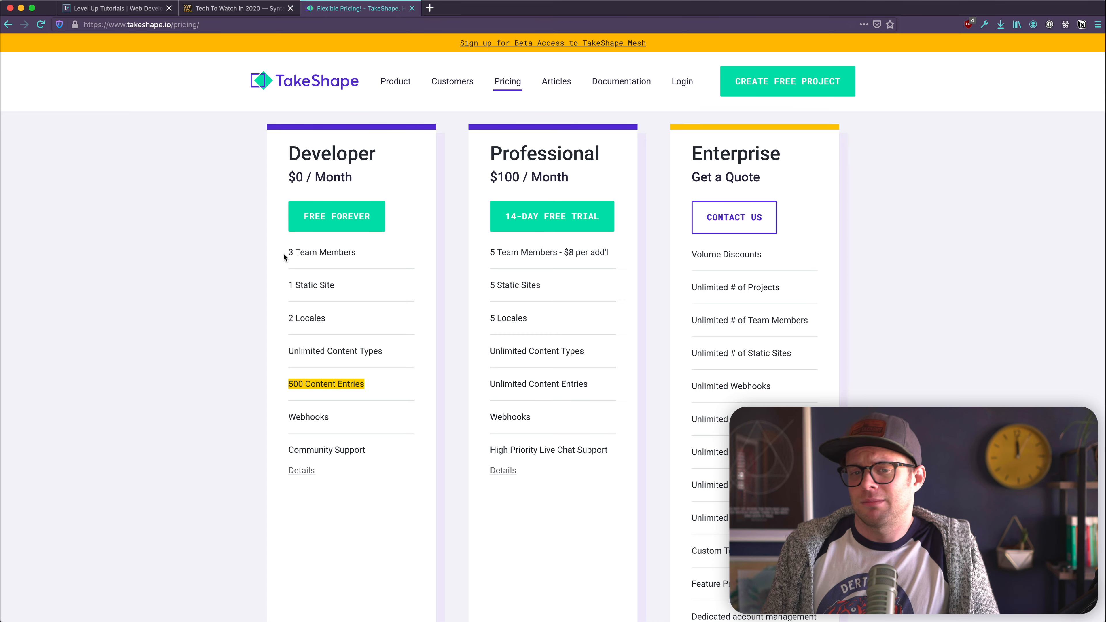
pyautogui.click(315, 220)
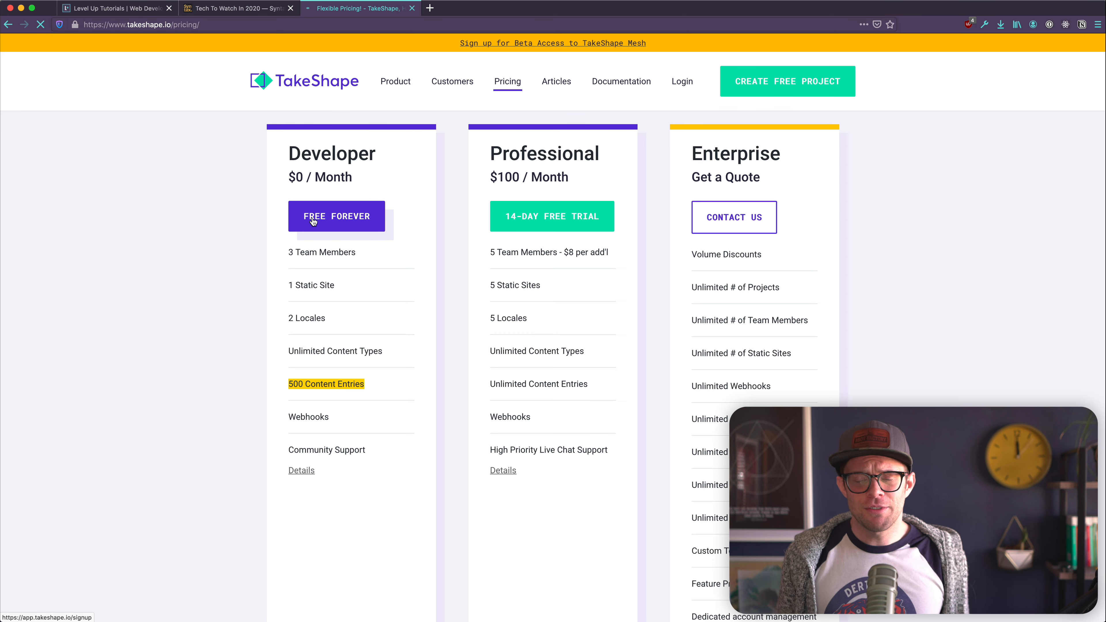
pyautogui.click(317, 221)
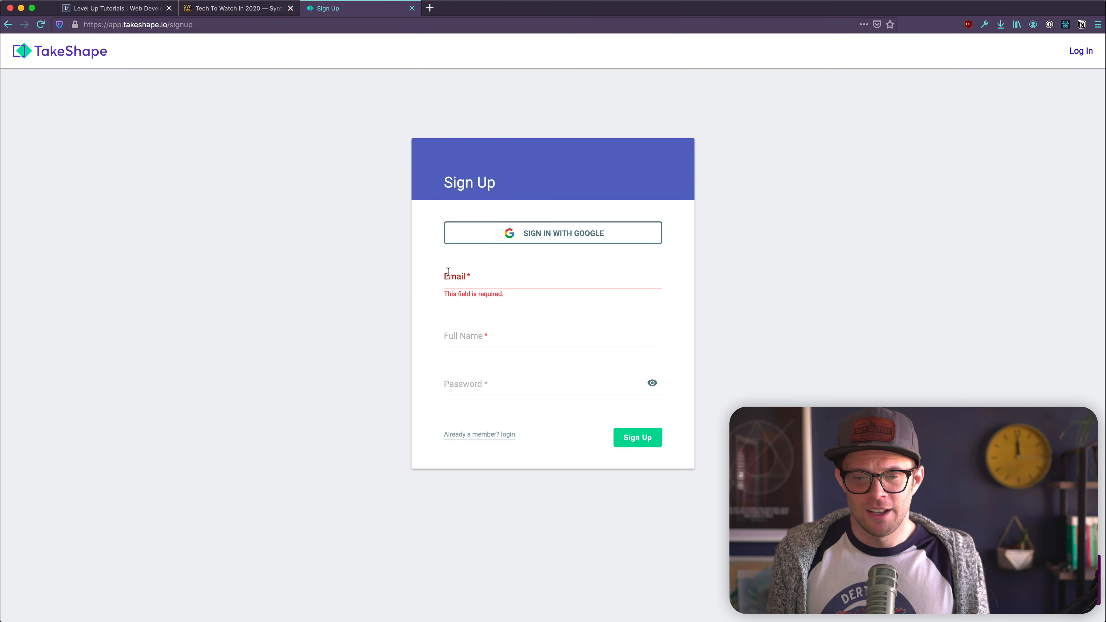
pyautogui.write('SC')
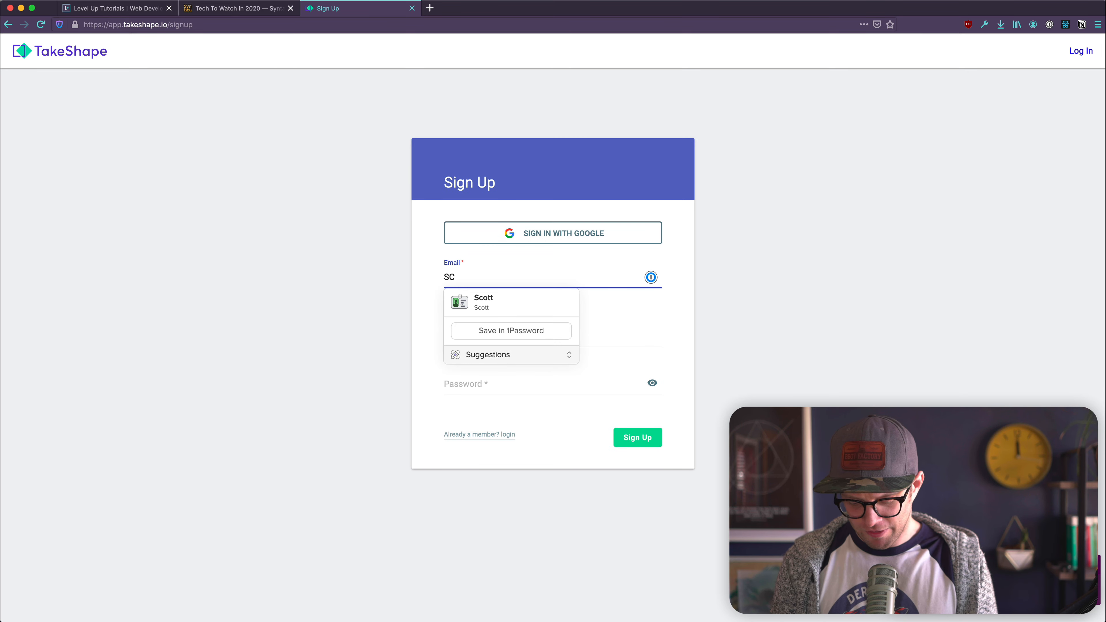
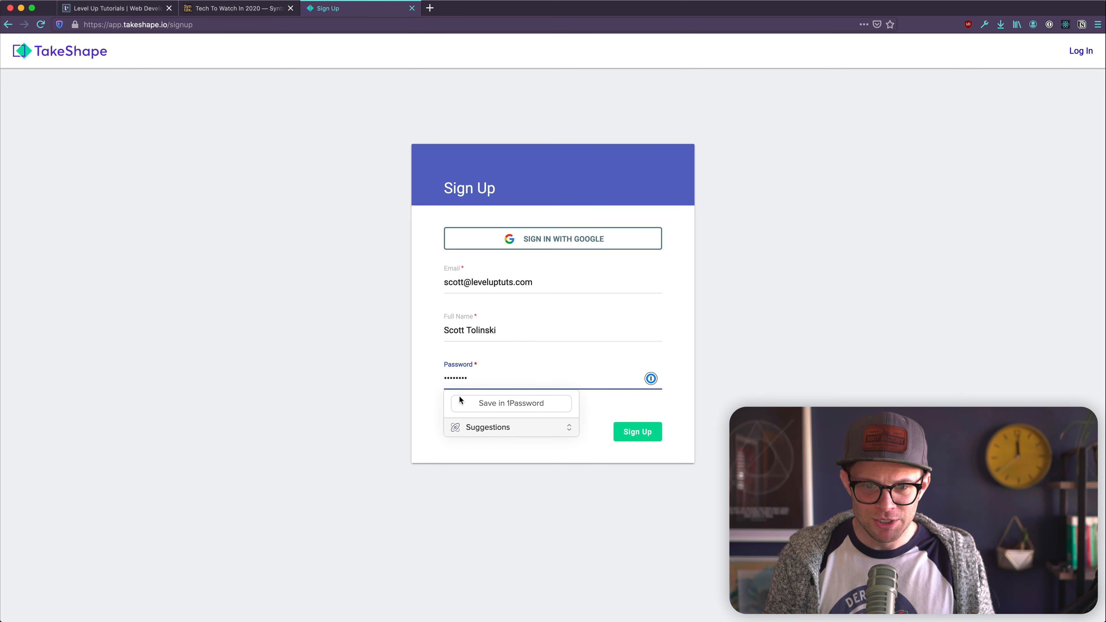
# Submit the sign-up form to create the TakeShape account
pyautogui.click(628, 432)
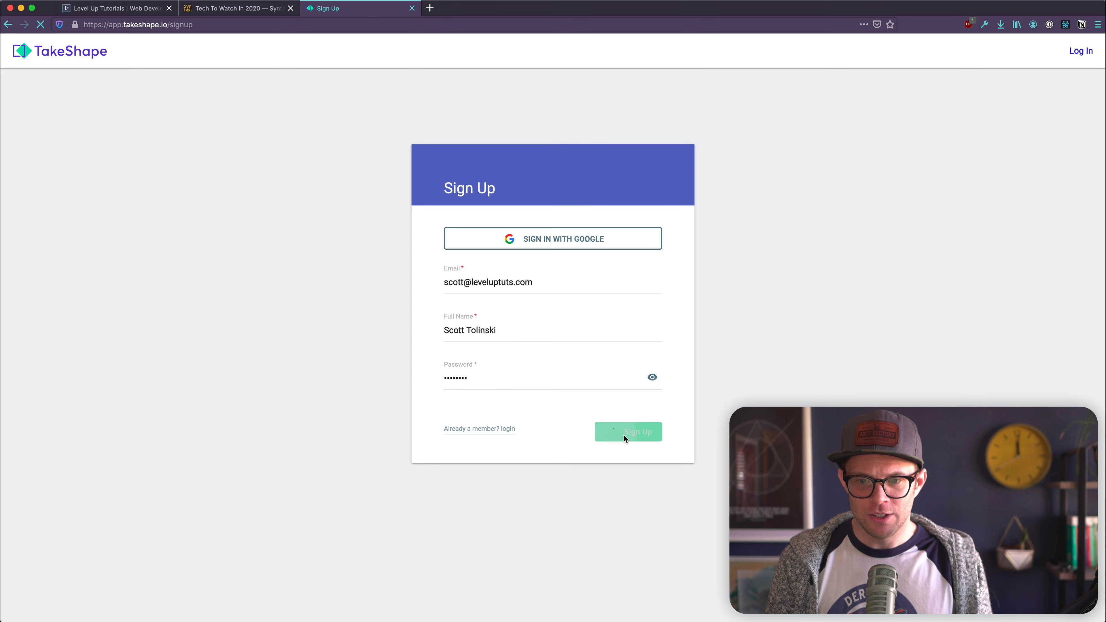
pyautogui.click(628, 432)
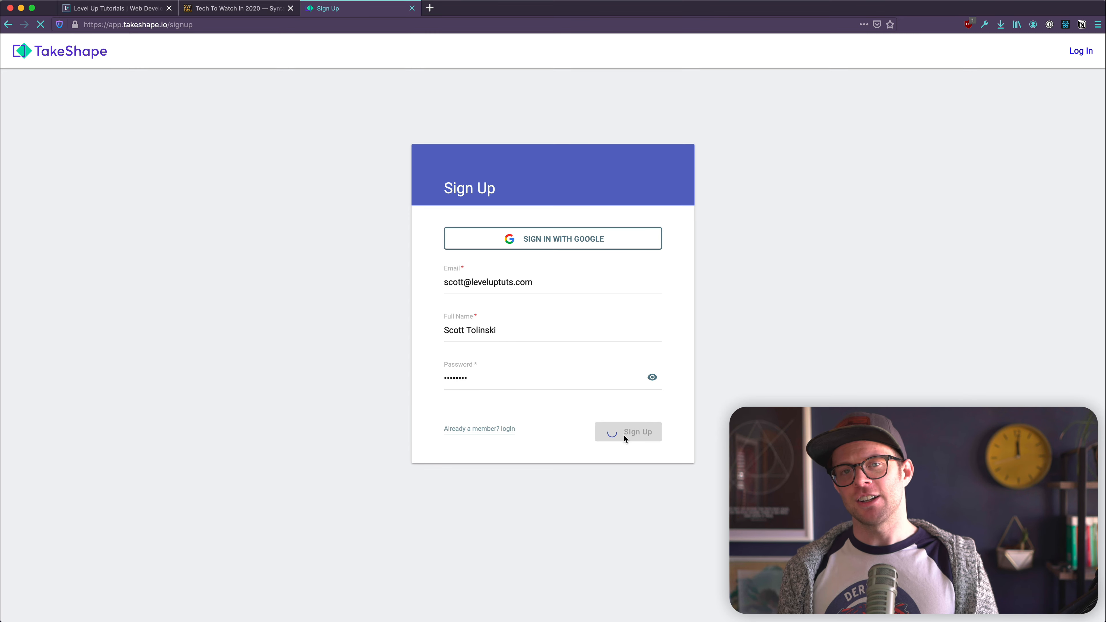
pyautogui.click(634, 436)
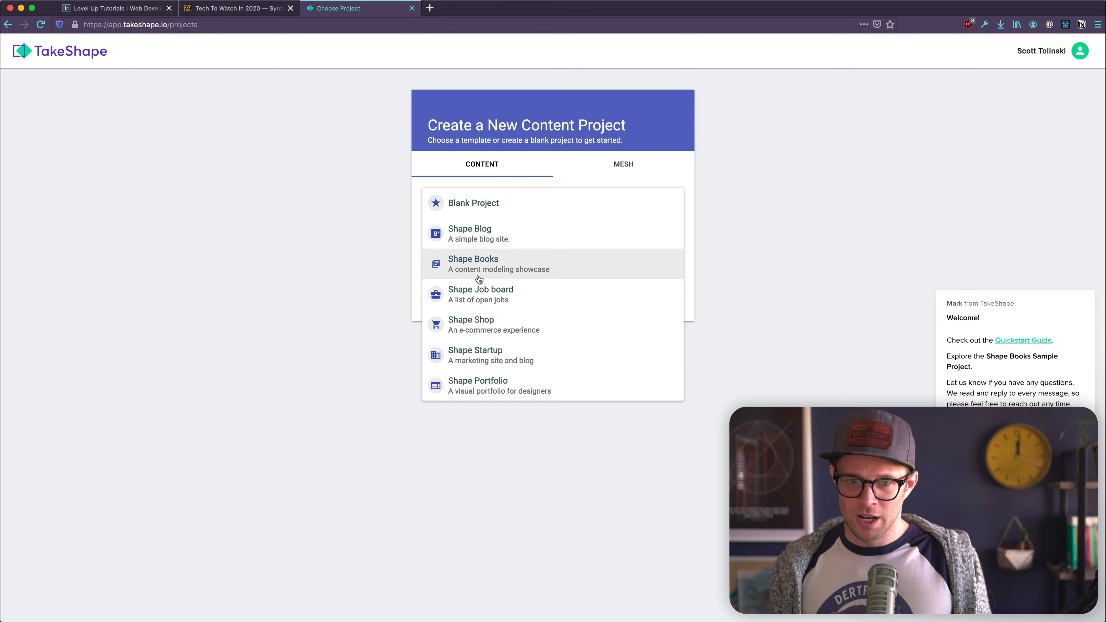
pyautogui.moveTo(450, 304)
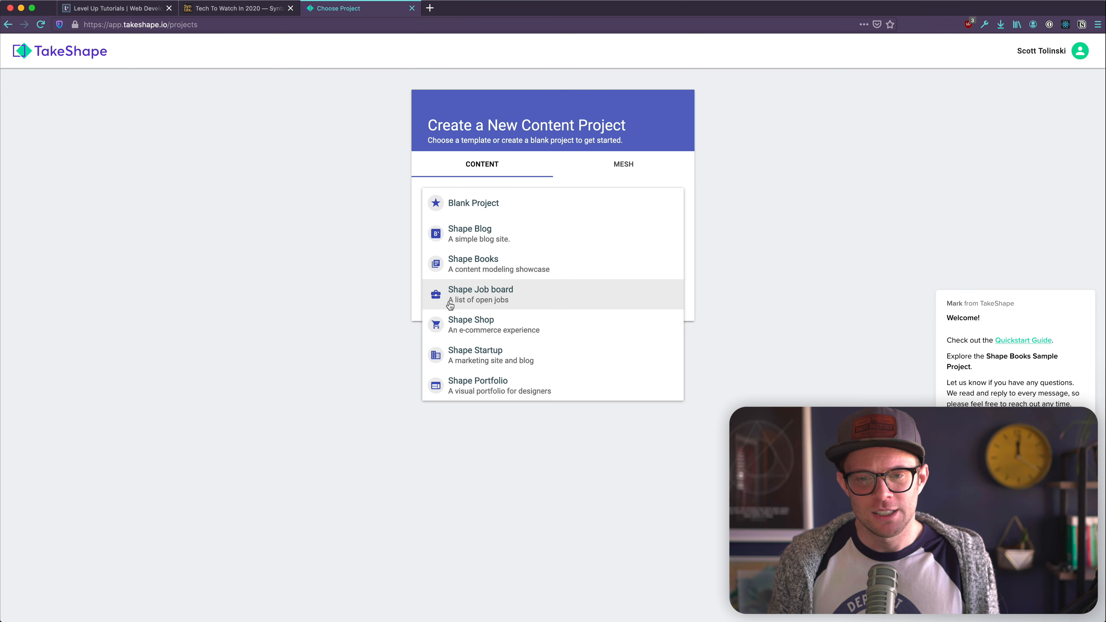
pyautogui.moveTo(485, 328)
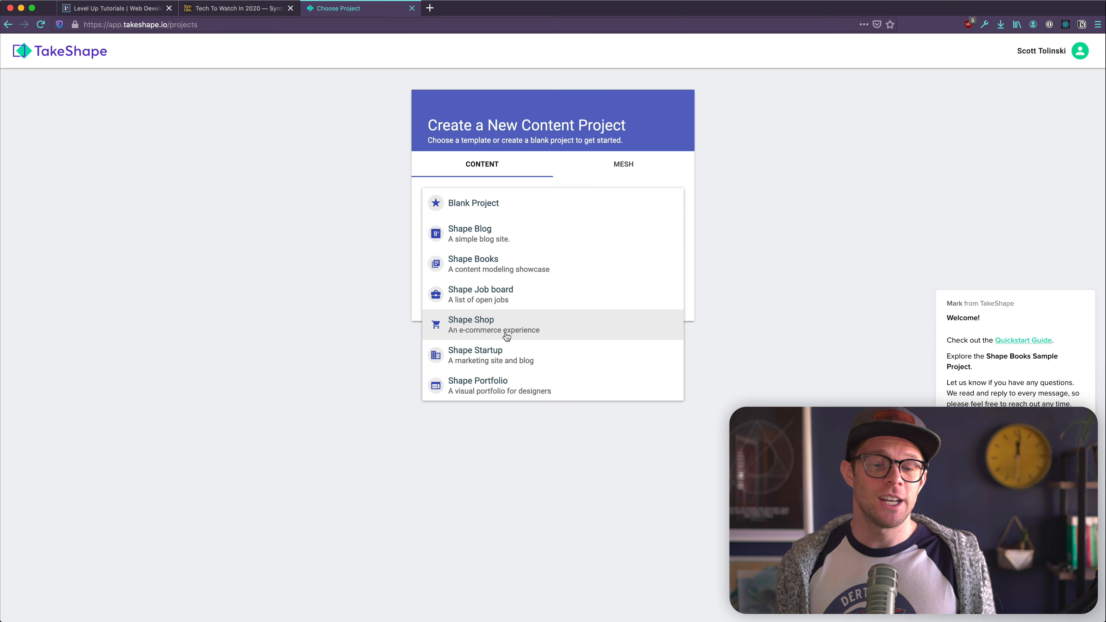
pyautogui.moveTo(558, 327)
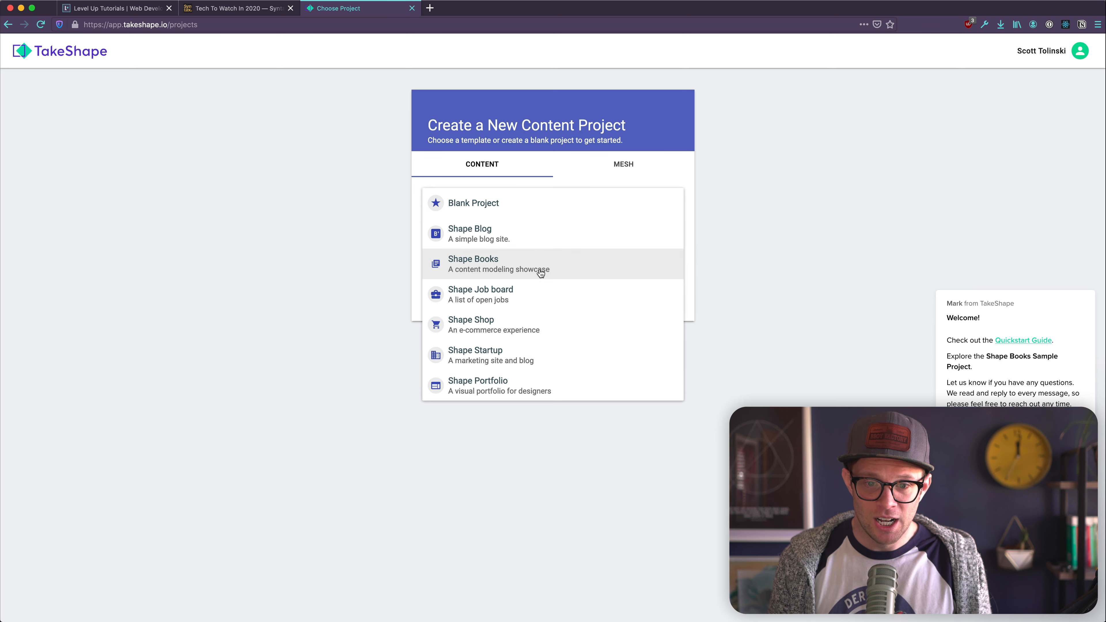
pyautogui.moveTo(557, 241)
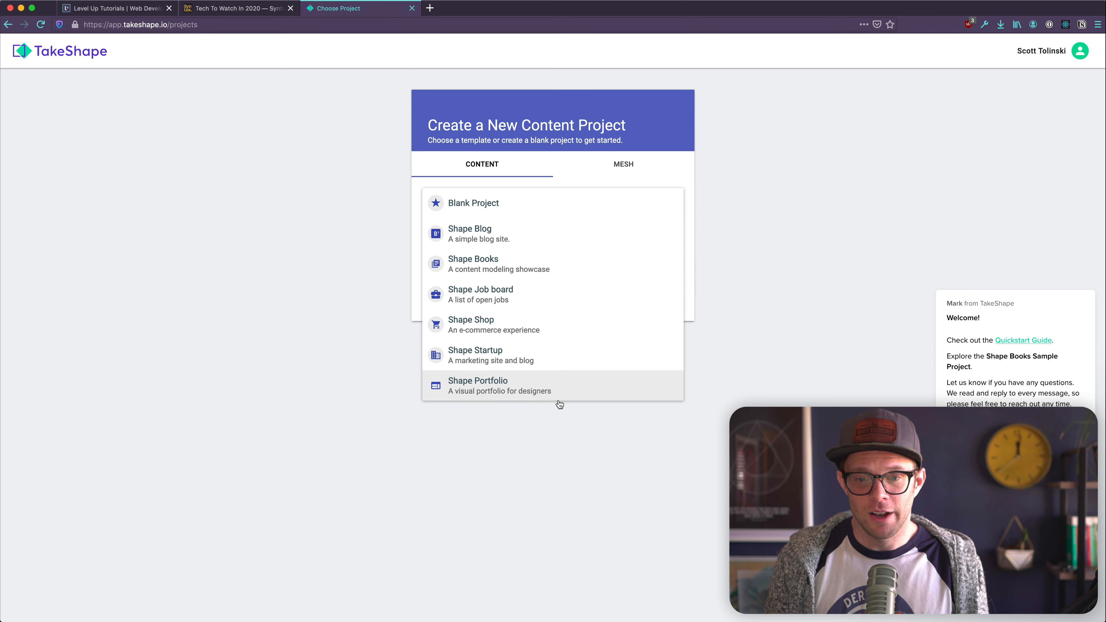
pyautogui.moveTo(545, 333)
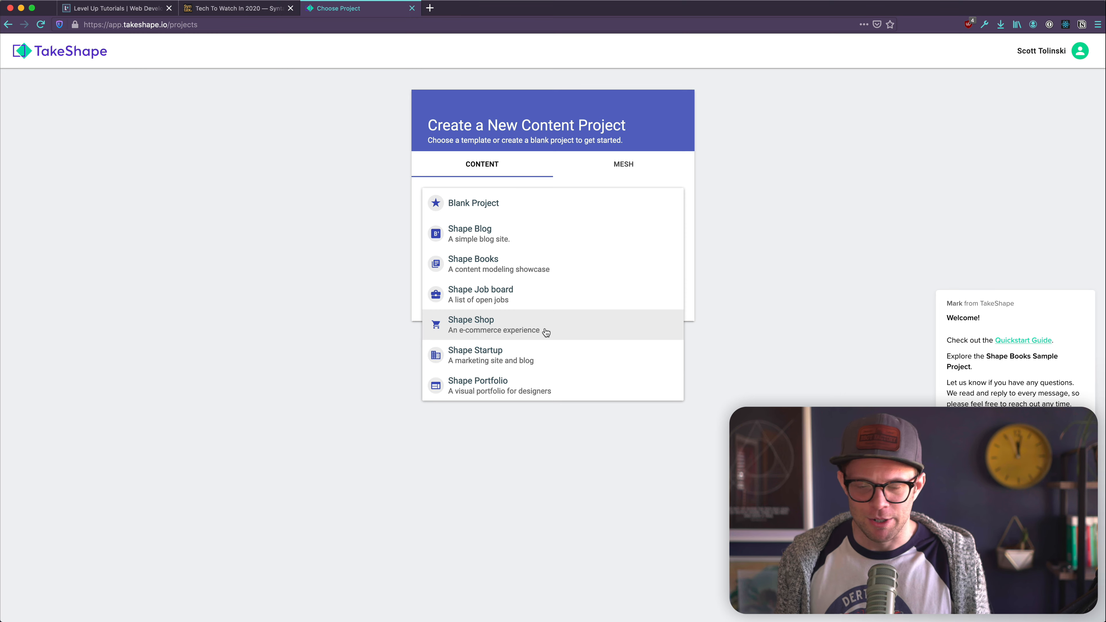
# Create a project named 'Shape Shop' from the Shape Shop e-commerce template
pyautogui.click(481, 325)
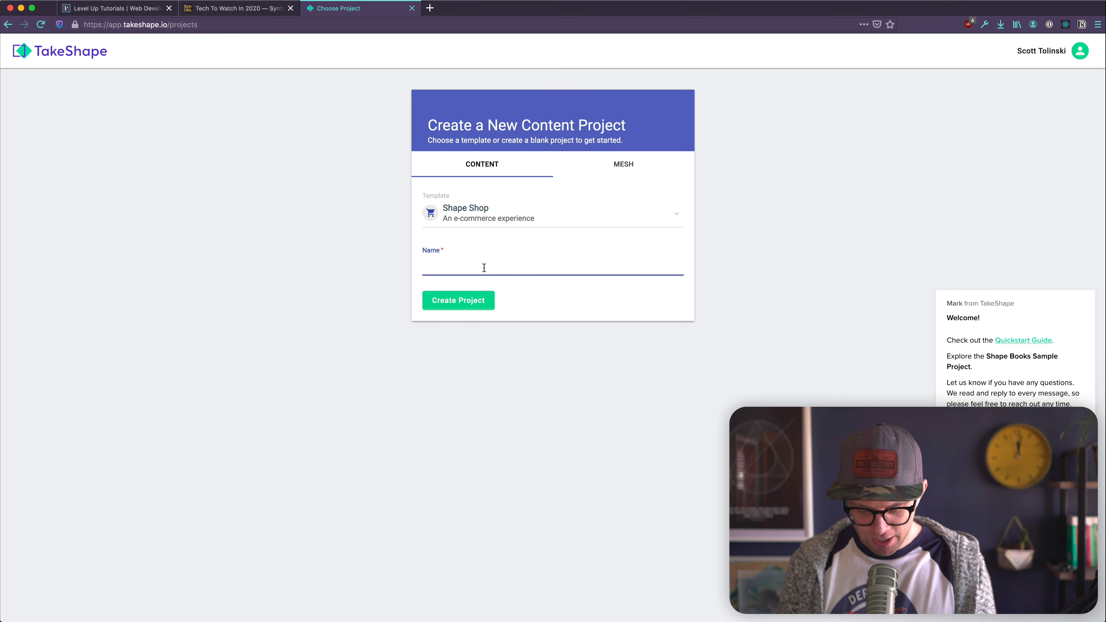
pyautogui.write('Shape SHo')
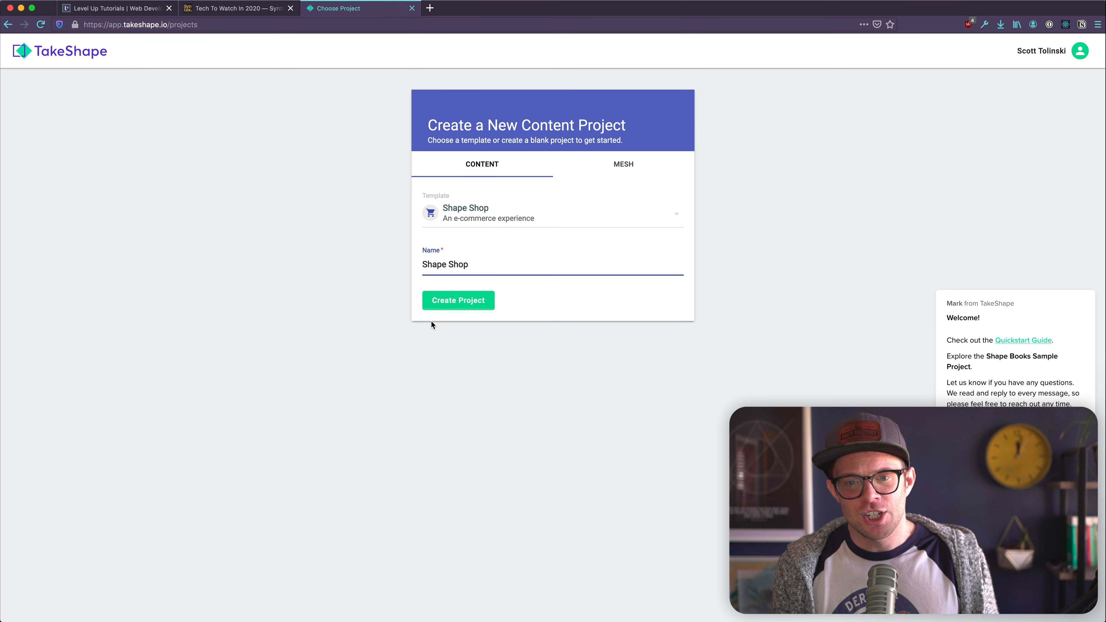
pyautogui.click(458, 301)
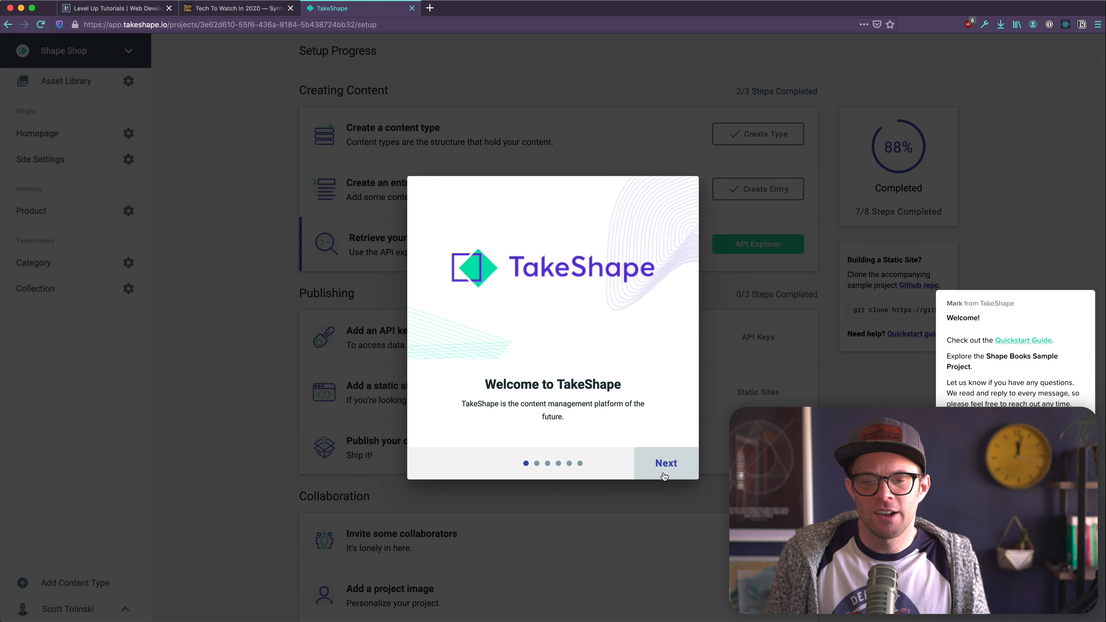
# Advance through the welcome tour slides and dismiss it to reach the setup progress page
pyautogui.click(666, 464)
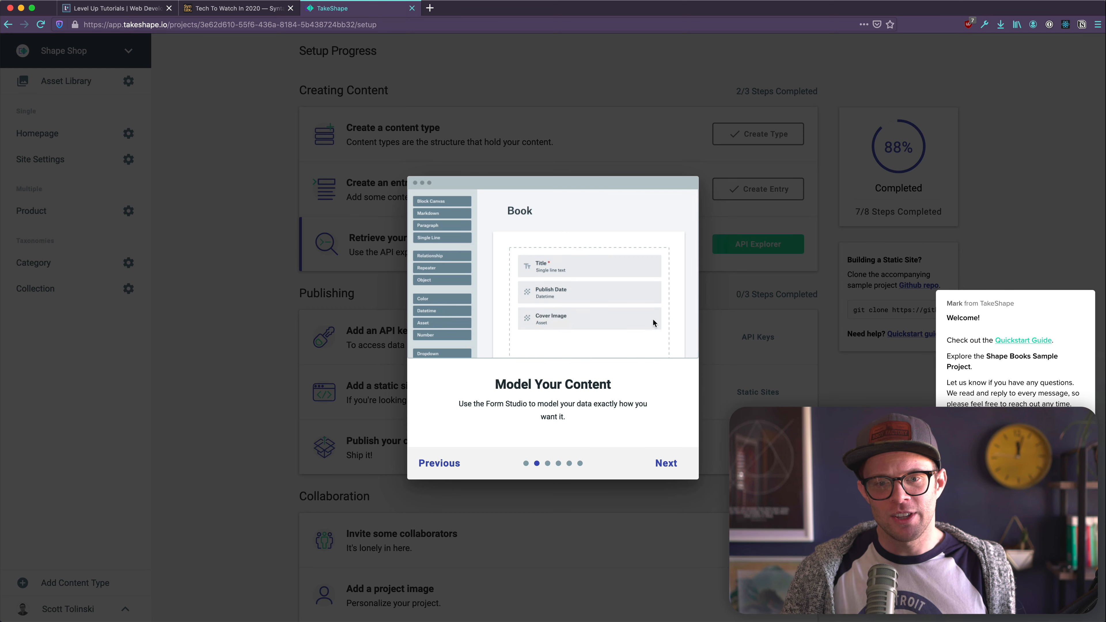
pyautogui.click(666, 463)
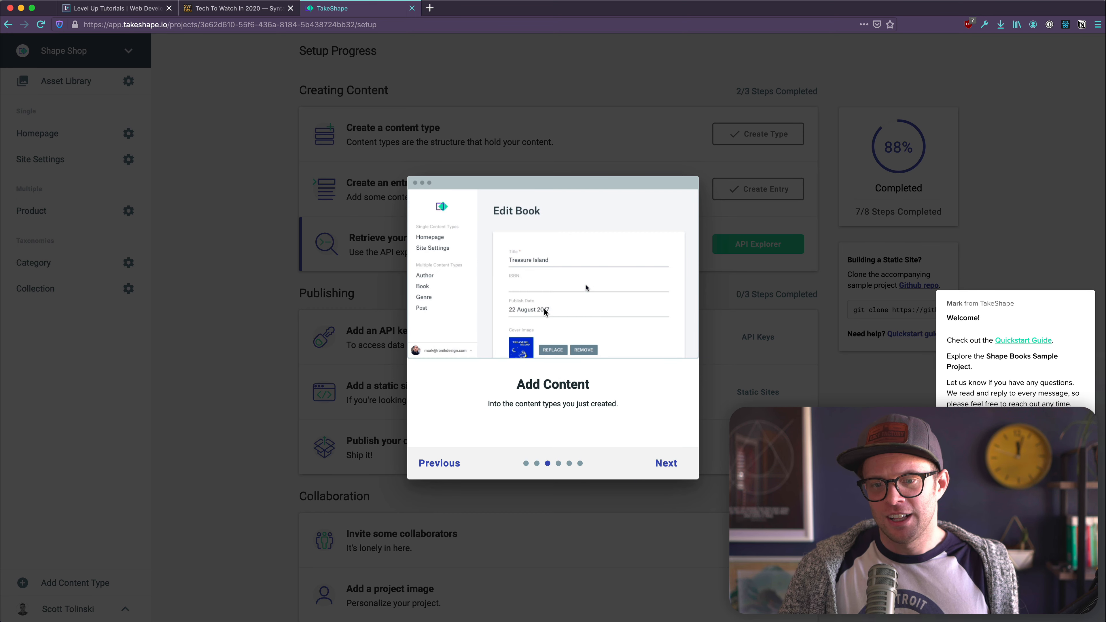
pyautogui.write('9780060276386')
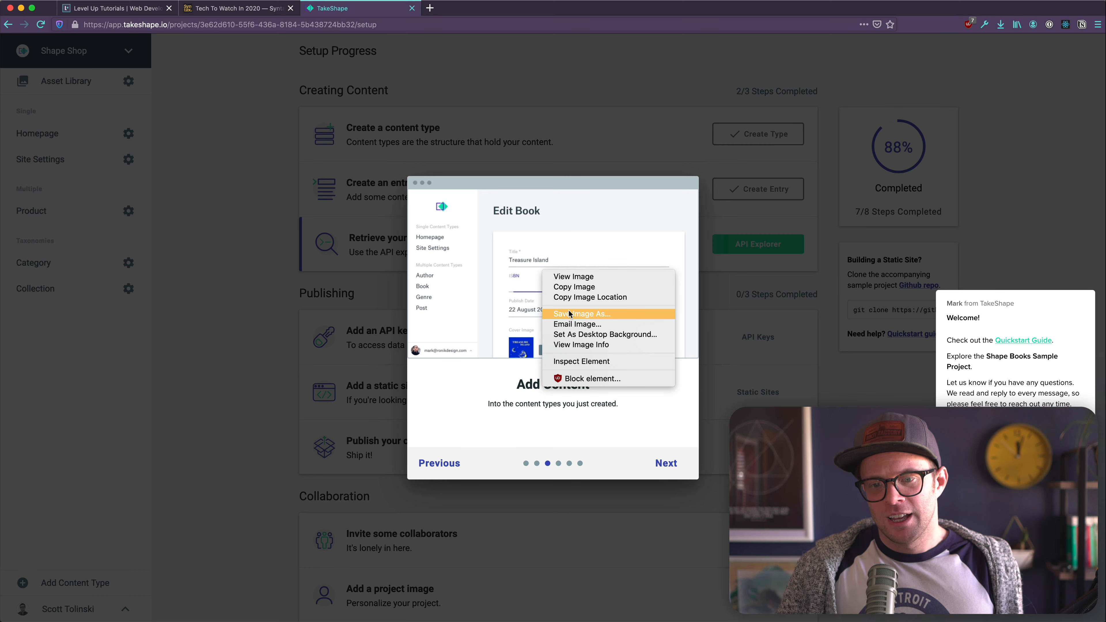
pyautogui.moveTo(570, 280)
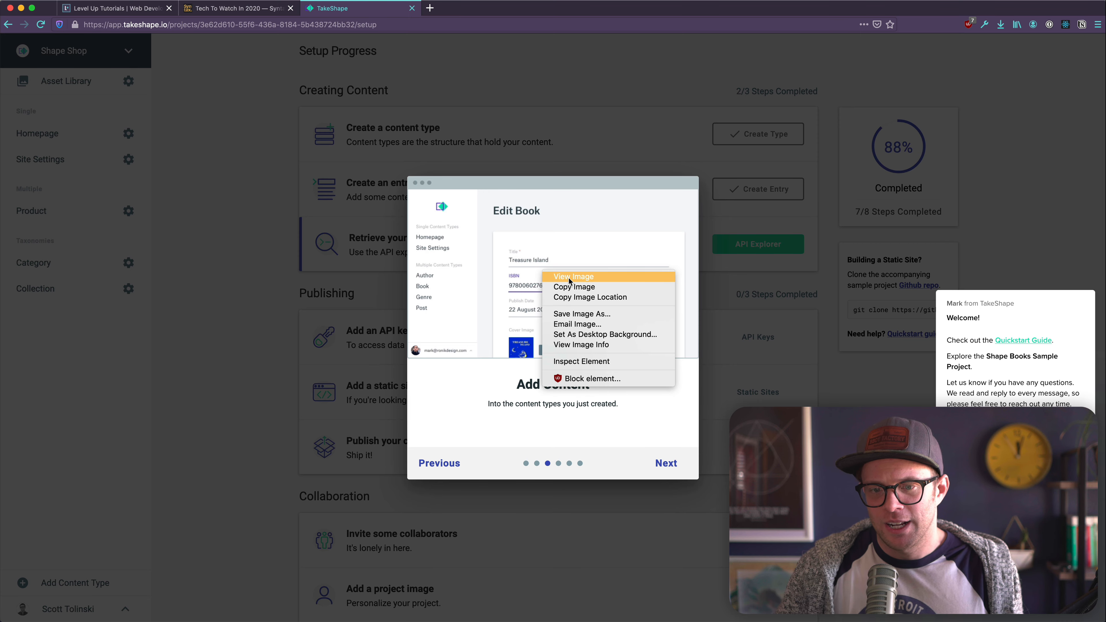
pyautogui.click(574, 277)
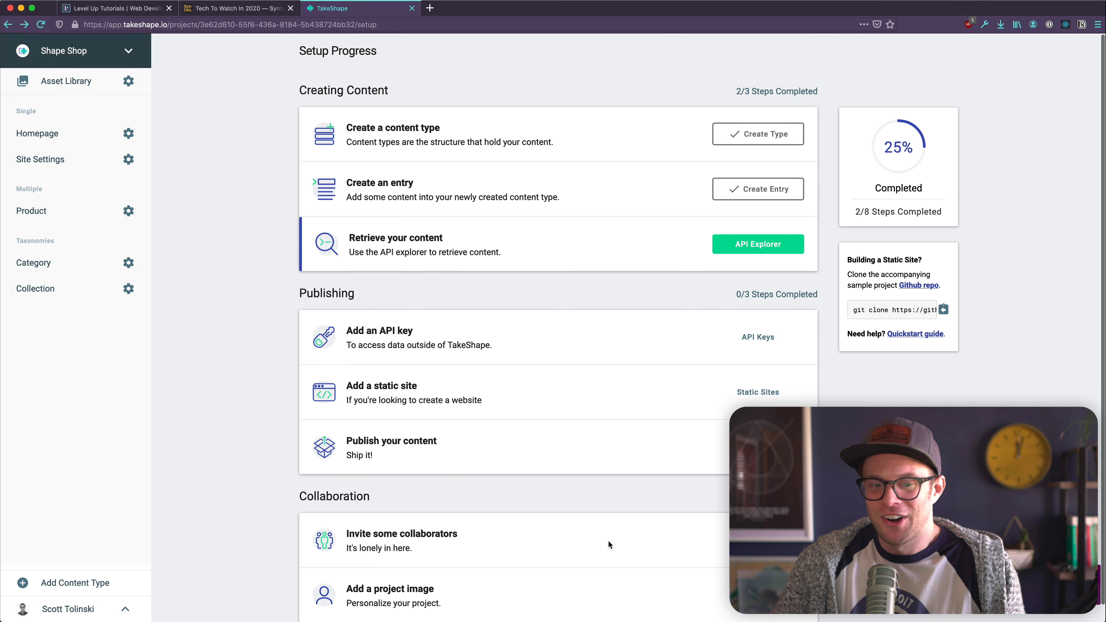
pyautogui.moveTo(286, 120)
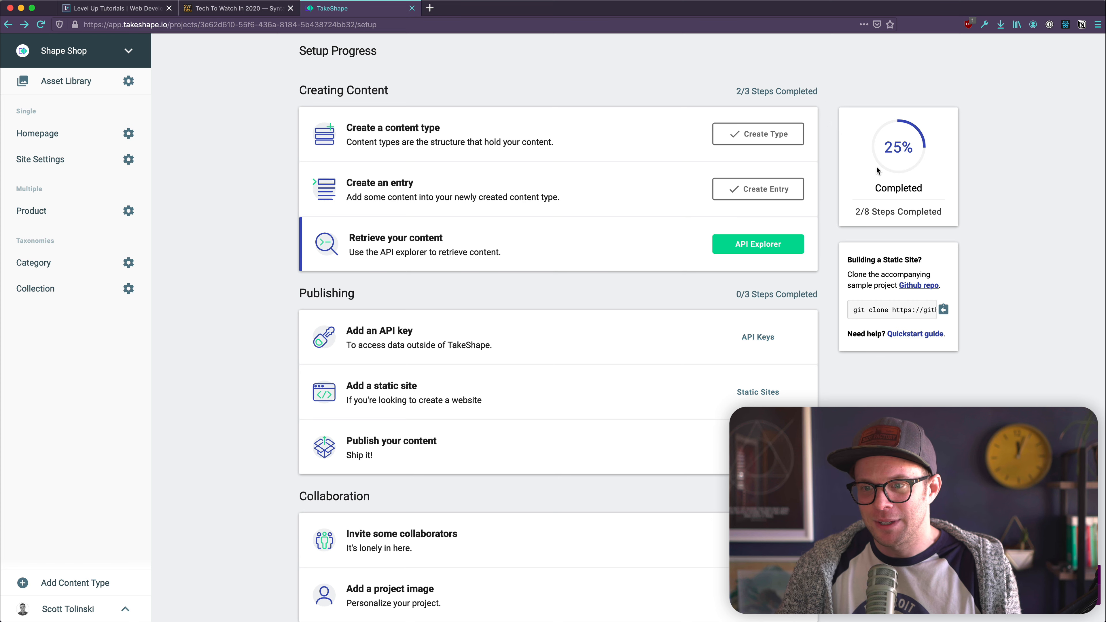
pyautogui.moveTo(628, 155)
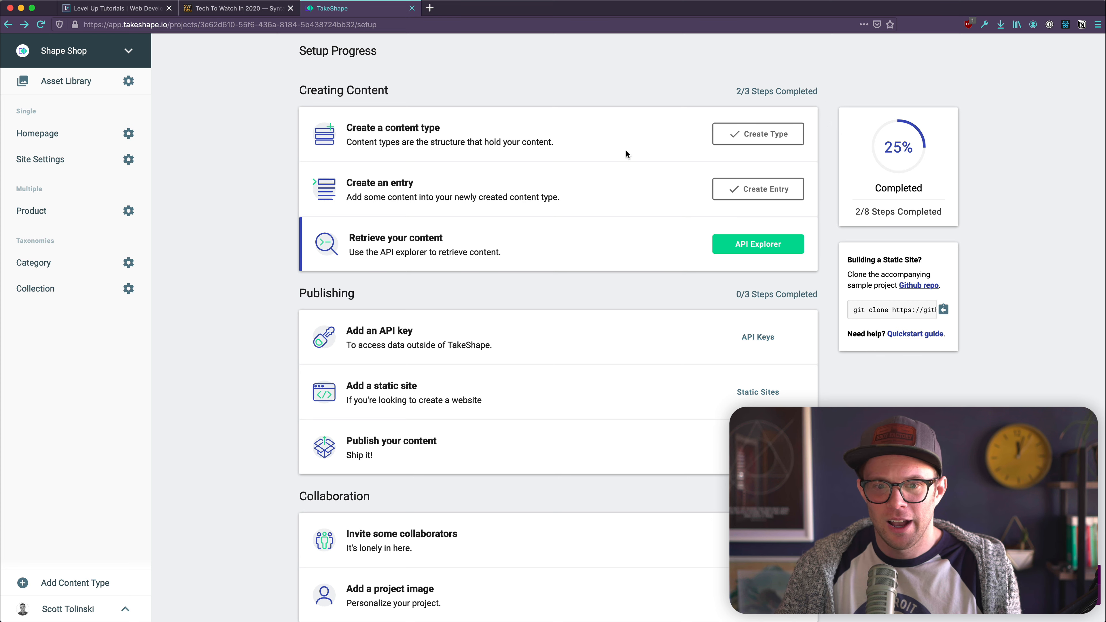
pyautogui.moveTo(193, 389)
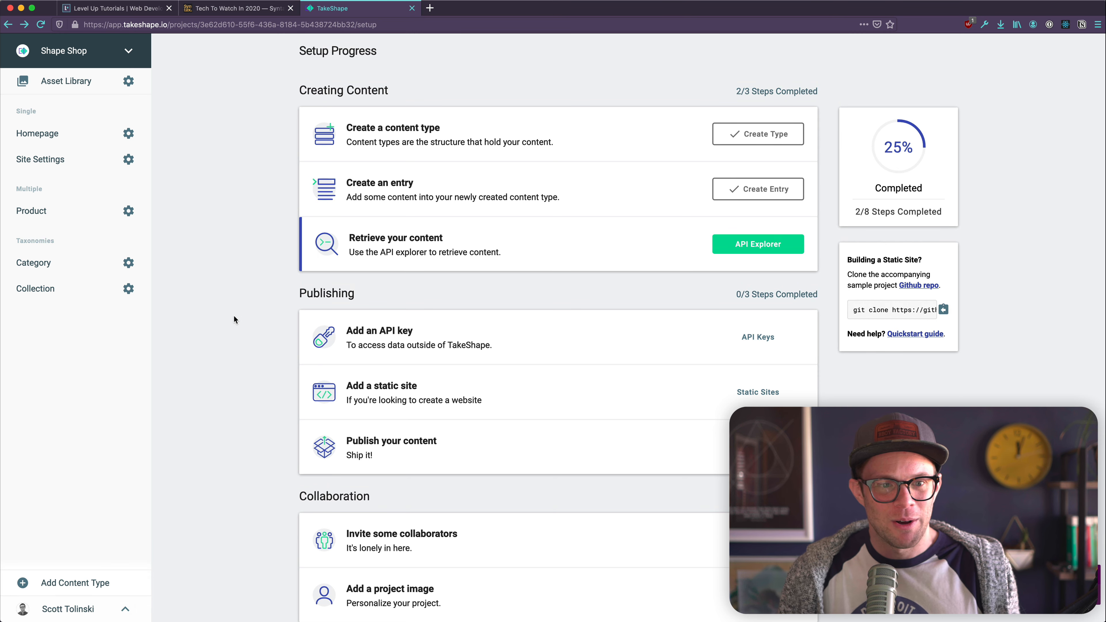
pyautogui.click(127, 51)
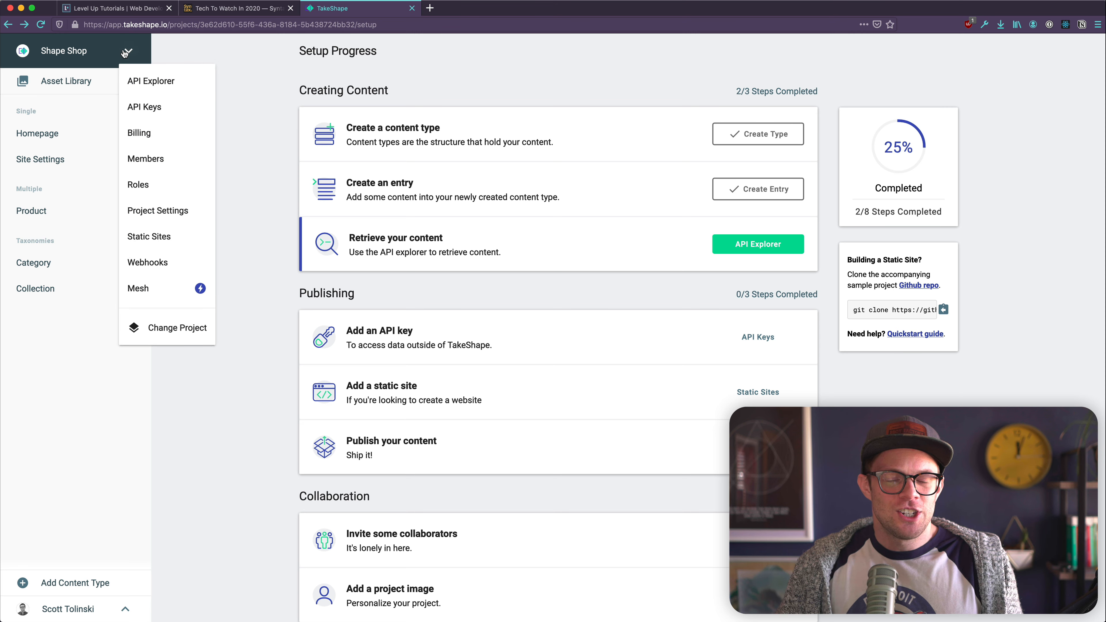
pyautogui.moveTo(231, 140)
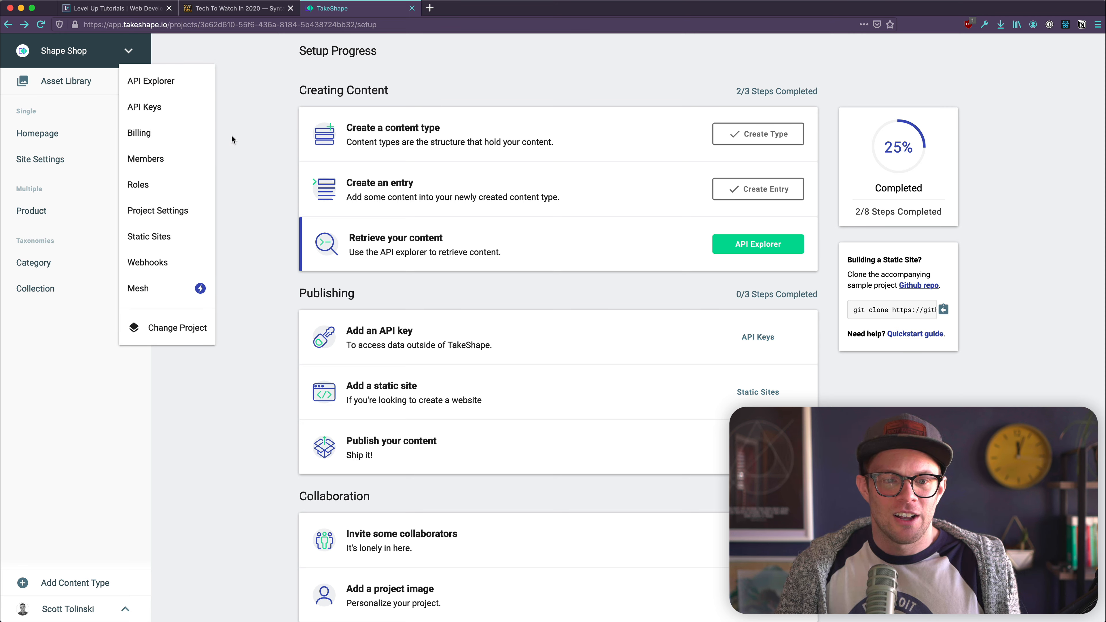
pyautogui.click(556, 265)
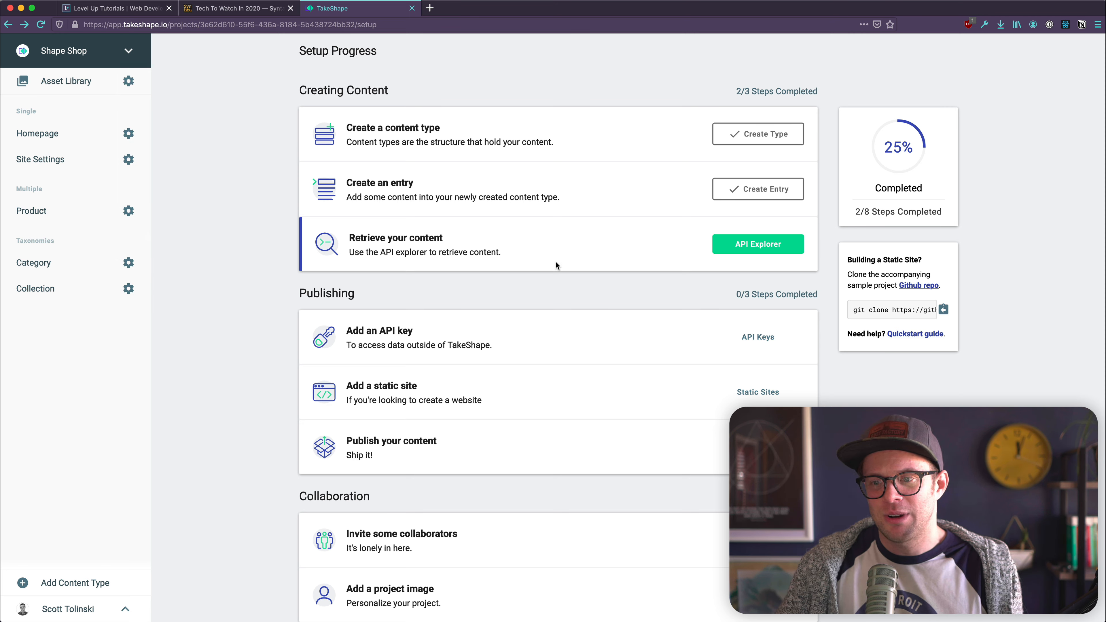
pyautogui.scroll(-3)
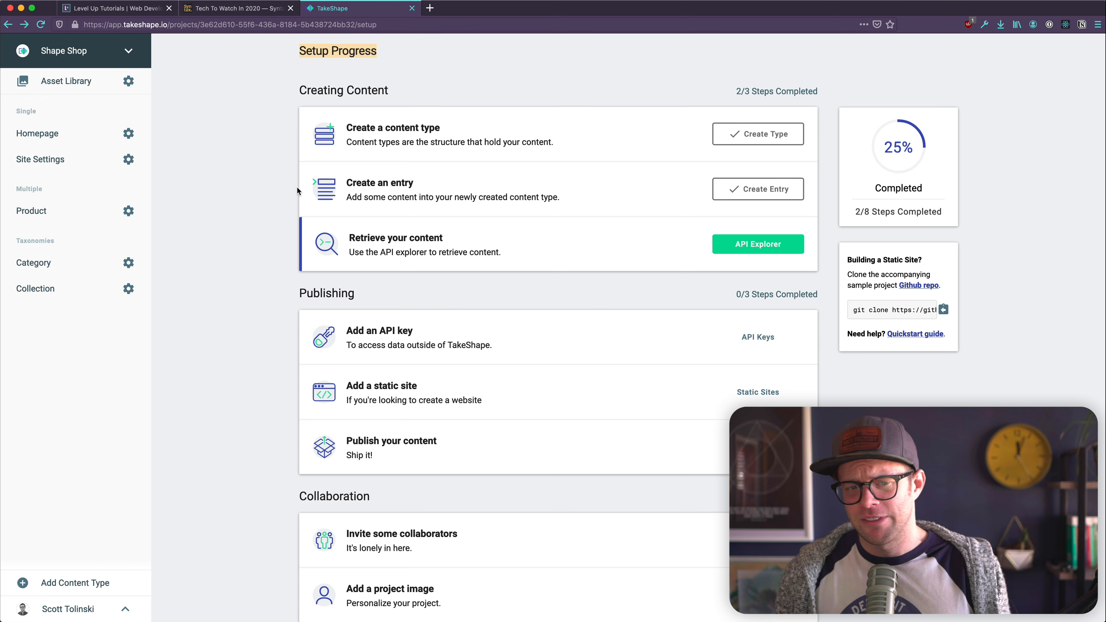
pyautogui.moveTo(262, 189)
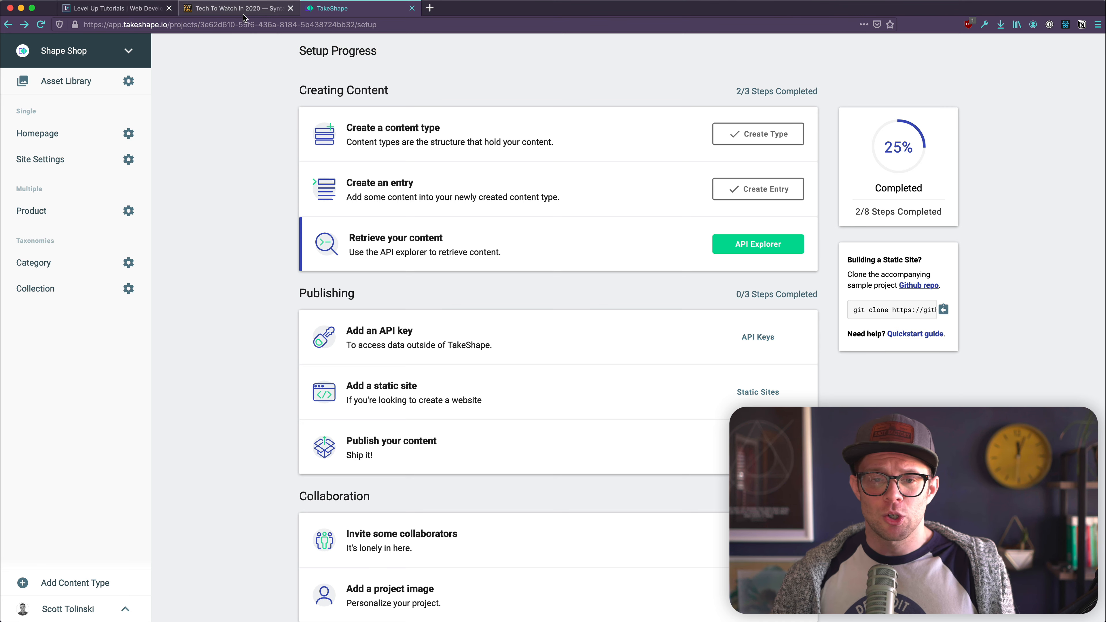
pyautogui.moveTo(244, 17)
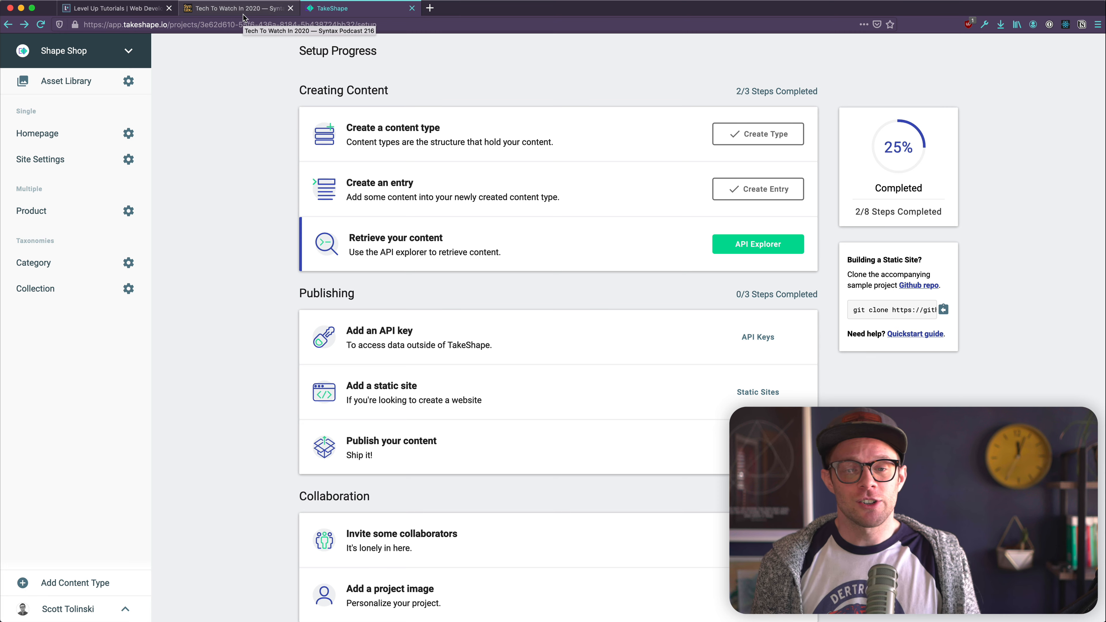
pyautogui.moveTo(833, 145)
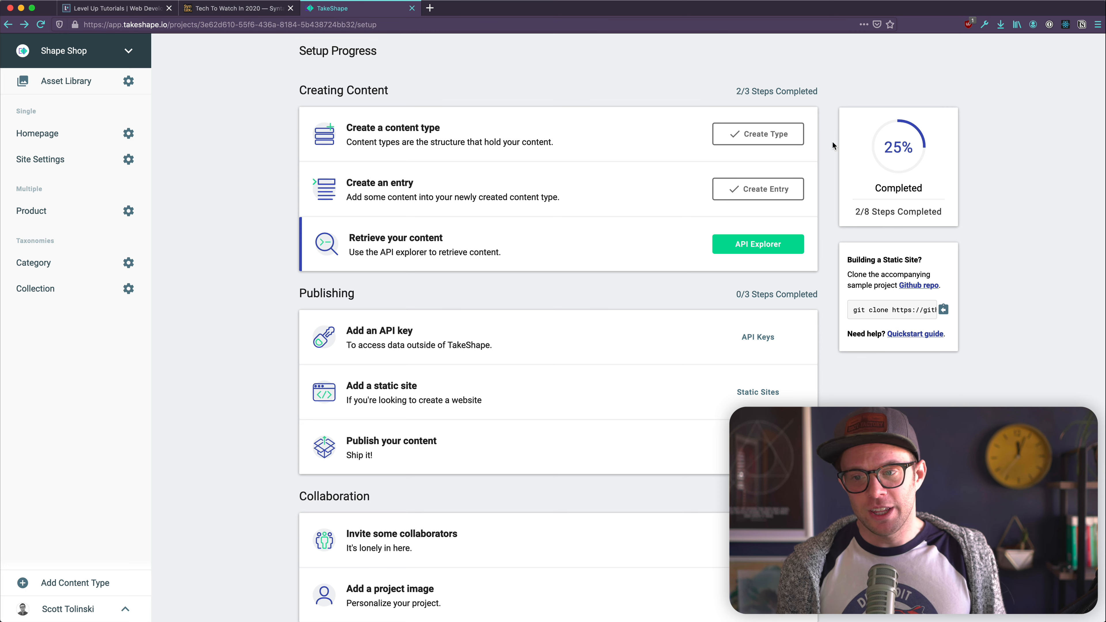
pyautogui.moveTo(876, 204)
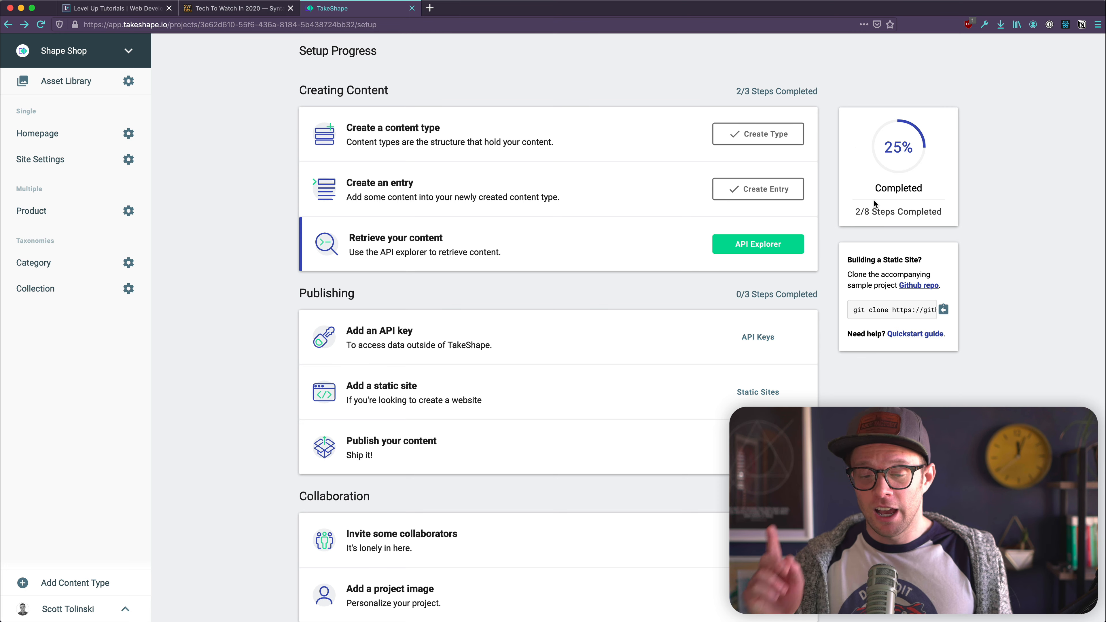
pyautogui.moveTo(624, 112)
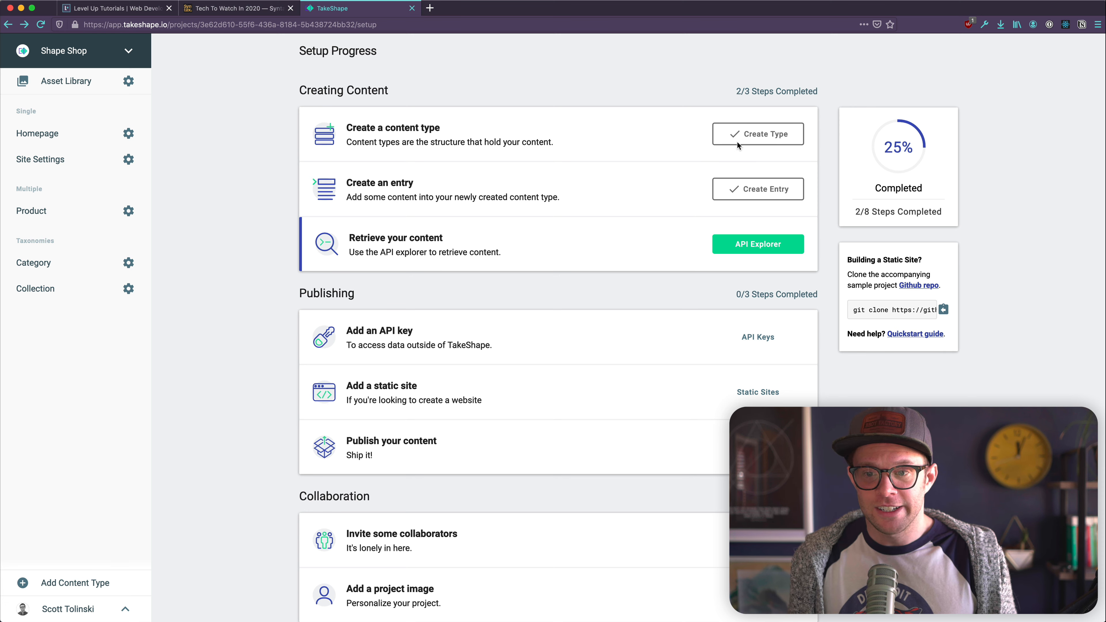
pyautogui.moveTo(741, 193)
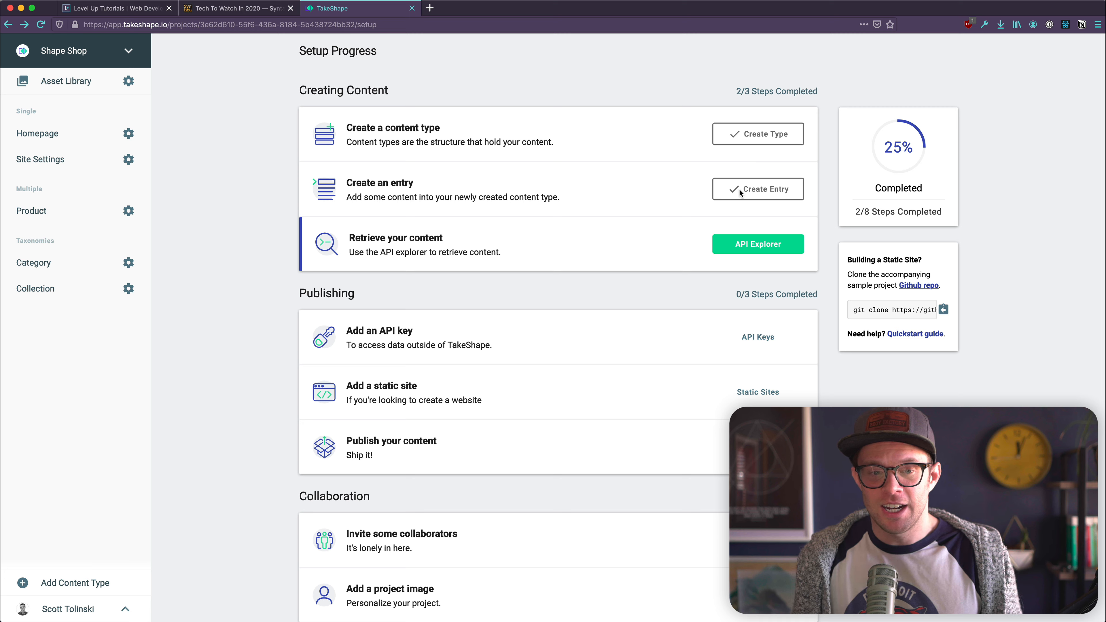
pyautogui.moveTo(740, 250)
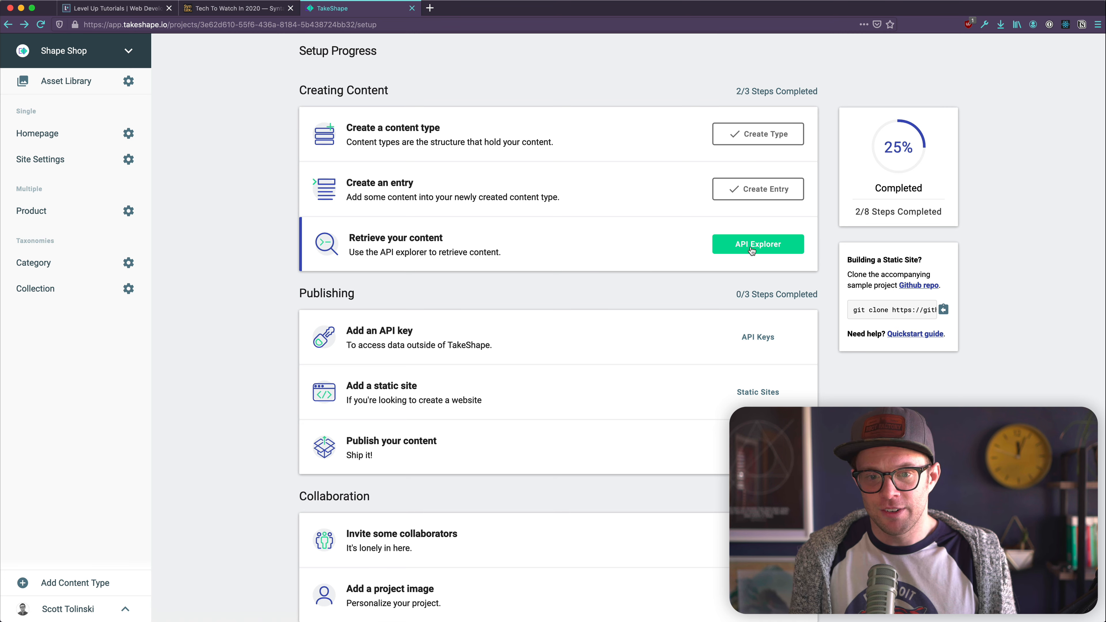
# Run the getCategoryList query returning Pants, Footwear, Shirts, Outerwear and browse the root query docs
pyautogui.click(758, 244)
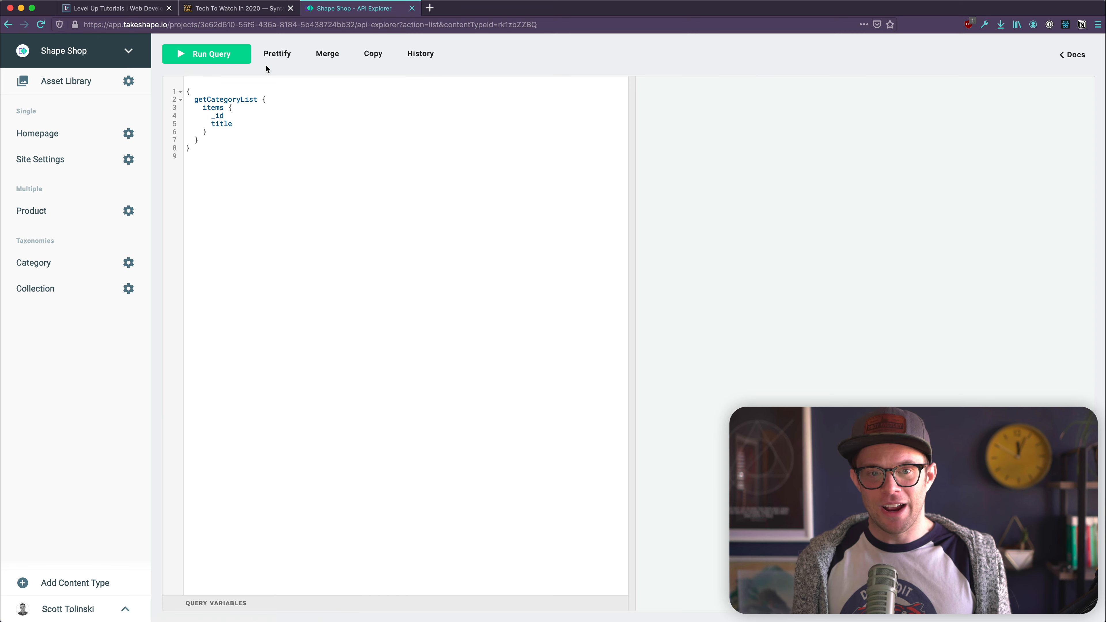
pyautogui.click(206, 54)
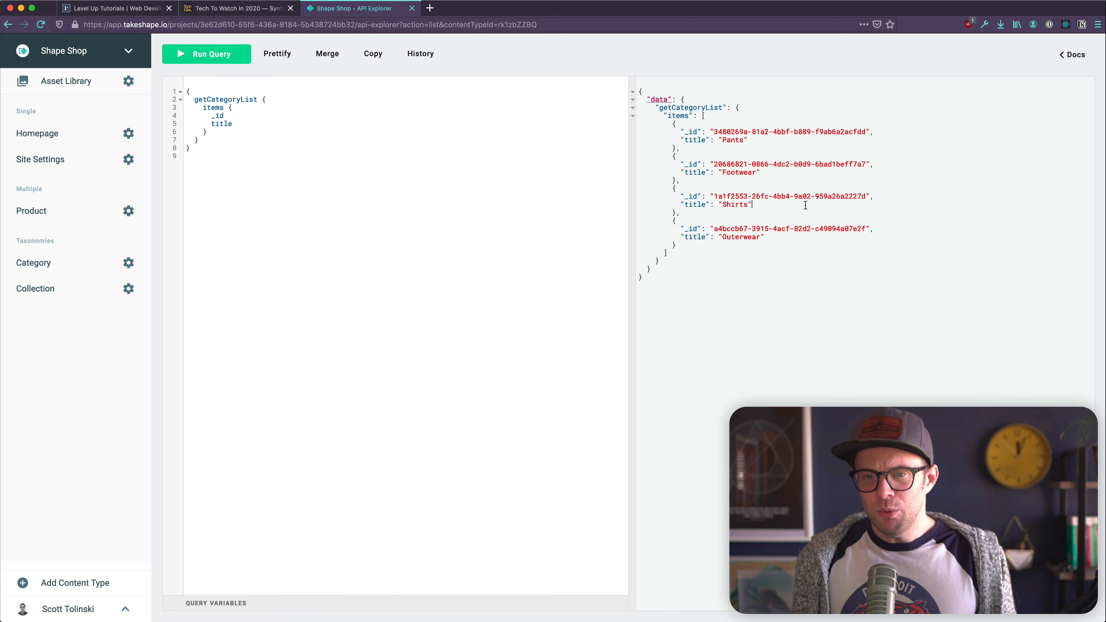
pyautogui.moveTo(856, 281)
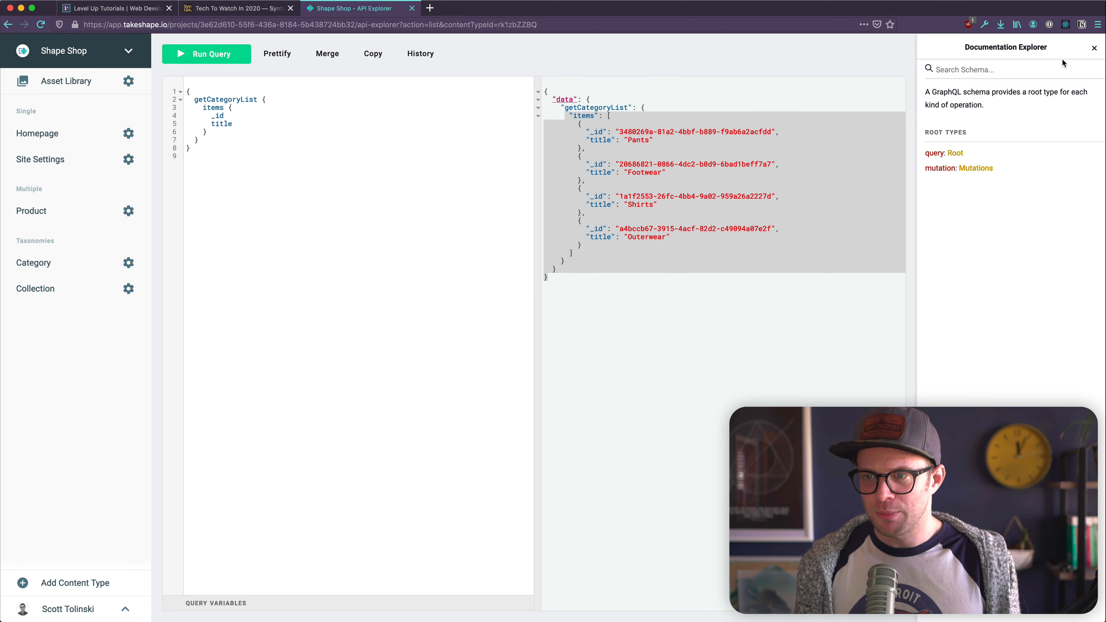
pyautogui.click(955, 153)
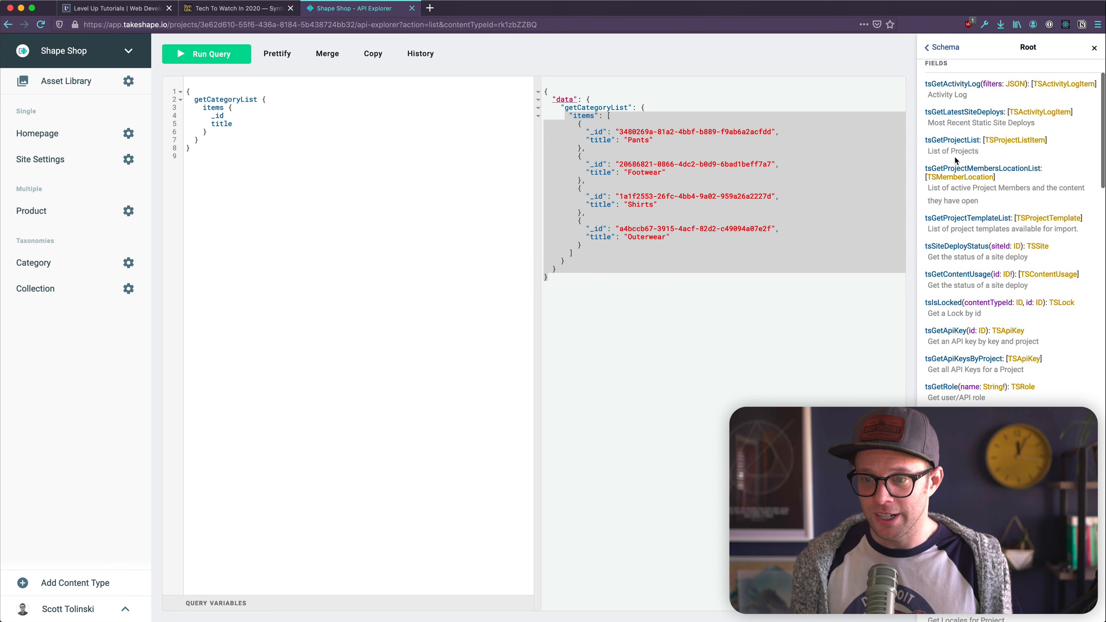
pyautogui.scroll(-3)
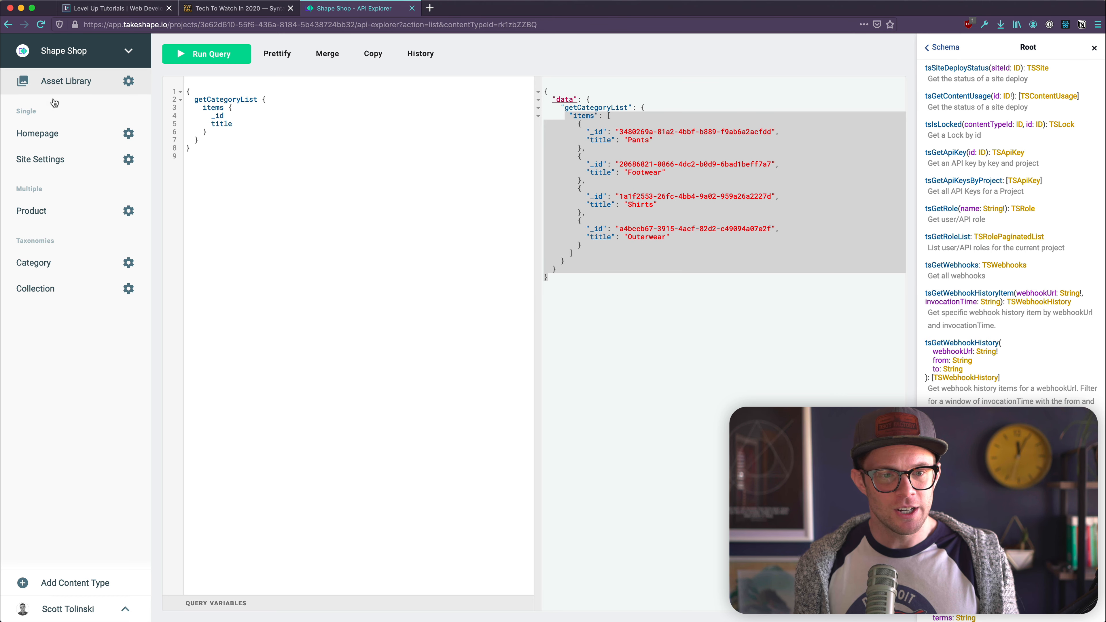
# Open the Homepage entry for editing and peek at the account menu
pyautogui.click(37, 134)
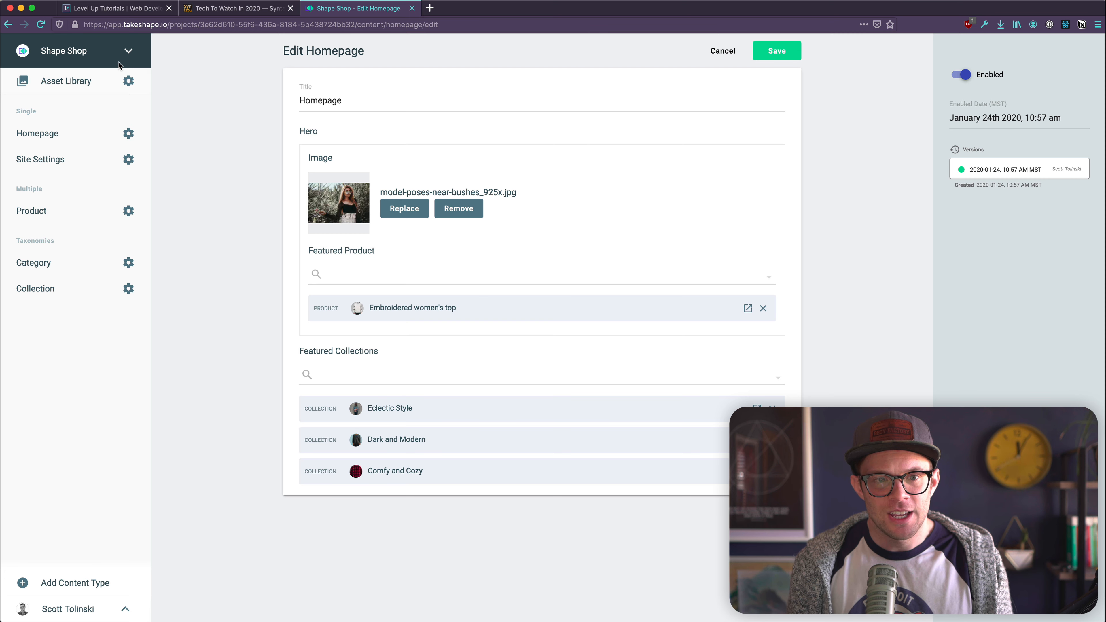
pyautogui.click(128, 51)
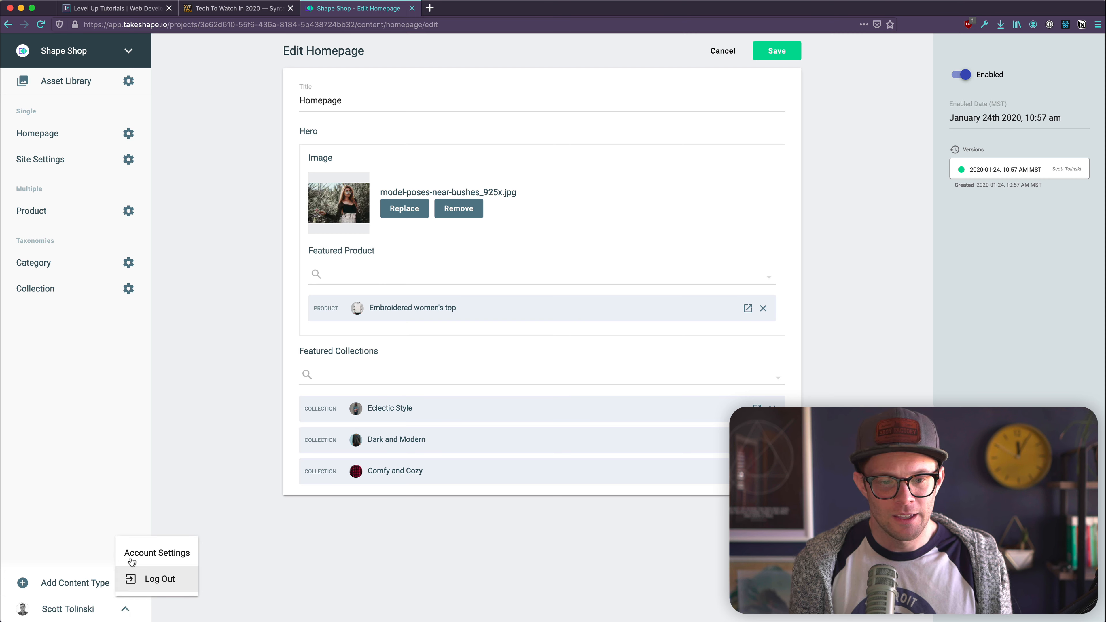
pyautogui.click(685, 355)
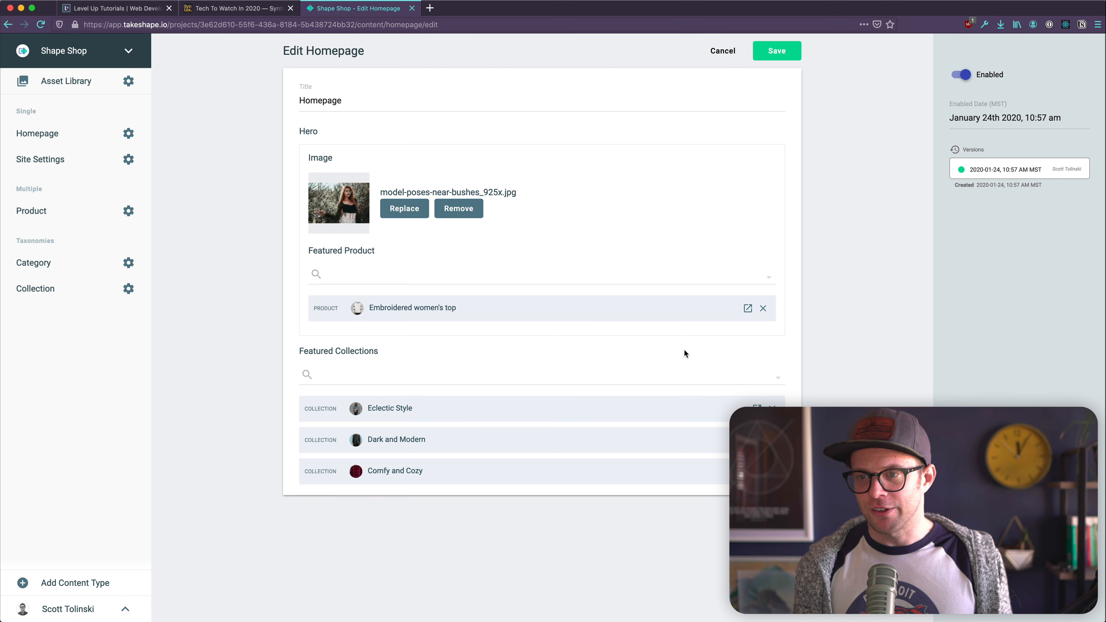
pyautogui.moveTo(369, 347)
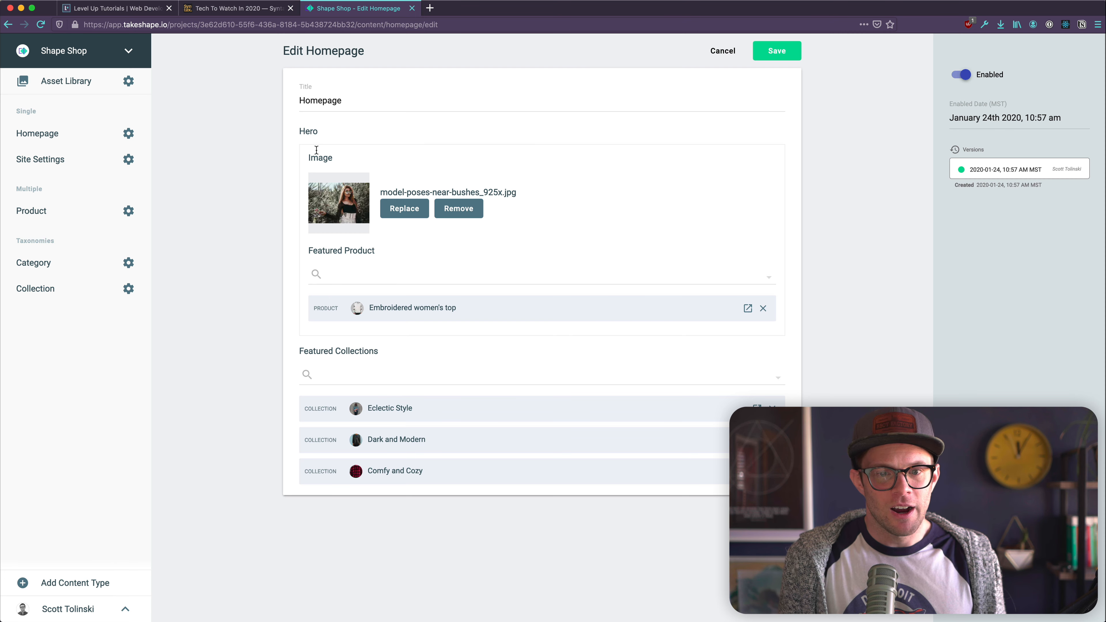
pyautogui.moveTo(431, 329)
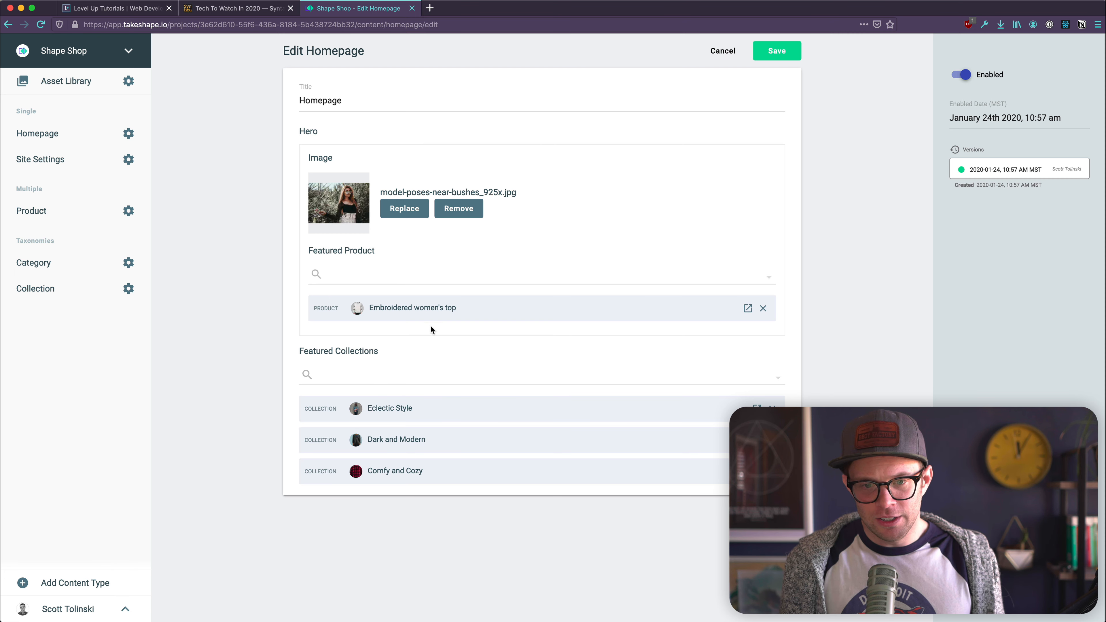
pyautogui.moveTo(406, 226)
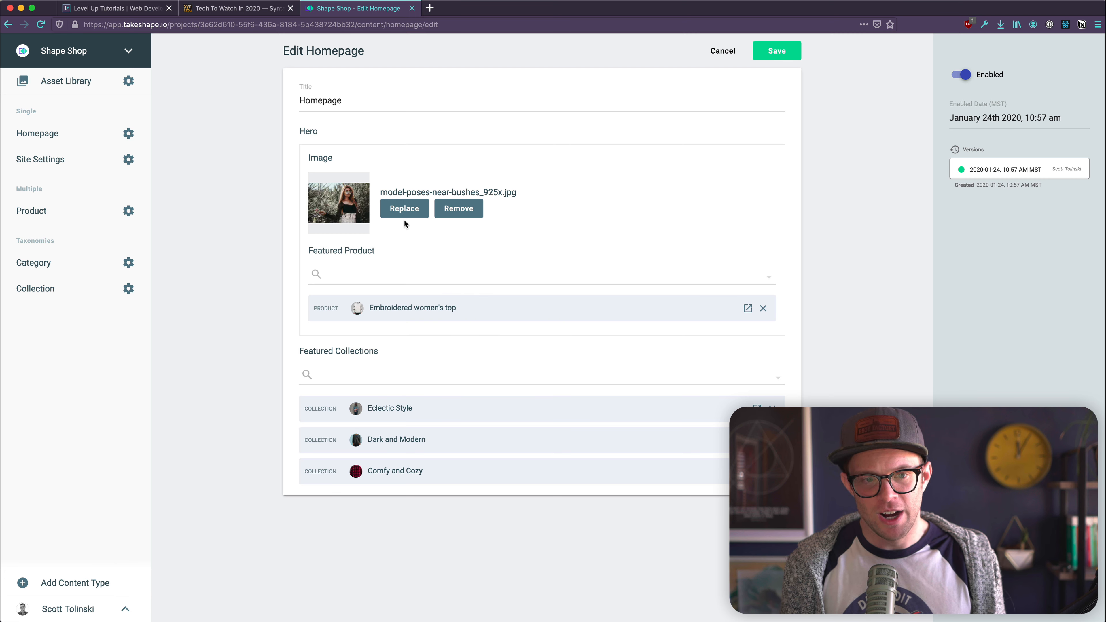
pyautogui.moveTo(56, 232)
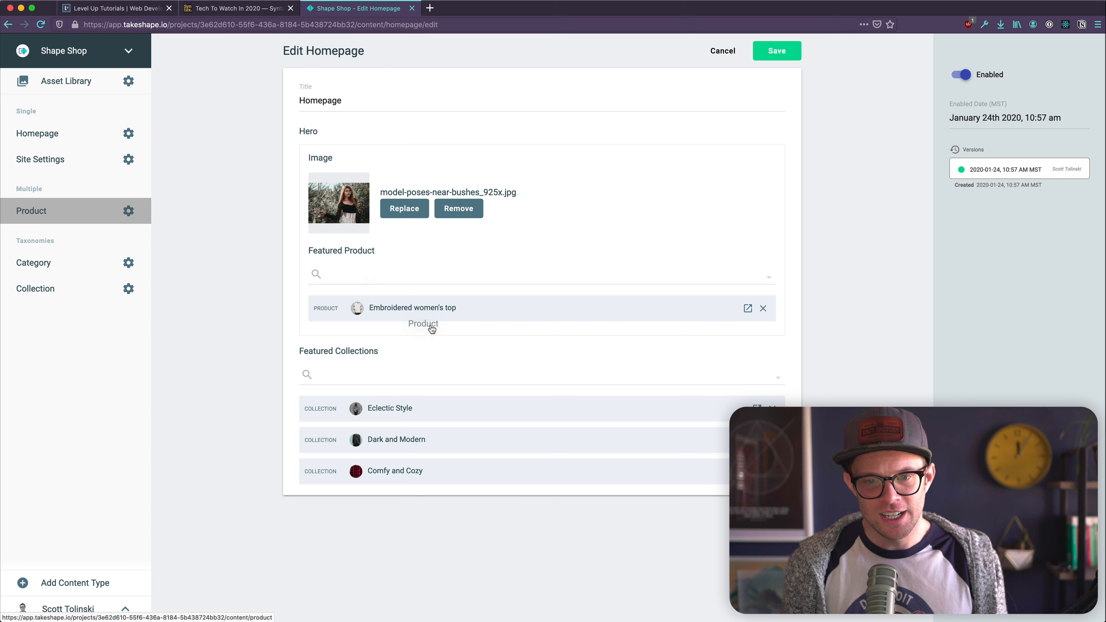
pyautogui.moveTo(324, 320)
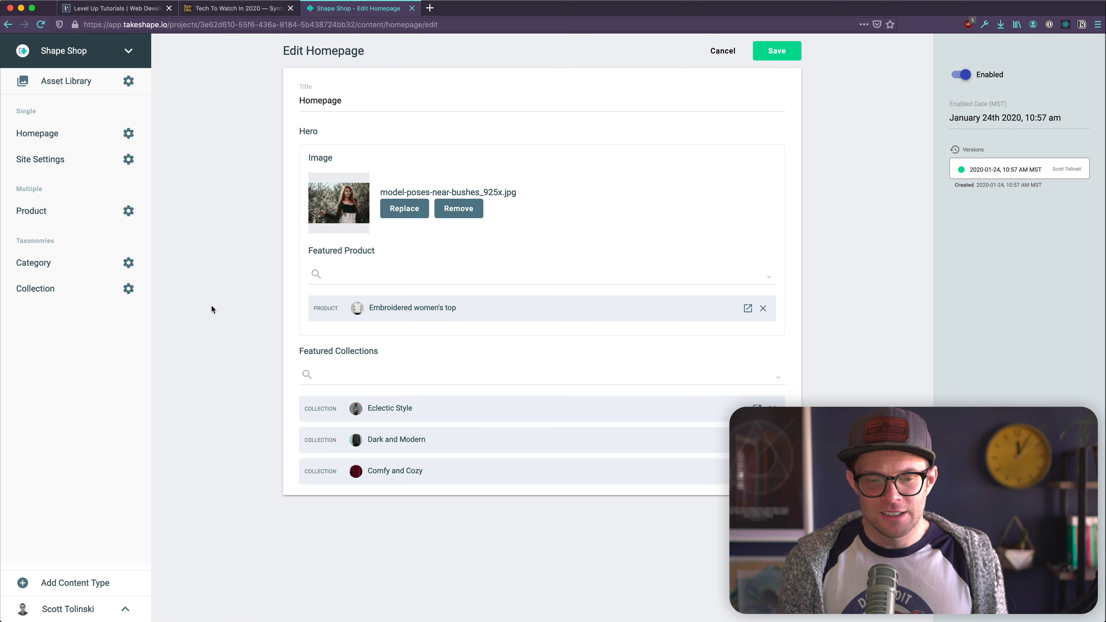
# Start a new content type, then cancel back to the Homepage entry
pyautogui.click(75, 583)
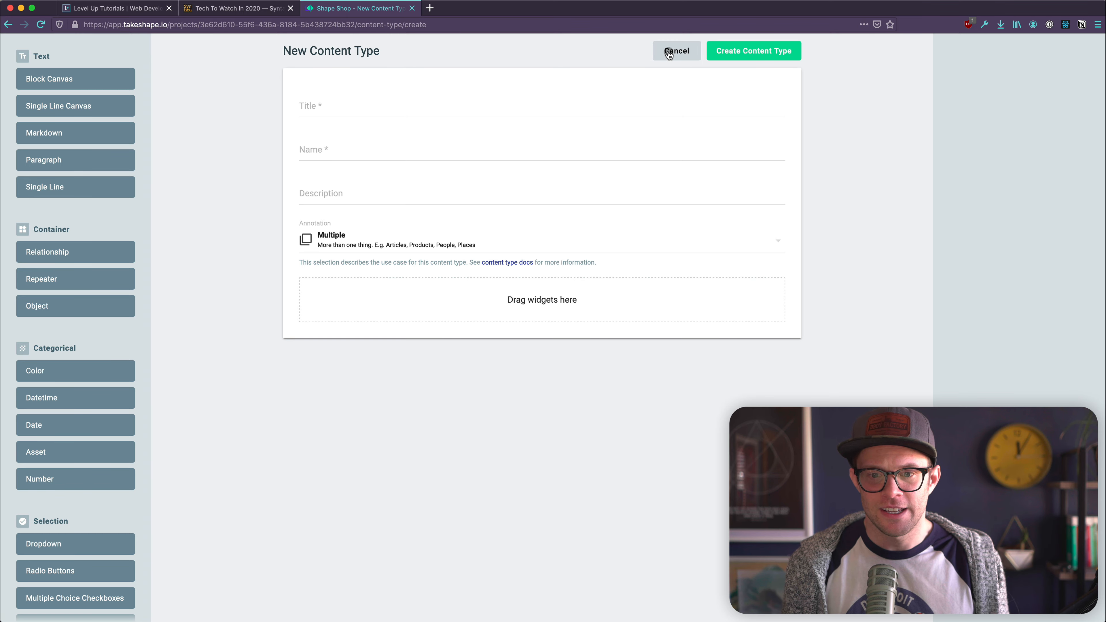
pyautogui.click(671, 51)
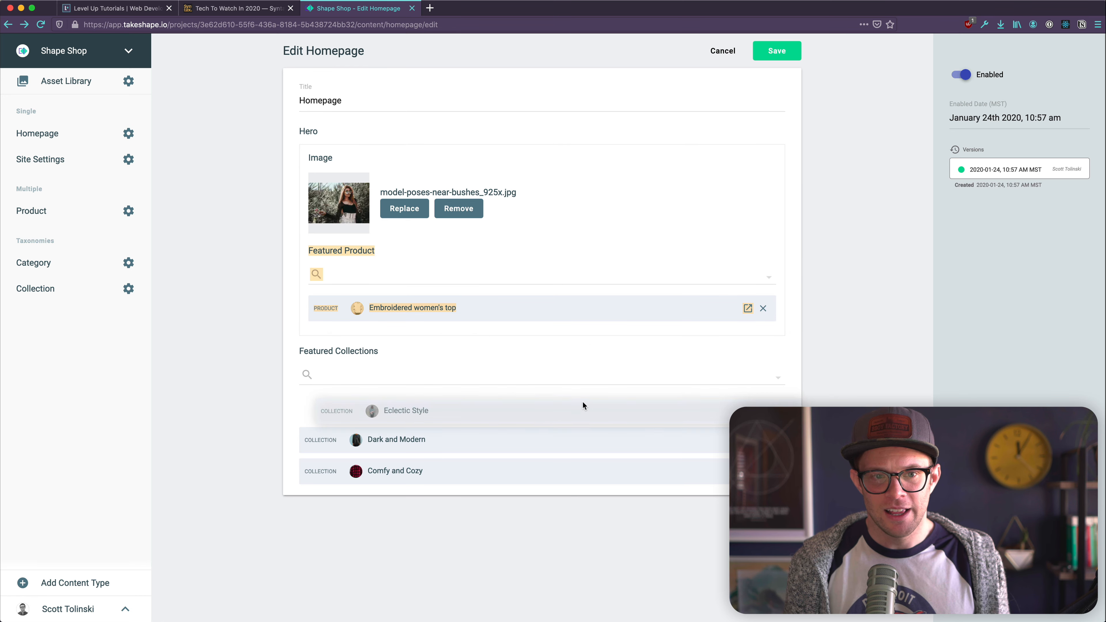
pyautogui.moveTo(83, 97)
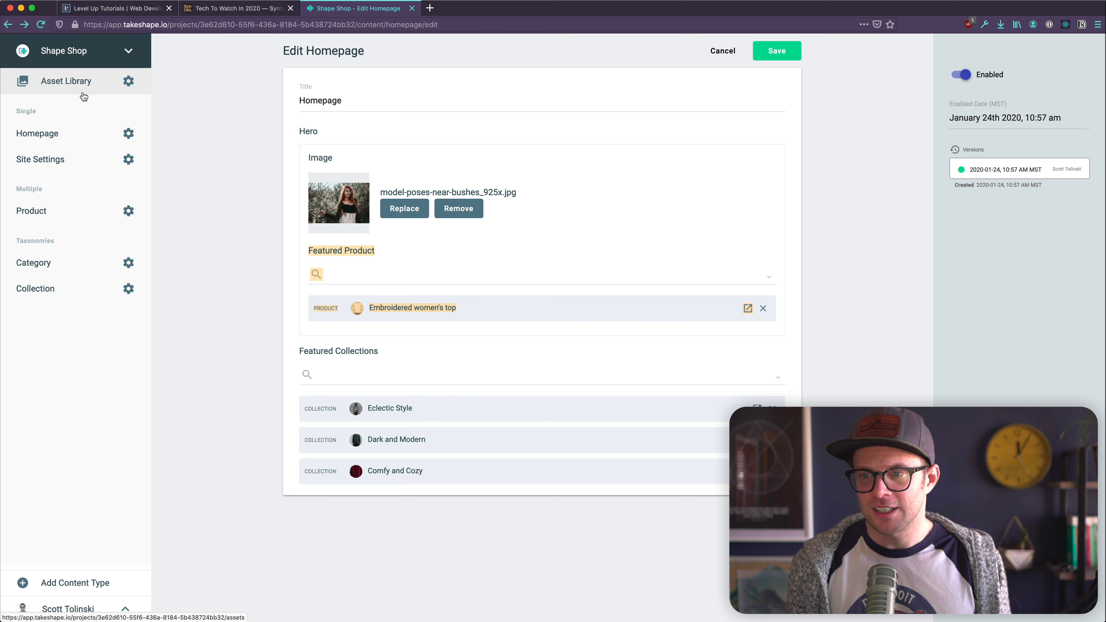
pyautogui.moveTo(905, 298)
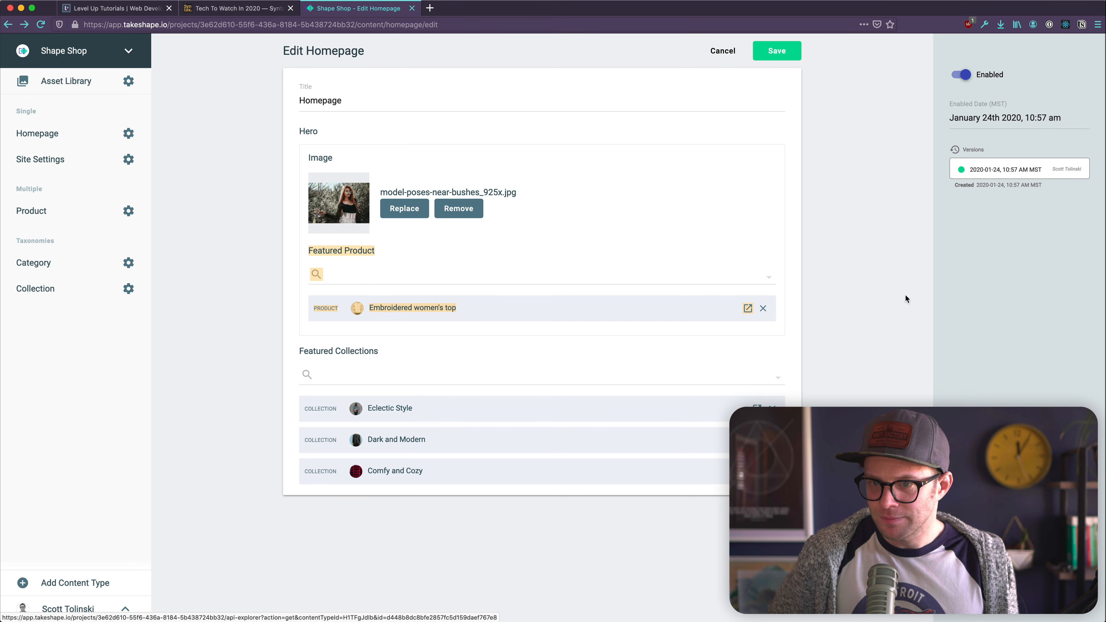
pyautogui.moveTo(794, 237)
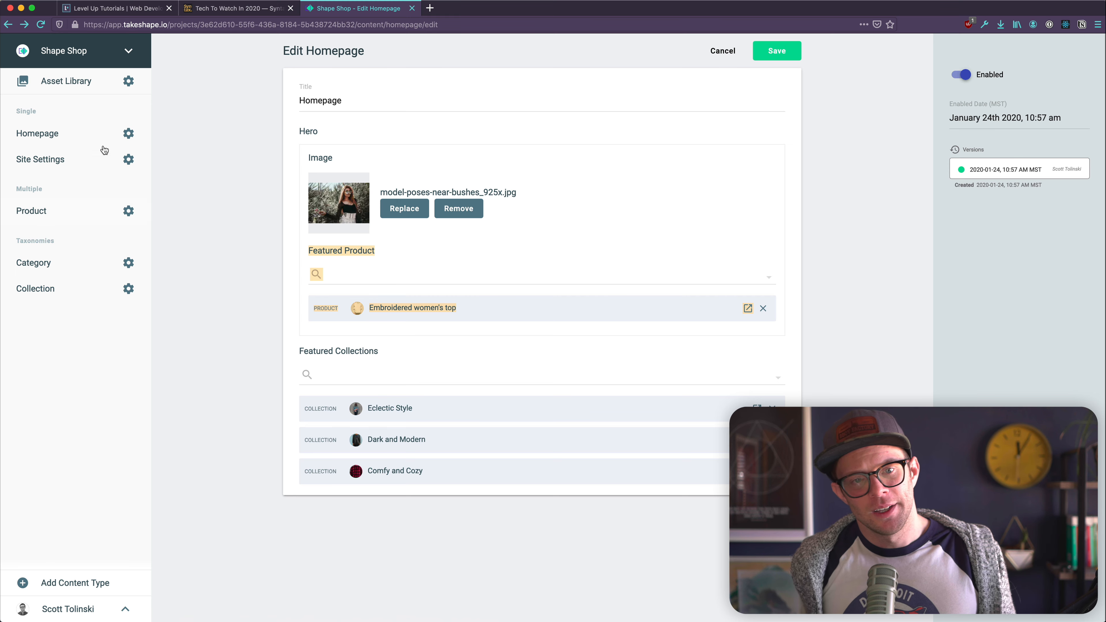
# View the project's static sites settings, then the Homepage content type's field layout
pyautogui.click(128, 50)
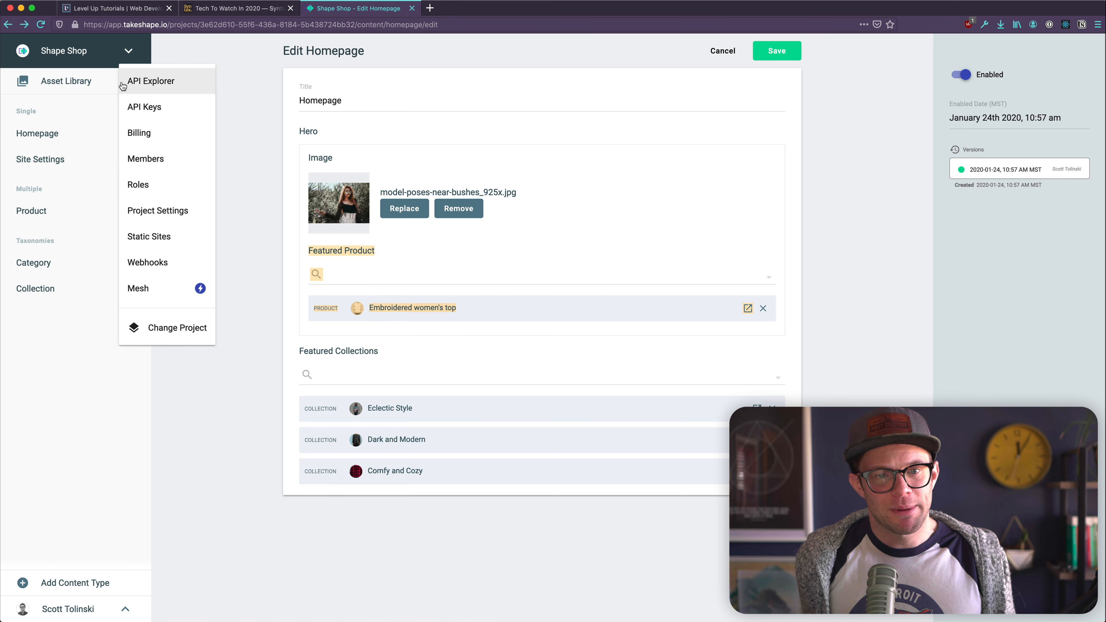
pyautogui.moveTo(152, 237)
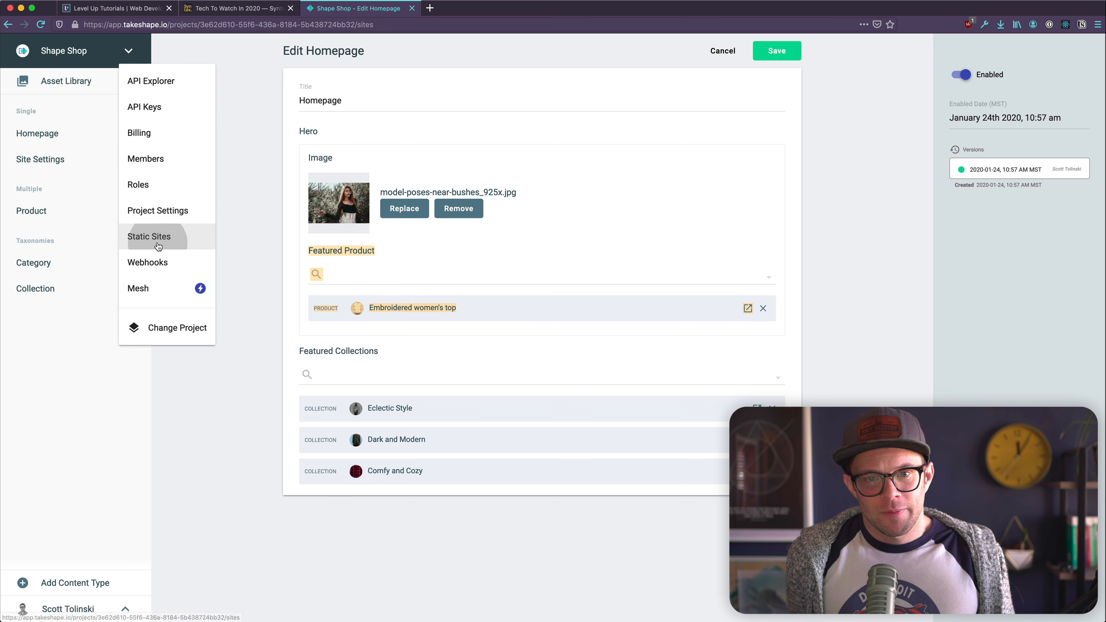
pyautogui.click(150, 237)
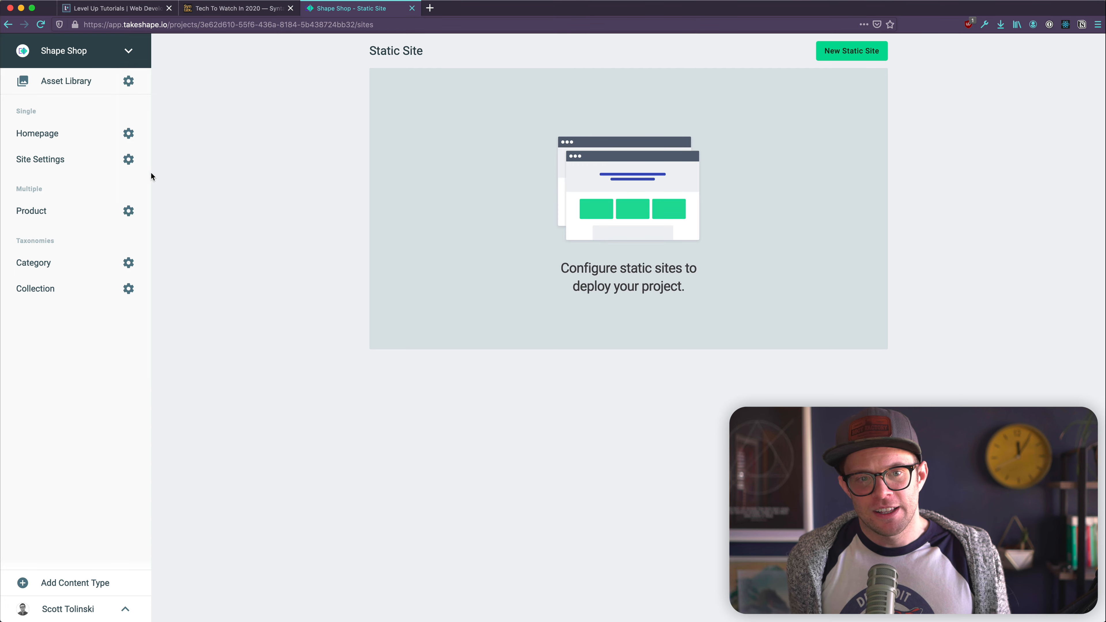
pyautogui.click(36, 134)
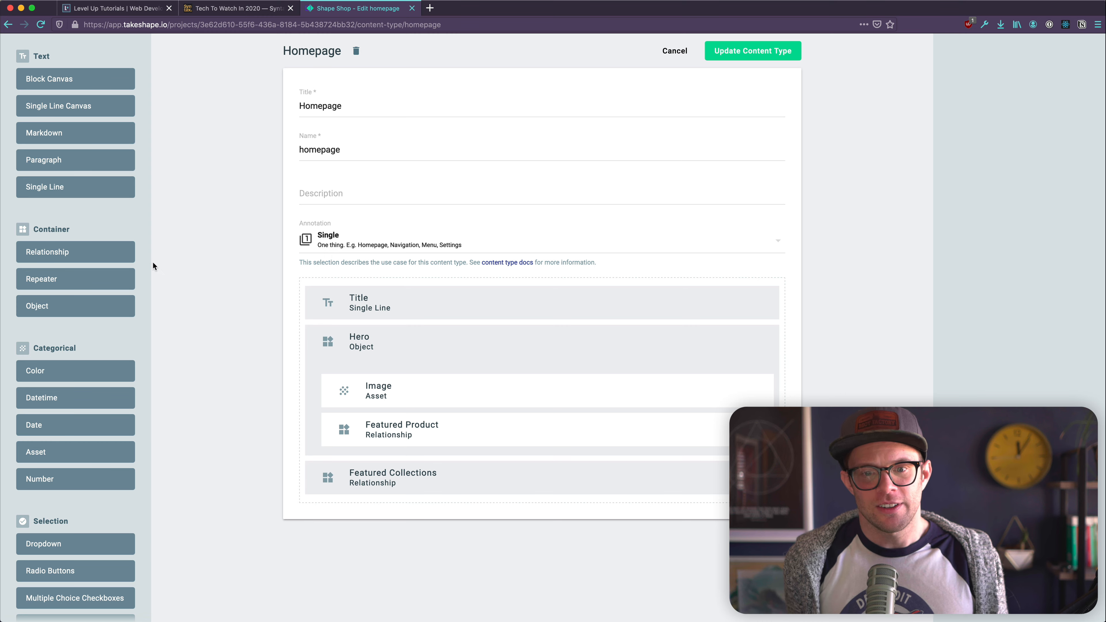
pyautogui.moveTo(108, 106)
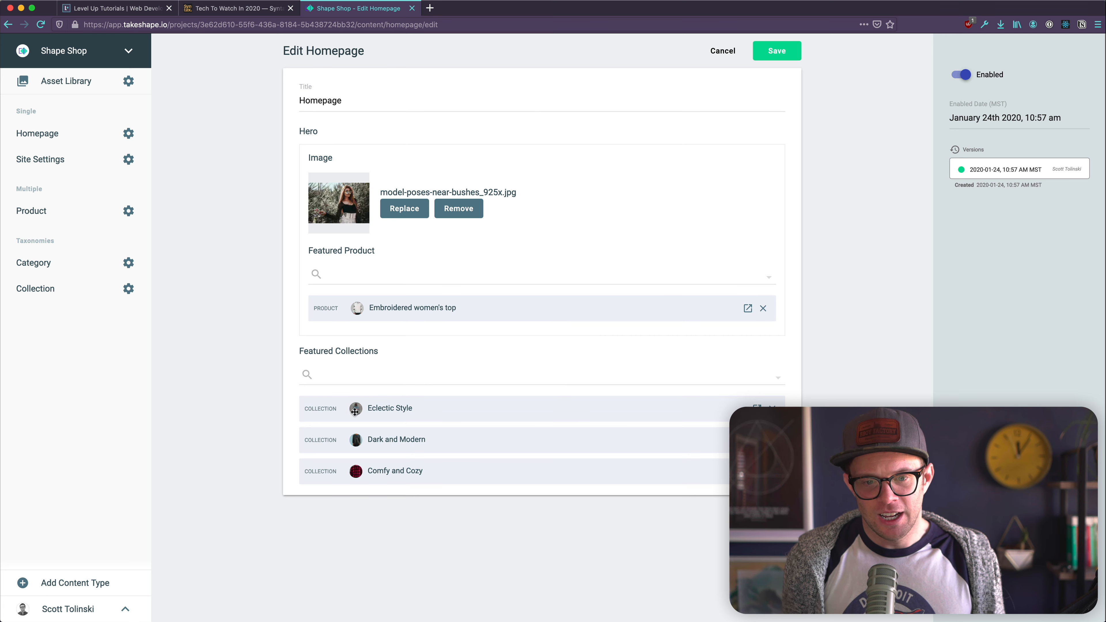
# Reorder Eclectic Style and restore it, then reveal the Add Collection option in Featured Collections
pyautogui.moveTo(356, 408); pyautogui.dragTo(367, 440)
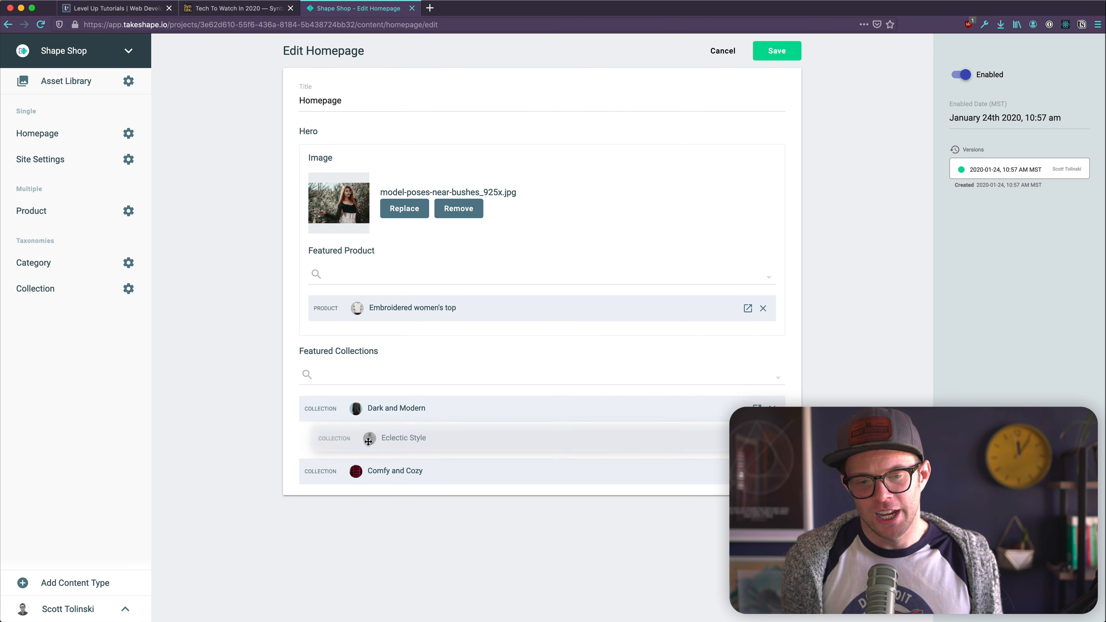
pyautogui.moveTo(367, 438); pyautogui.dragTo(359, 387)
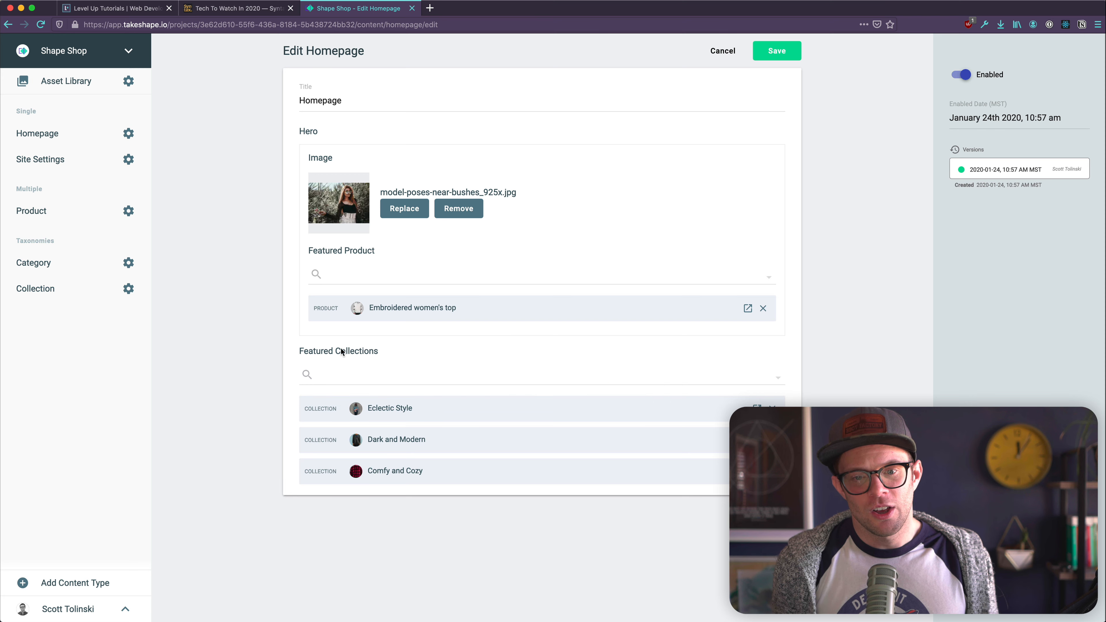
pyautogui.click(518, 360)
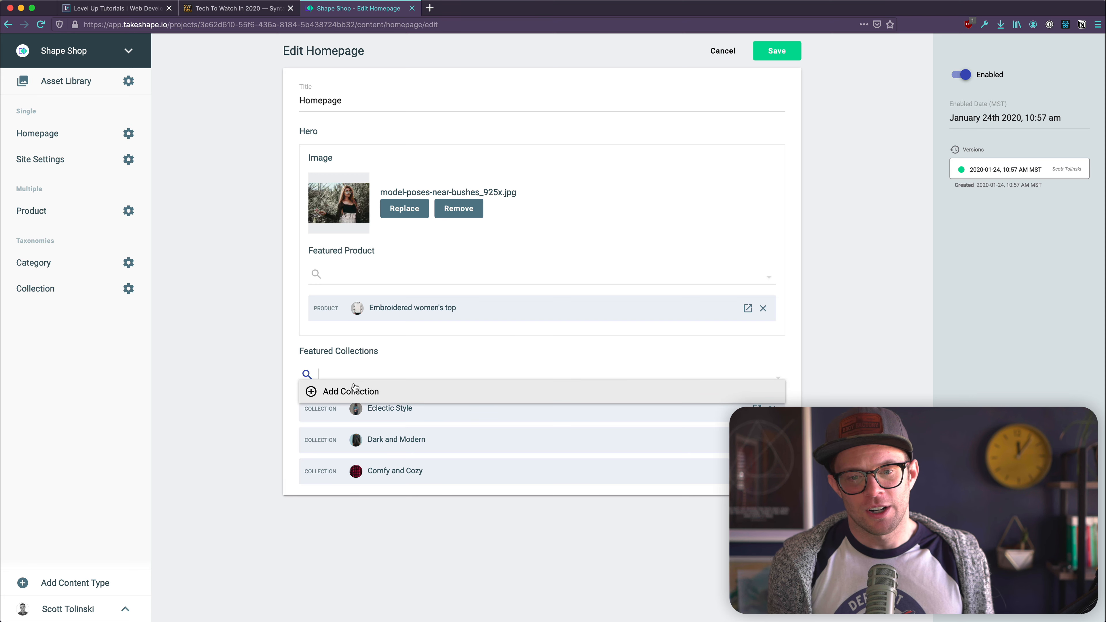
# Create 'Super Cool Collection' using the navy skate shoes image from the Asset Library
pyautogui.click(351, 391)
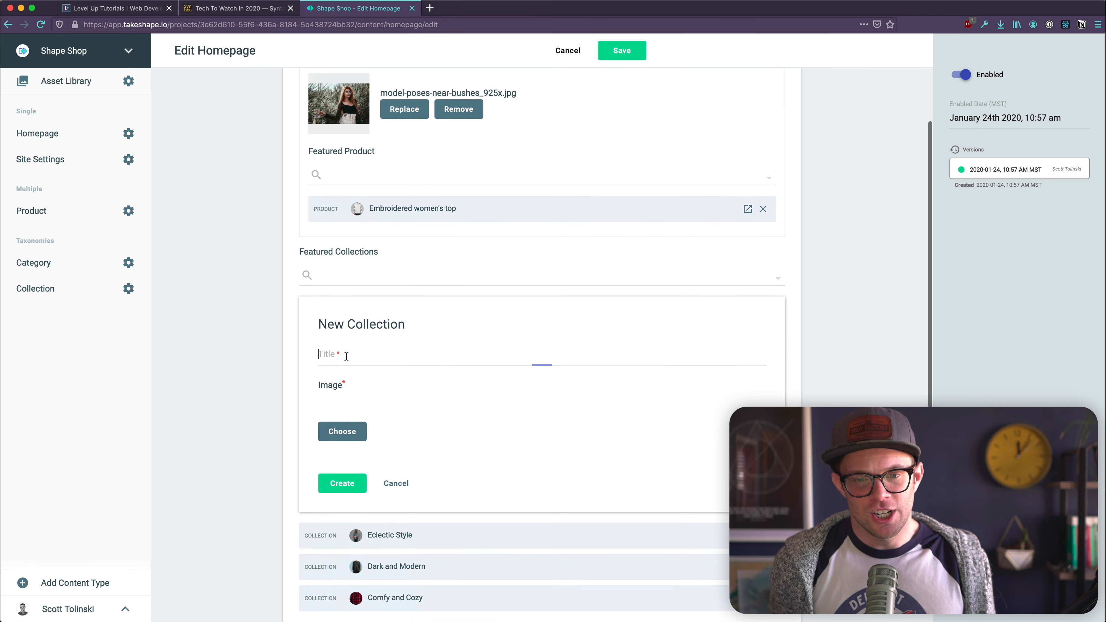
pyautogui.write('Super Cool Collection')
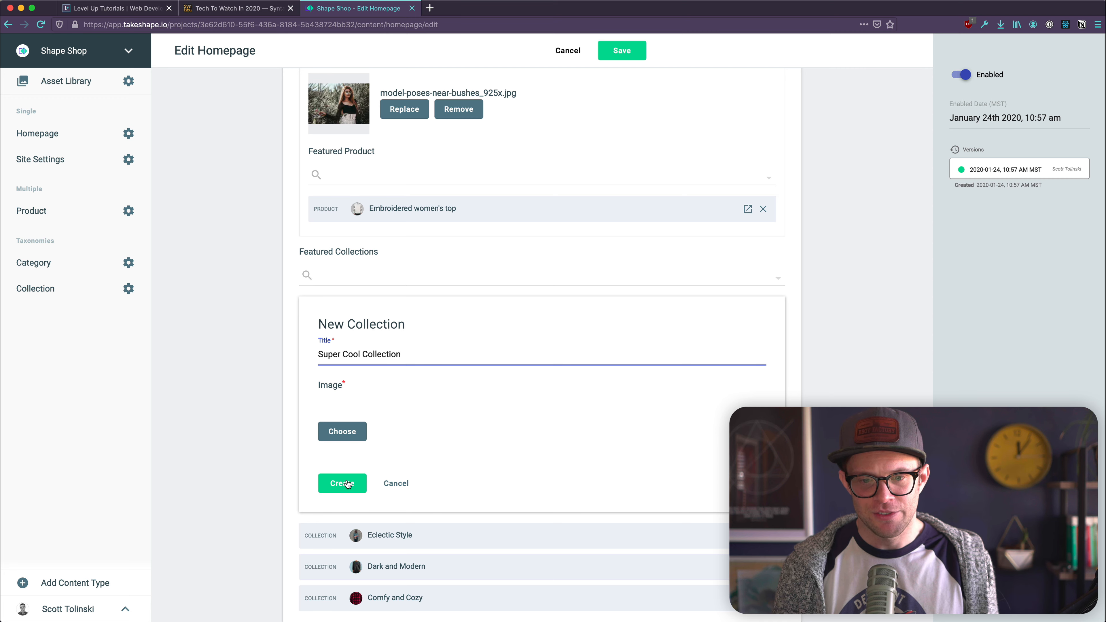
pyautogui.click(342, 484)
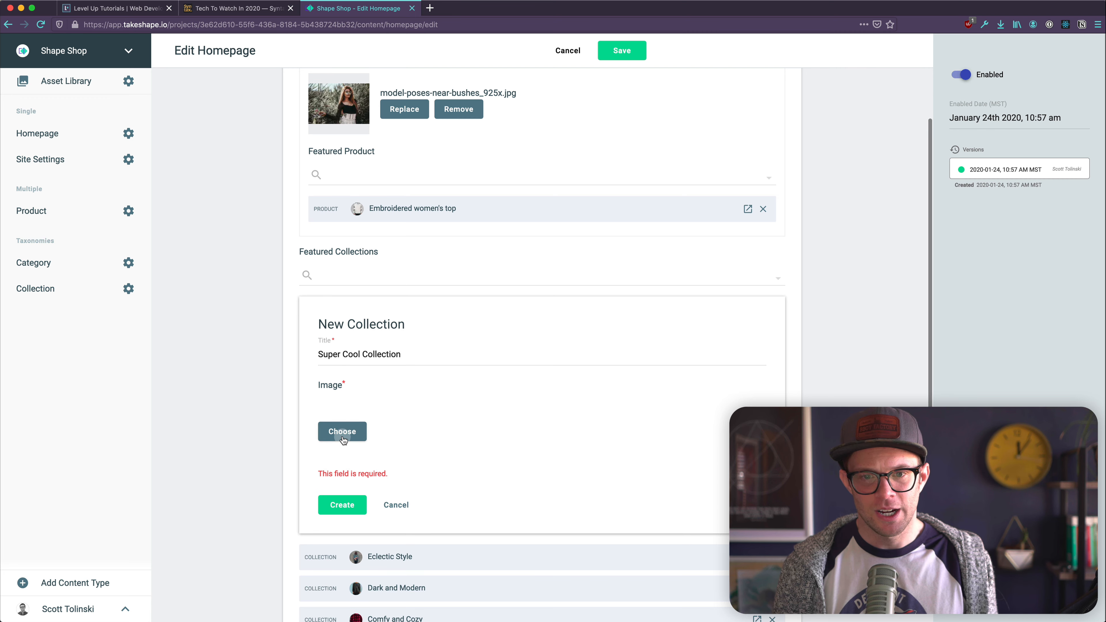
pyautogui.click(342, 432)
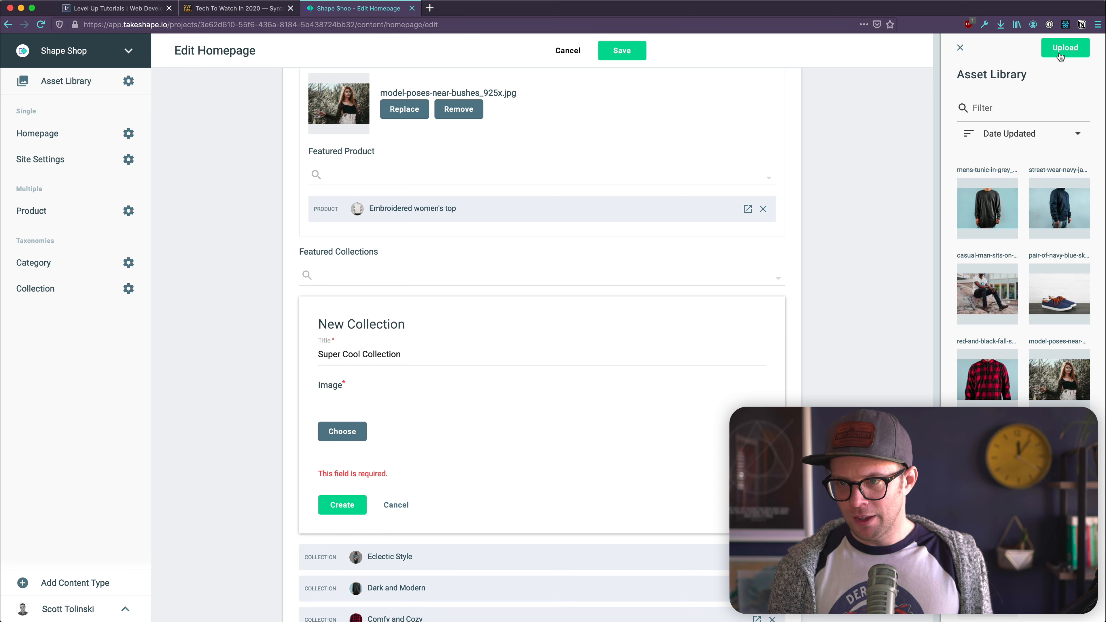
pyautogui.moveTo(1059, 293); pyautogui.dragTo(443, 342)
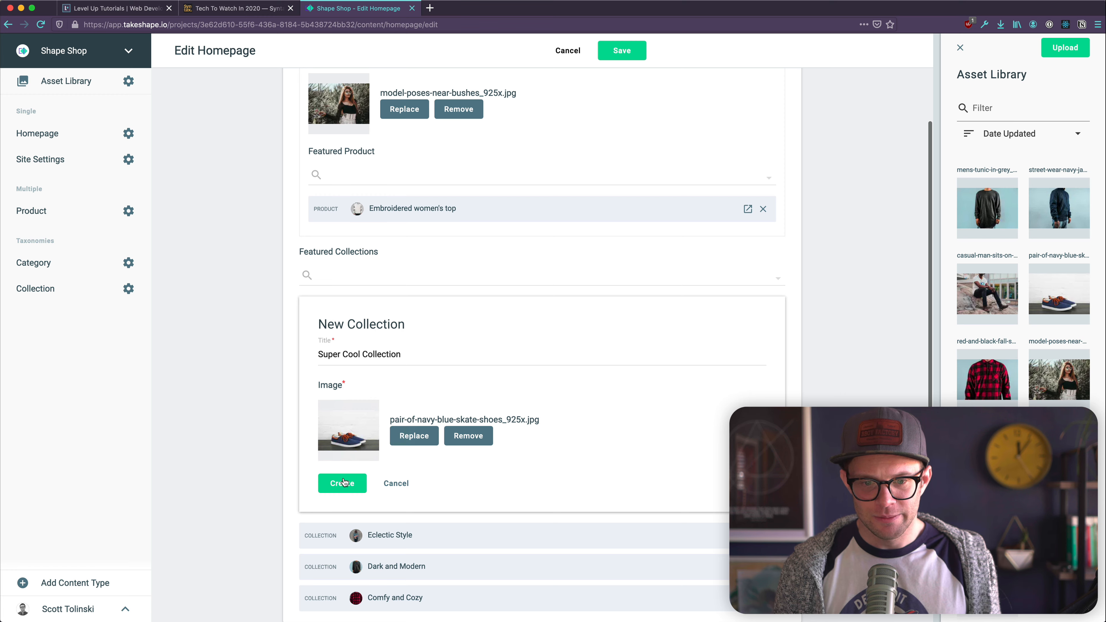
pyautogui.click(342, 483)
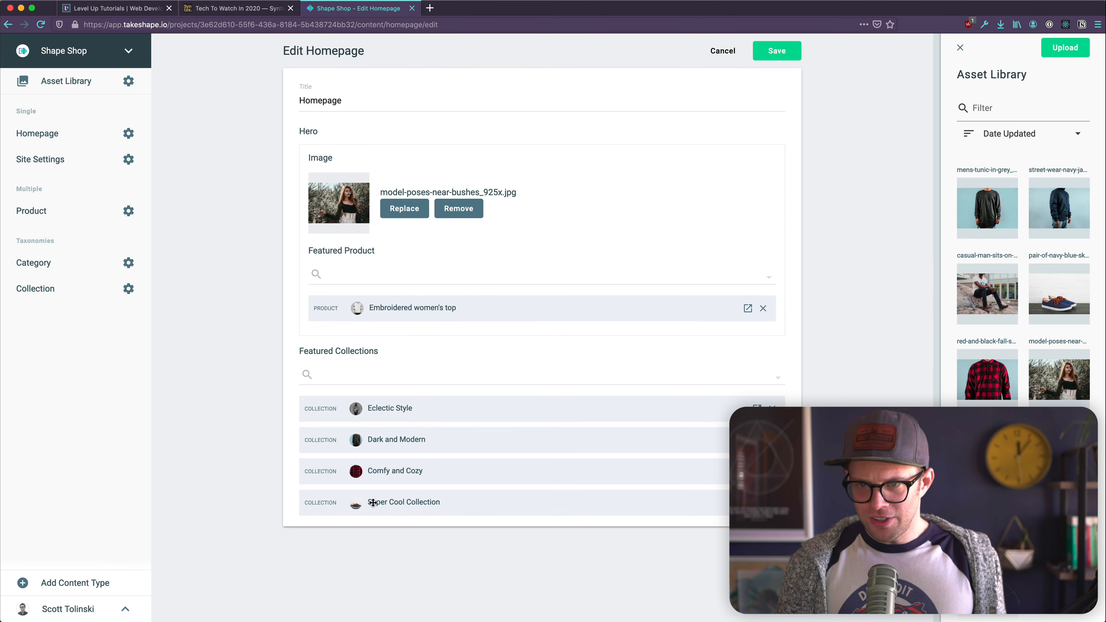
pyautogui.moveTo(1032, 166)
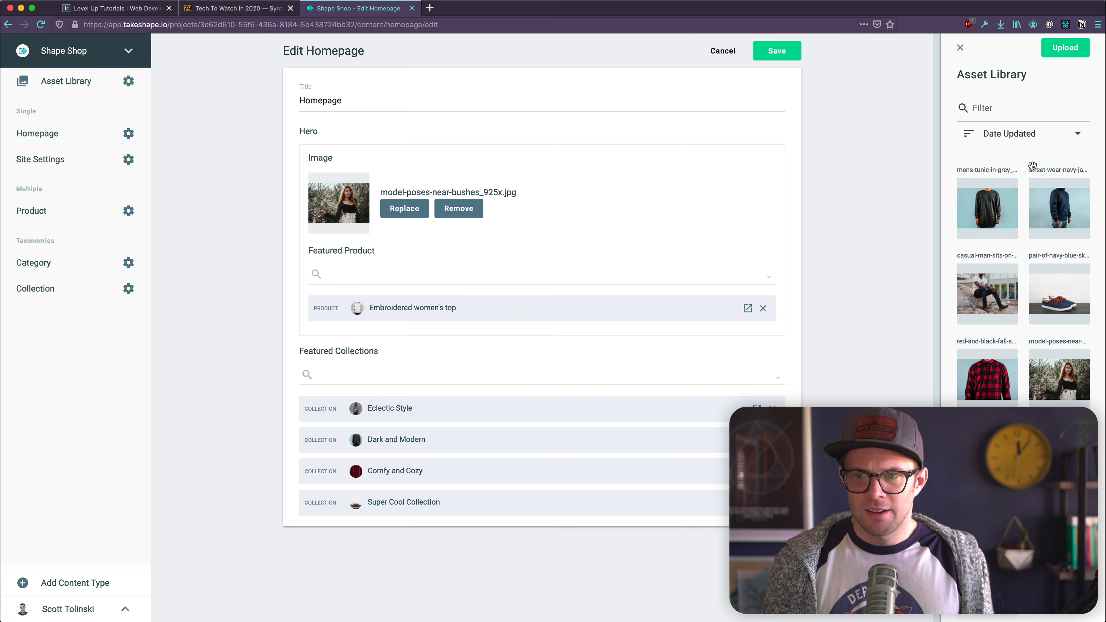
# Review the featured collections and start leaving the Homepage, raising the unsaved-changes prompt
pyautogui.scroll(-3)
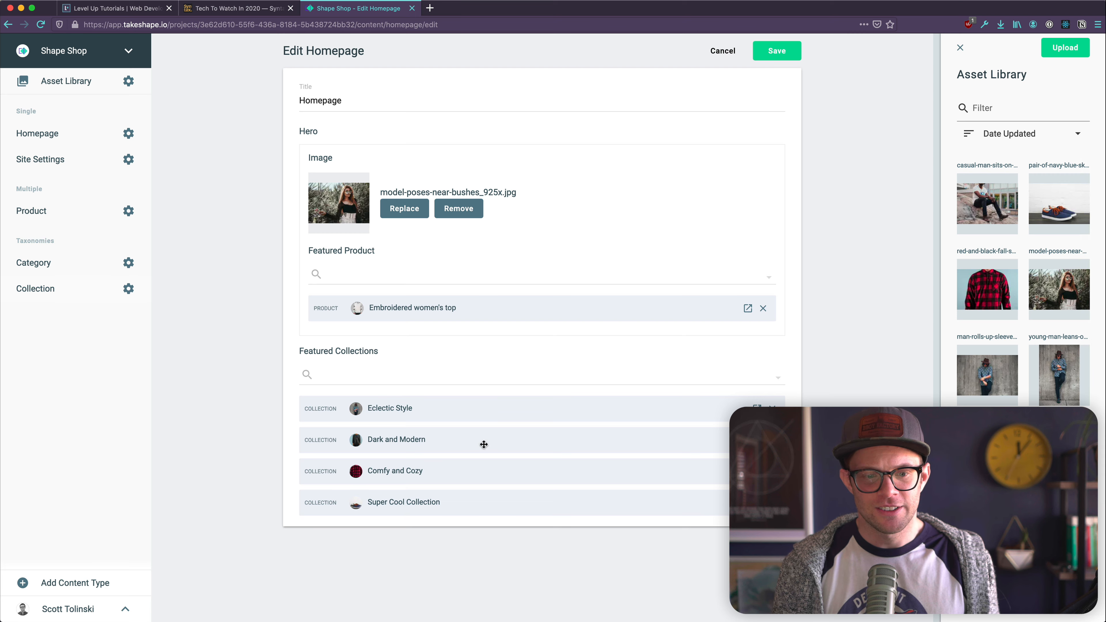
pyautogui.click(960, 47)
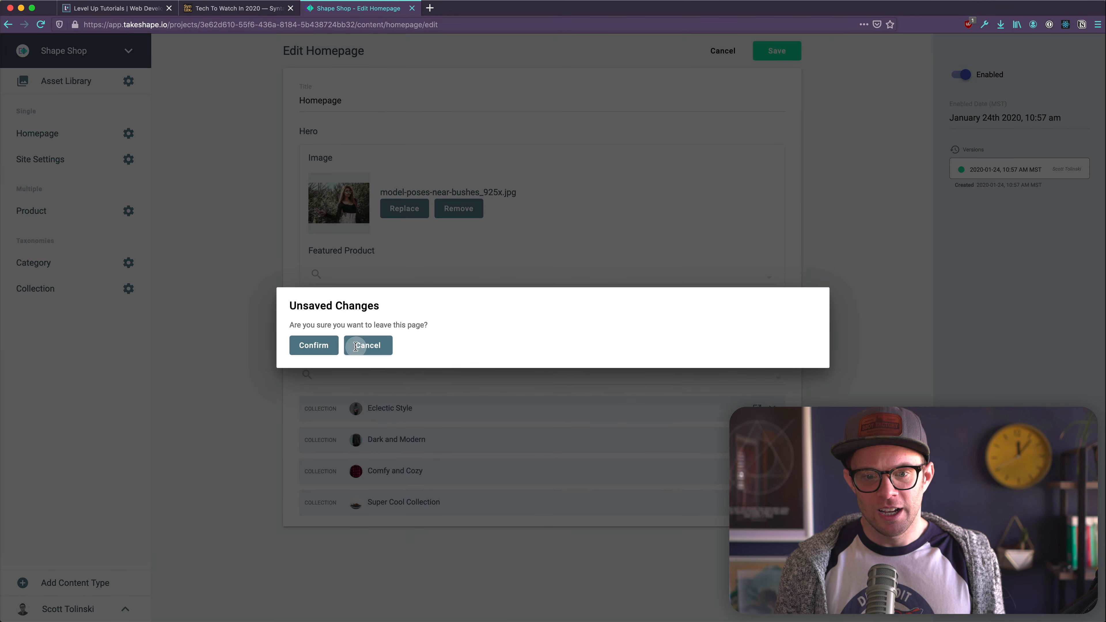
# Stay on the Homepage and save it, recording a new version with Super Cool Collection featured
pyautogui.click(369, 346)
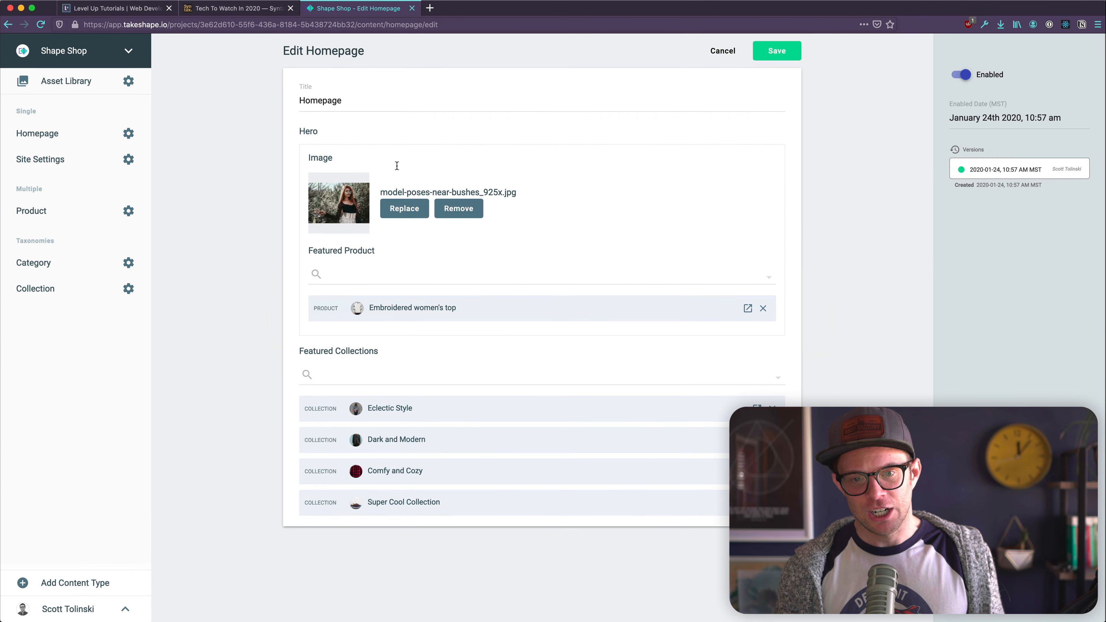
pyautogui.moveTo(824, 59)
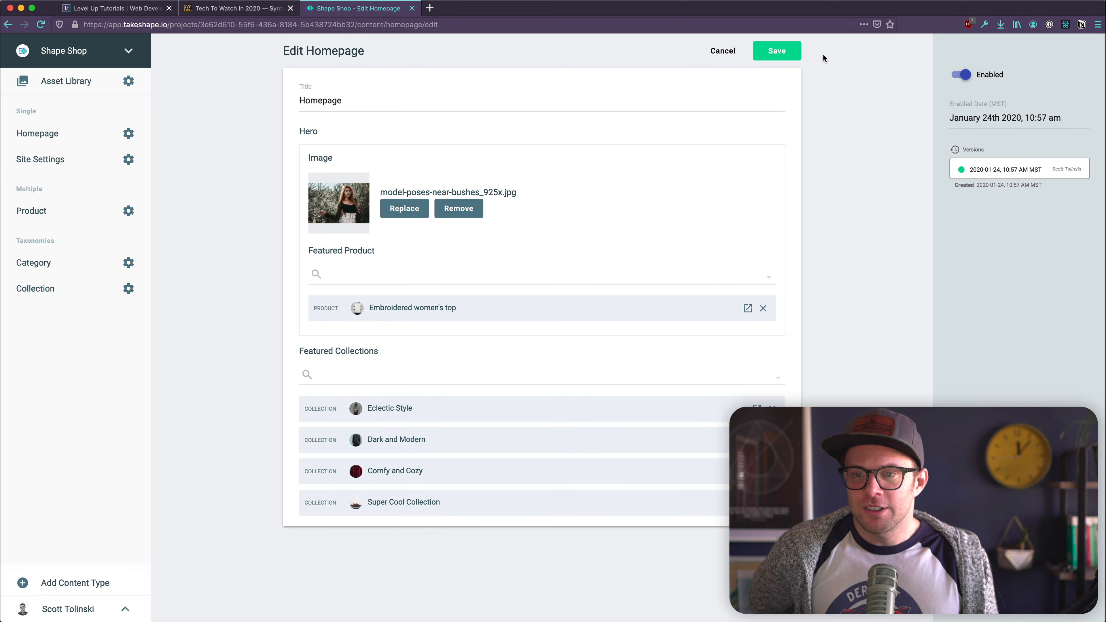
pyautogui.click(777, 50)
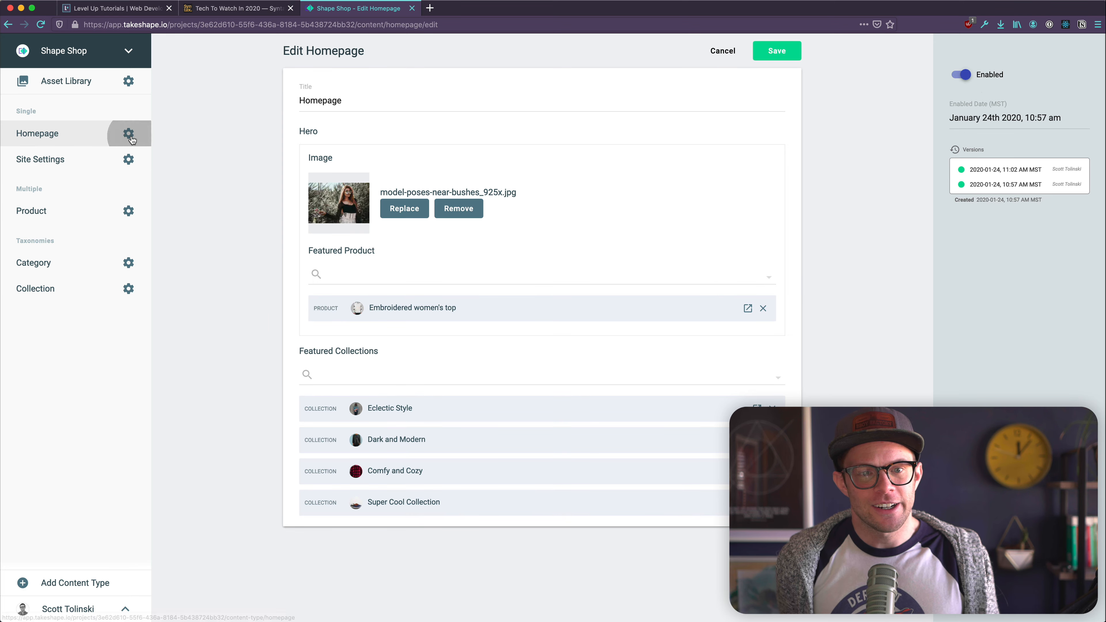
# Add a paragraph field titled Store Policy to the Homepage type before Featured Collections
pyautogui.click(129, 133)
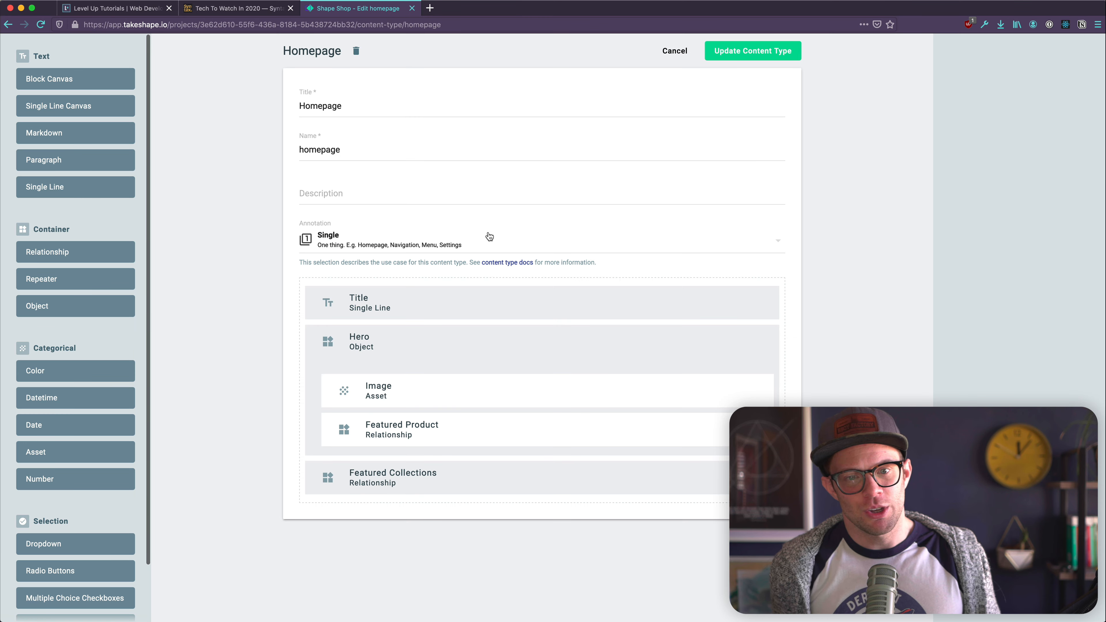
pyautogui.moveTo(33, 159)
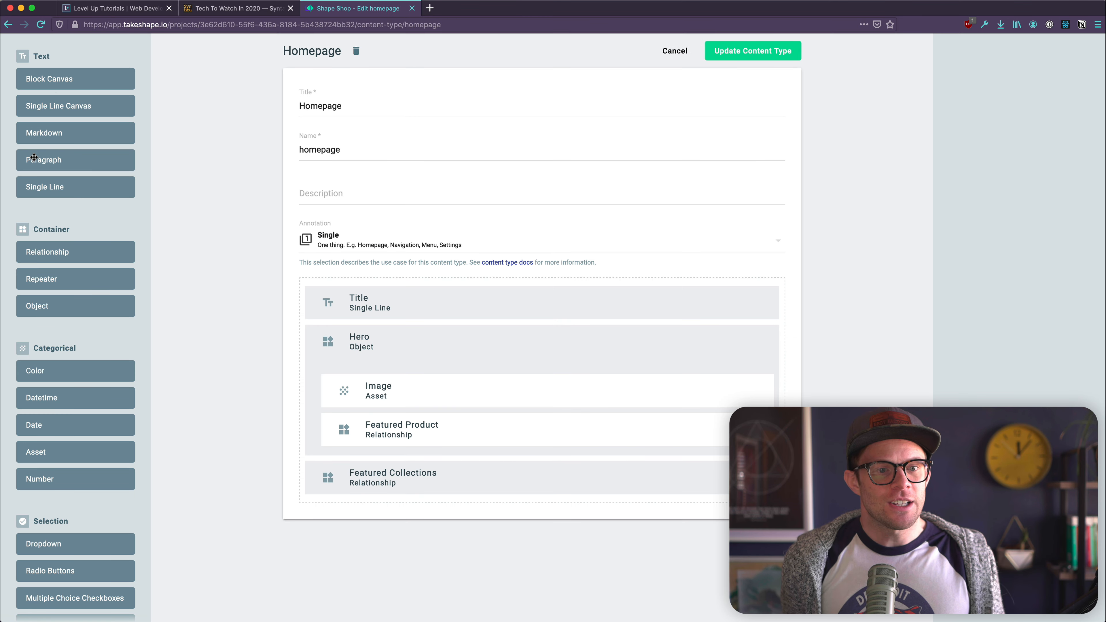
pyautogui.moveTo(44, 159); pyautogui.dragTo(147, 155)
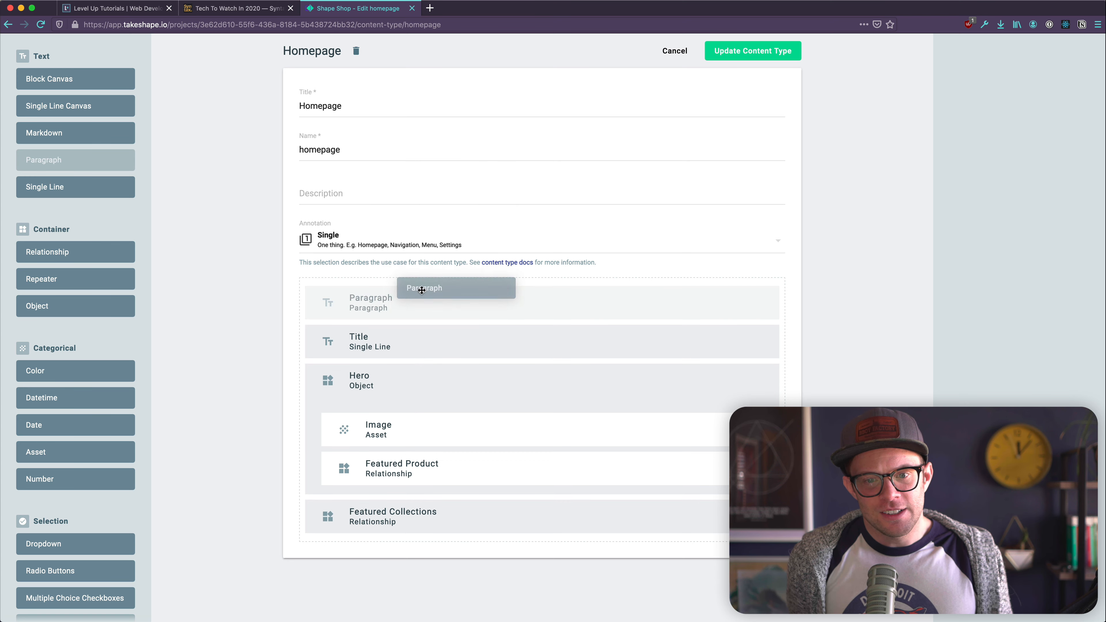
pyautogui.moveTo(421, 288); pyautogui.dragTo(445, 493)
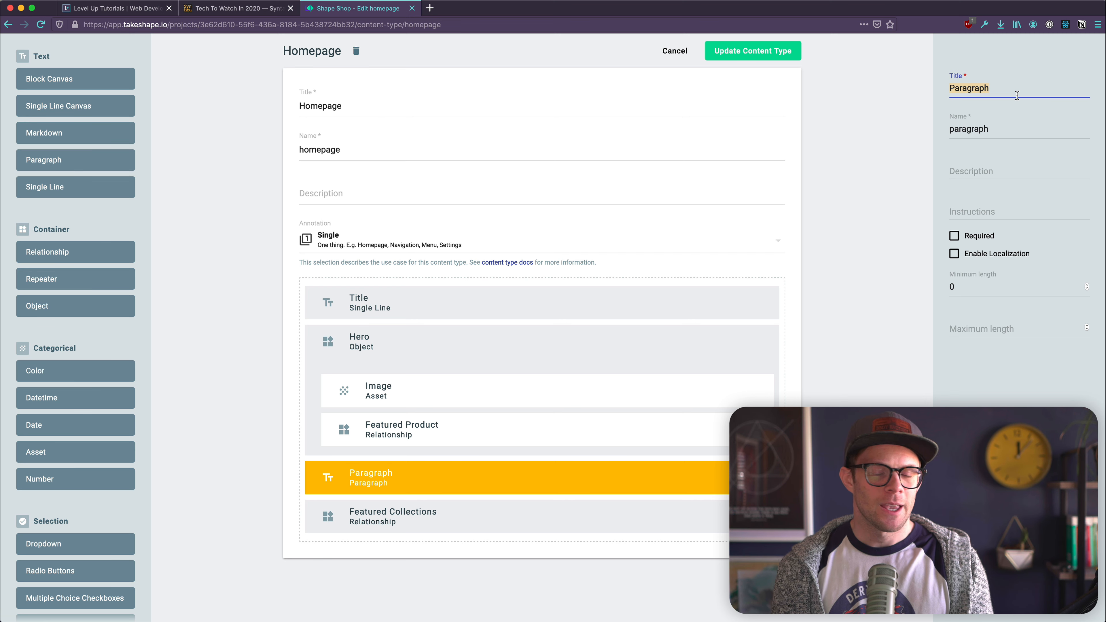
pyautogui.write('Store P')
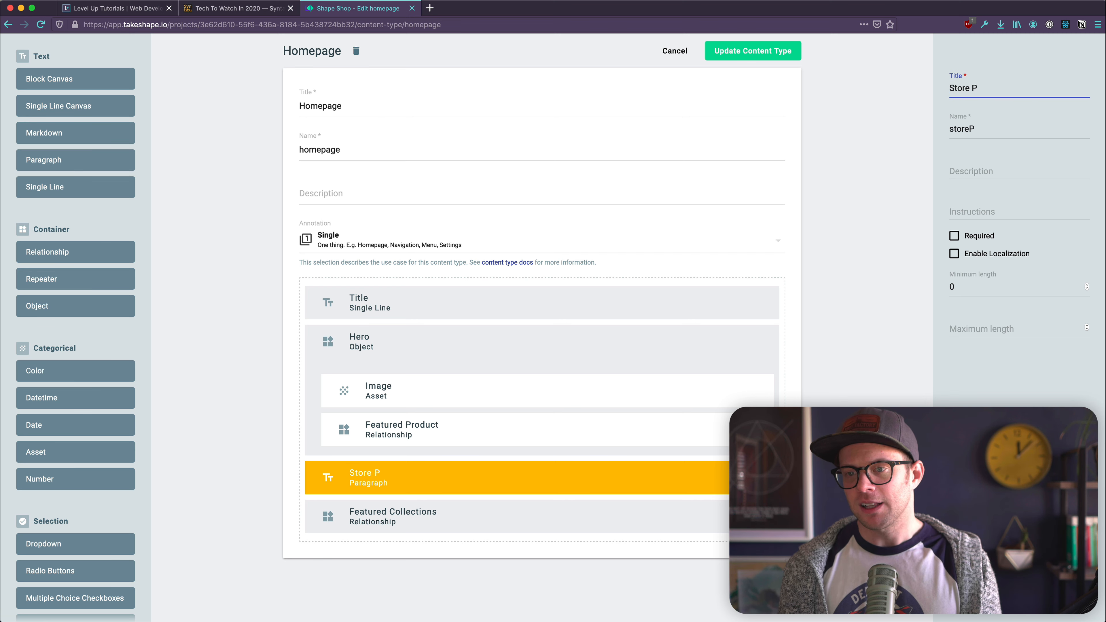
pyautogui.write('olicy')
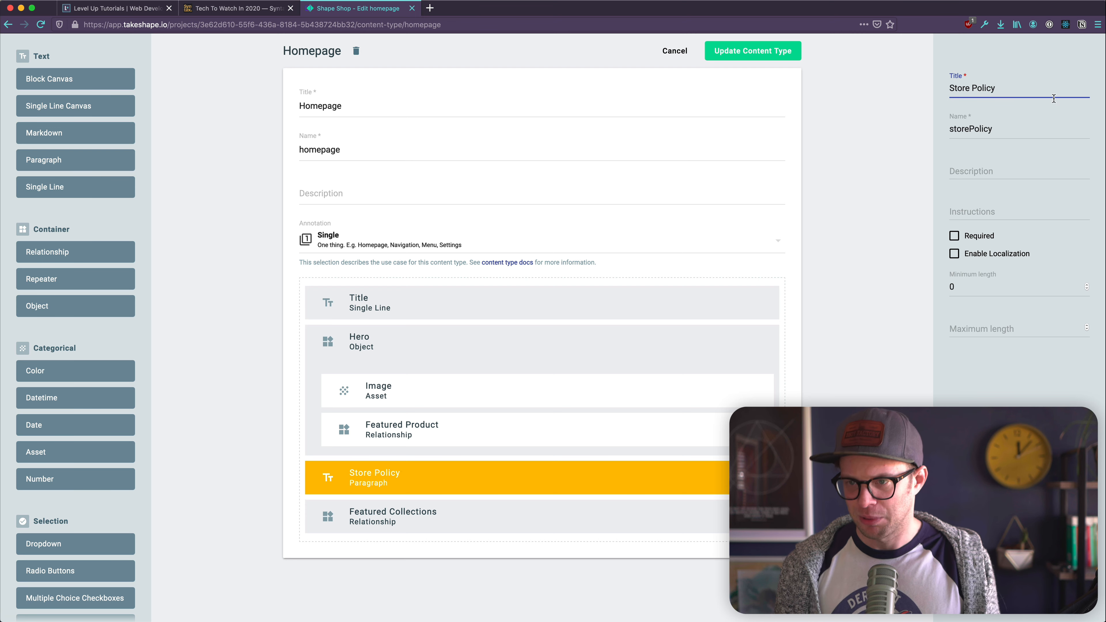
# Give the Store Policy field writing instructions and update the Homepage content type
pyautogui.click(1001, 175)
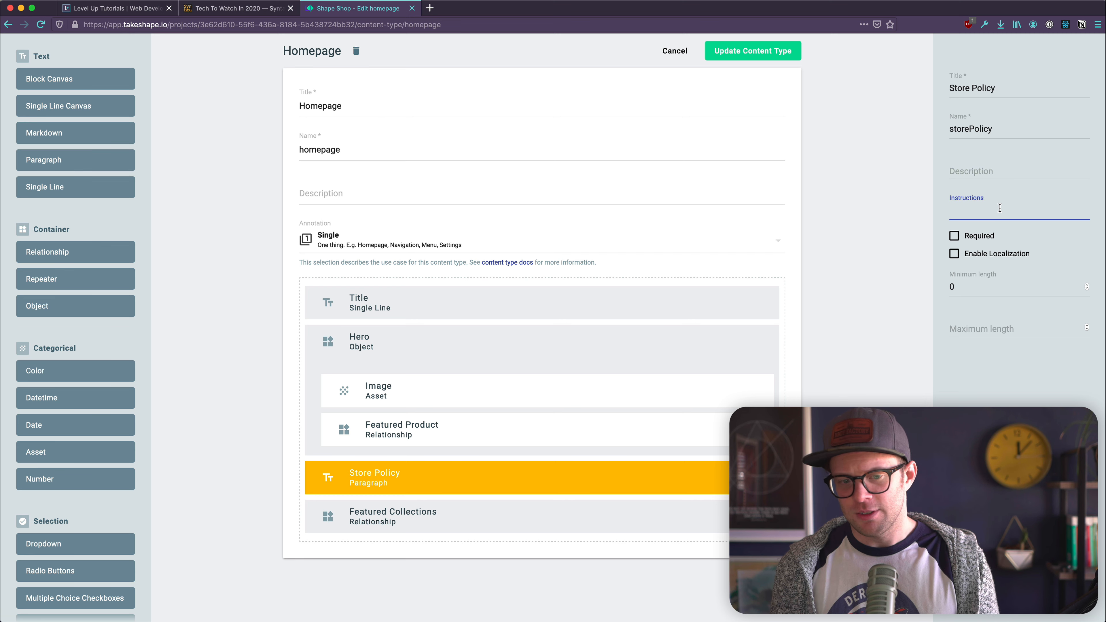
pyautogui.write('Add your policy here,')
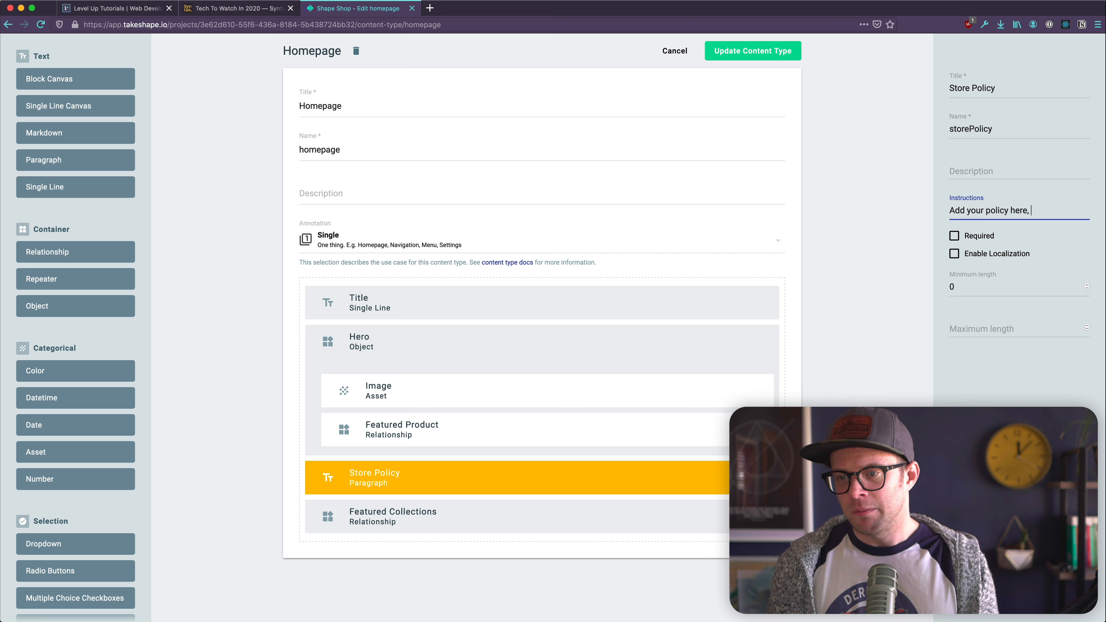
pyautogui.write('make it good please.')
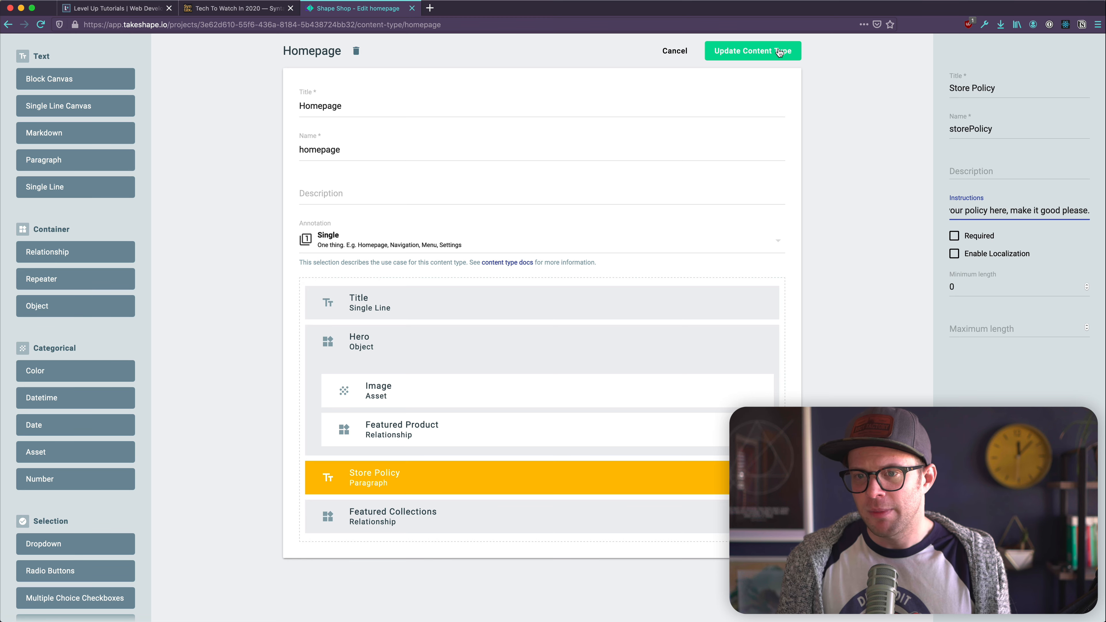
pyautogui.click(780, 51)
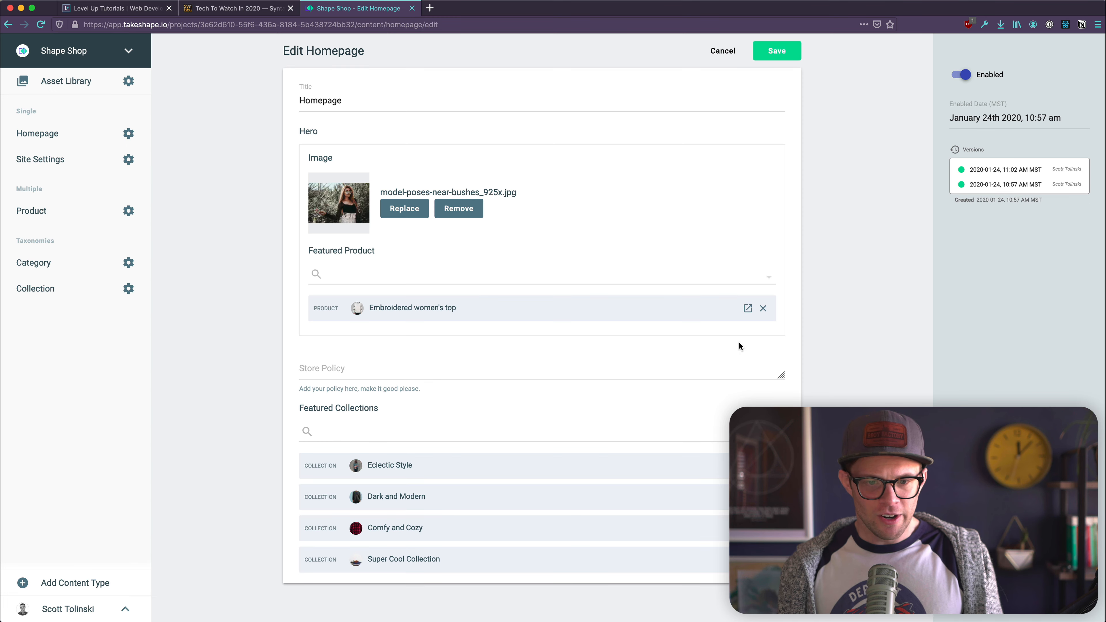
pyautogui.moveTo(385, 333)
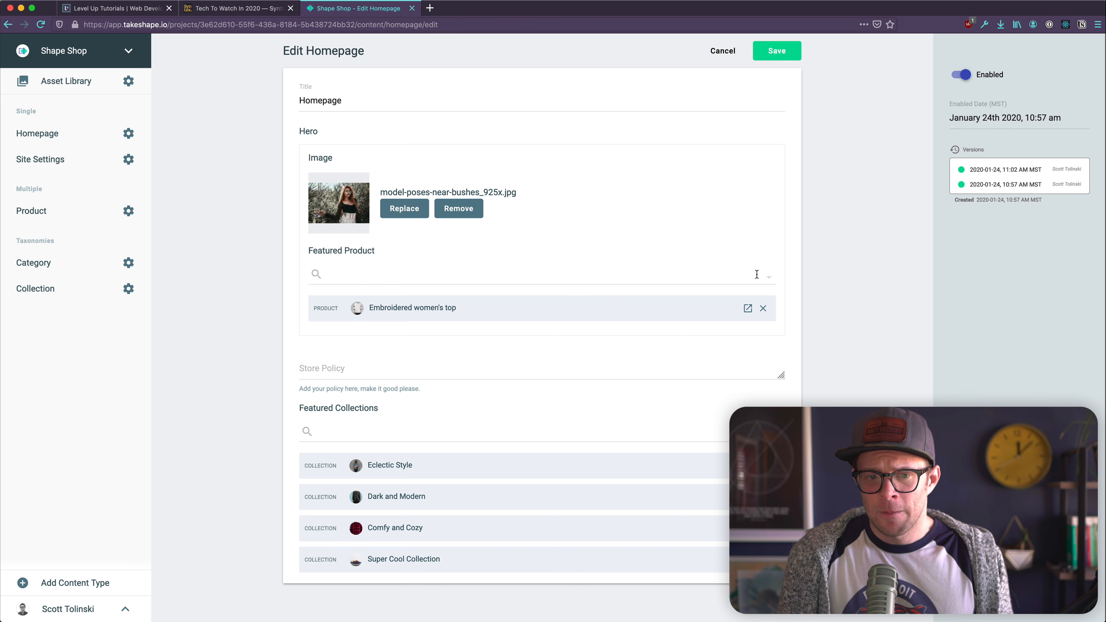
pyautogui.moveTo(489, 143)
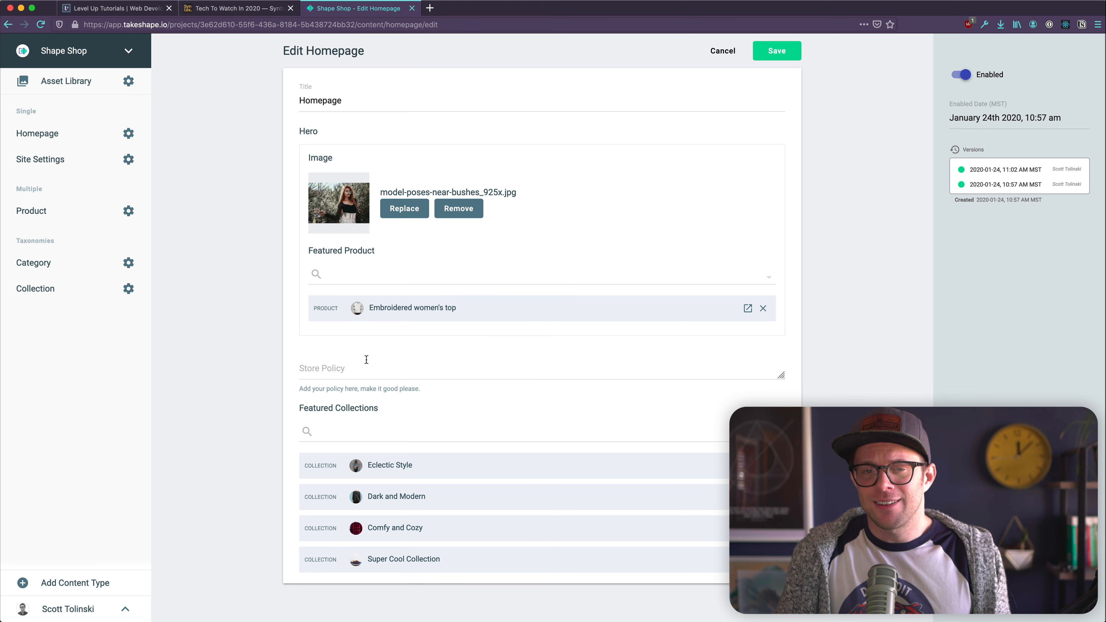
pyautogui.moveTo(610, 328)
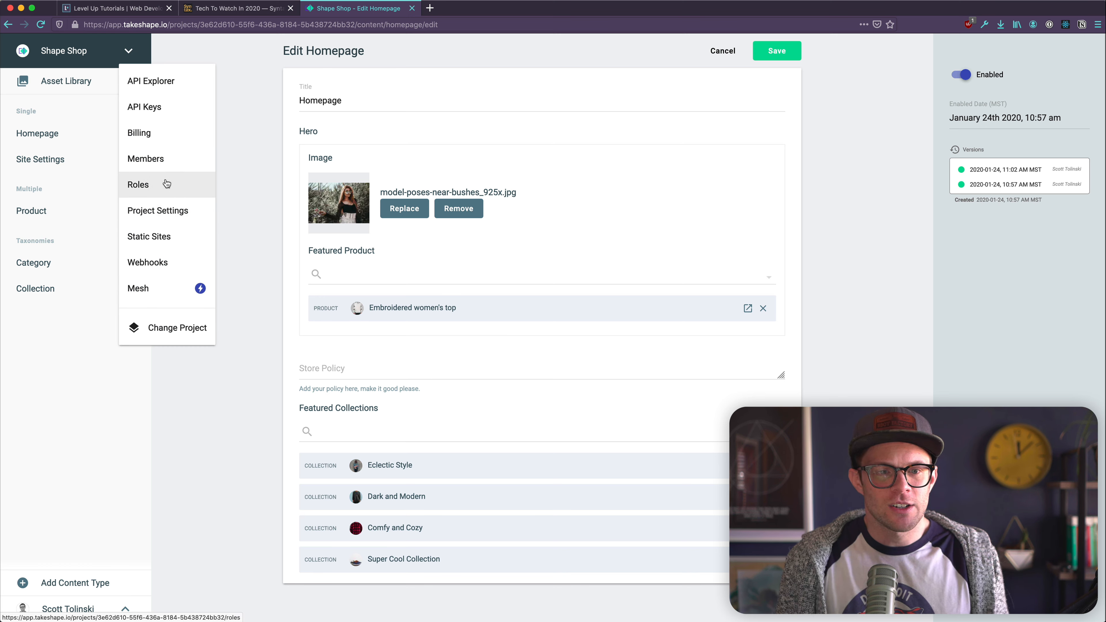
pyautogui.moveTo(169, 85)
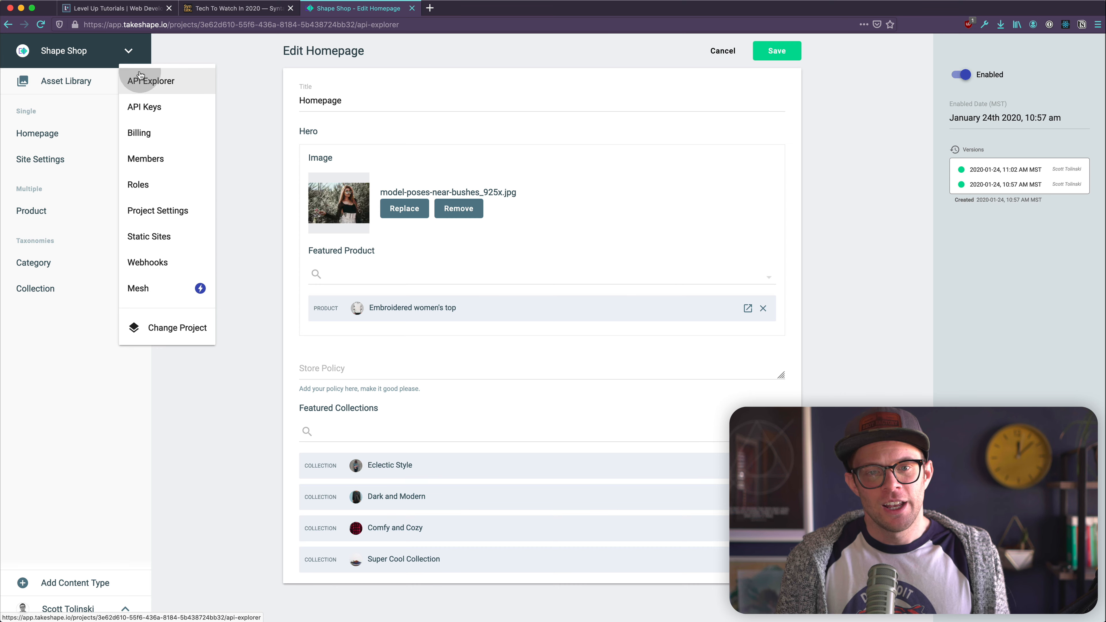
pyautogui.click(151, 81)
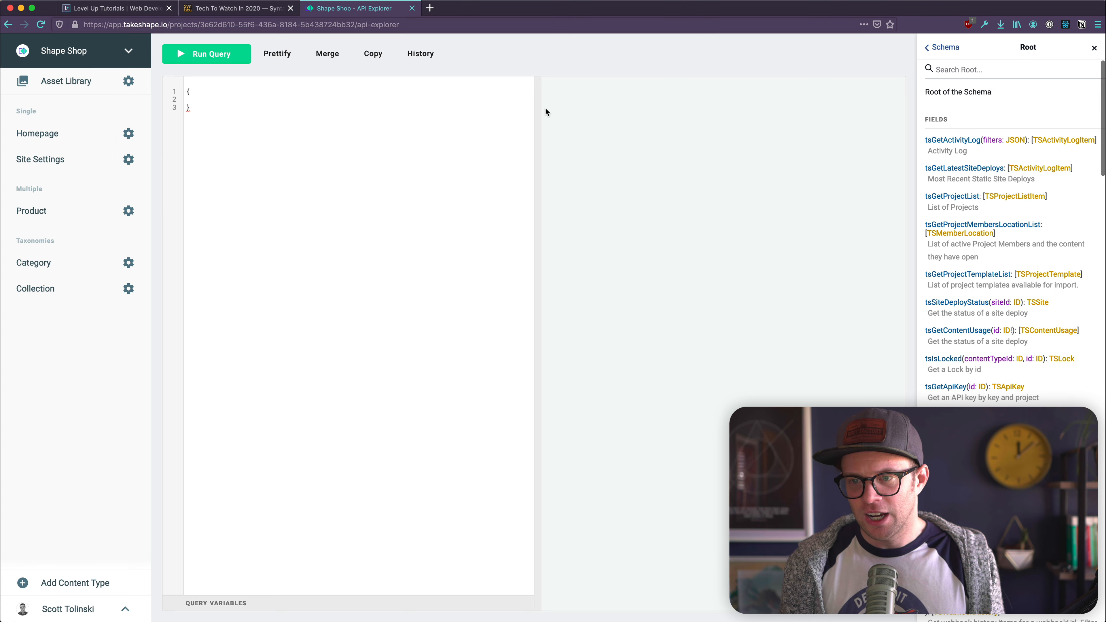
pyautogui.click(207, 99)
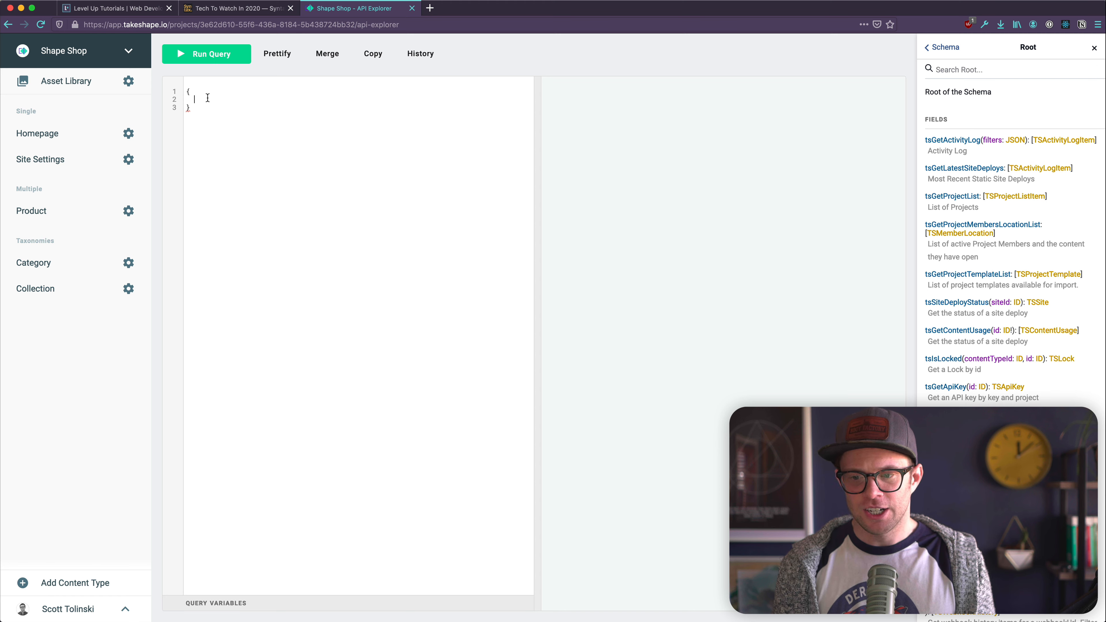
pyautogui.write('c')
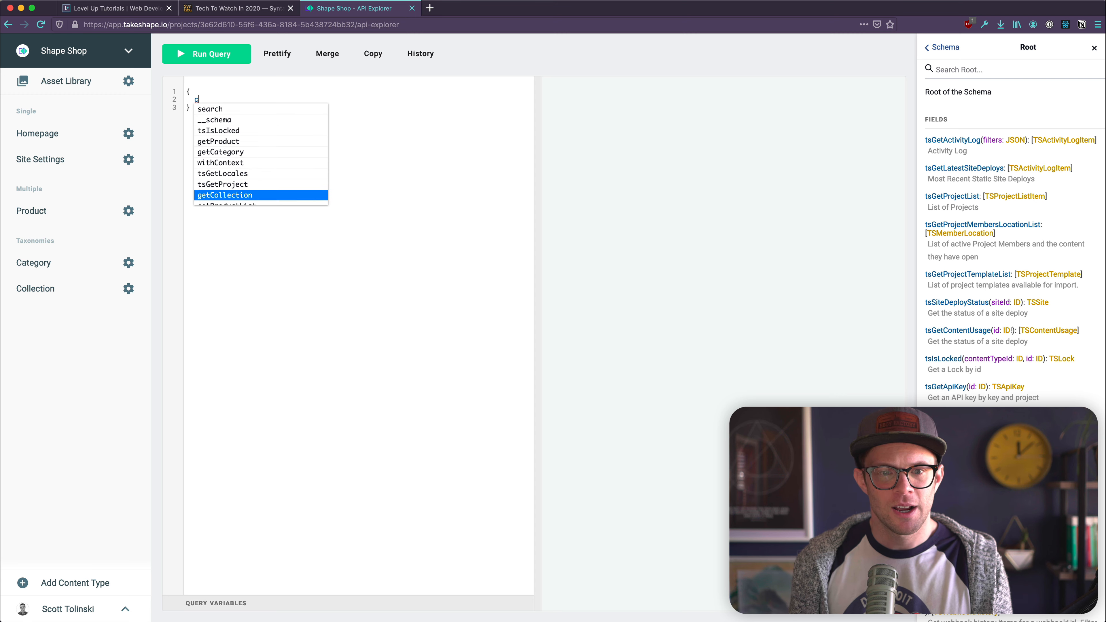
pyautogui.click(224, 195)
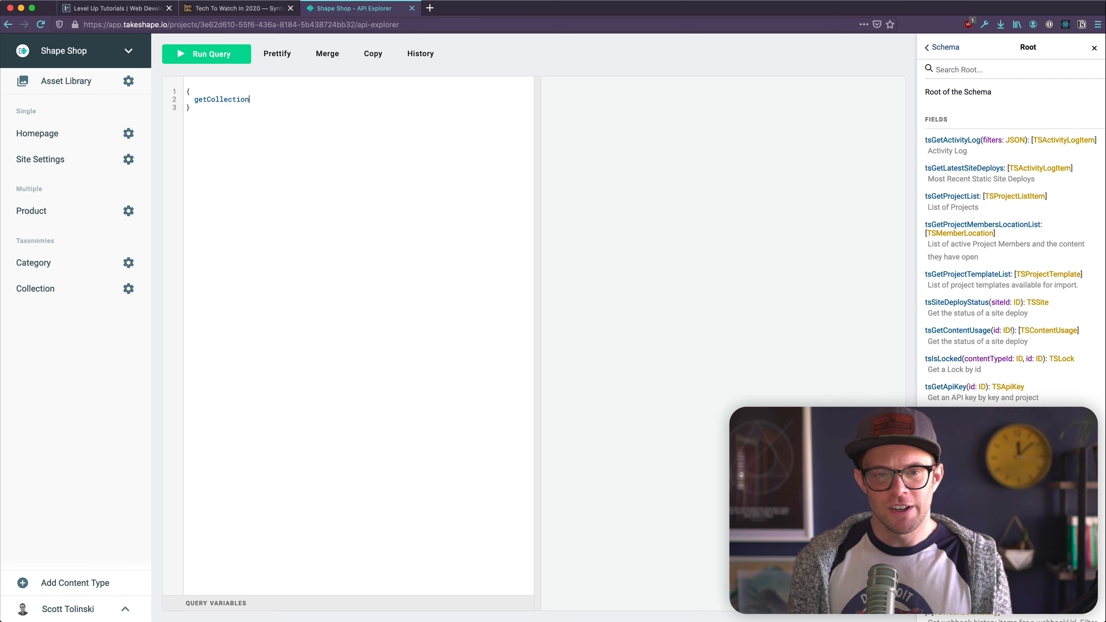
pyautogui.write('{')
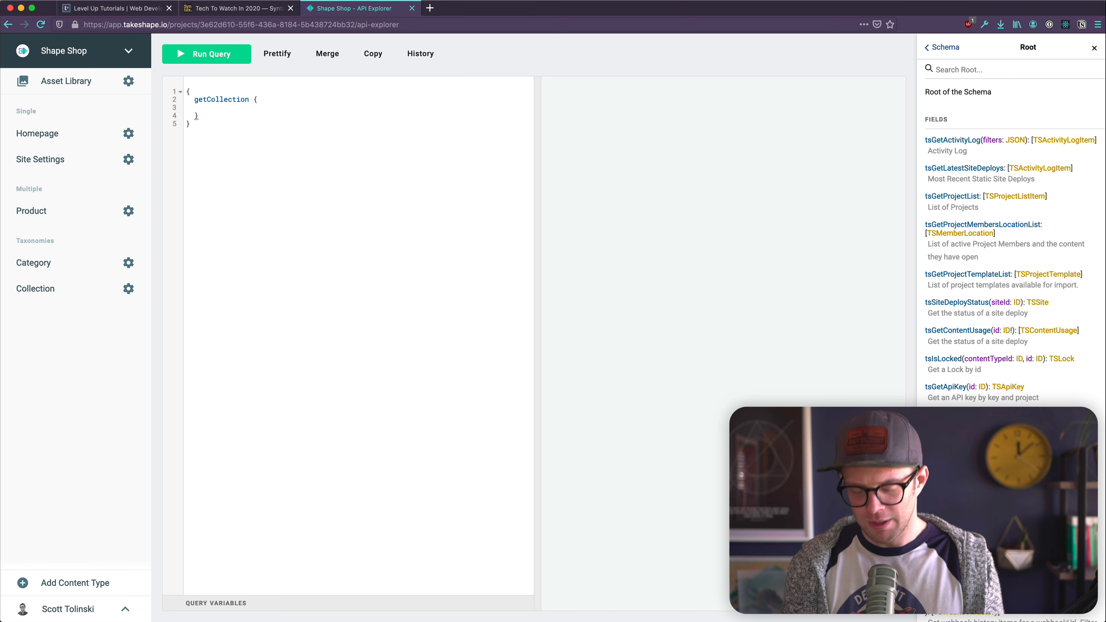
pyautogui.write('()')
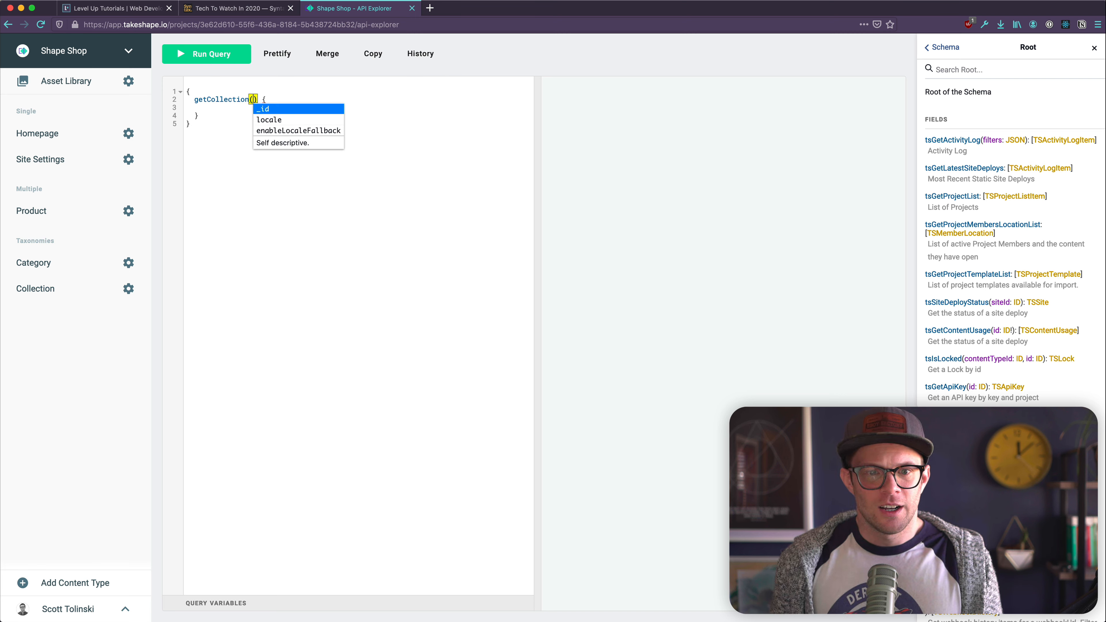
pyautogui.click(262, 109)
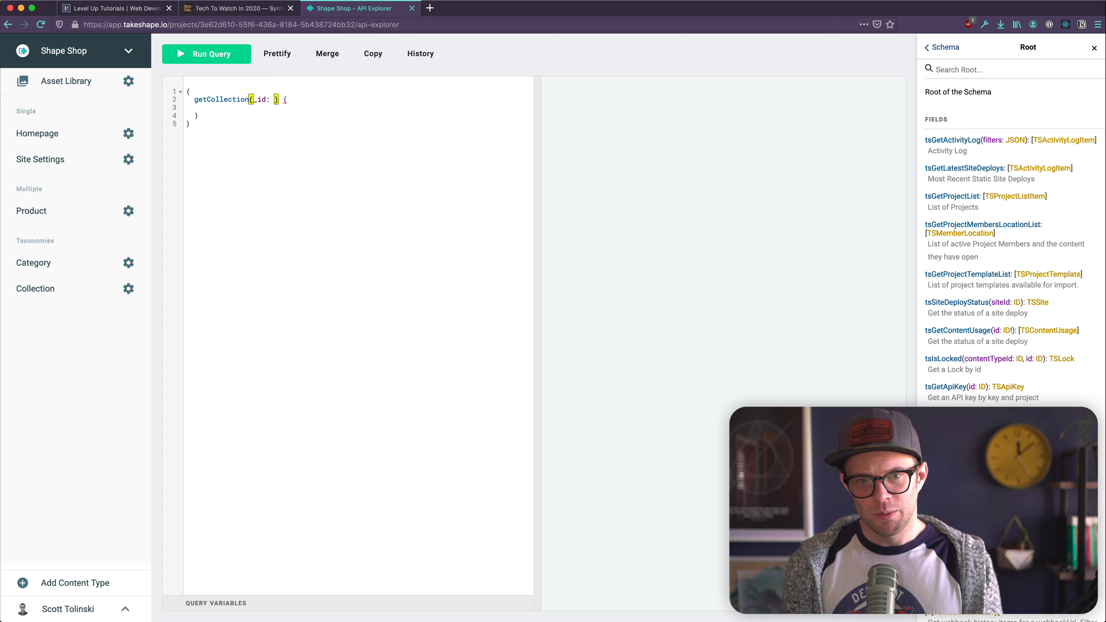
pyautogui.write('""')
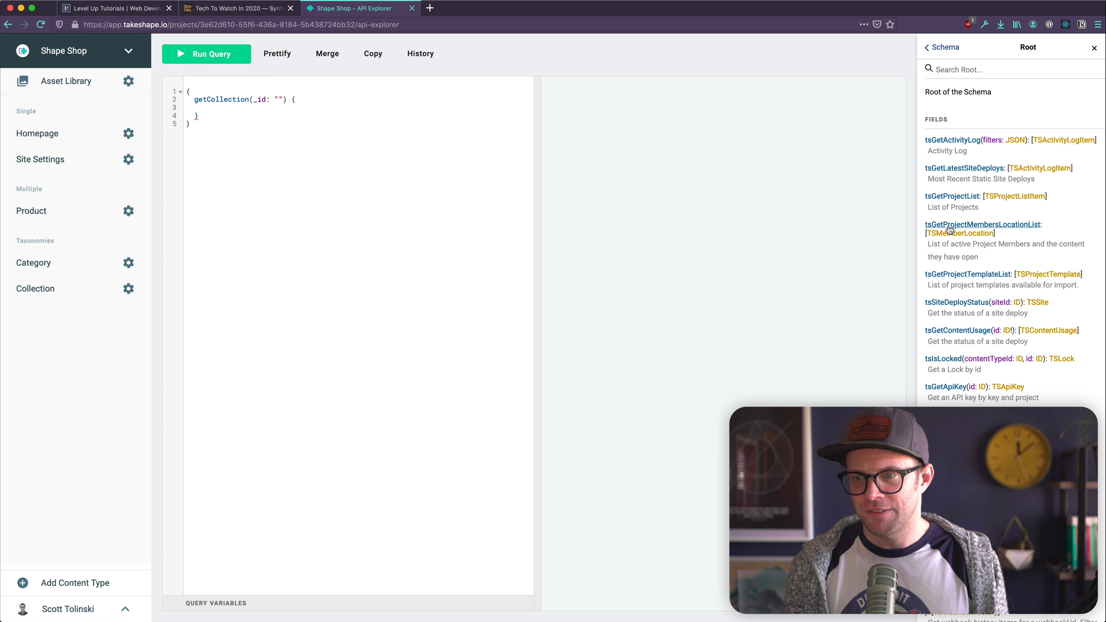
pyautogui.scroll(-3)
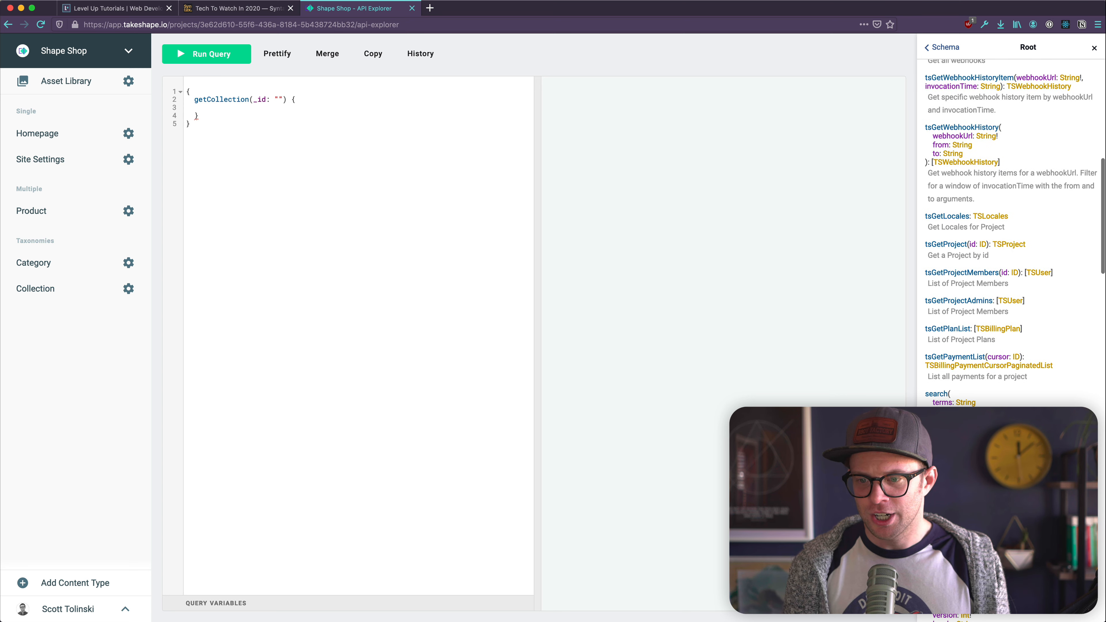
pyautogui.scroll(-3)
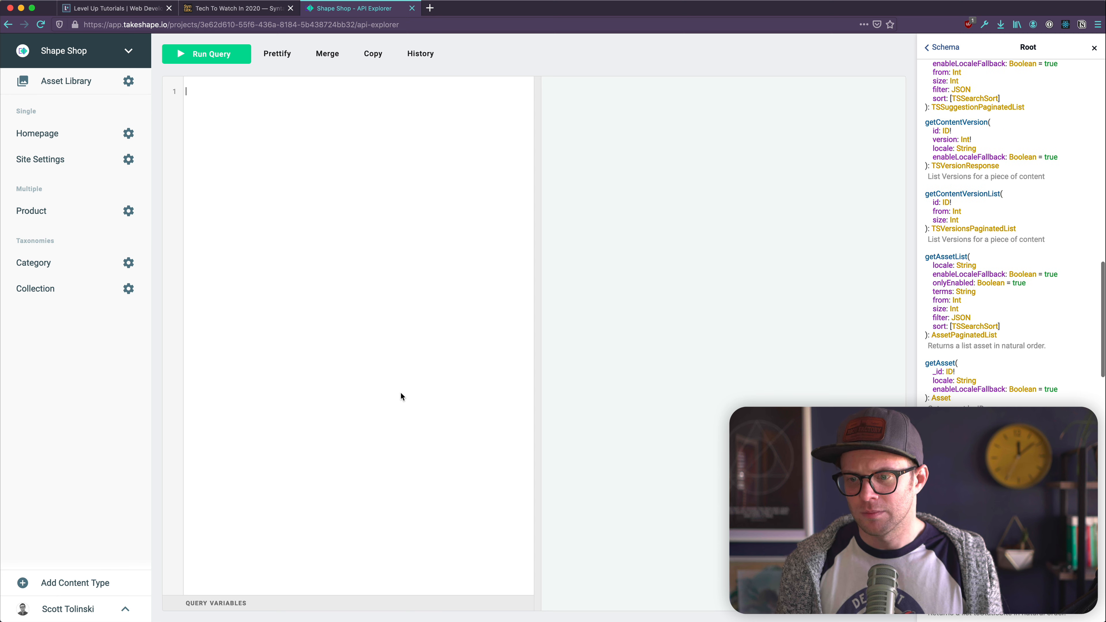
# Write getProductList { items { description } } via autocomplete and run it to list product descriptions
pyautogui.scroll(-3)
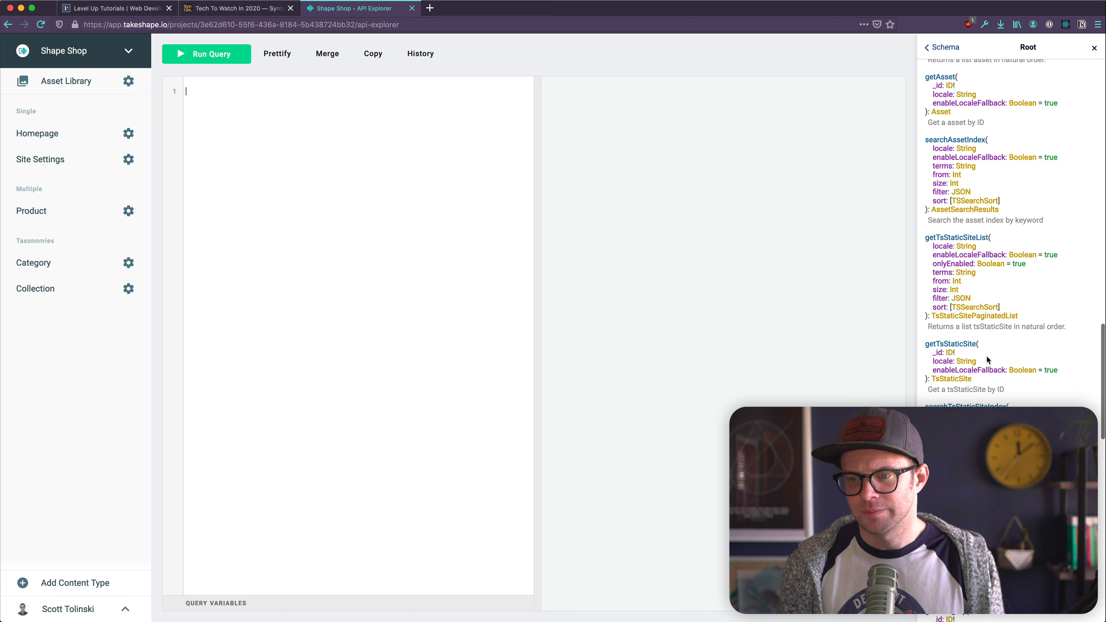
pyautogui.scroll(-3)
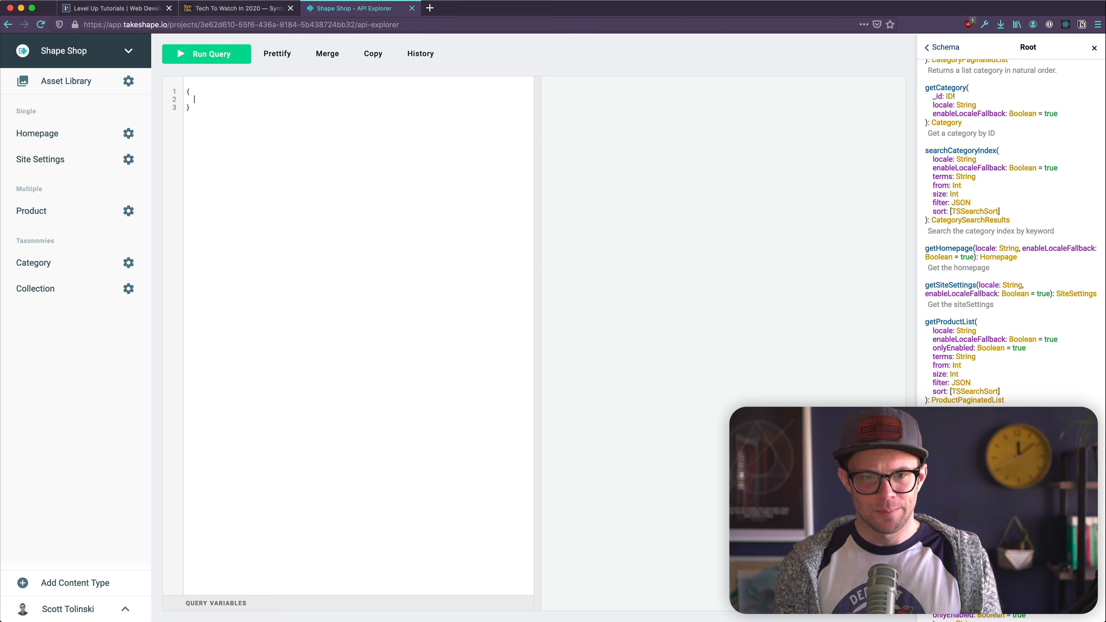
pyautogui.write('getP')
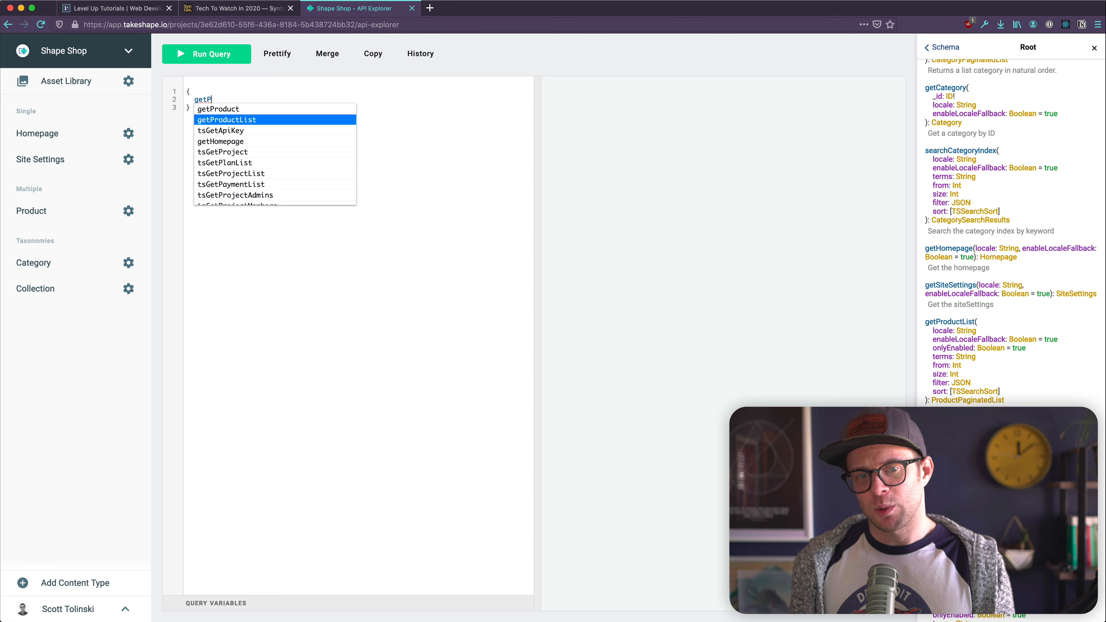
pyautogui.click(226, 120)
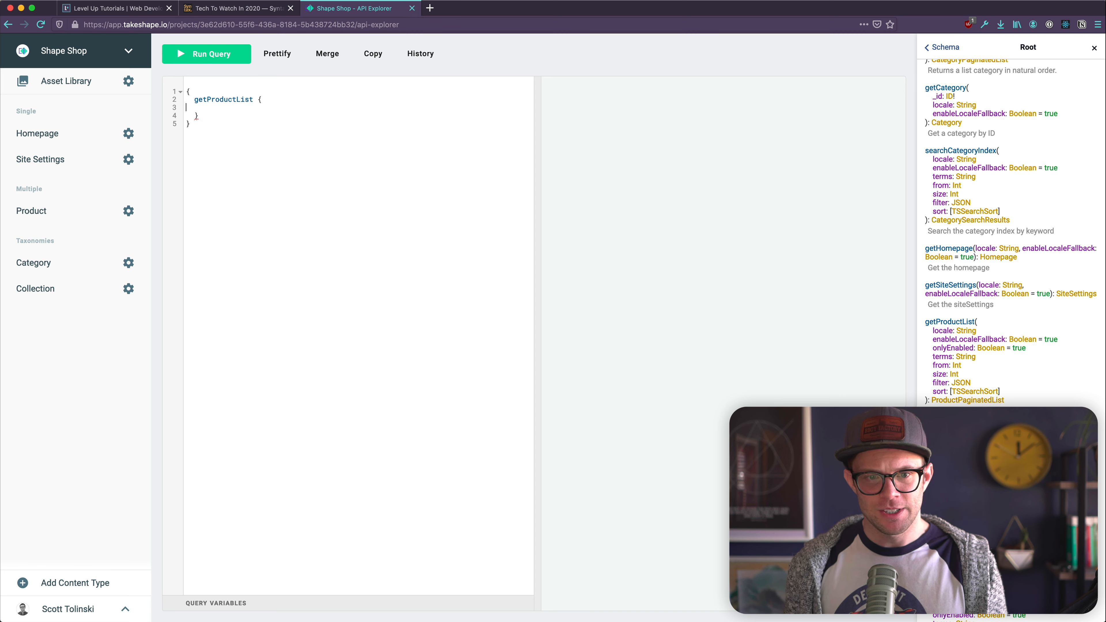
pyautogui.press('Enter')
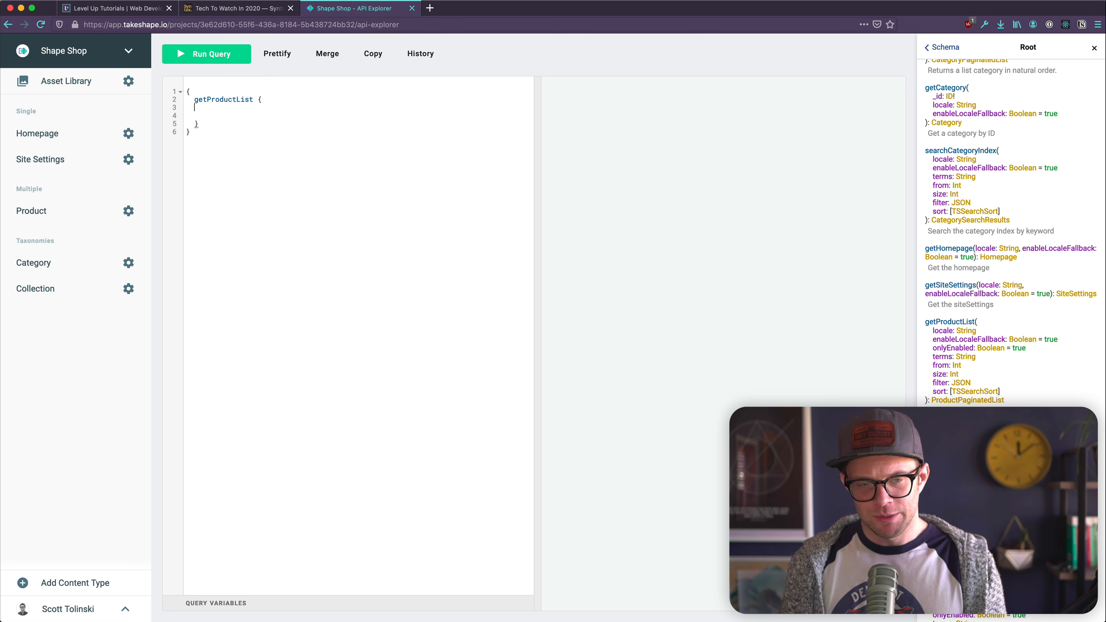
pyautogui.write('s {')
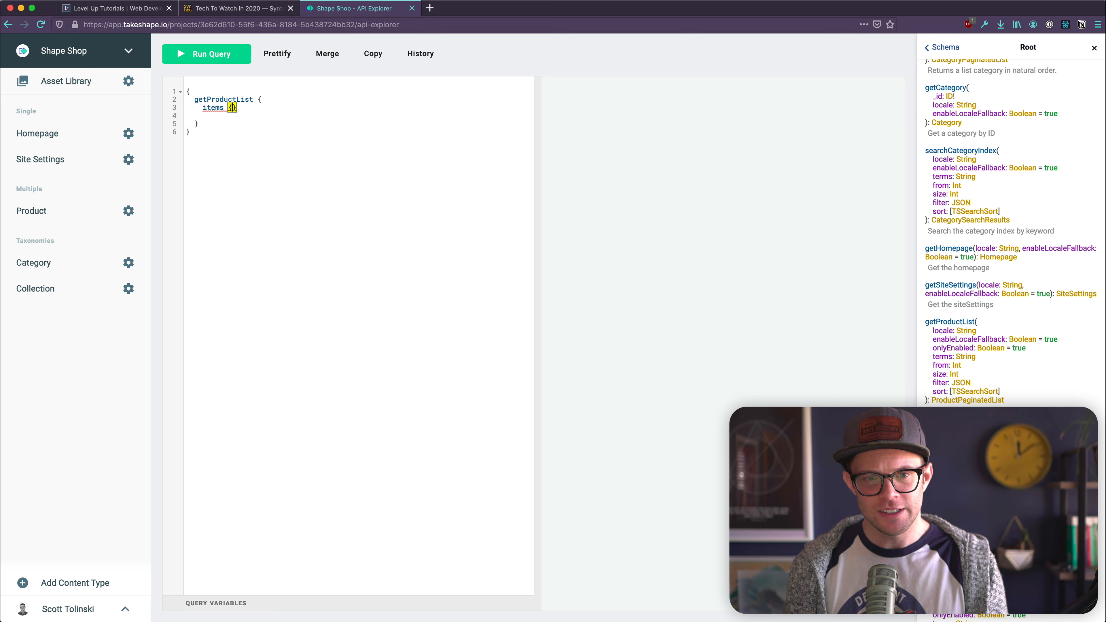
pyautogui.write('d')
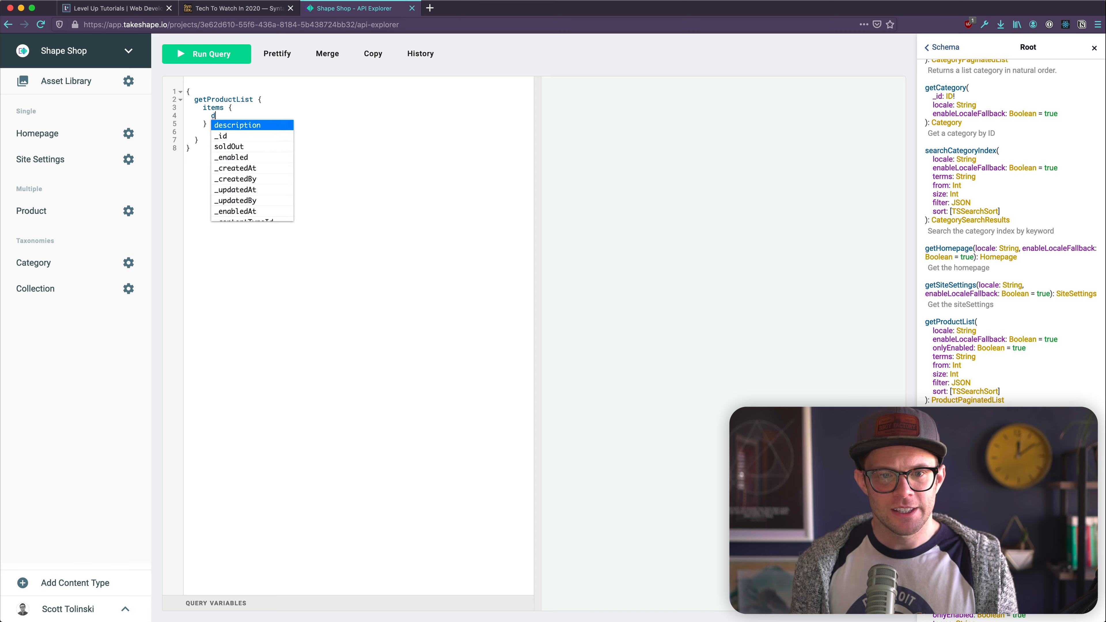
pyautogui.click(206, 54)
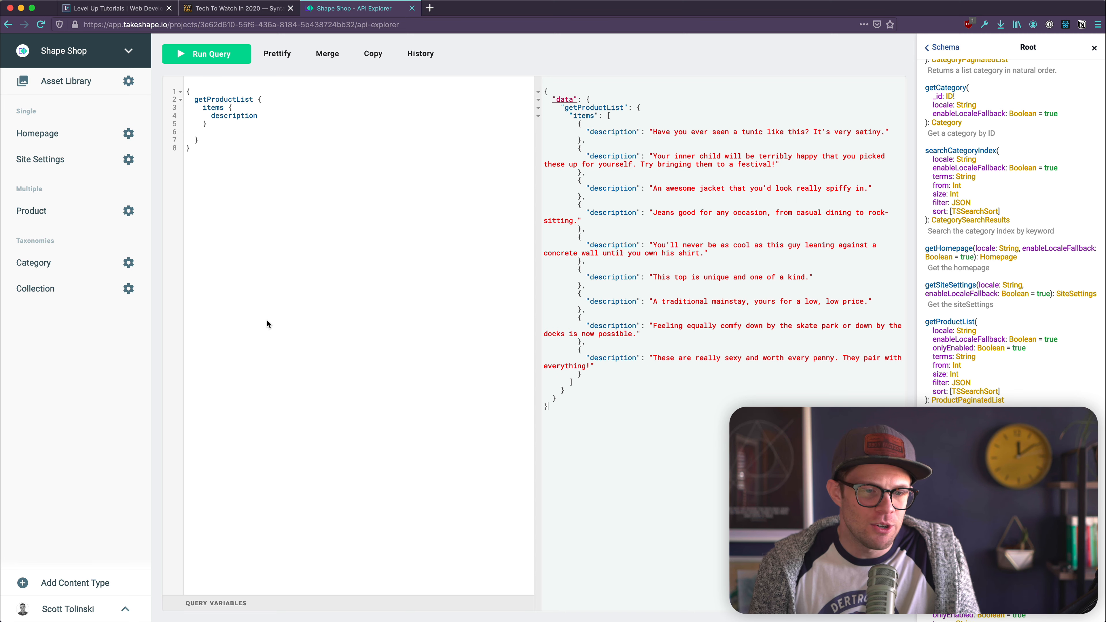
pyautogui.moveTo(22, 219)
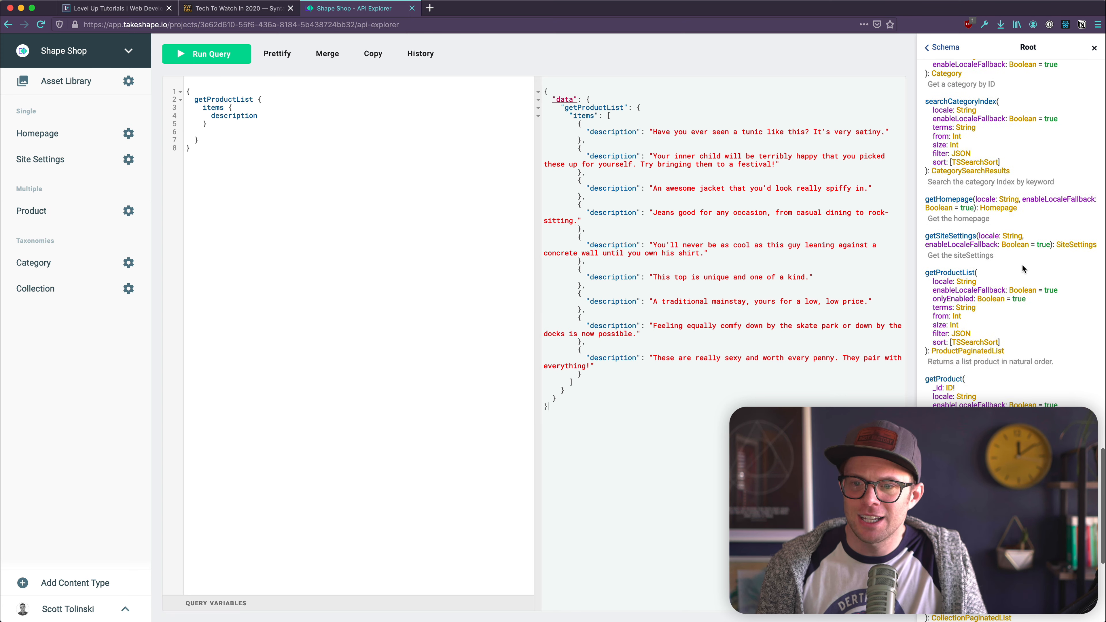
pyautogui.scroll(-3)
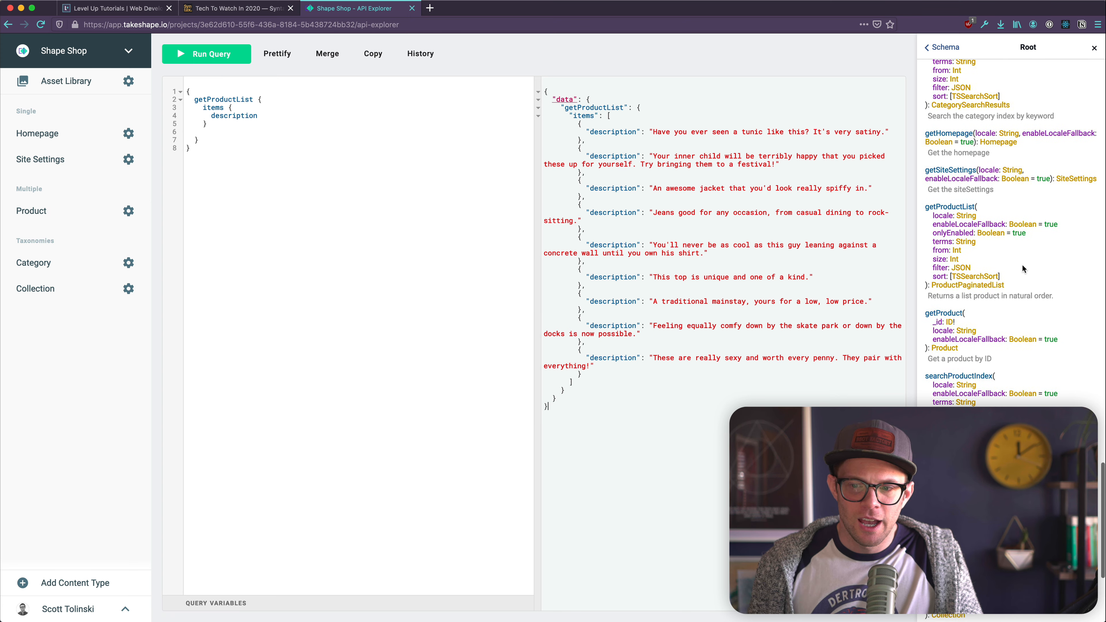
pyautogui.scroll(-3)
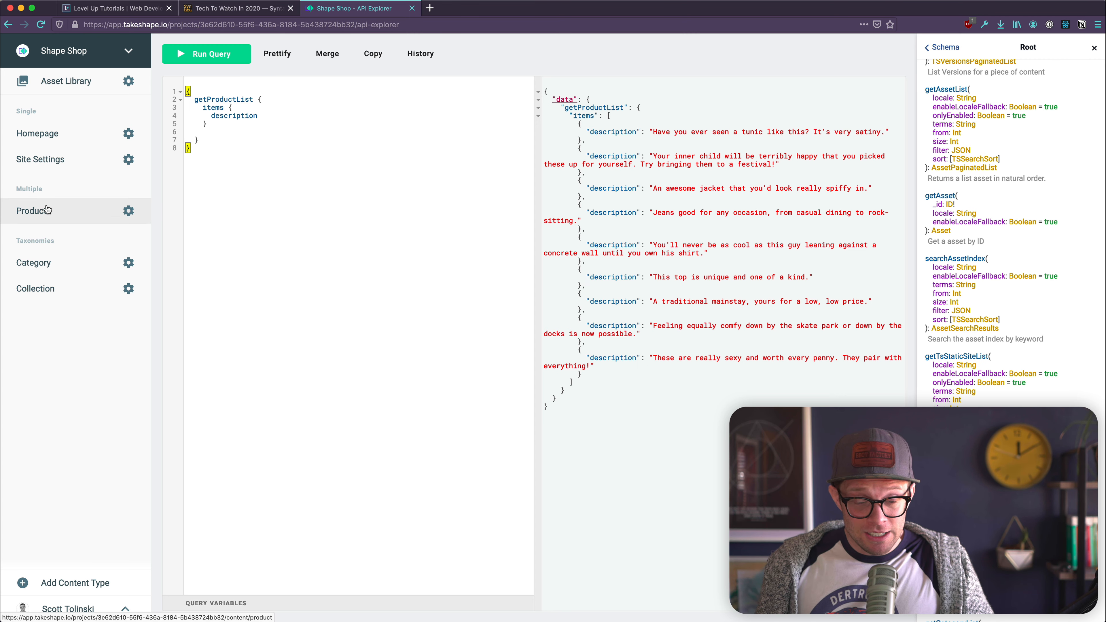
# Browse the Product and Category lists, returning to the nine-product Product list
pyautogui.click(31, 210)
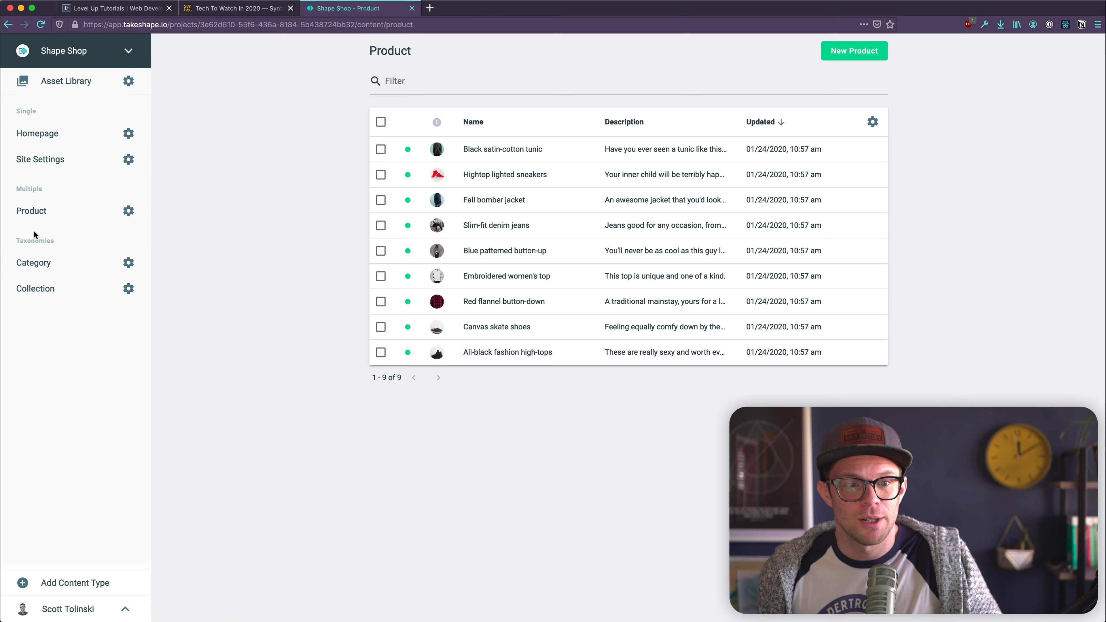
pyautogui.click(33, 263)
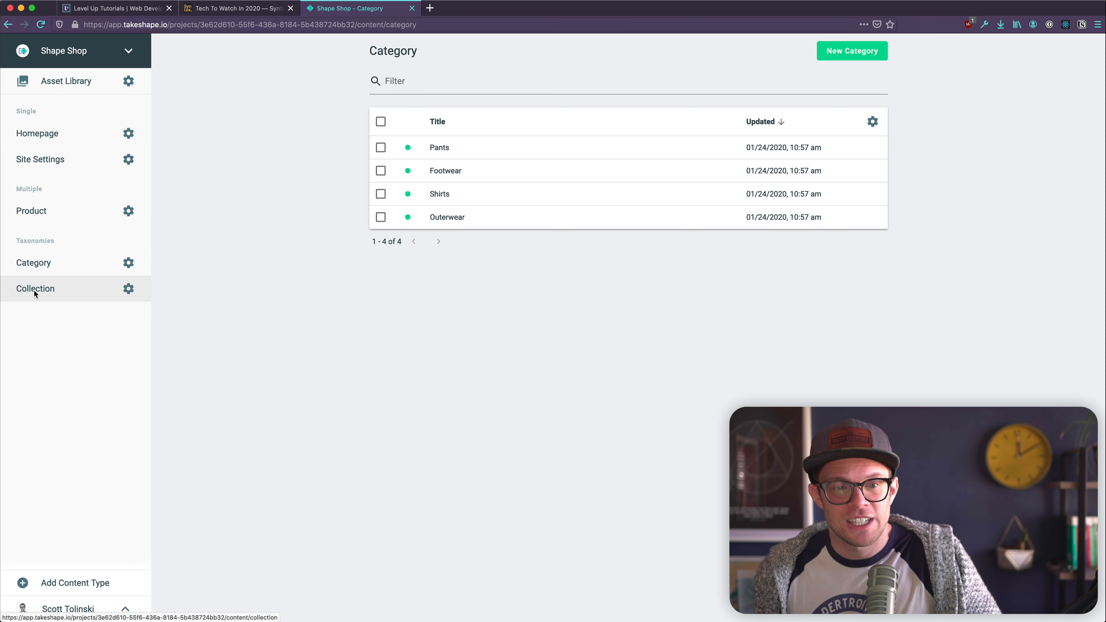
pyautogui.moveTo(35, 258)
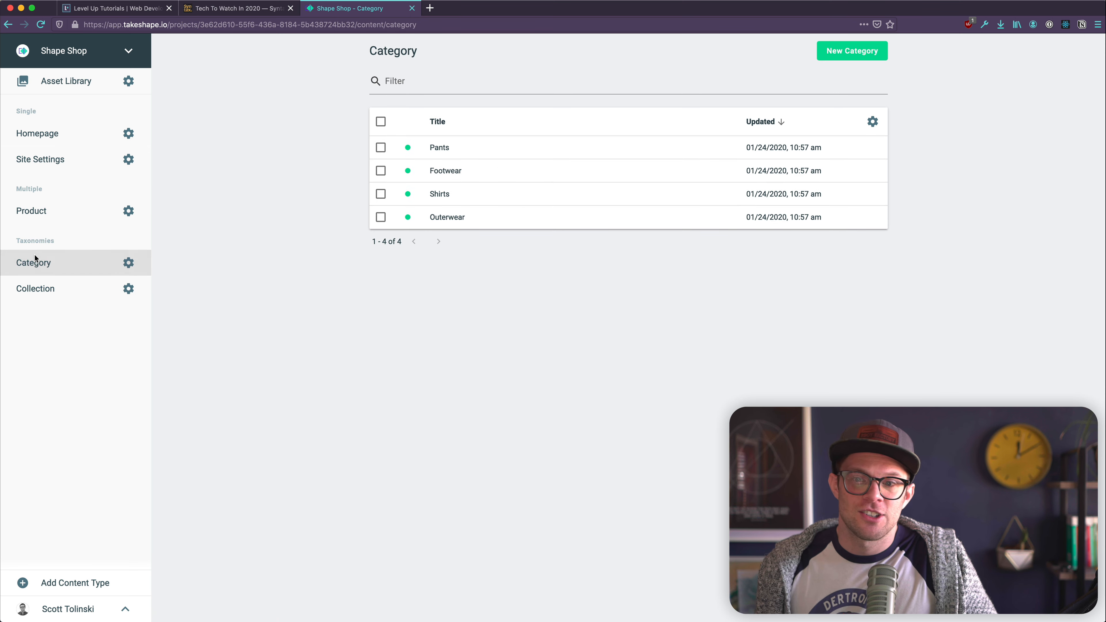
pyautogui.click(31, 211)
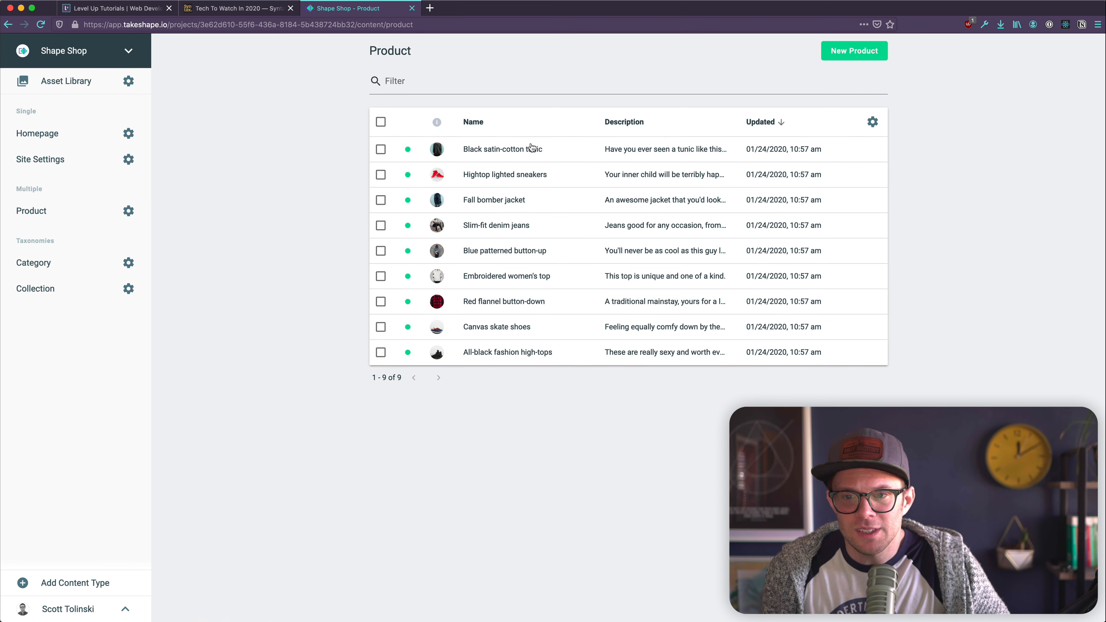
pyautogui.moveTo(491, 252)
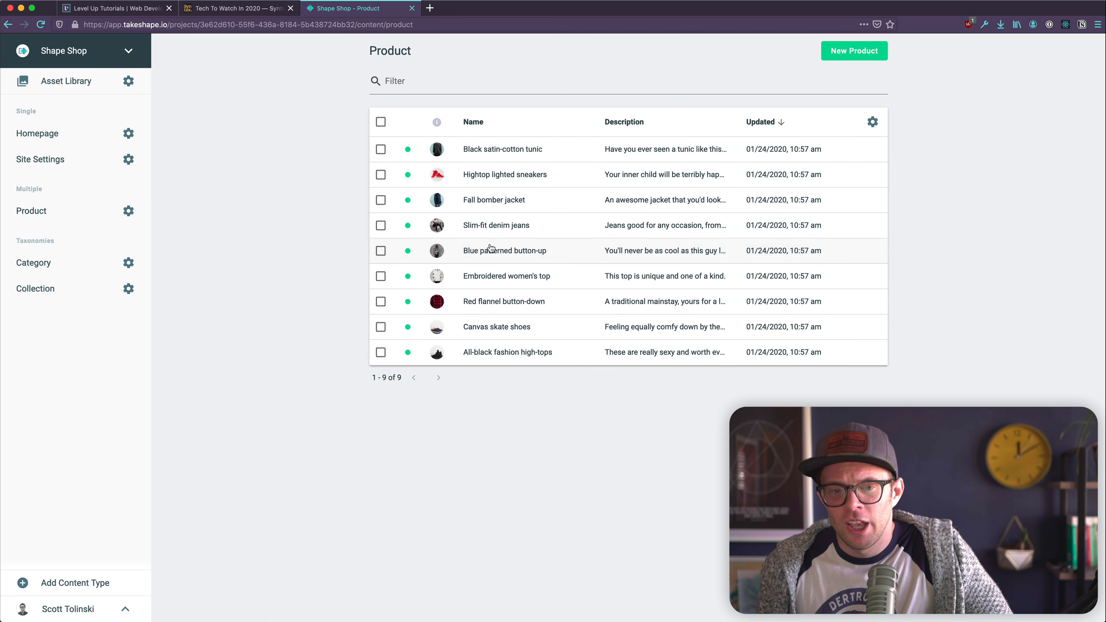
pyautogui.moveTo(427, 127)
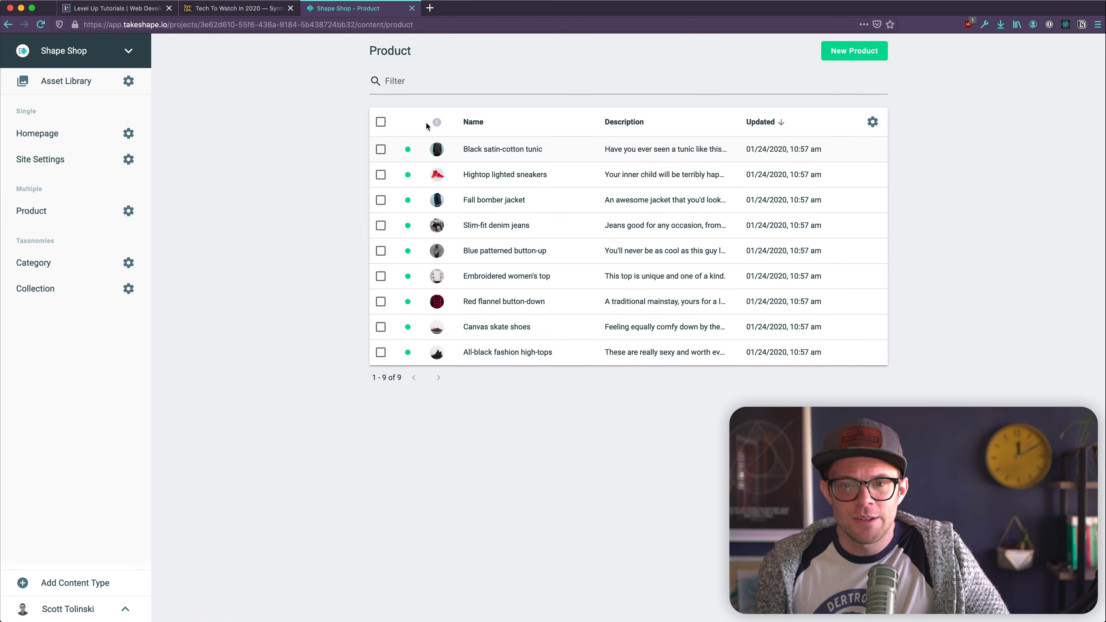
pyautogui.click(113, 8)
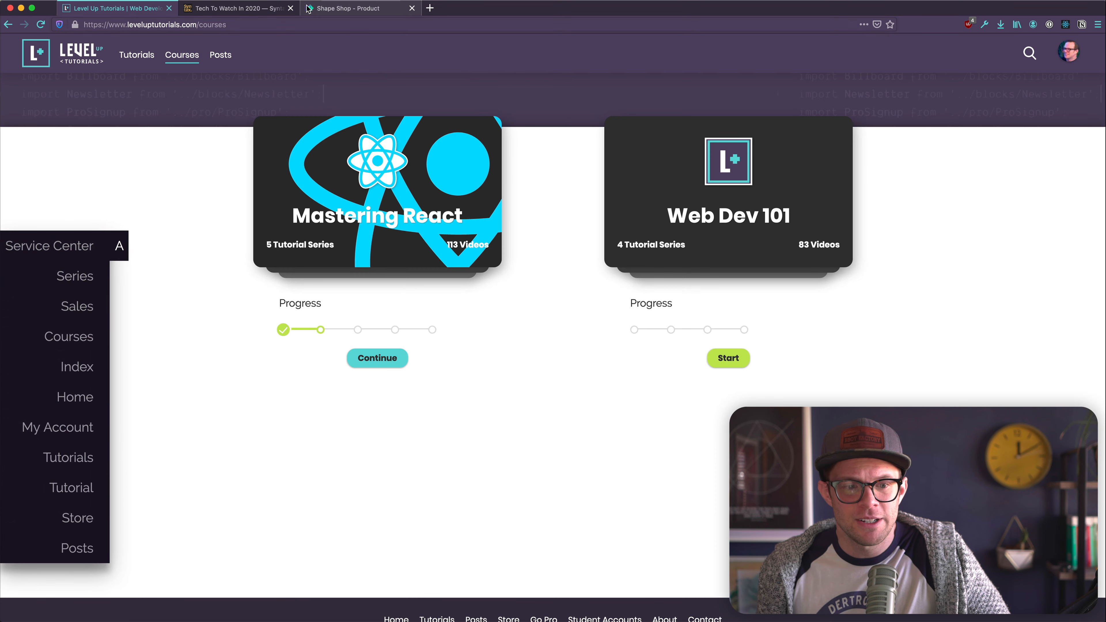
pyautogui.click(360, 8)
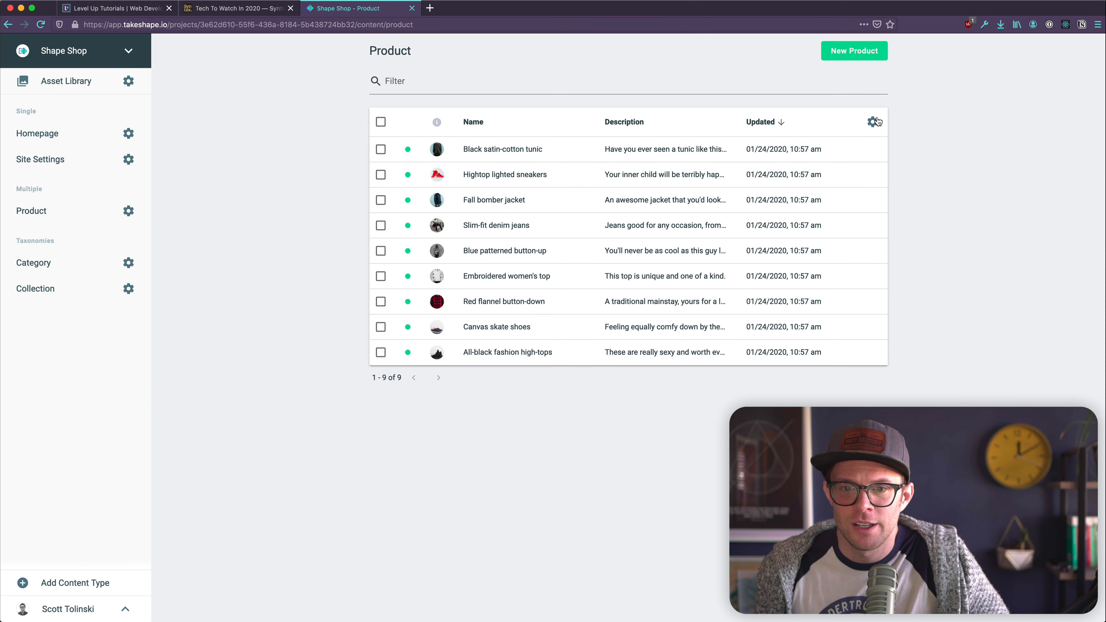
# Try adding Price to the product list columns in Display Preferences, then cancel without saving
pyautogui.click(872, 122)
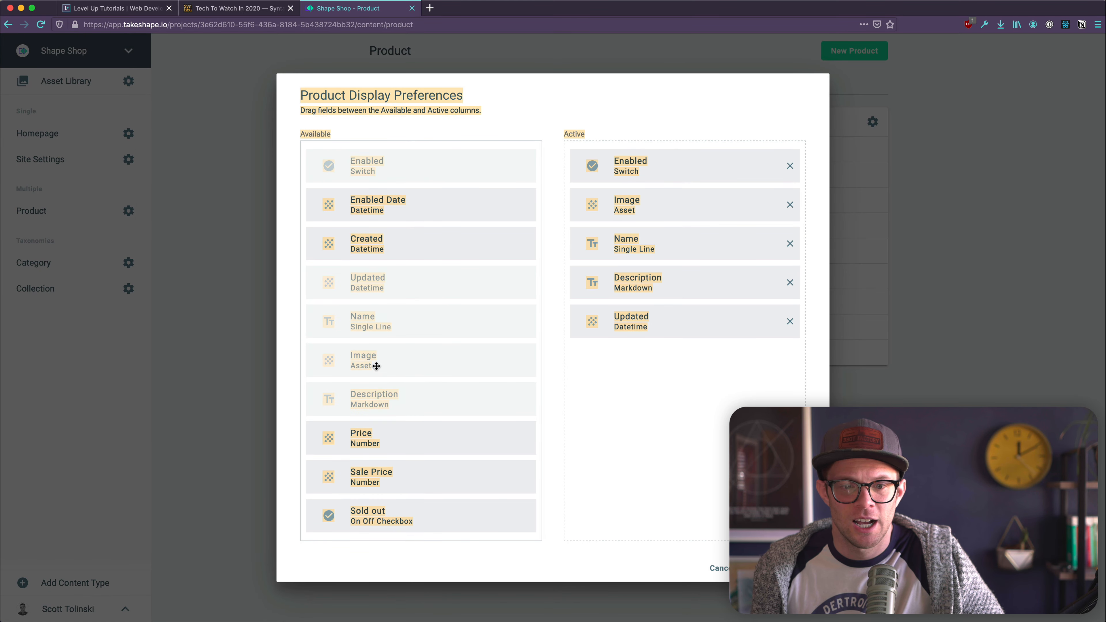
pyautogui.moveTo(364, 360); pyautogui.dragTo(635, 204)
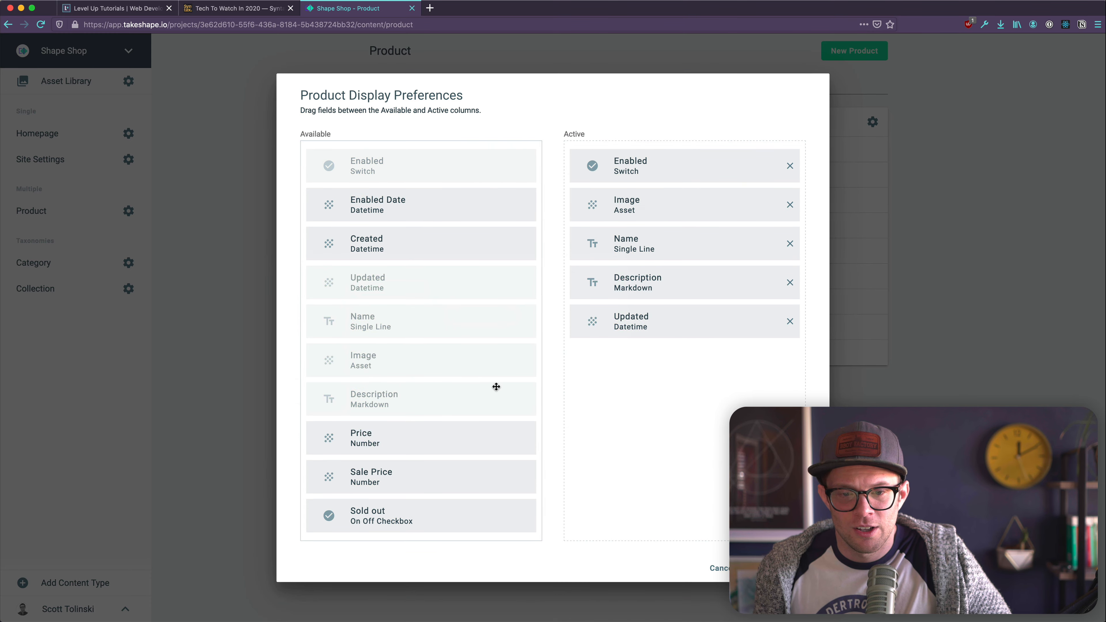
pyautogui.moveTo(405, 379)
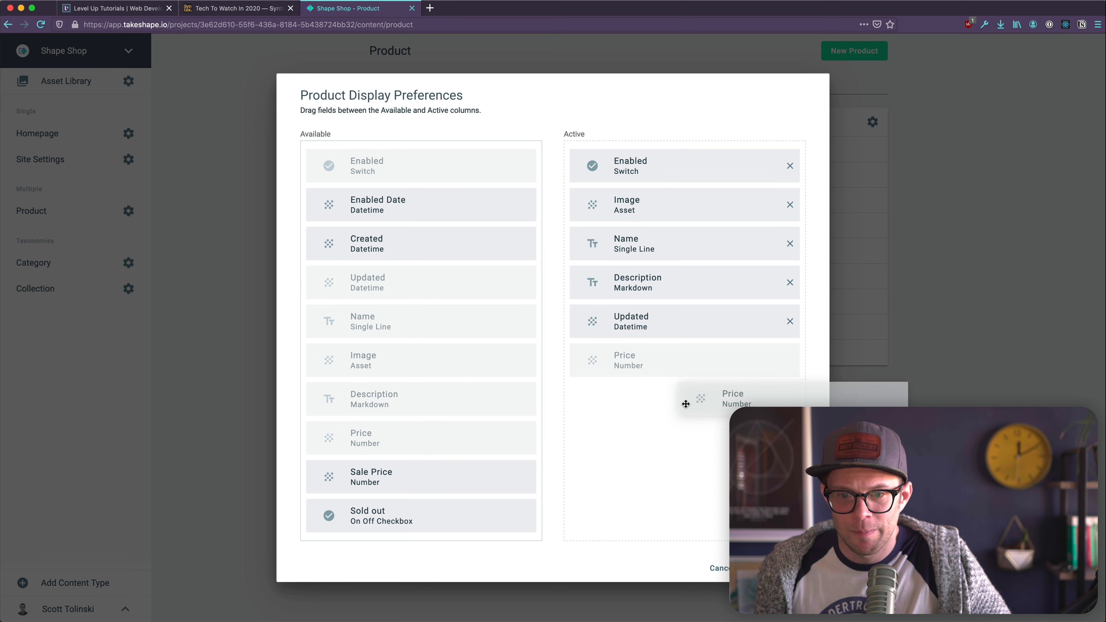
pyautogui.moveTo(734, 399); pyautogui.dragTo(685, 359)
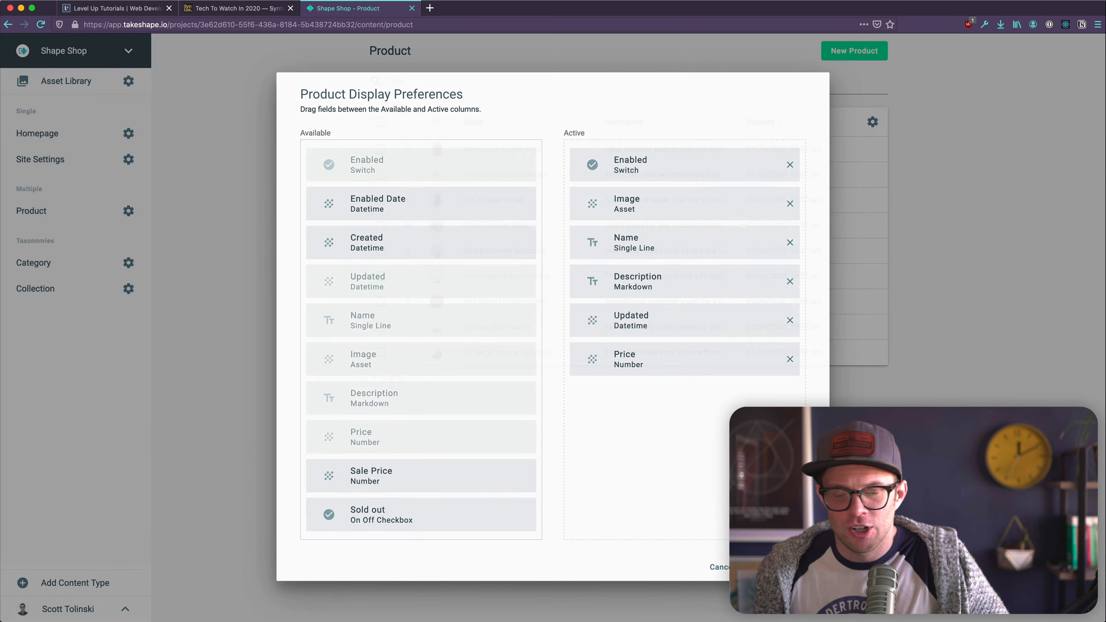
pyautogui.click(719, 567)
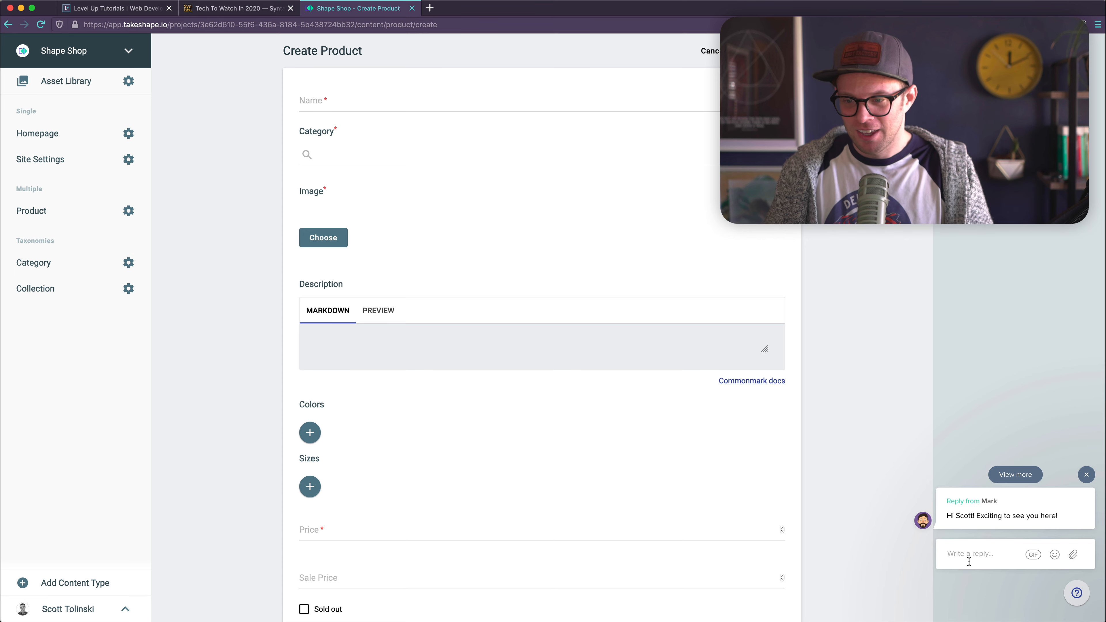
# Look over the blank Create Product form and its Name field
pyautogui.click(1054, 555)
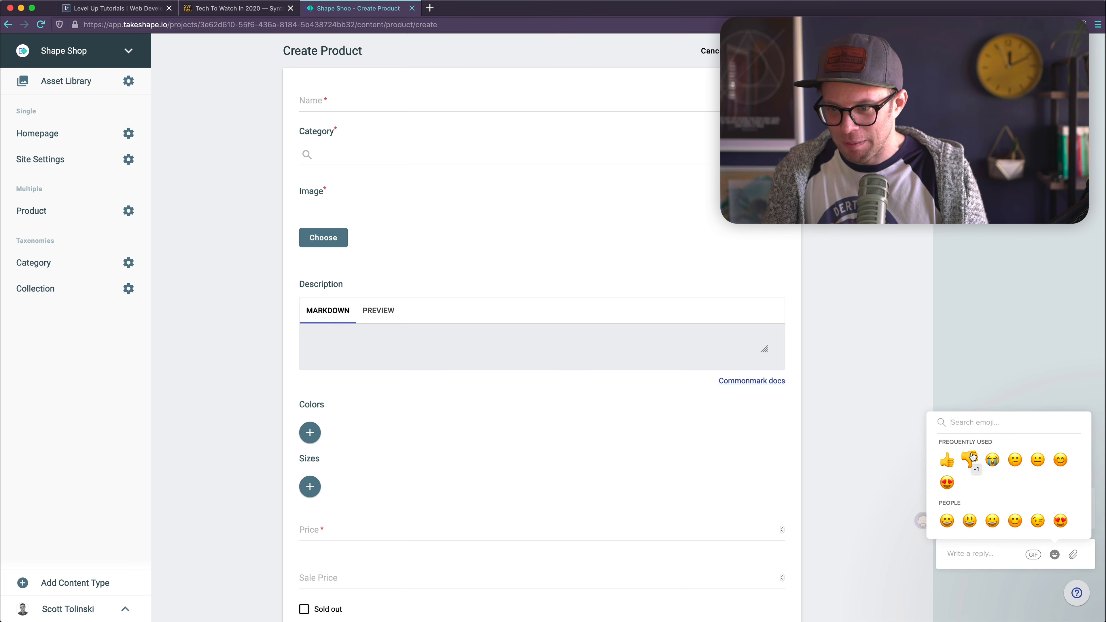
pyautogui.scroll(-3)
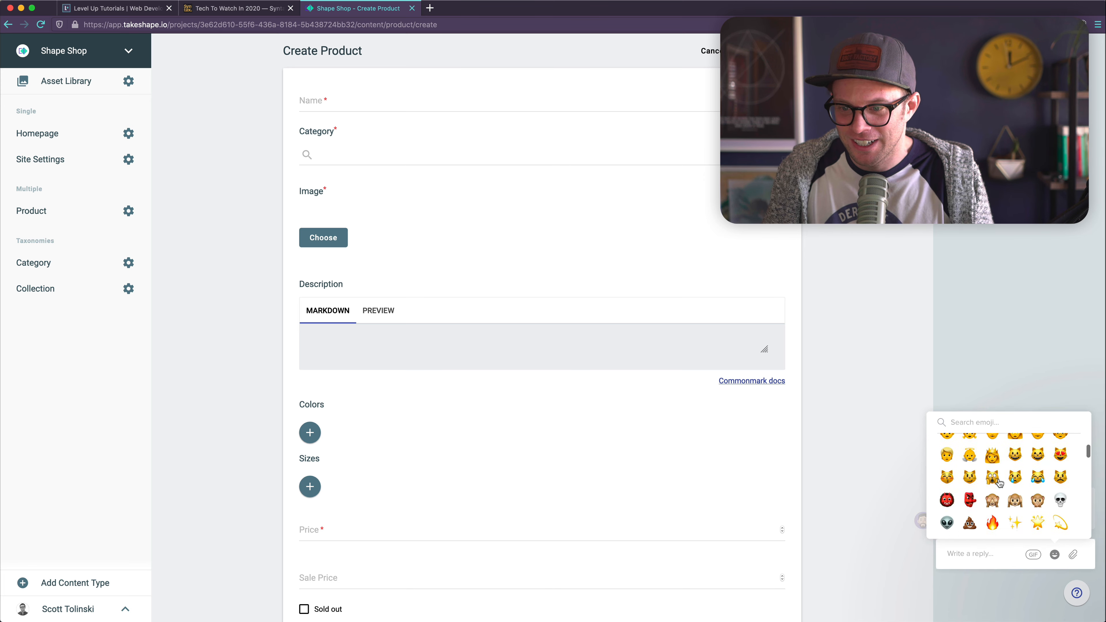
pyautogui.scroll(-3)
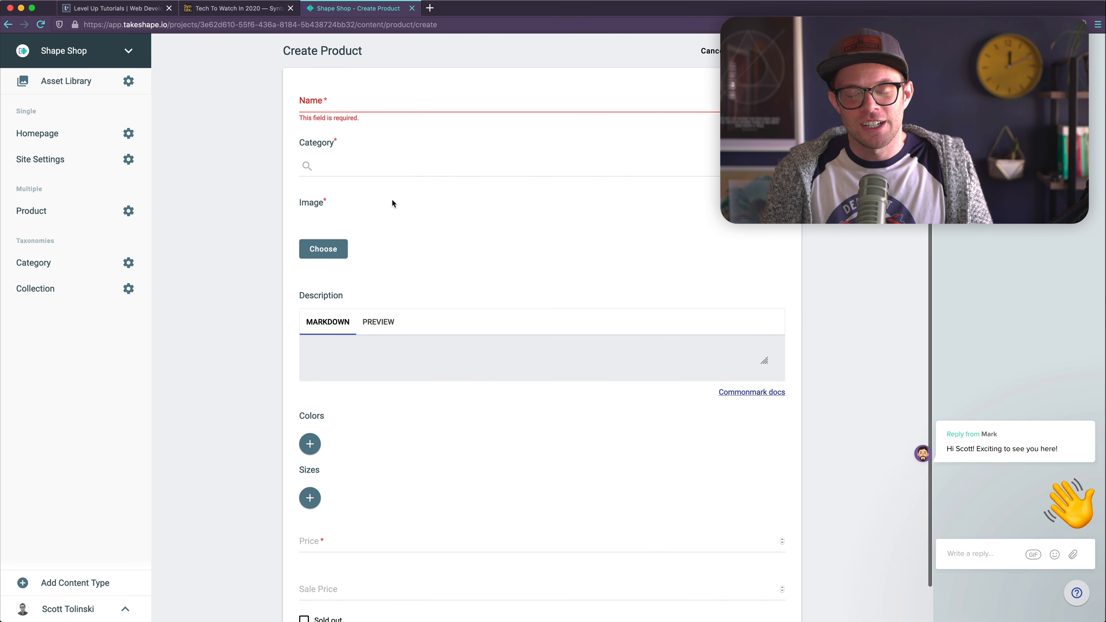
pyautogui.moveTo(248, 205)
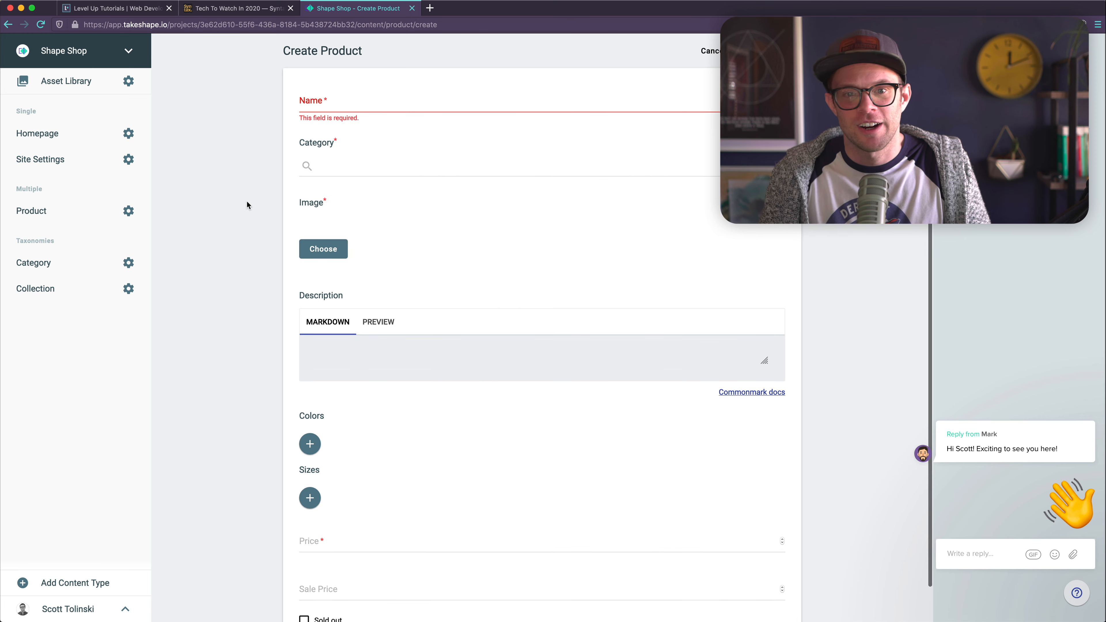
pyautogui.moveTo(322, 256)
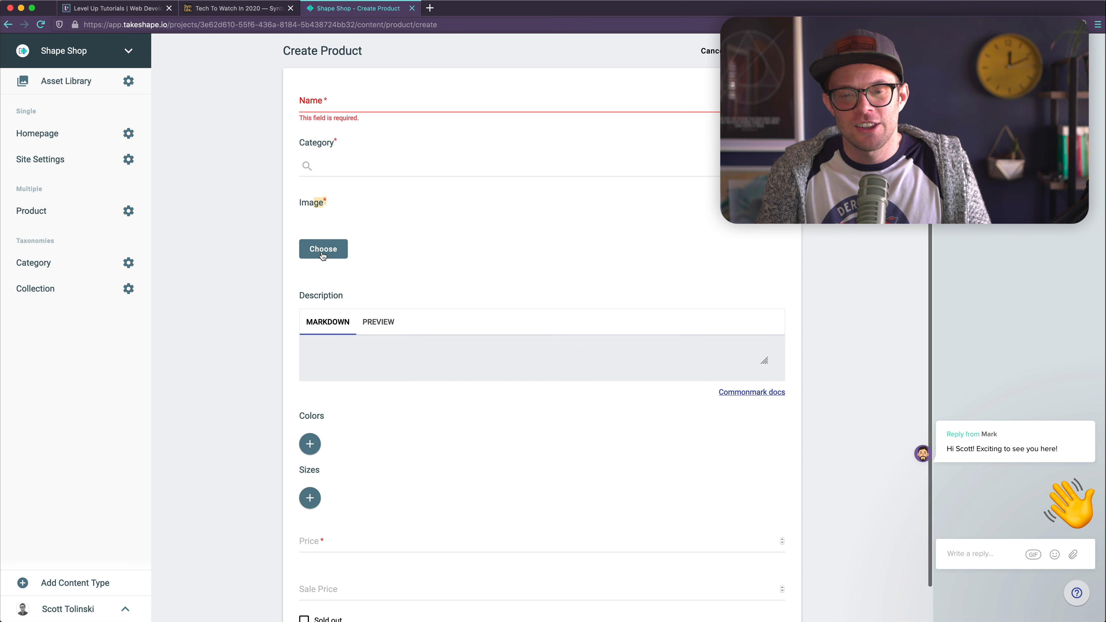
pyautogui.moveTo(332, 237)
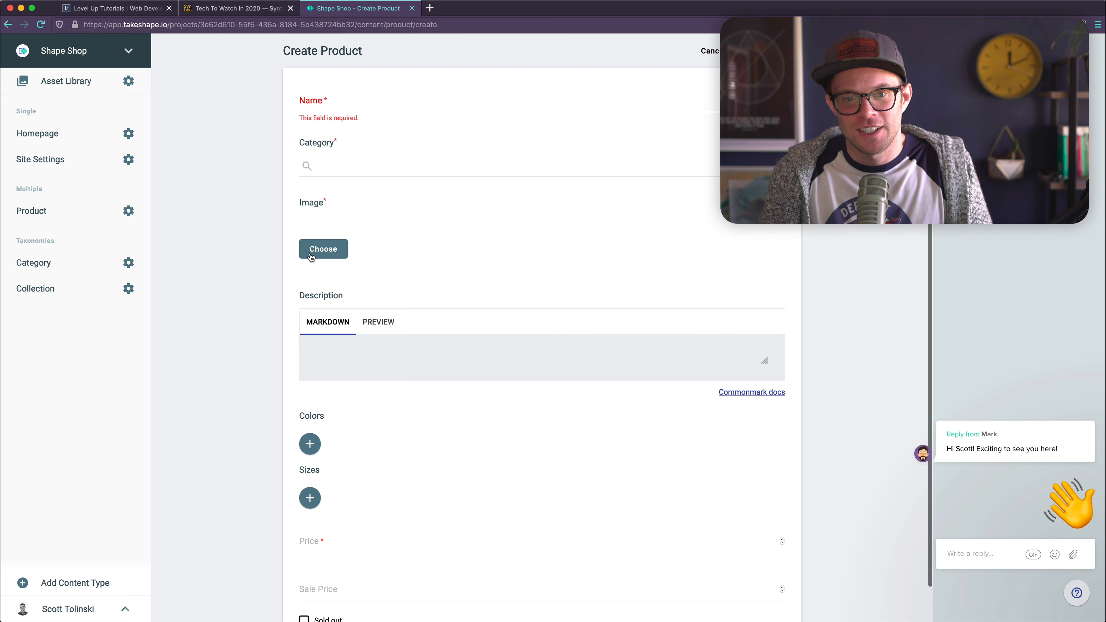
pyautogui.moveTo(302, 188)
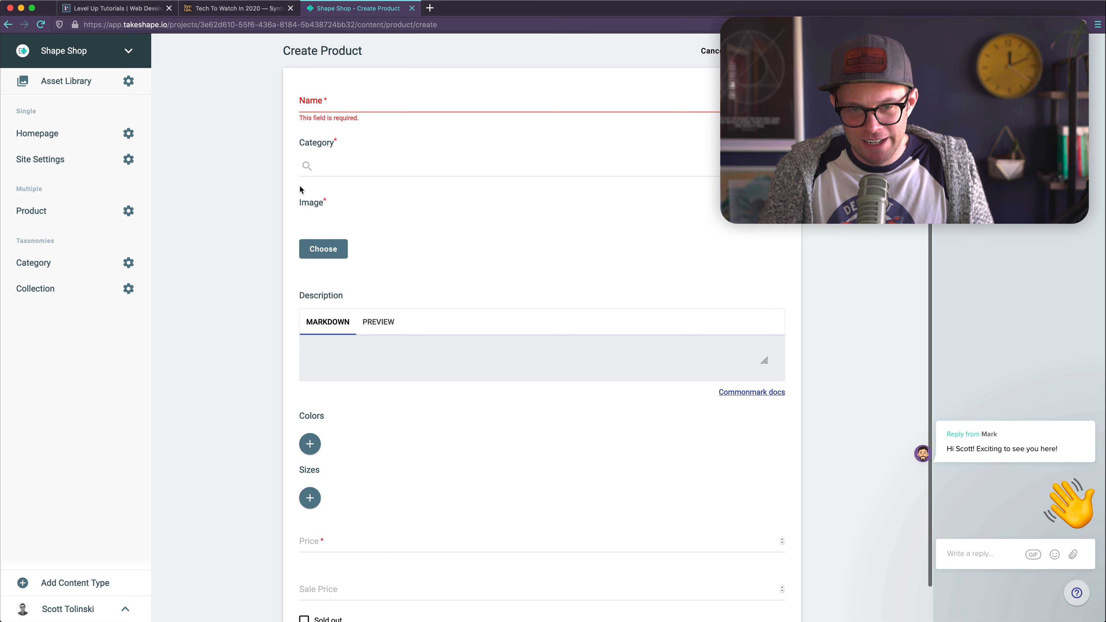
pyautogui.click(336, 166)
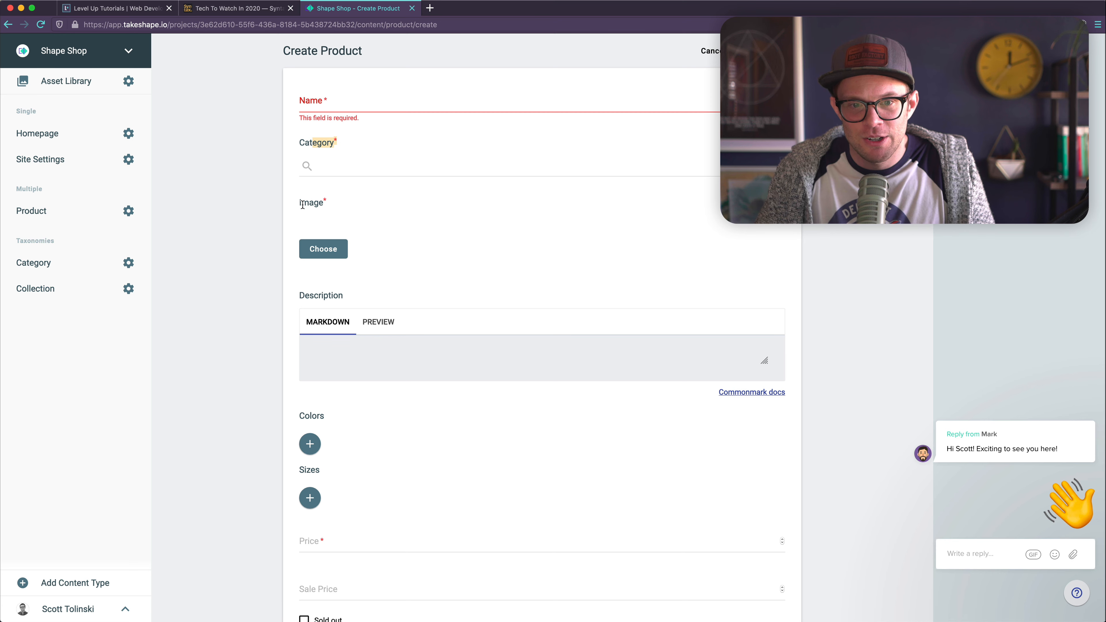
pyautogui.scroll(-3)
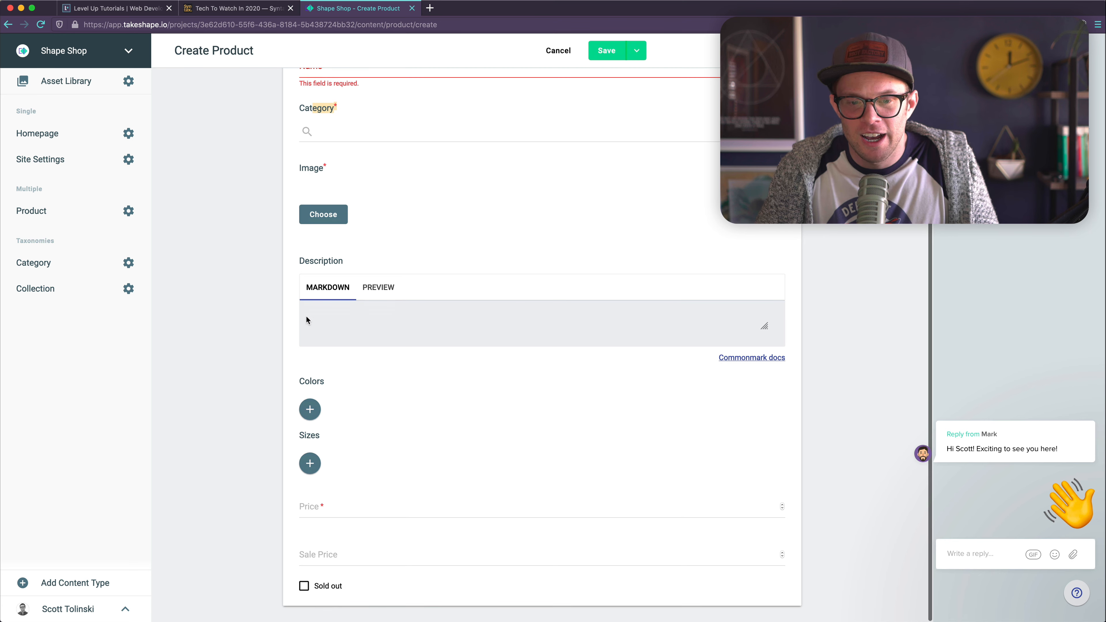
pyautogui.moveTo(237, 393)
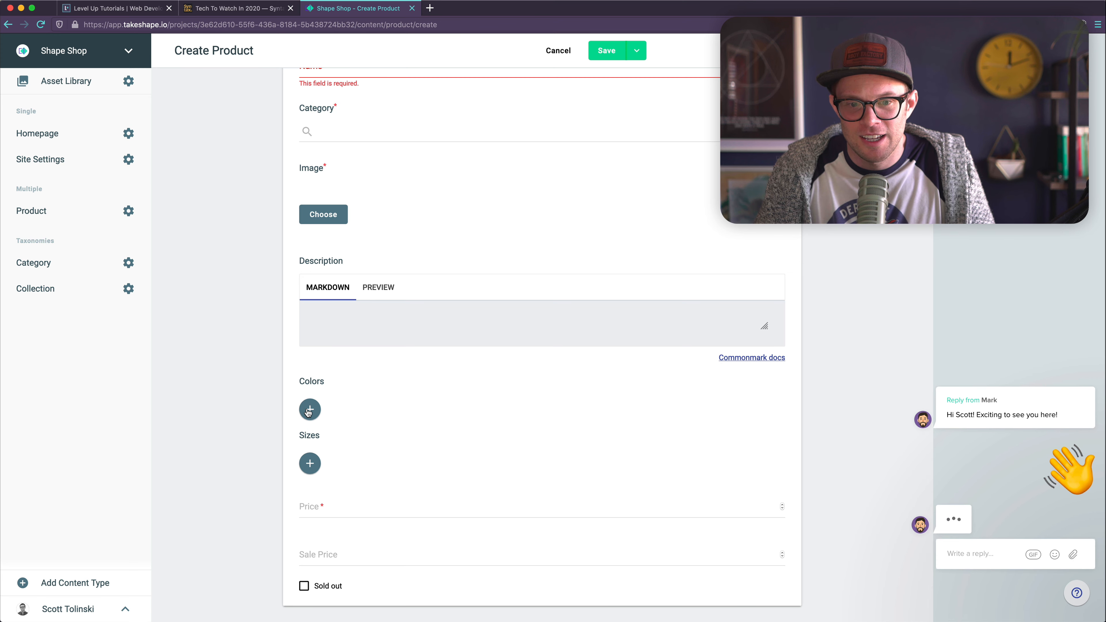
pyautogui.moveTo(304, 459)
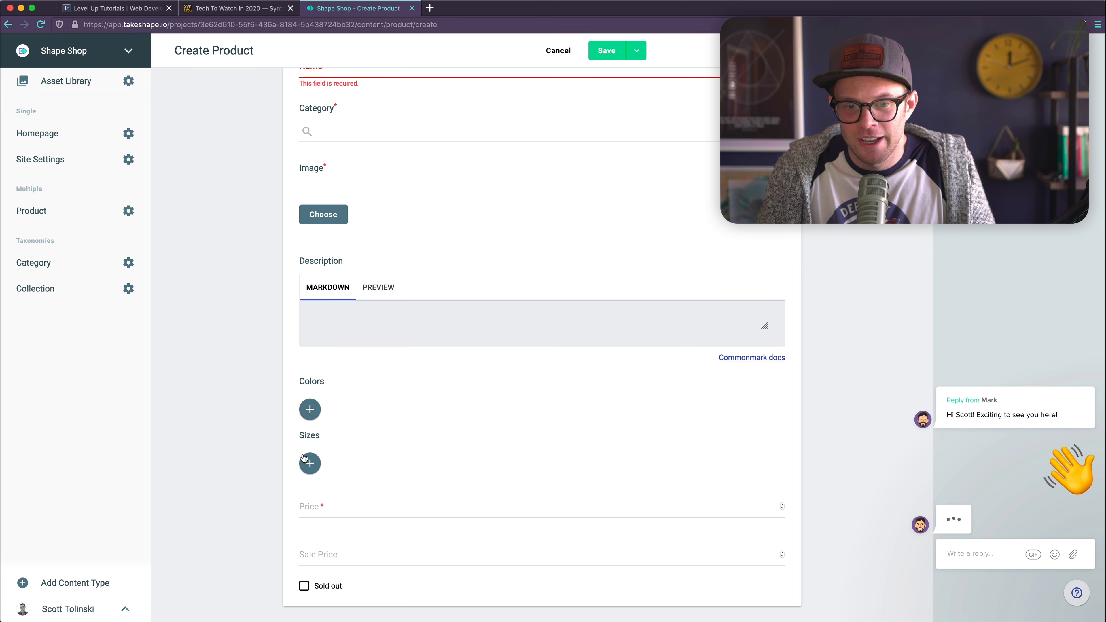
# Add one size entry under Sizes, typing and clearing a throwaway name
pyautogui.click(310, 464)
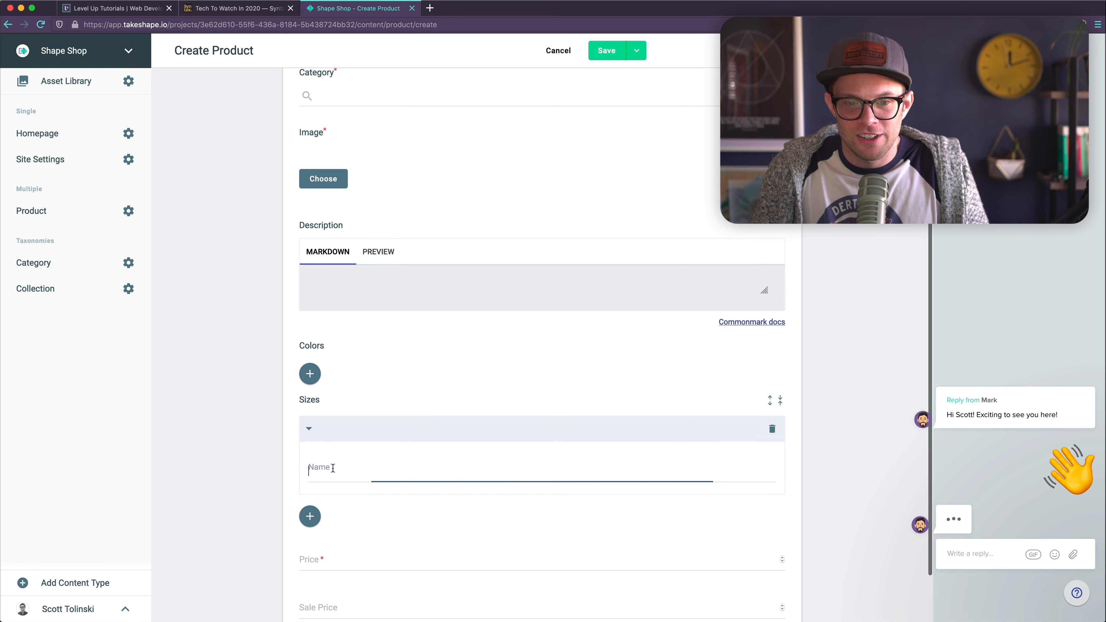
pyautogui.write('ASD')
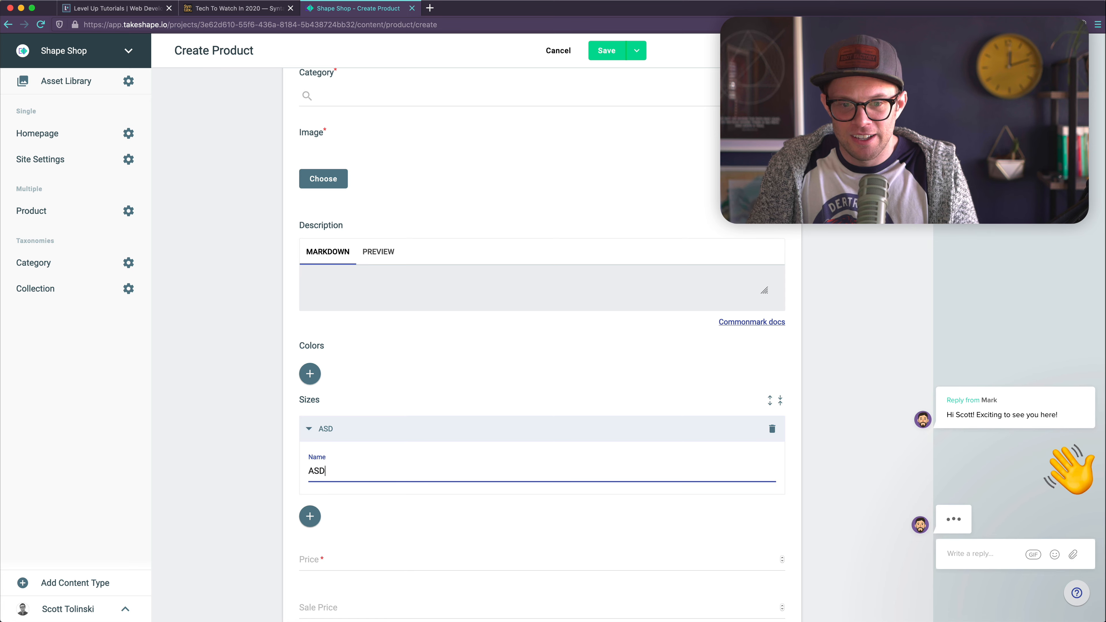
pyautogui.write('s')
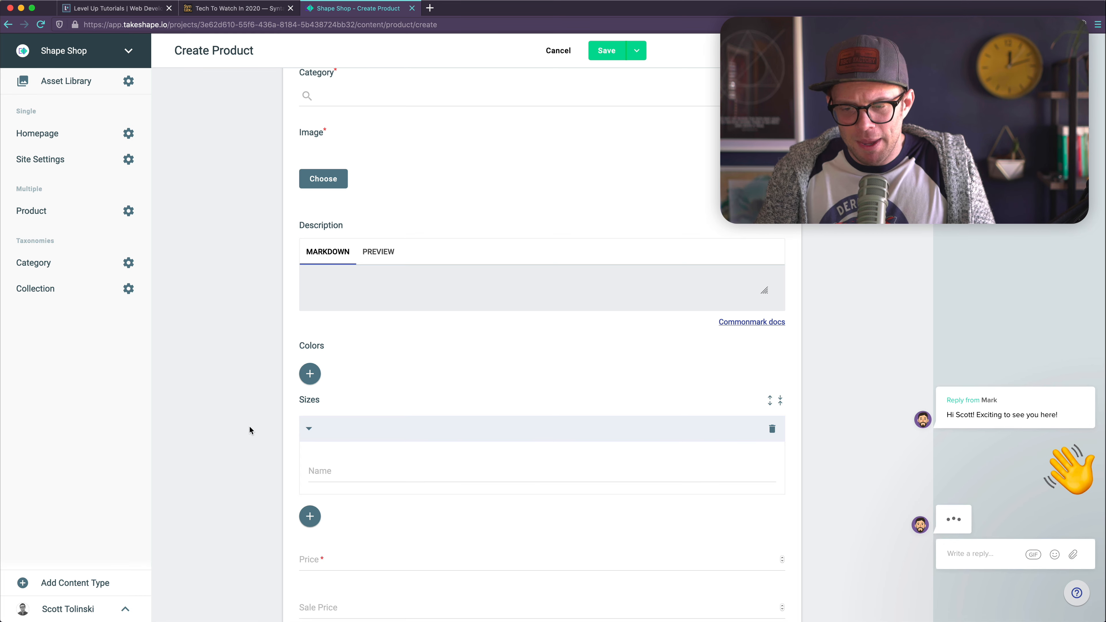
pyautogui.scroll(-3)
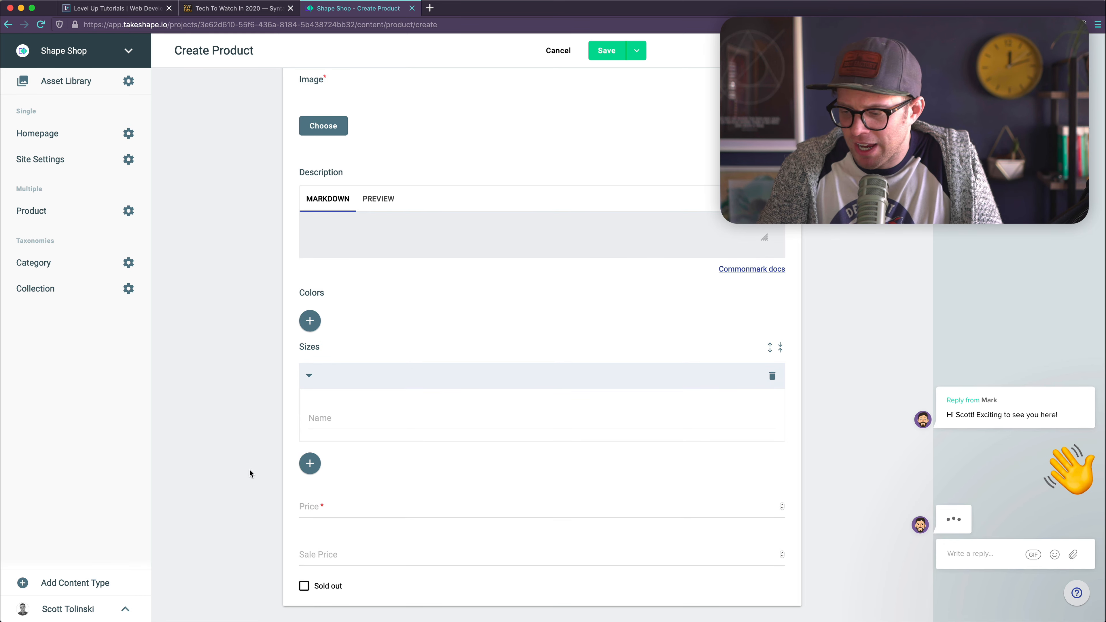
pyautogui.moveTo(204, 476)
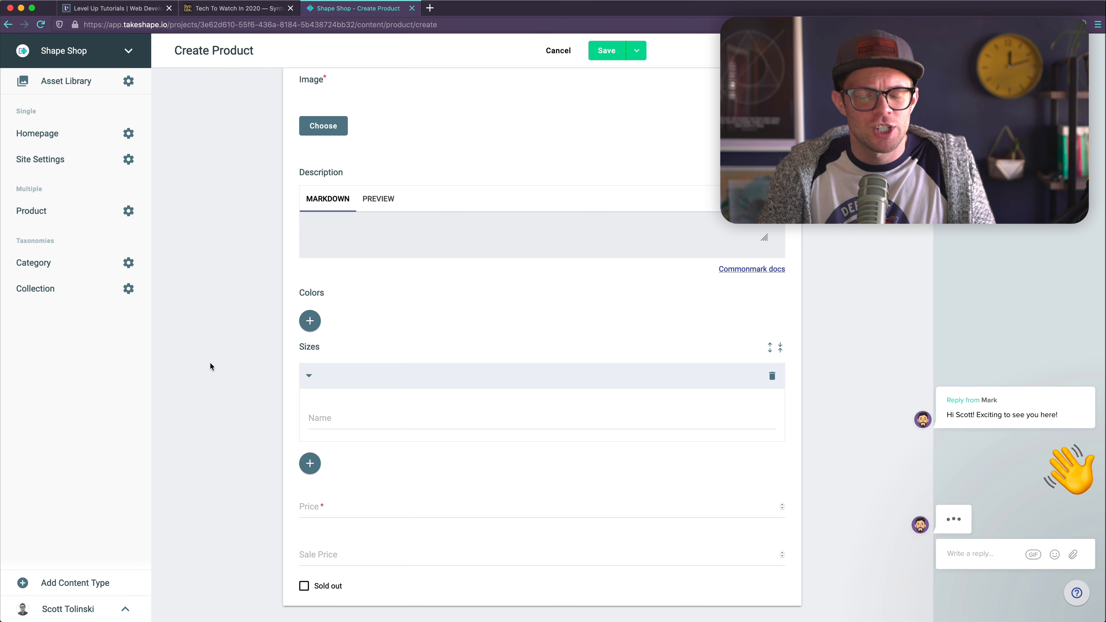
pyautogui.moveTo(238, 452)
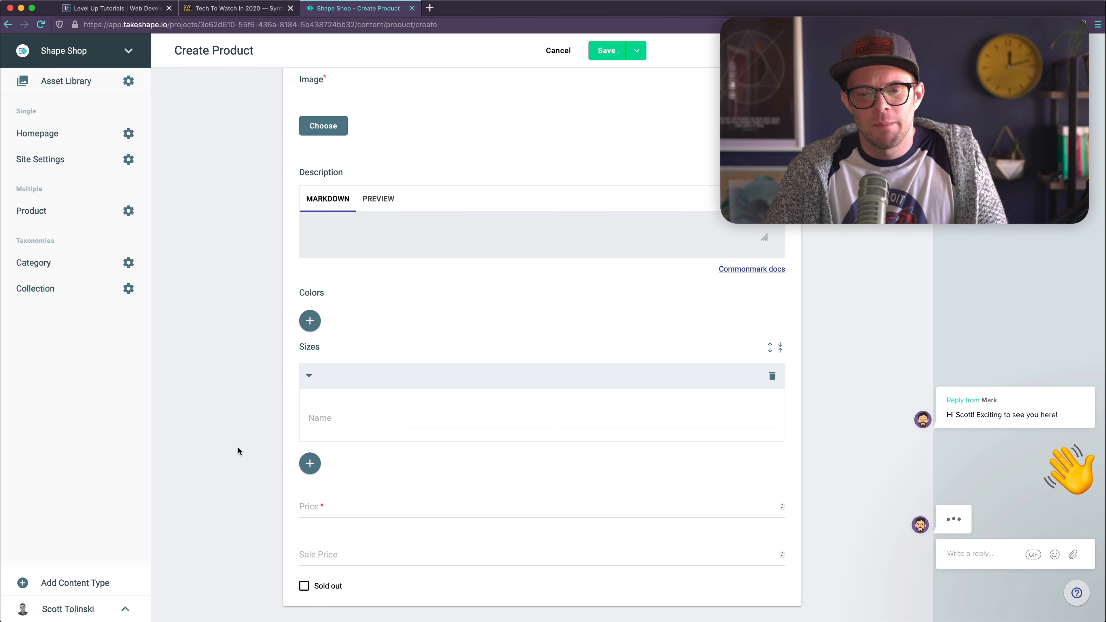
pyautogui.moveTo(277, 470)
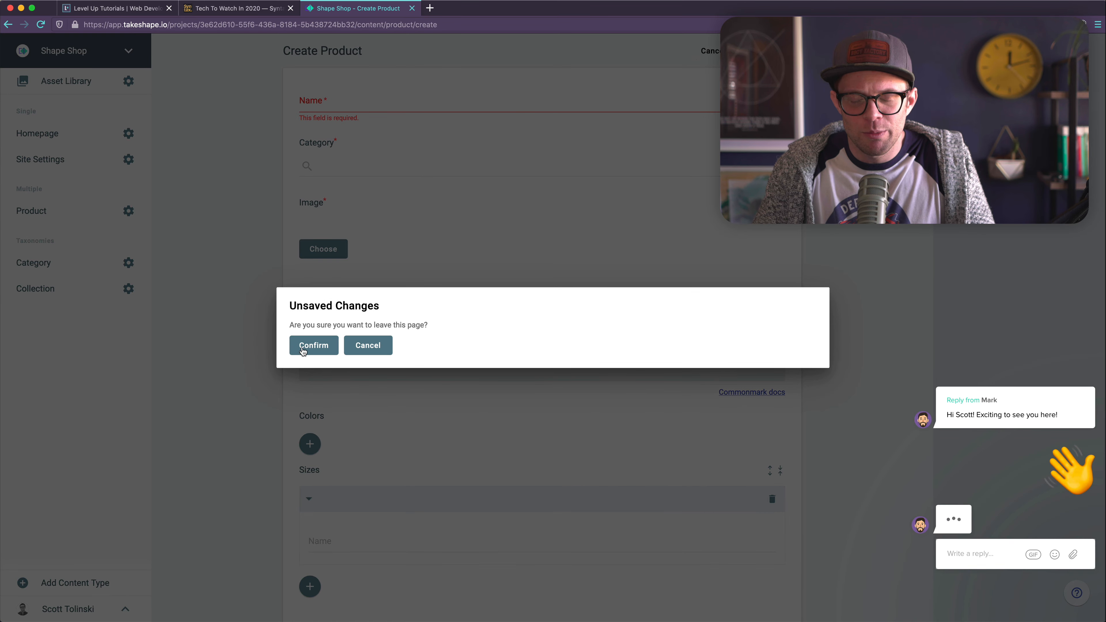
# Discard the unsaved product, view Site Settings and the four categories, then the Shape Shop project menu
pyautogui.click(314, 345)
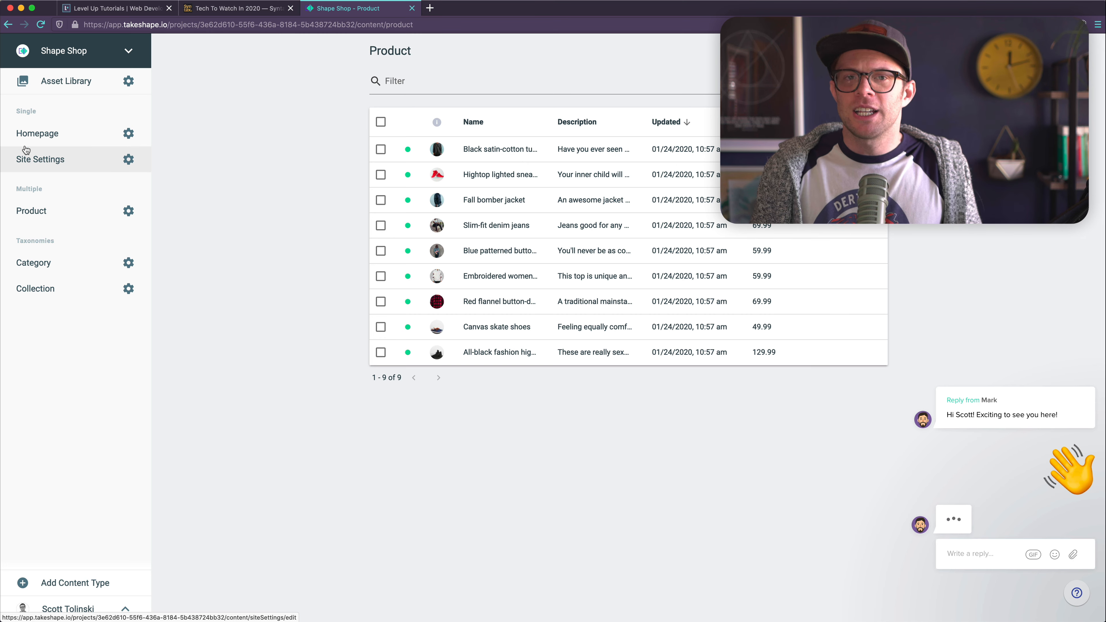
pyautogui.click(40, 159)
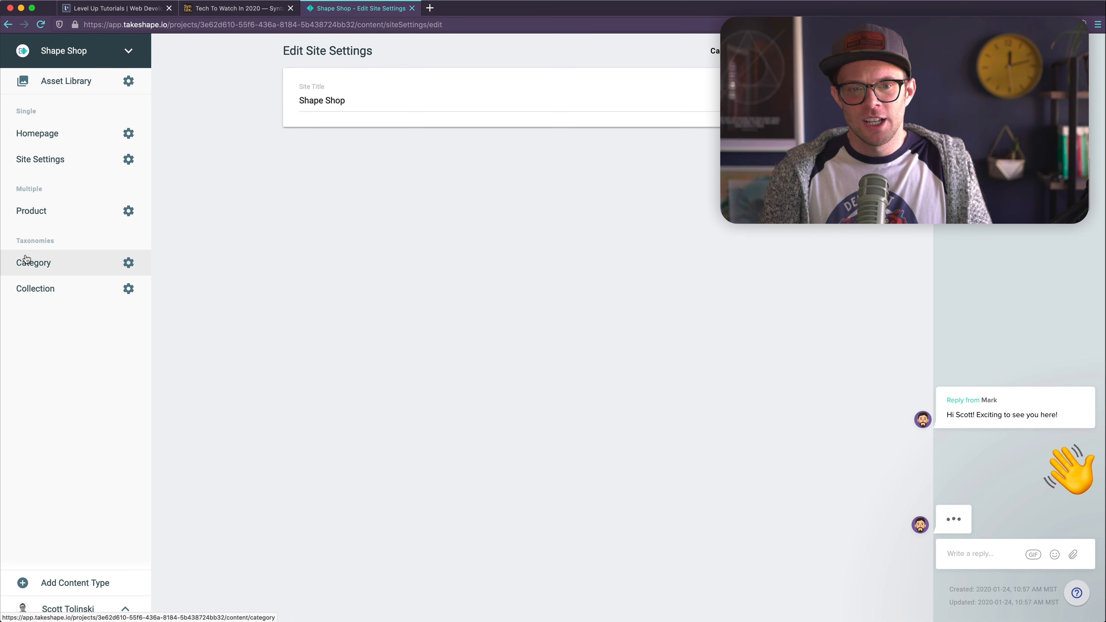
pyautogui.click(33, 262)
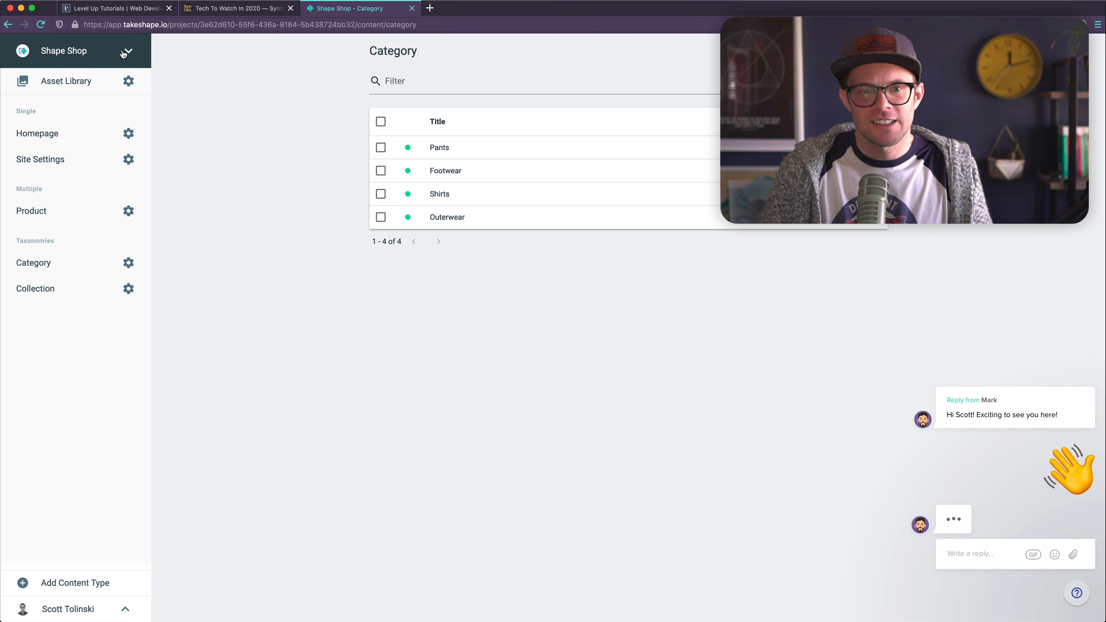
pyautogui.click(128, 51)
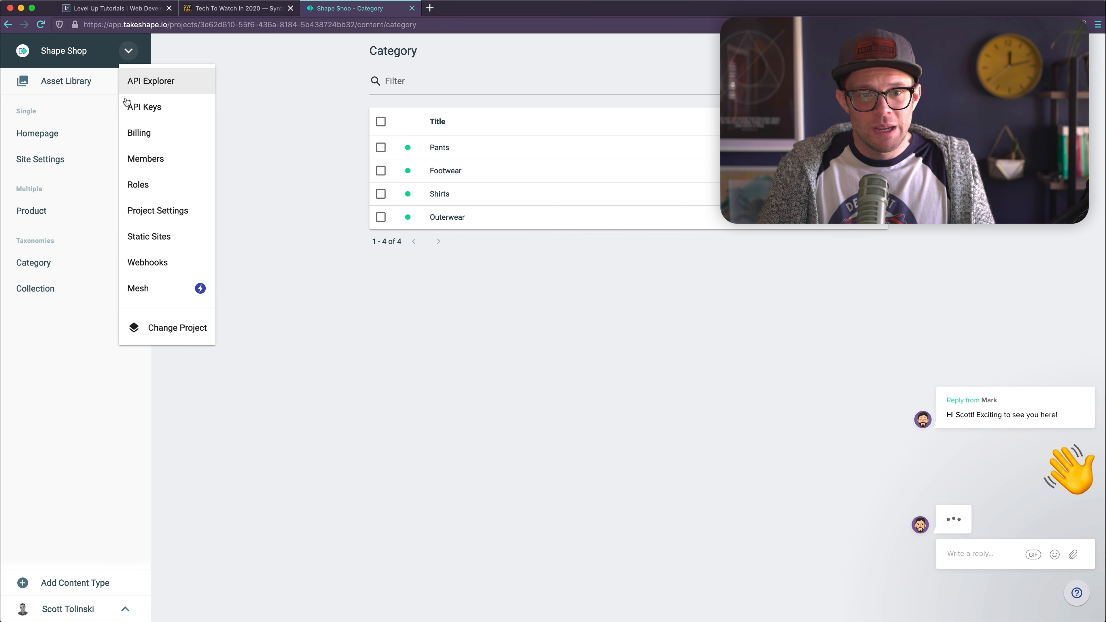
# Start a static site named New Site, trying S3 then choosing Netlify as provider
pyautogui.click(148, 236)
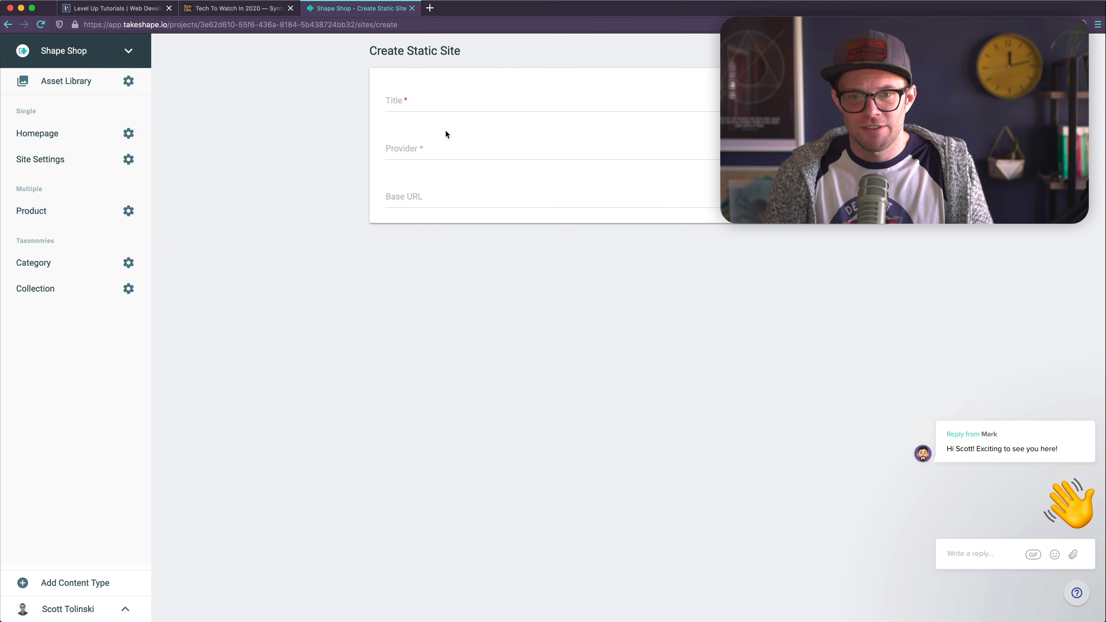
pyautogui.write('New Site')
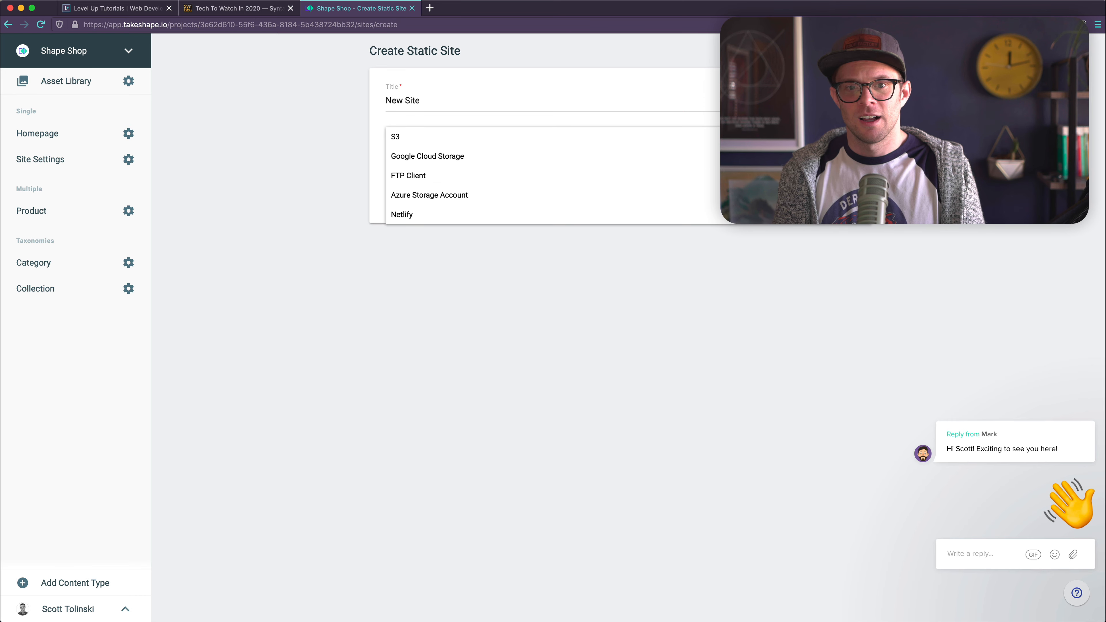
pyautogui.click(395, 137)
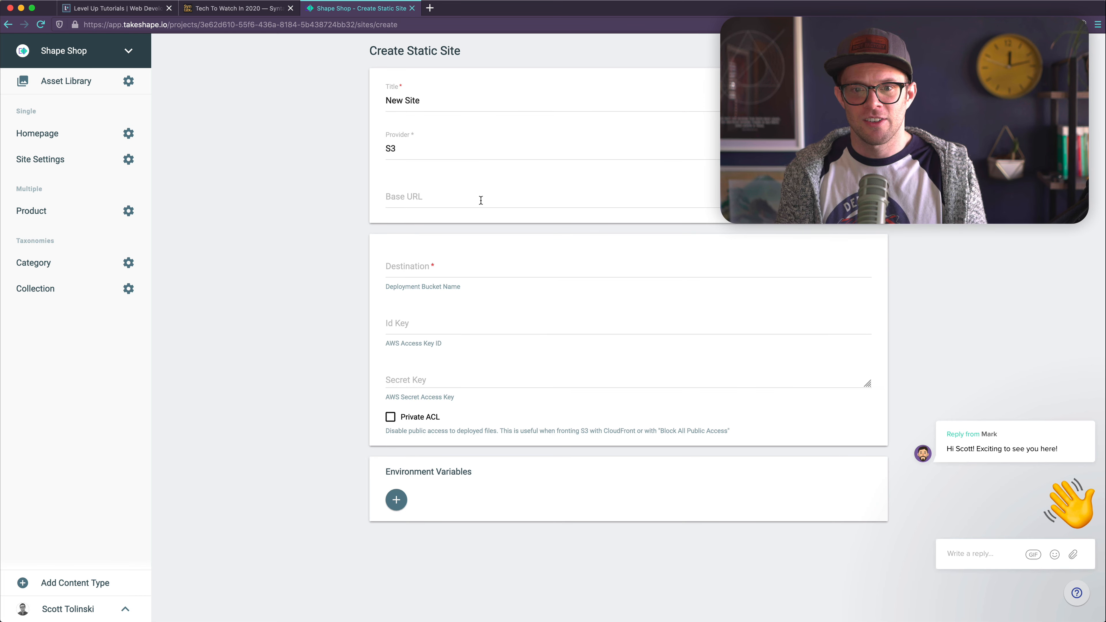
pyautogui.click(524, 137)
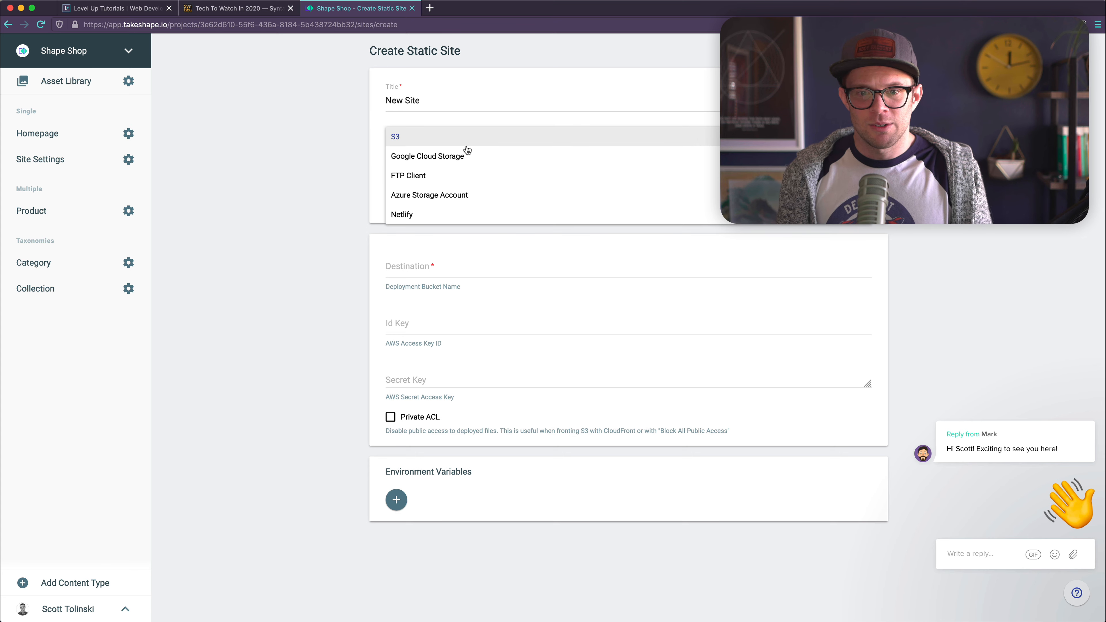
pyautogui.click(403, 214)
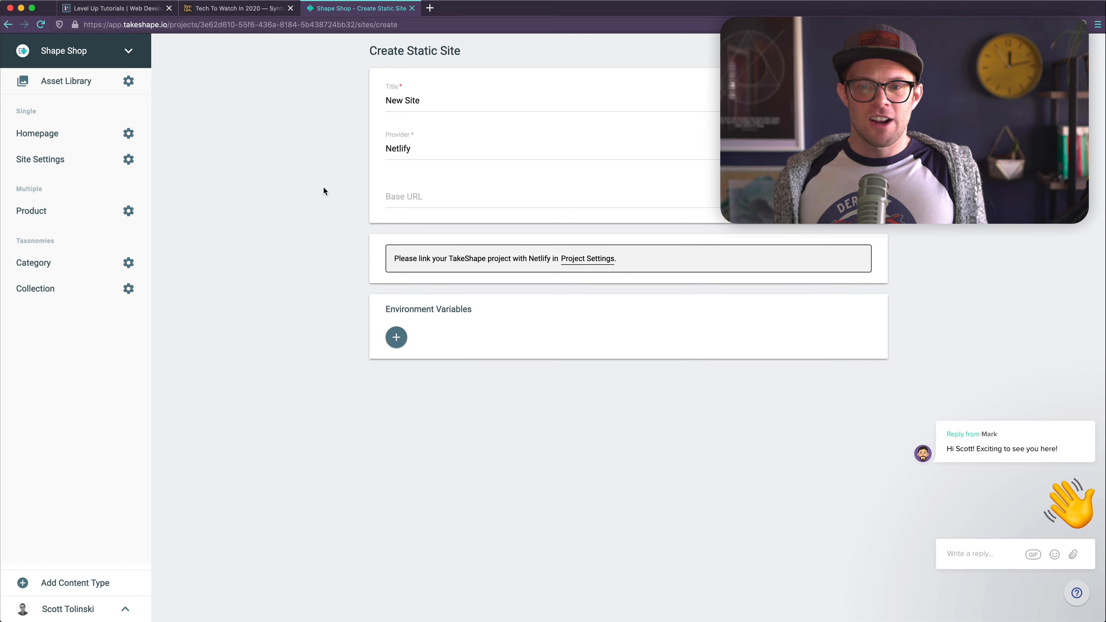
pyautogui.moveTo(449, 214)
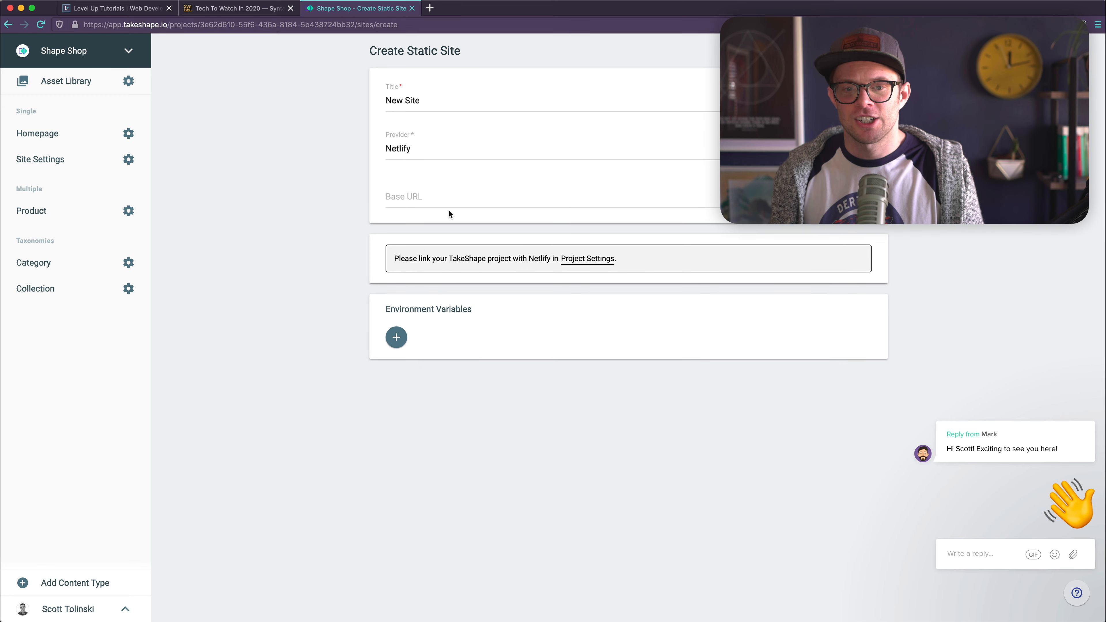
pyautogui.moveTo(304, 138)
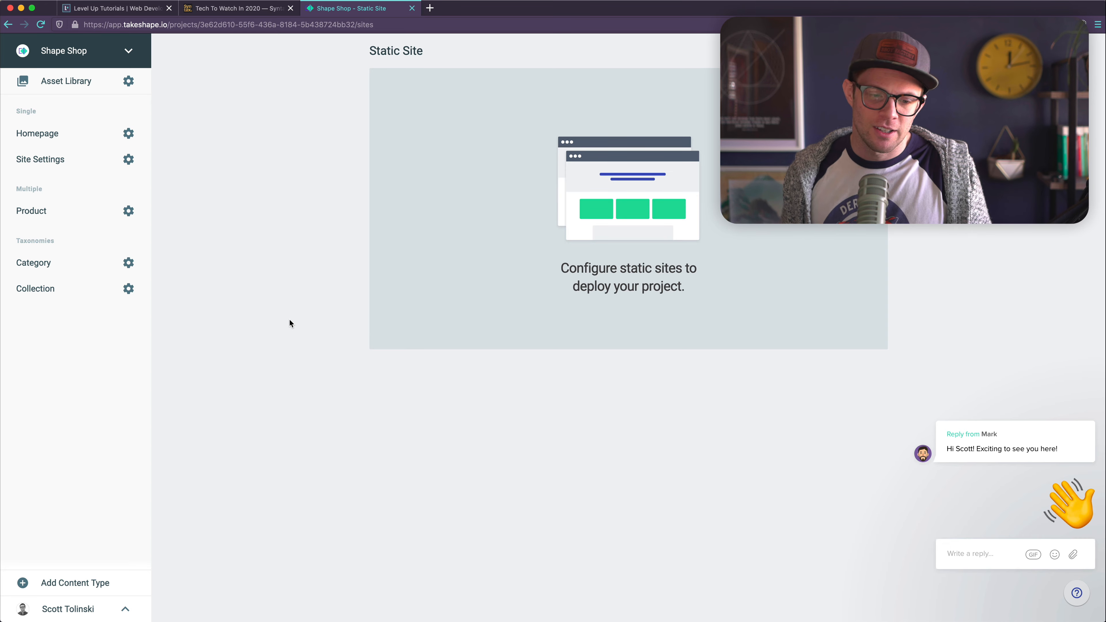
pyautogui.moveTo(258, 314)
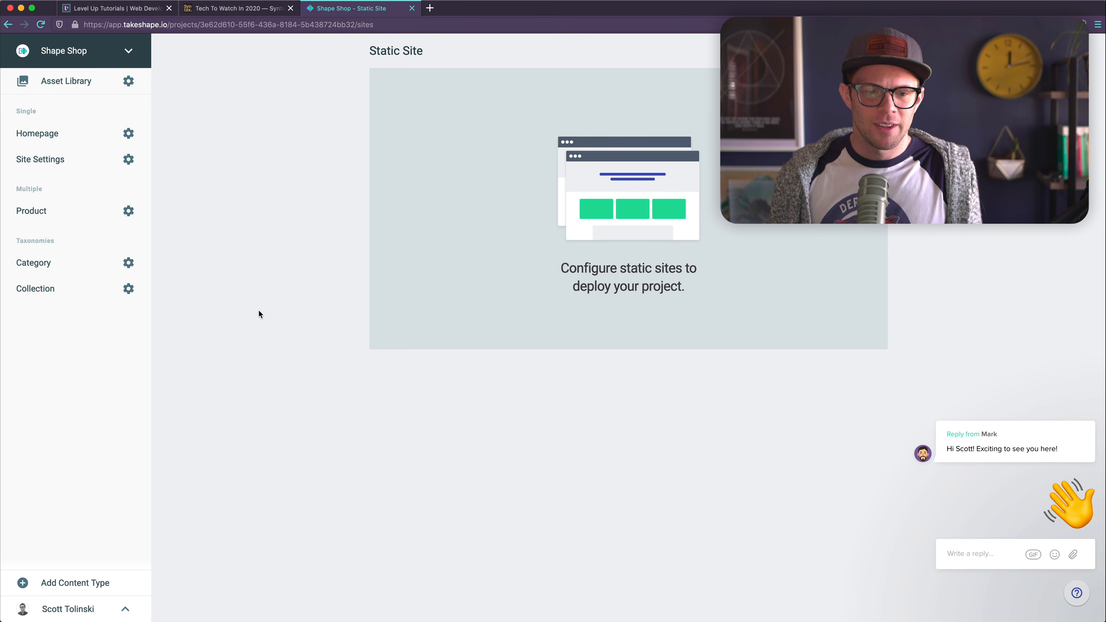
pyautogui.moveTo(108, 342)
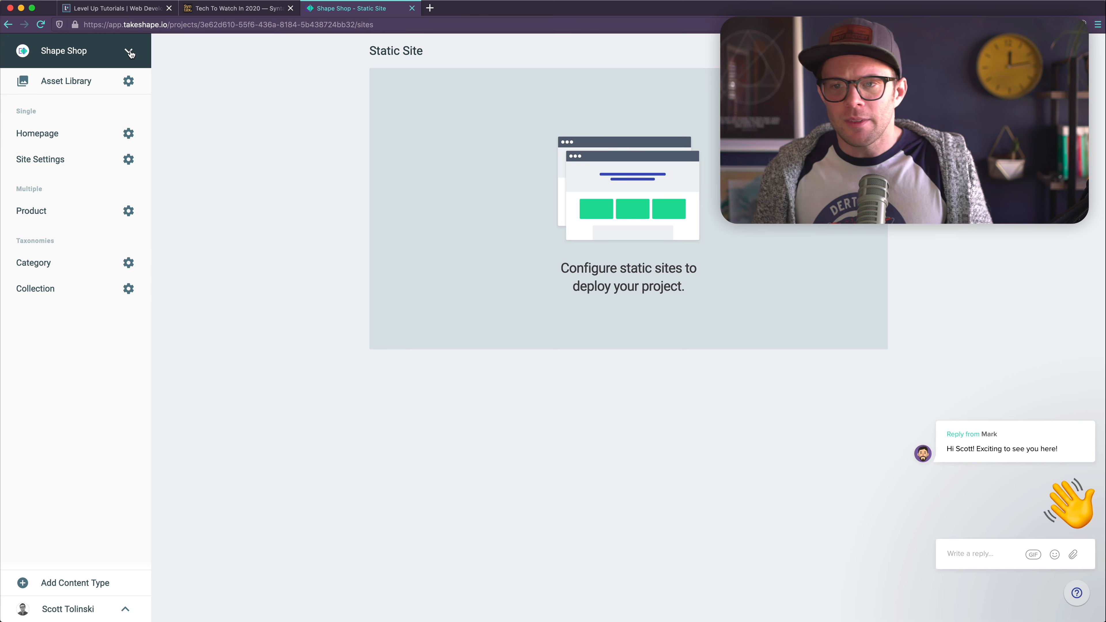
# Leave the static site setup and open the Shape Shop API Explorer from the project menu
pyautogui.click(129, 50)
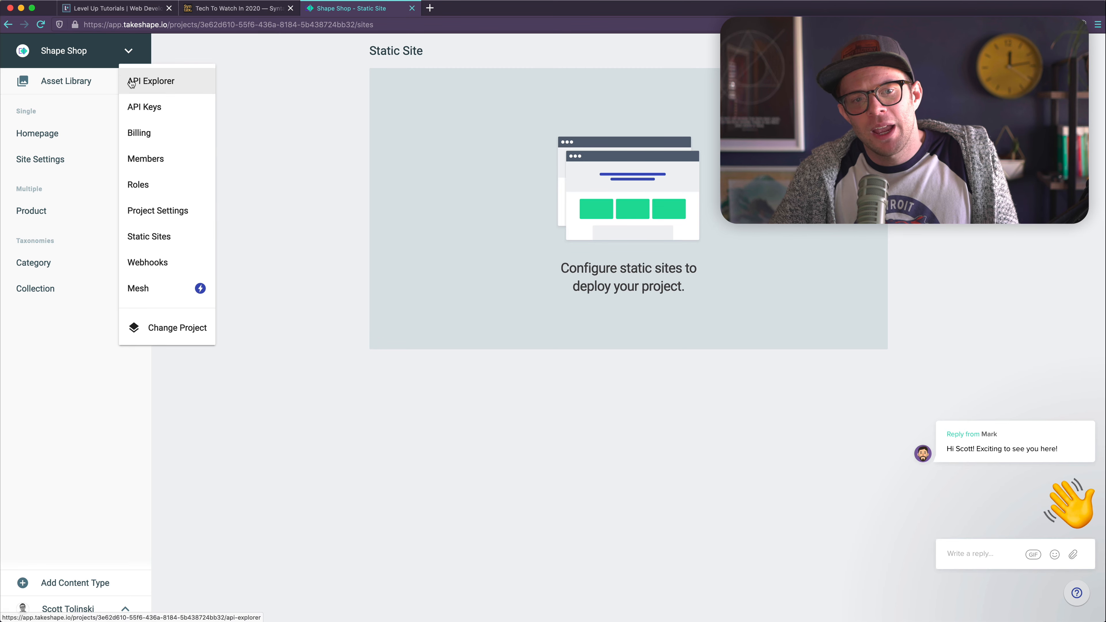
pyautogui.click(132, 83)
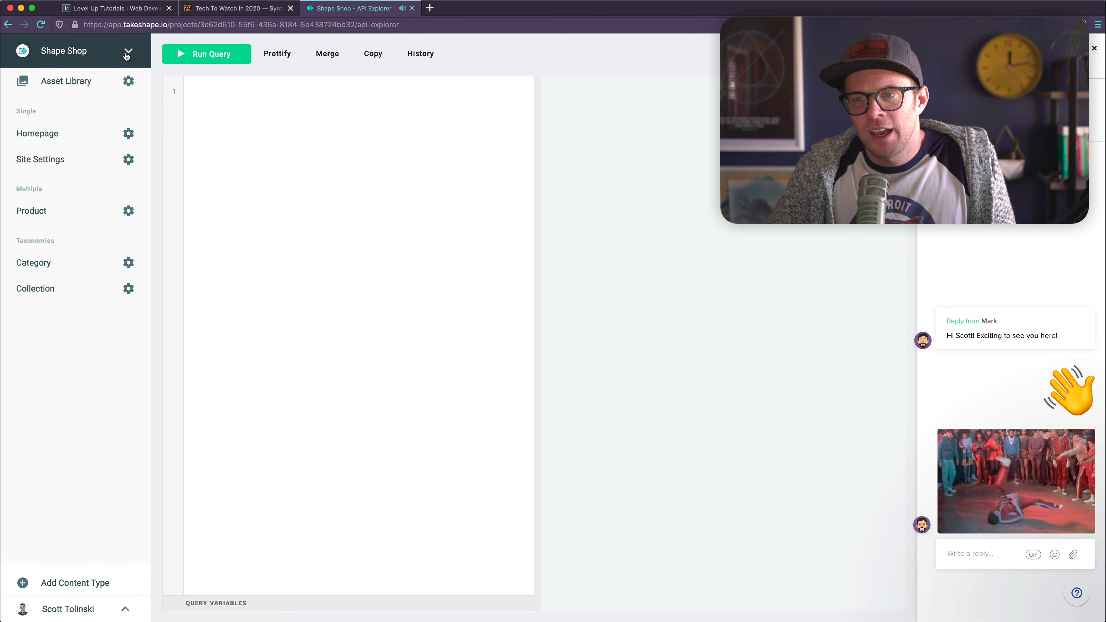
pyautogui.click(128, 52)
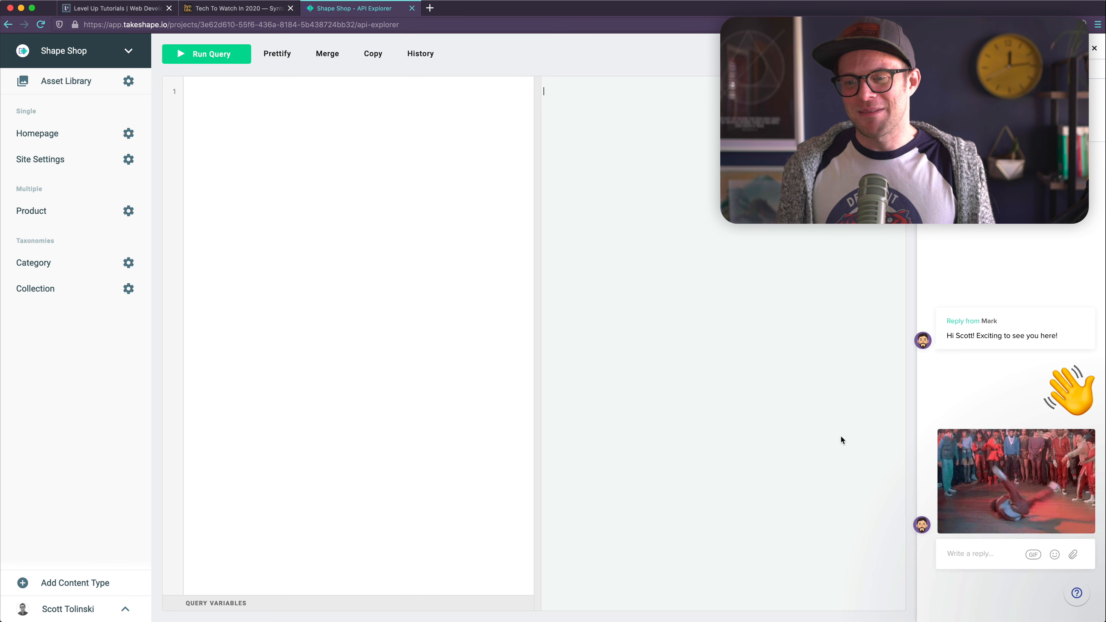
pyautogui.moveTo(847, 494)
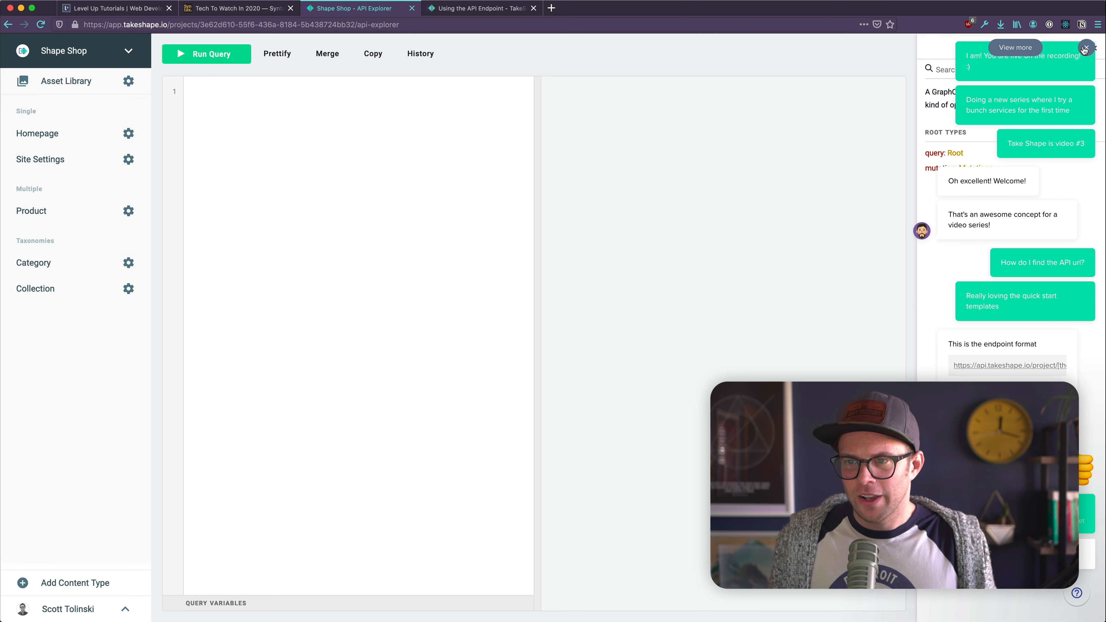
# Dismiss the Intercom support chat and switch to the Using the API Endpoint docs
pyautogui.click(1086, 47)
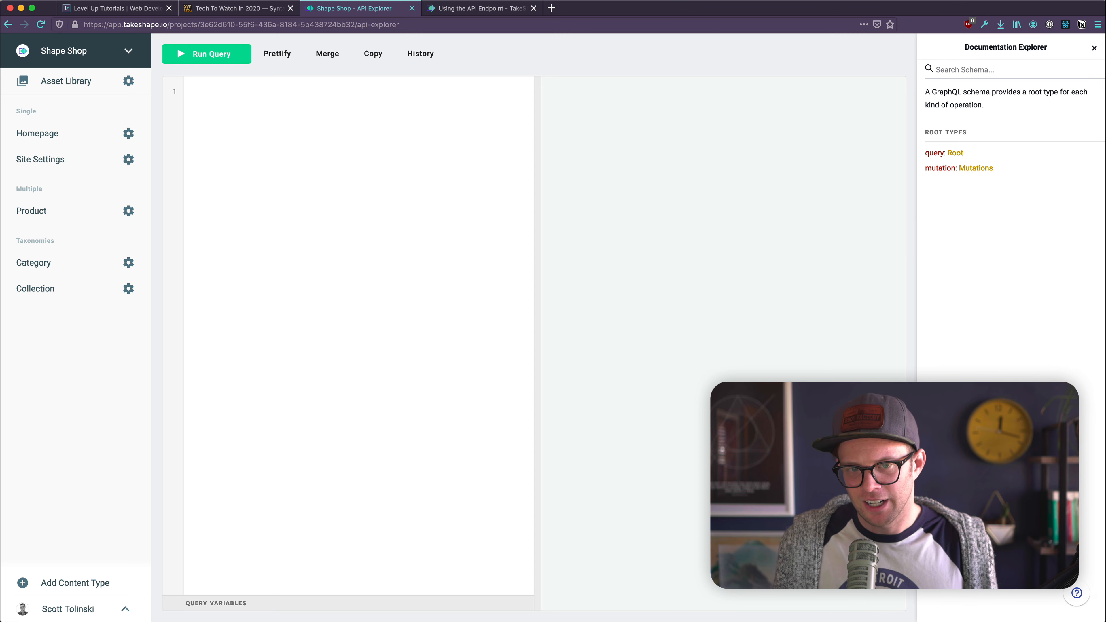
pyautogui.click(480, 9)
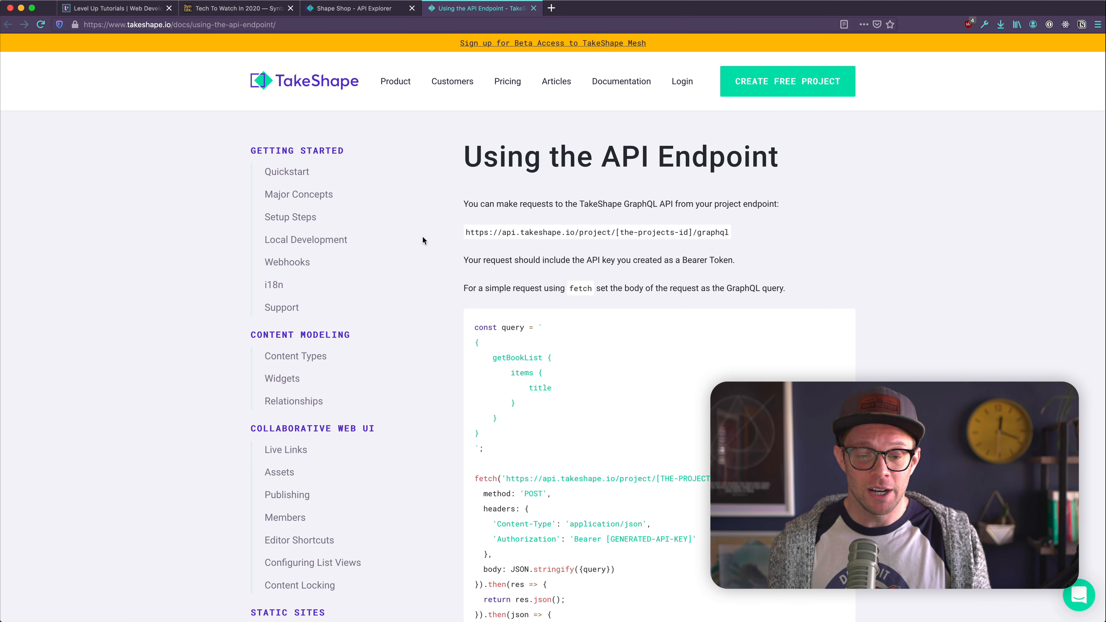
# Read through the Major Concepts docs and reach the project endpoint URL format on Using the API Endpoint
pyautogui.click(299, 194)
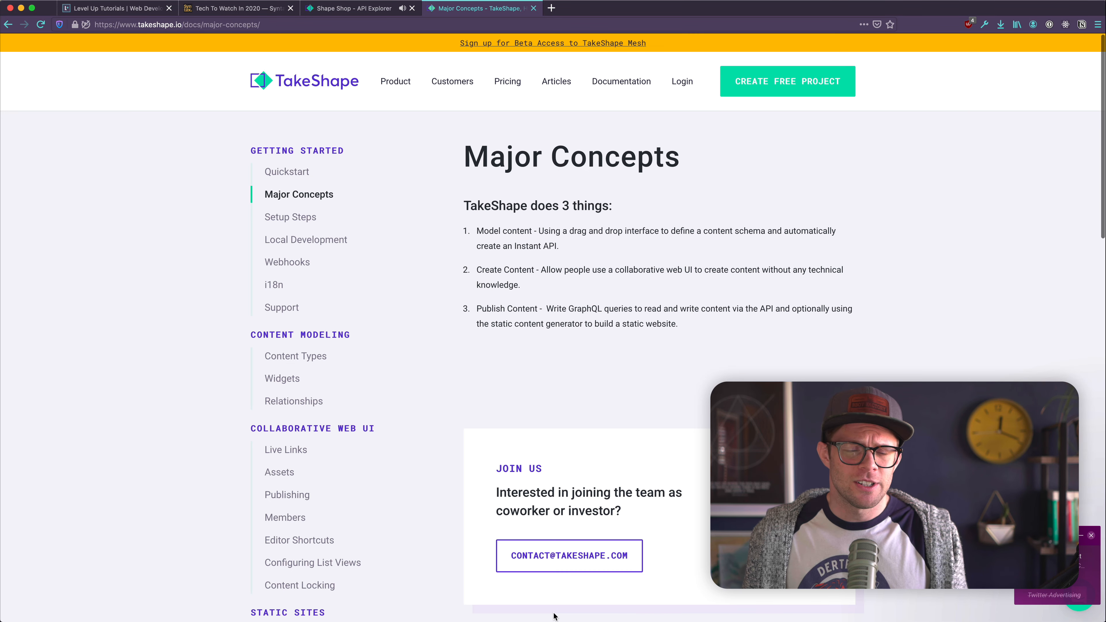
pyautogui.moveTo(559, 594)
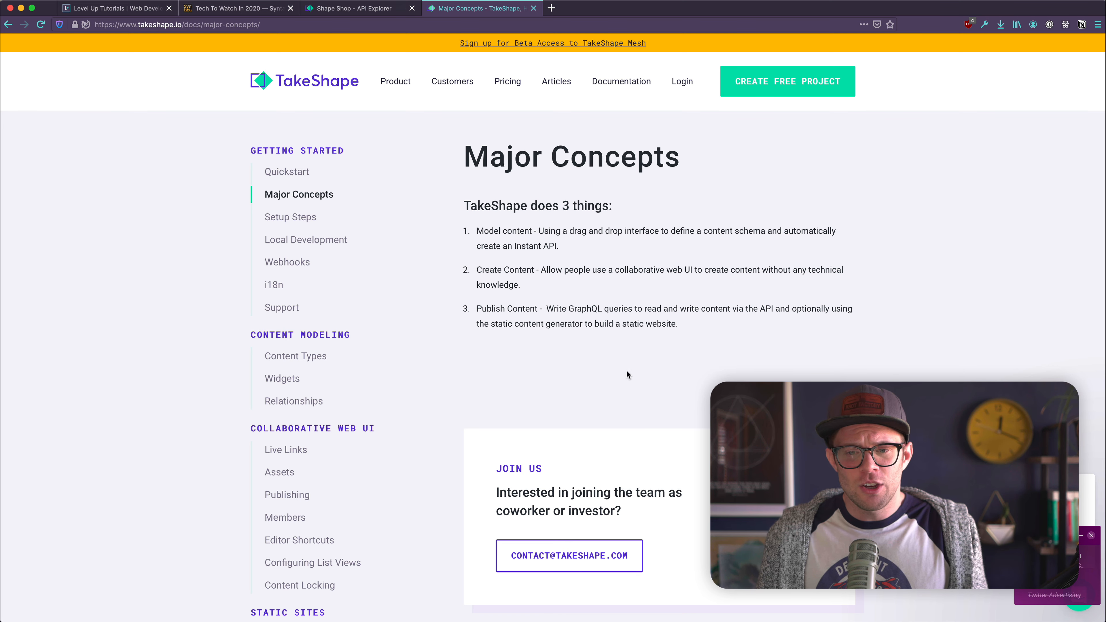
pyautogui.moveTo(304, 185)
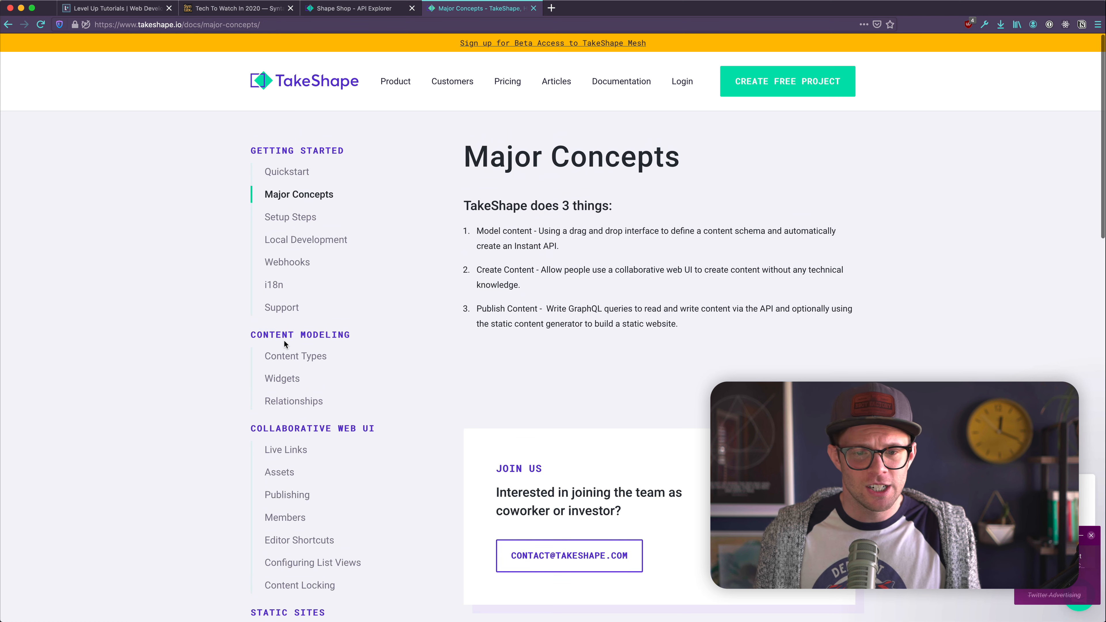
pyautogui.scroll(-3)
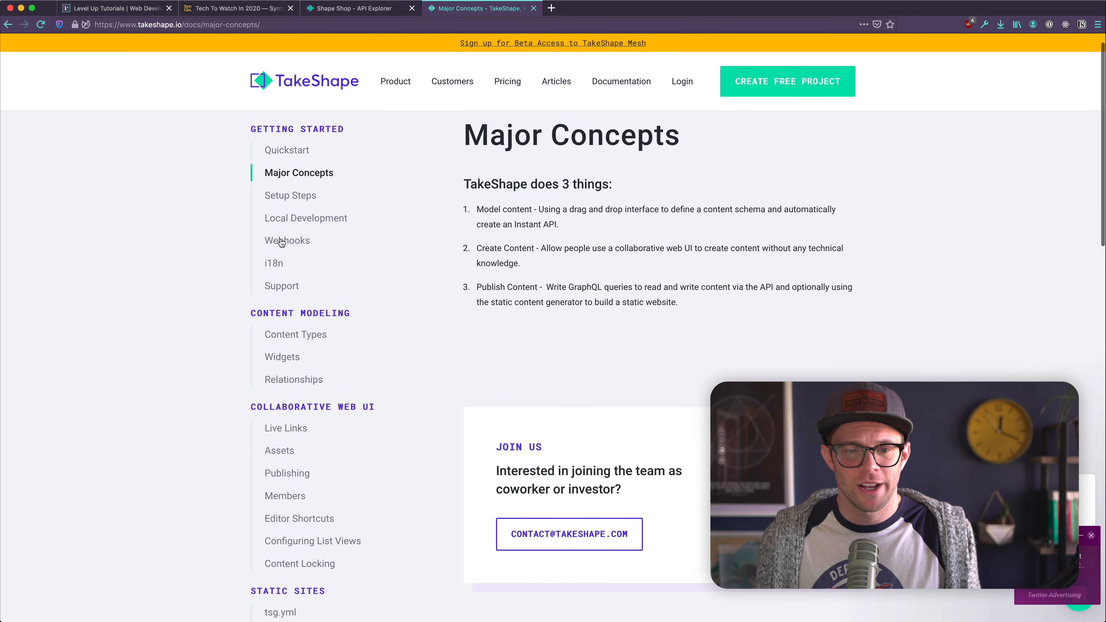
pyautogui.scroll(-3)
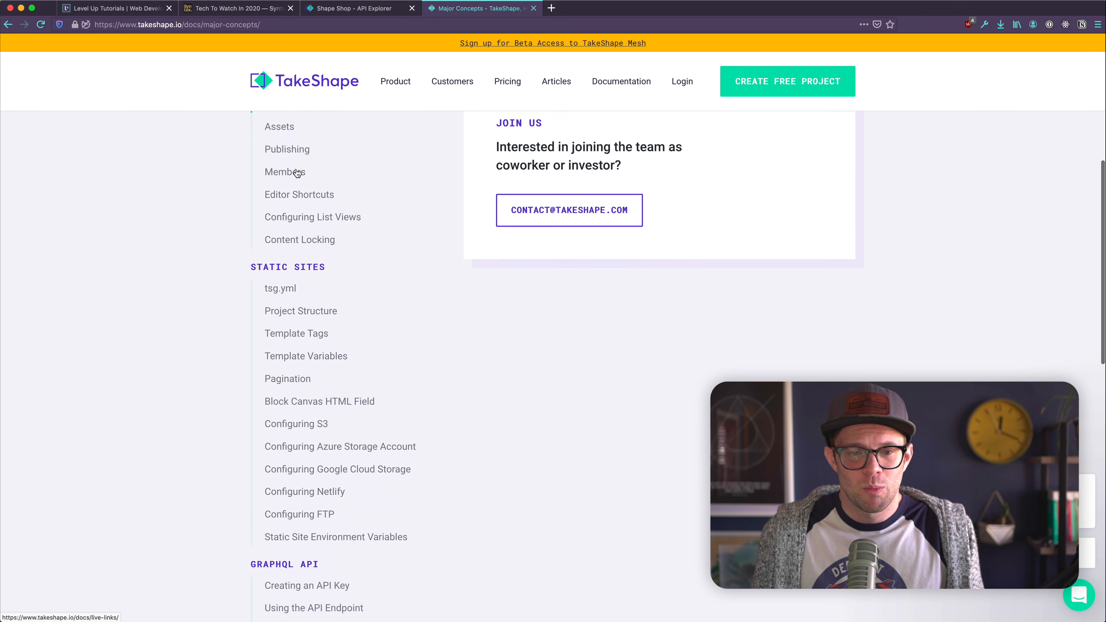
pyautogui.scroll(-3)
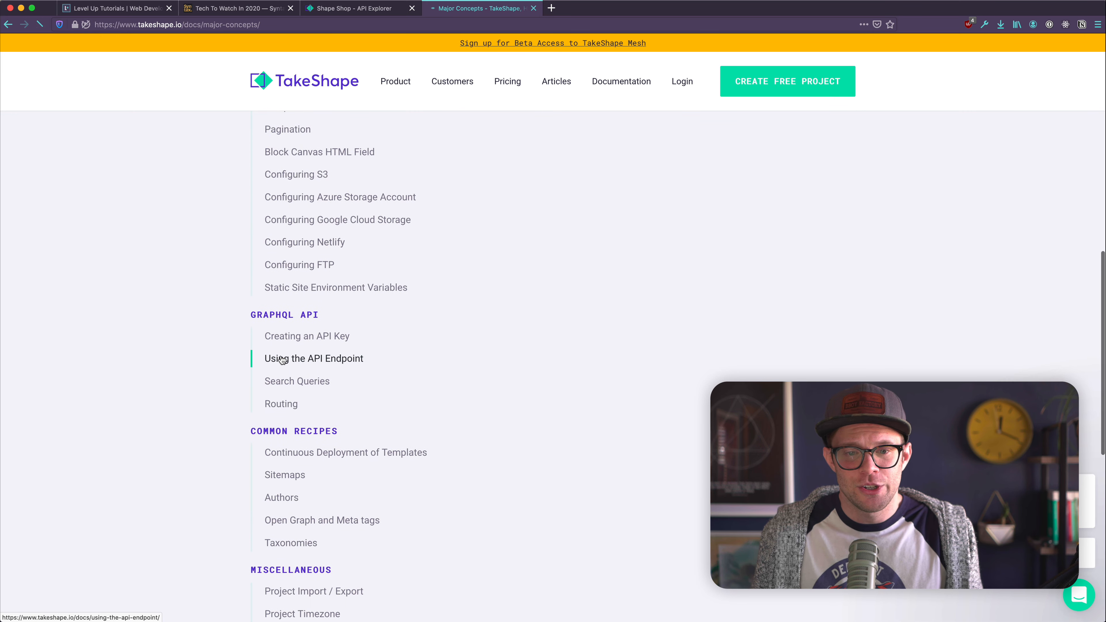
pyautogui.click(283, 359)
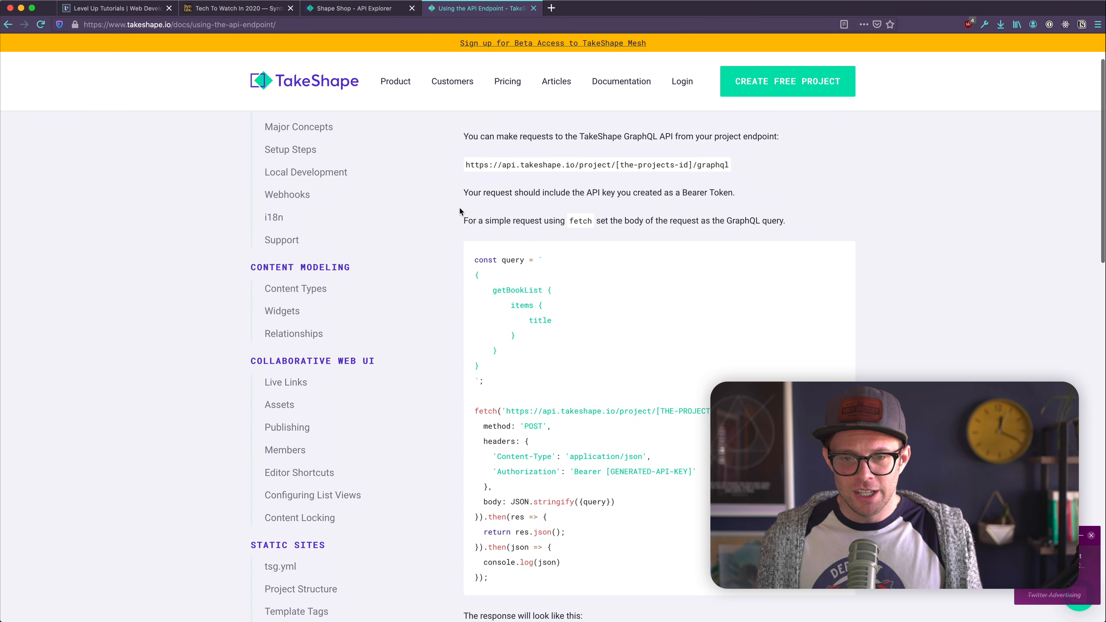
pyautogui.scroll(3)
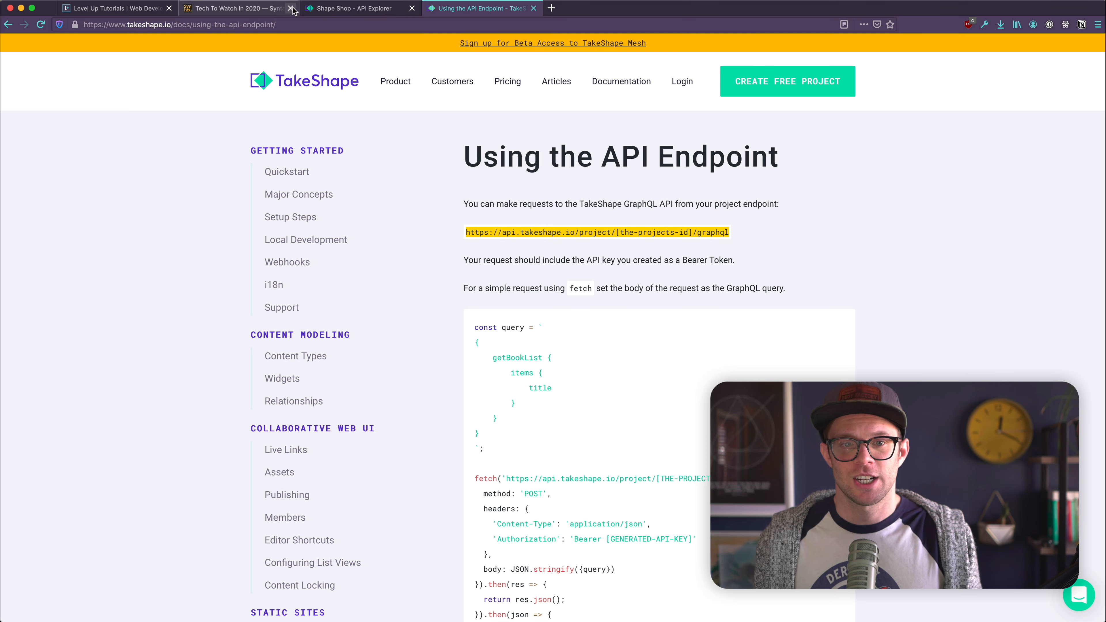
# Back in Shape Shop, browse the Asset Library and Category list, then load the Homepage entry
pyautogui.click(360, 8)
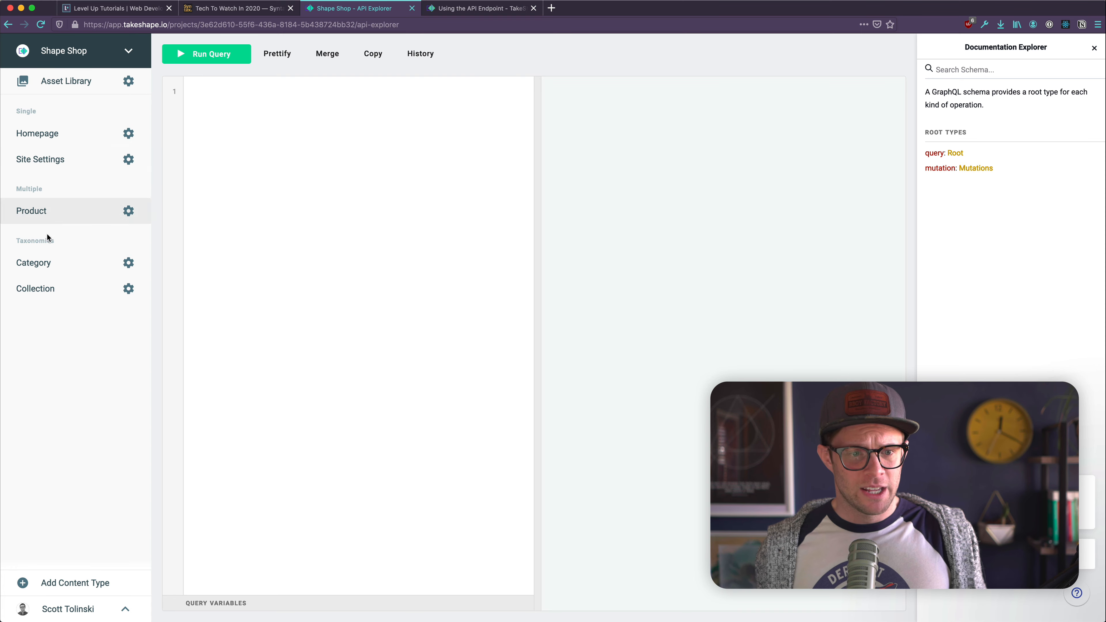
pyautogui.click(66, 81)
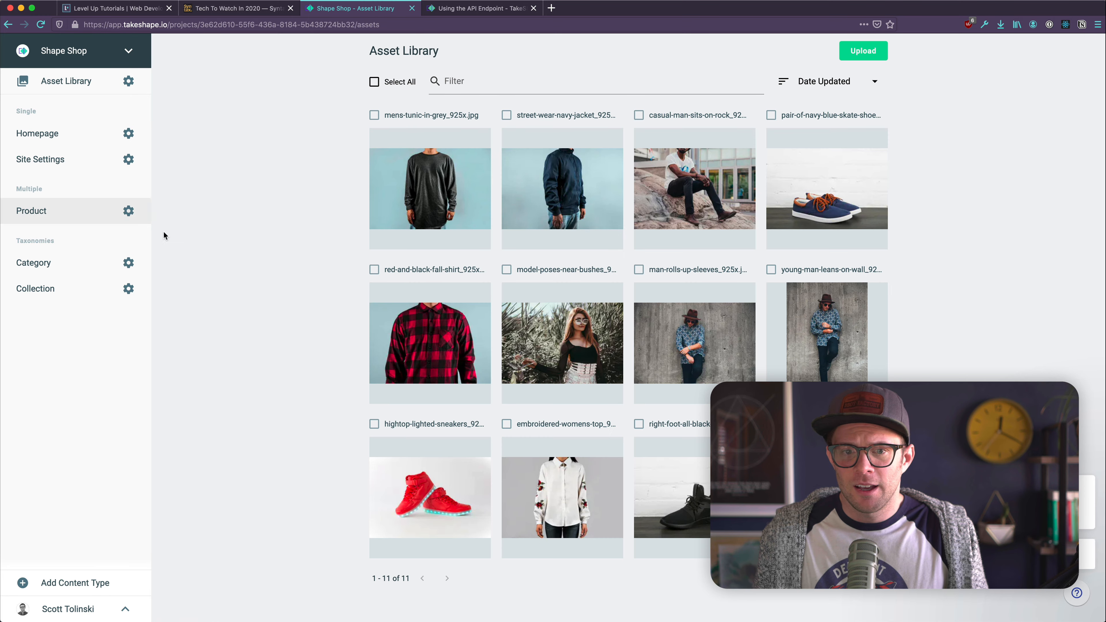
pyautogui.click(33, 262)
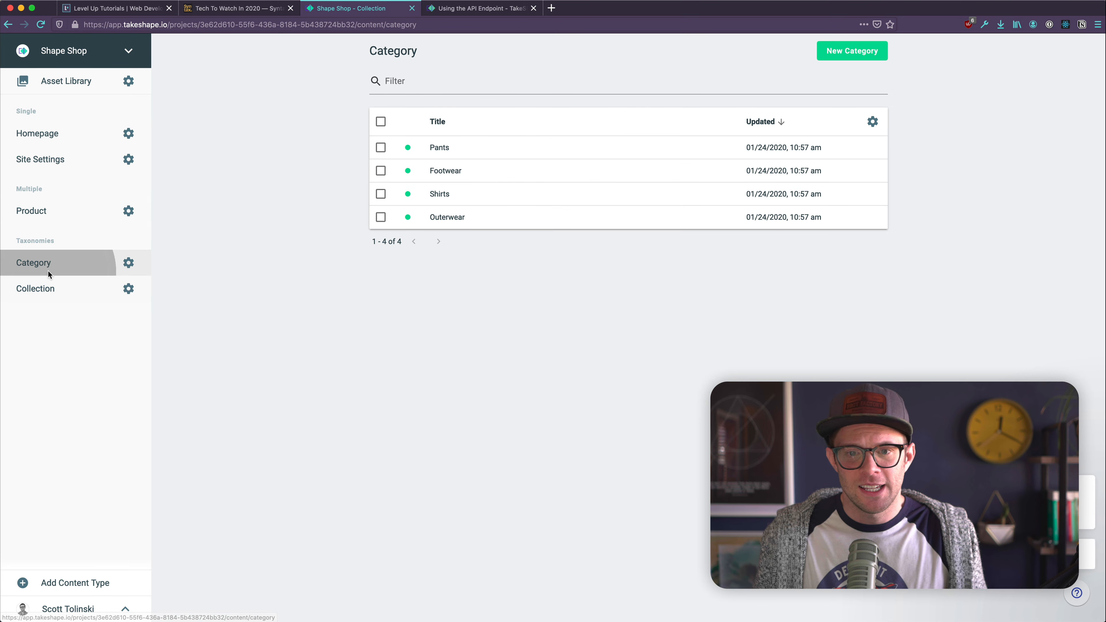
pyautogui.click(37, 134)
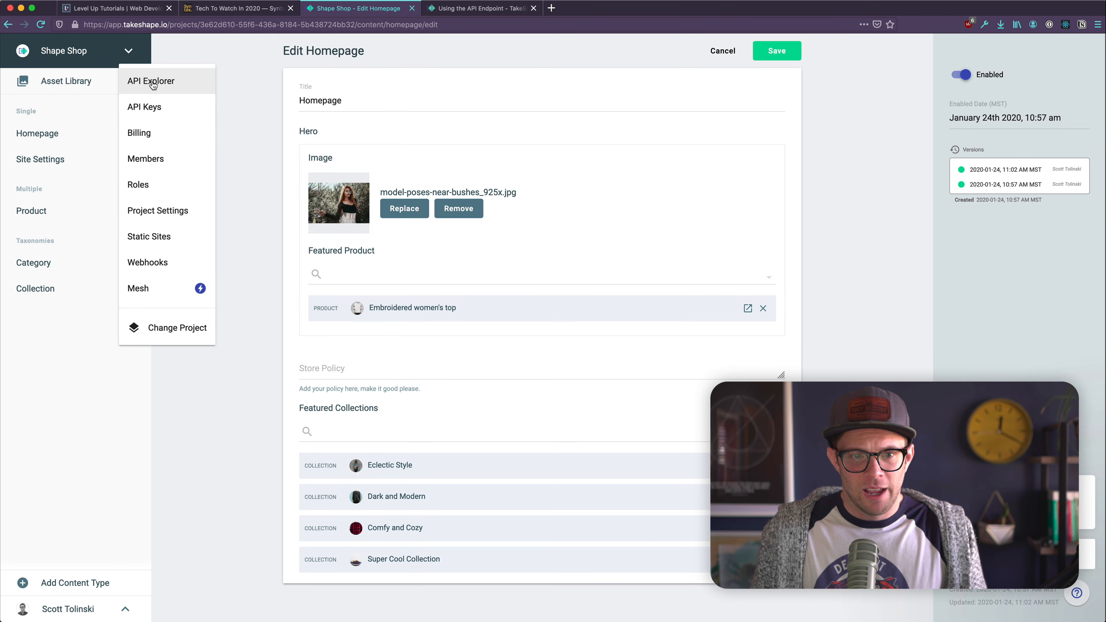
# Reopen the API Explorer, then place the endpoint URL in a new tab and fetch the project id for it
pyautogui.click(151, 81)
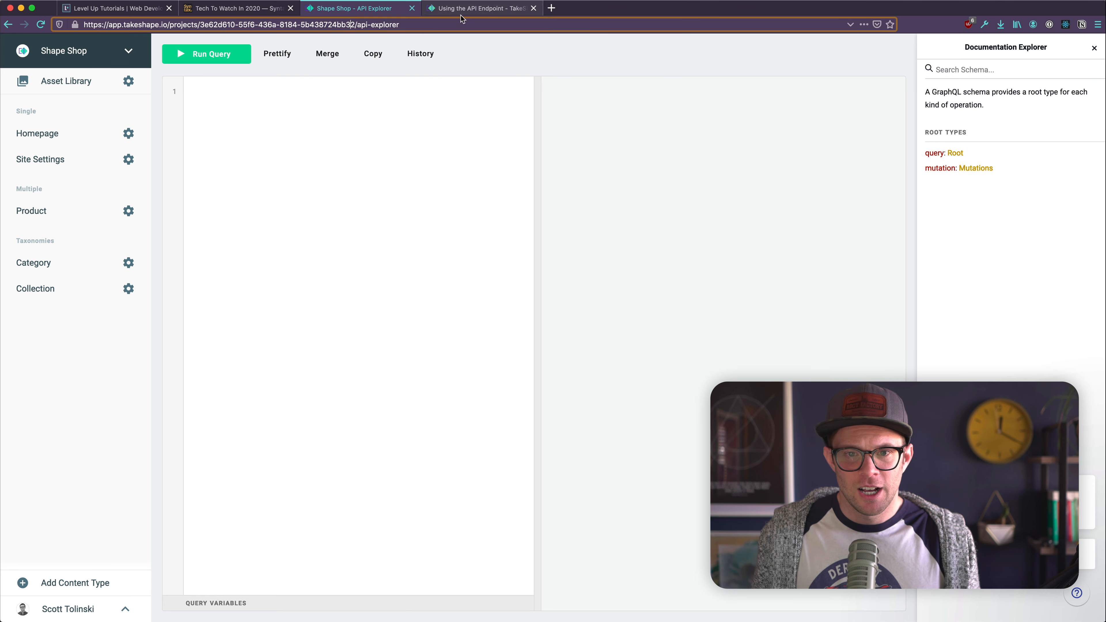
pyautogui.click(478, 8)
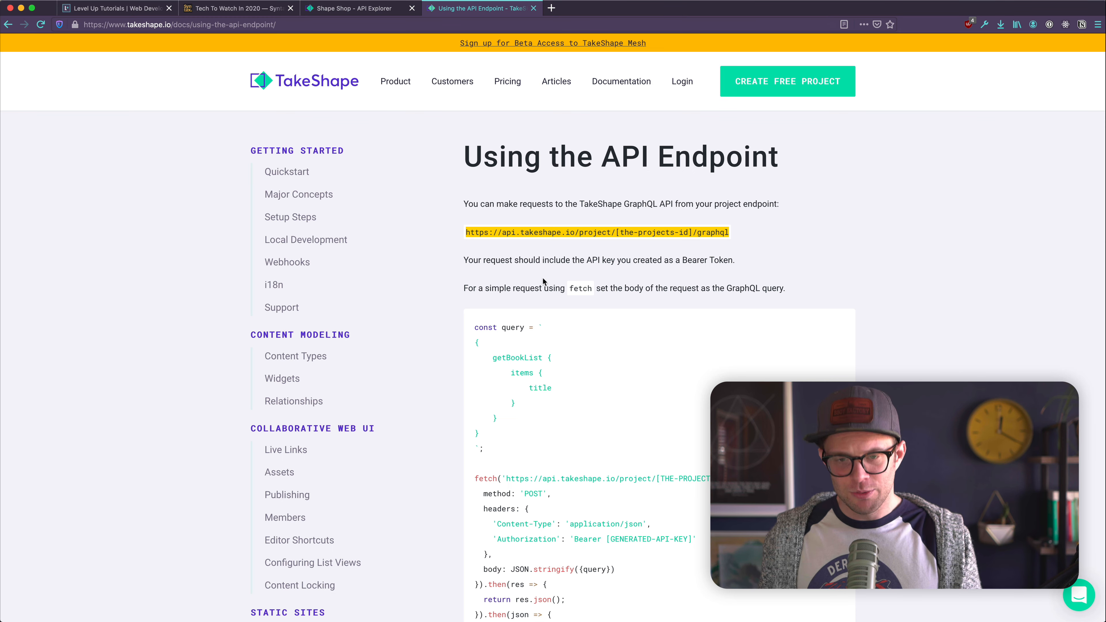
pyautogui.click(674, 8)
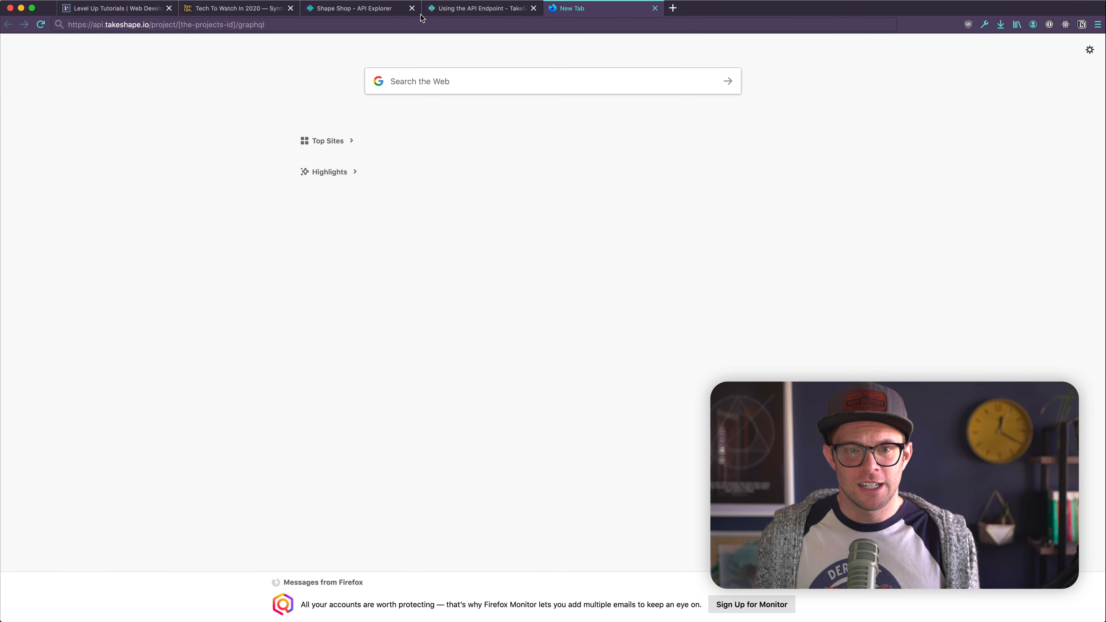
pyautogui.click(354, 8)
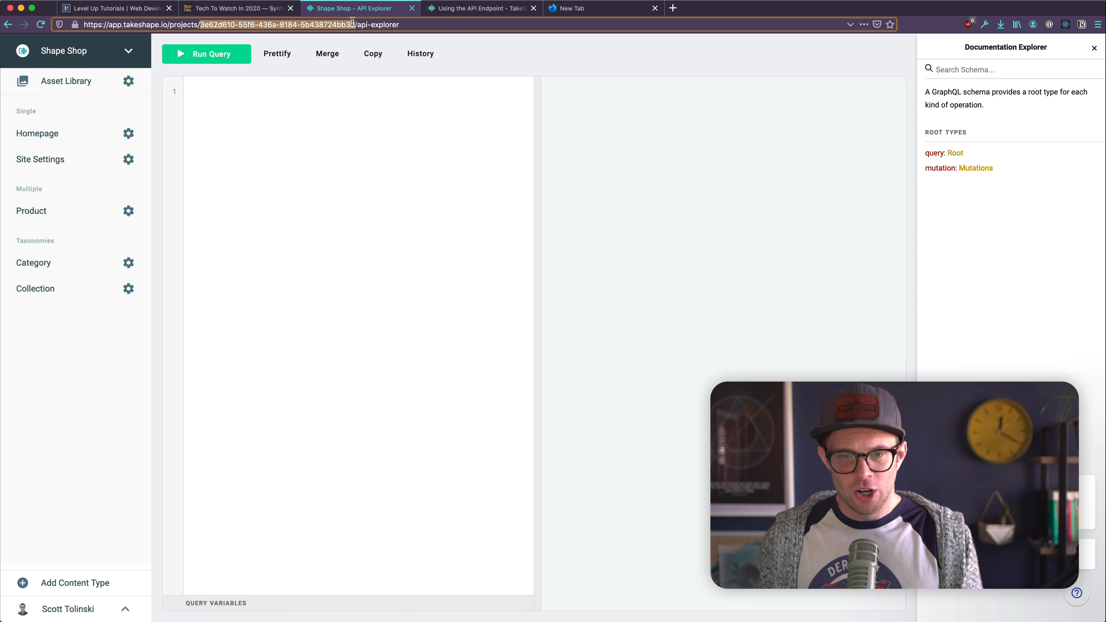
pyautogui.click(576, 8)
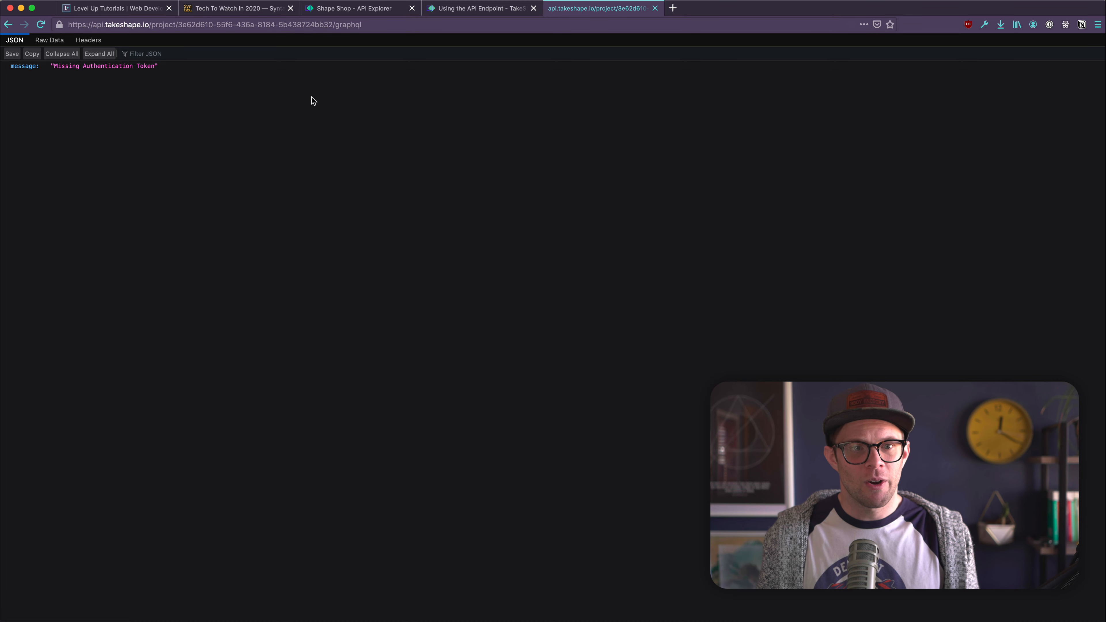
pyautogui.moveTo(140, 85)
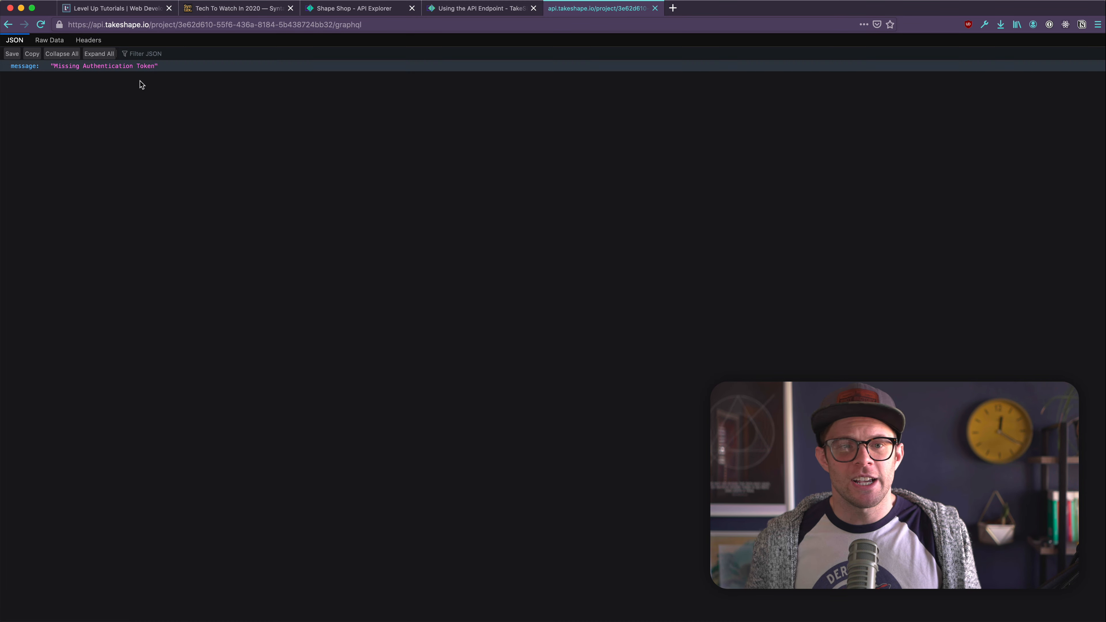
pyautogui.moveTo(226, 146)
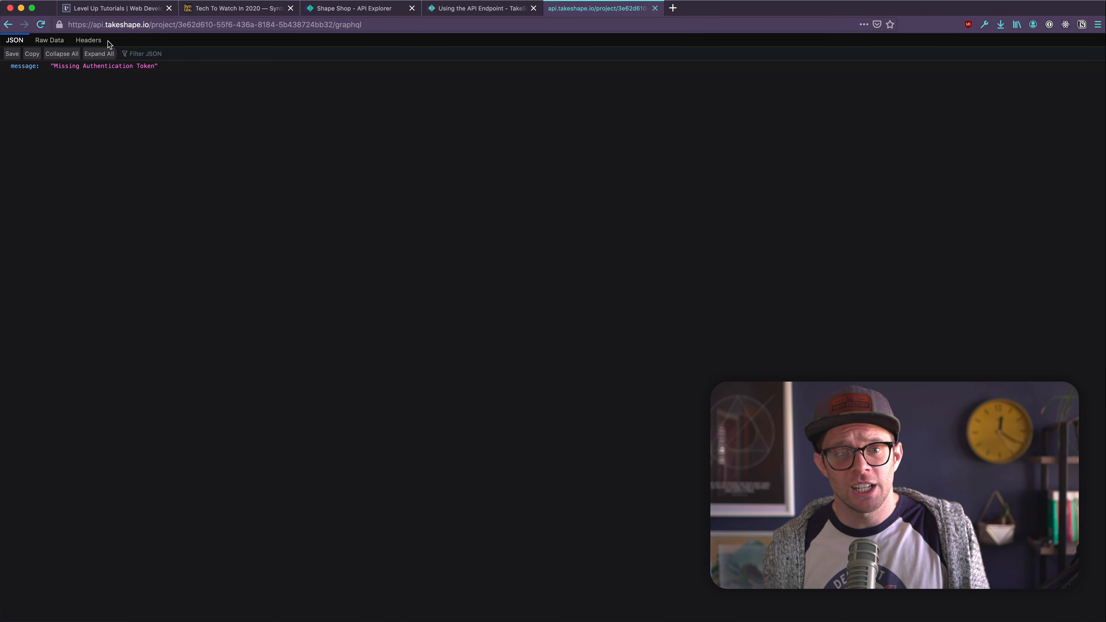
# Inspect the endpoint's headers and Missing Authentication Token JSON, then return to the docs
pyautogui.click(88, 40)
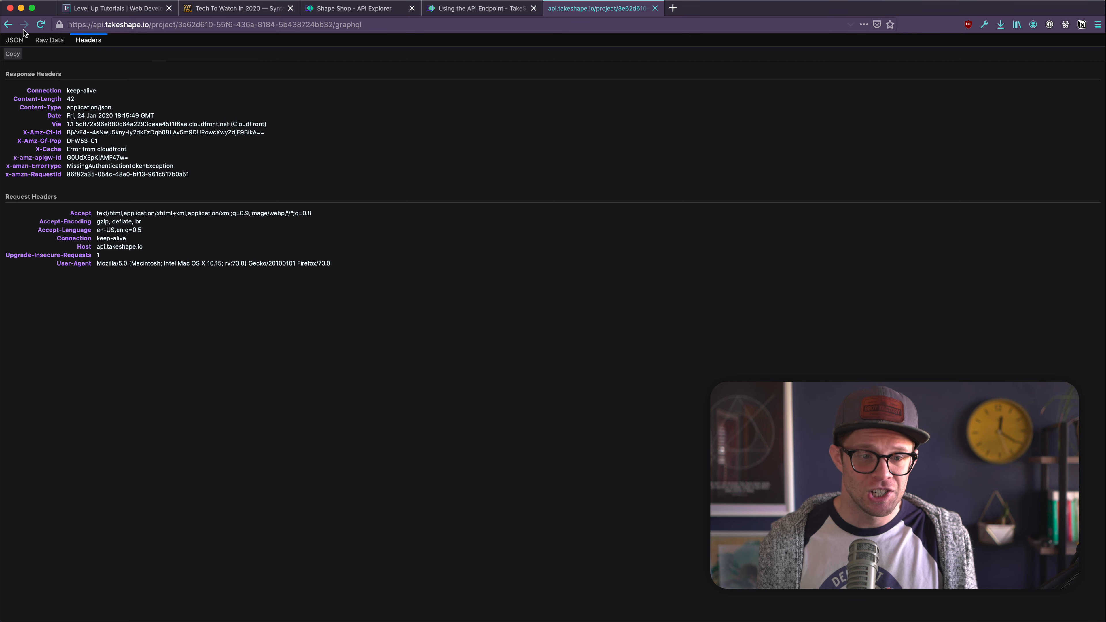
pyautogui.click(14, 41)
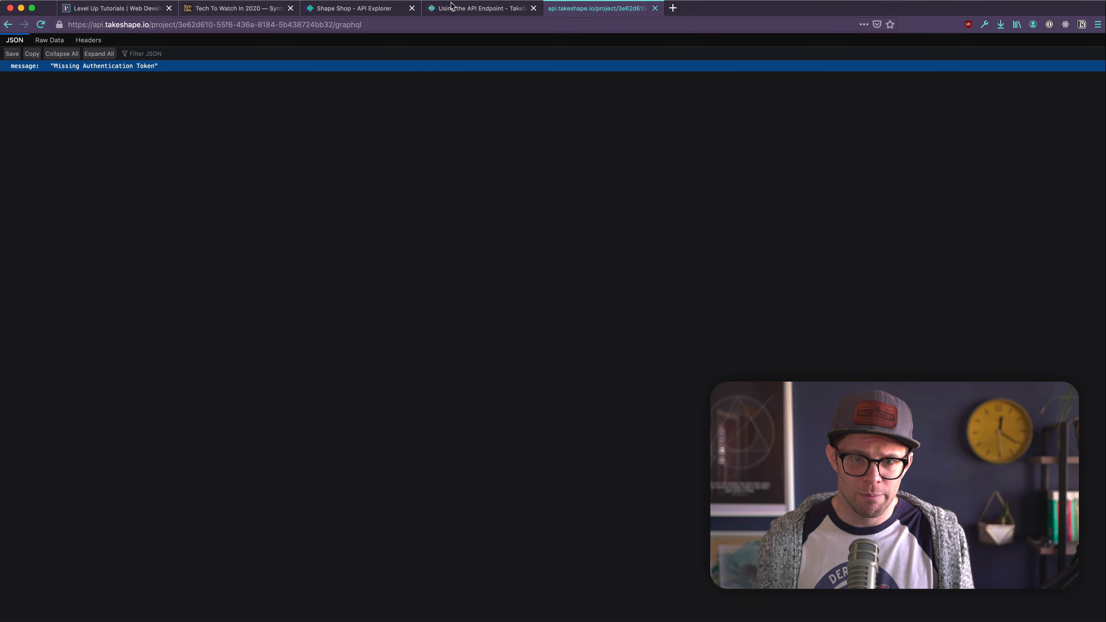
pyautogui.click(474, 9)
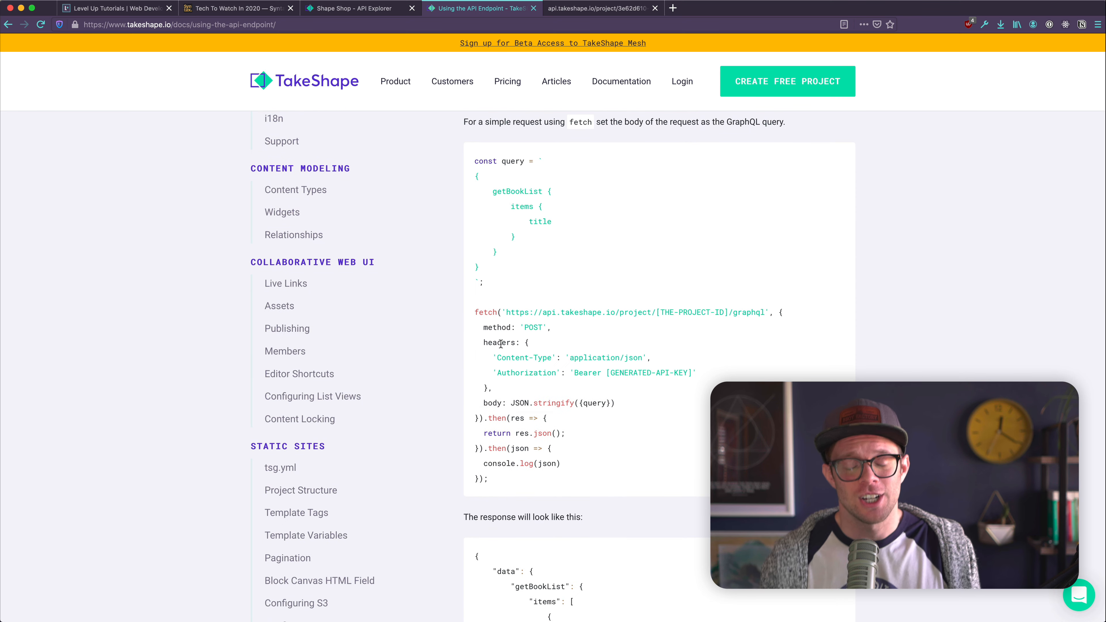
# Review the docs' sample fetch request and book-list response, then return to the Shape Shop API Explorer
pyautogui.scroll(-3)
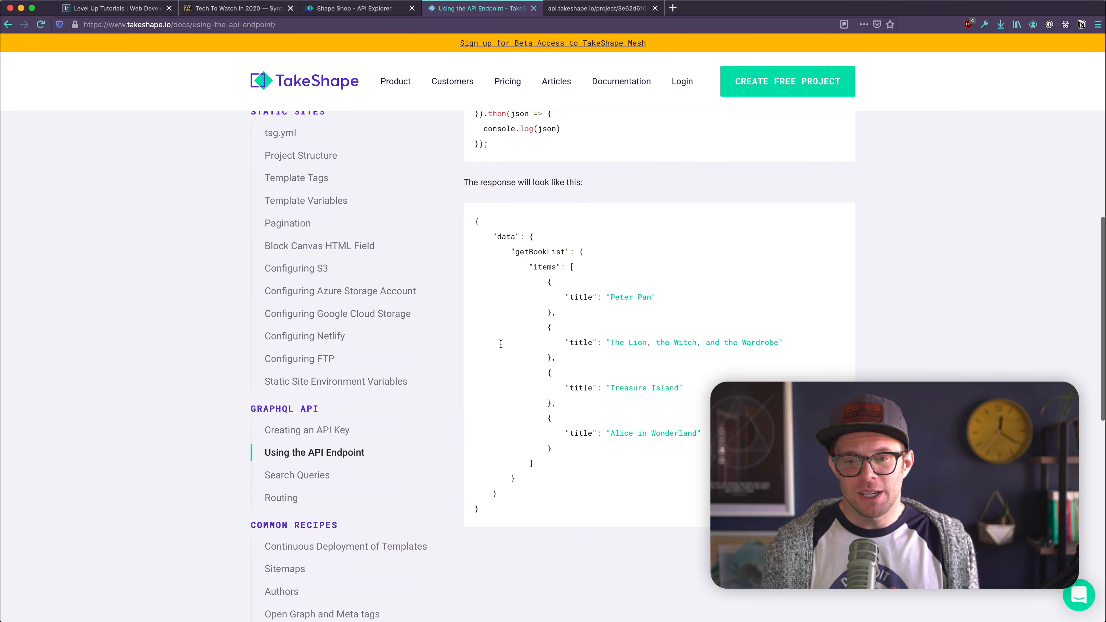
pyautogui.scroll(-3)
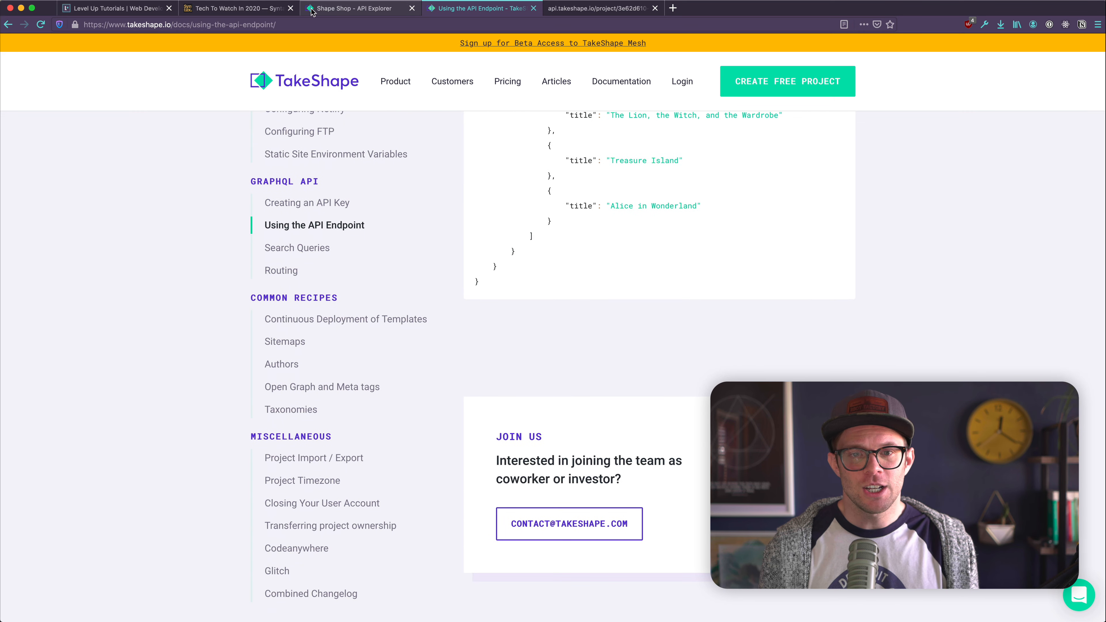
pyautogui.click(350, 8)
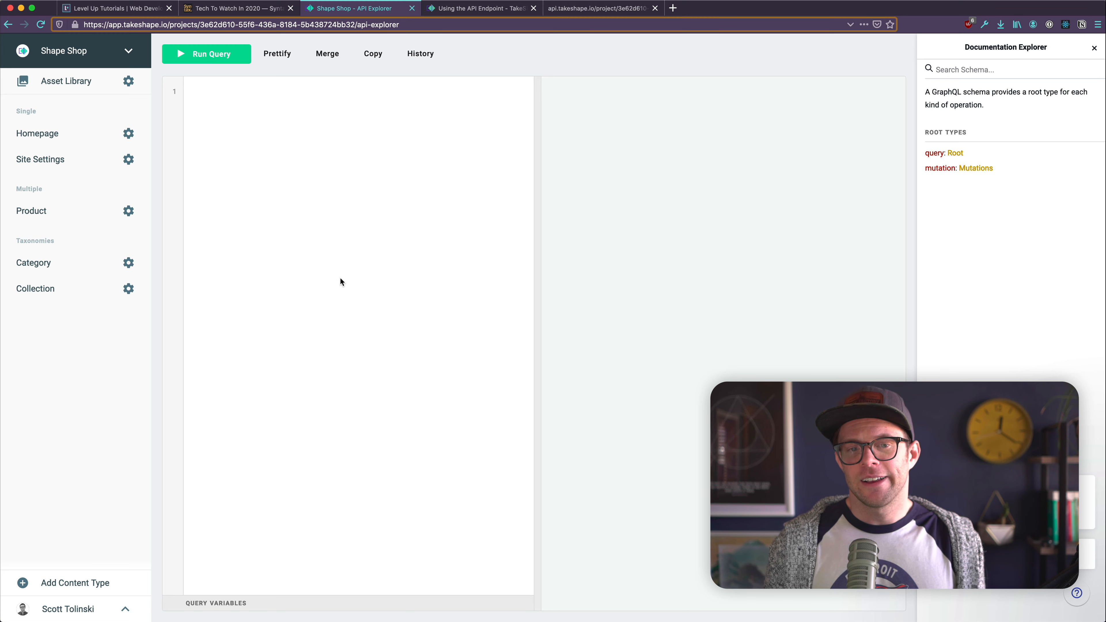
# Visit Category and the Homepage editor, then land on the Product list of nine products with prices
pyautogui.click(207, 92)
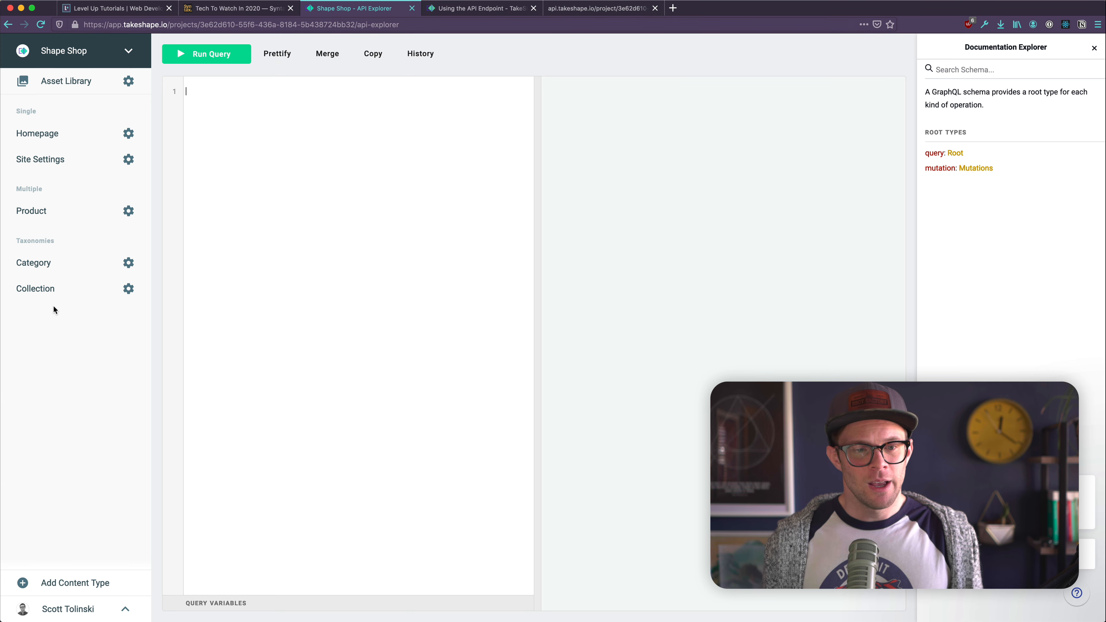
pyautogui.click(34, 263)
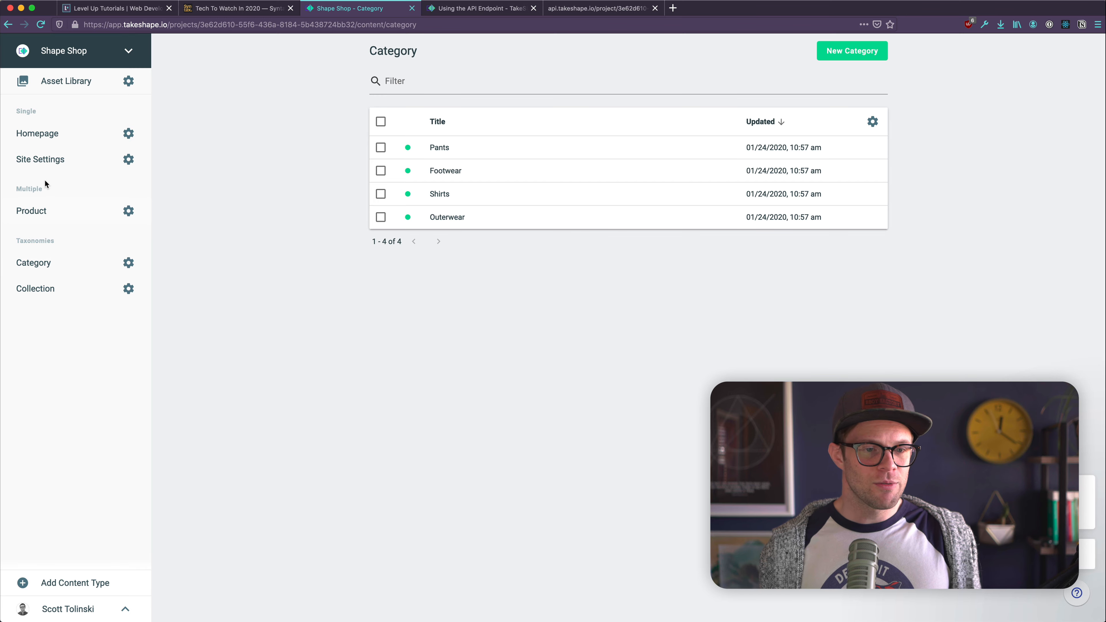
pyautogui.click(37, 133)
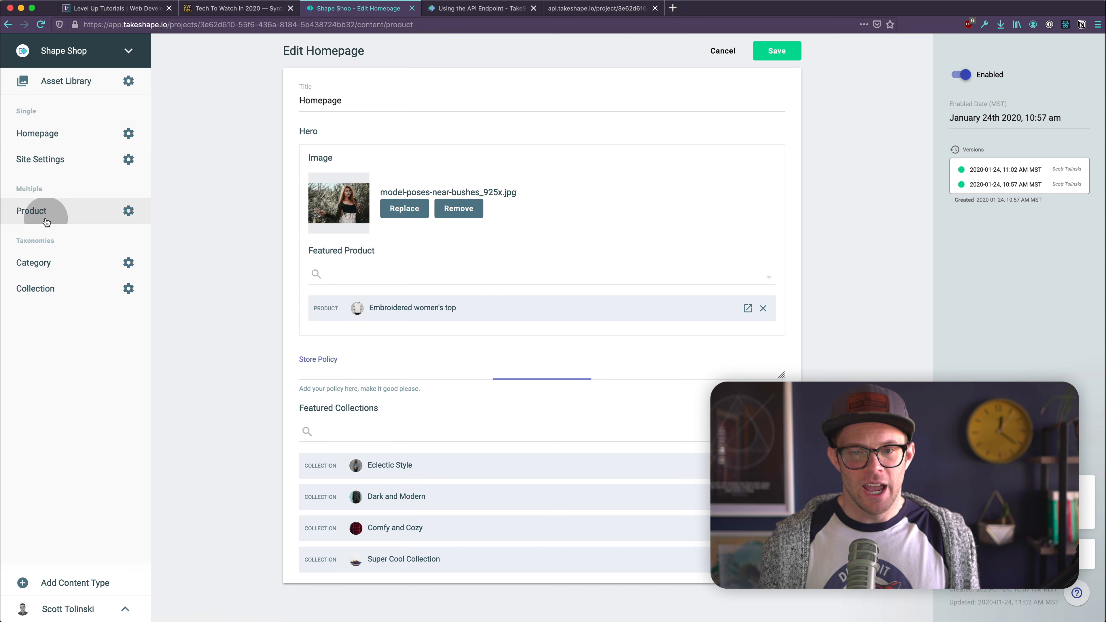
pyautogui.click(33, 263)
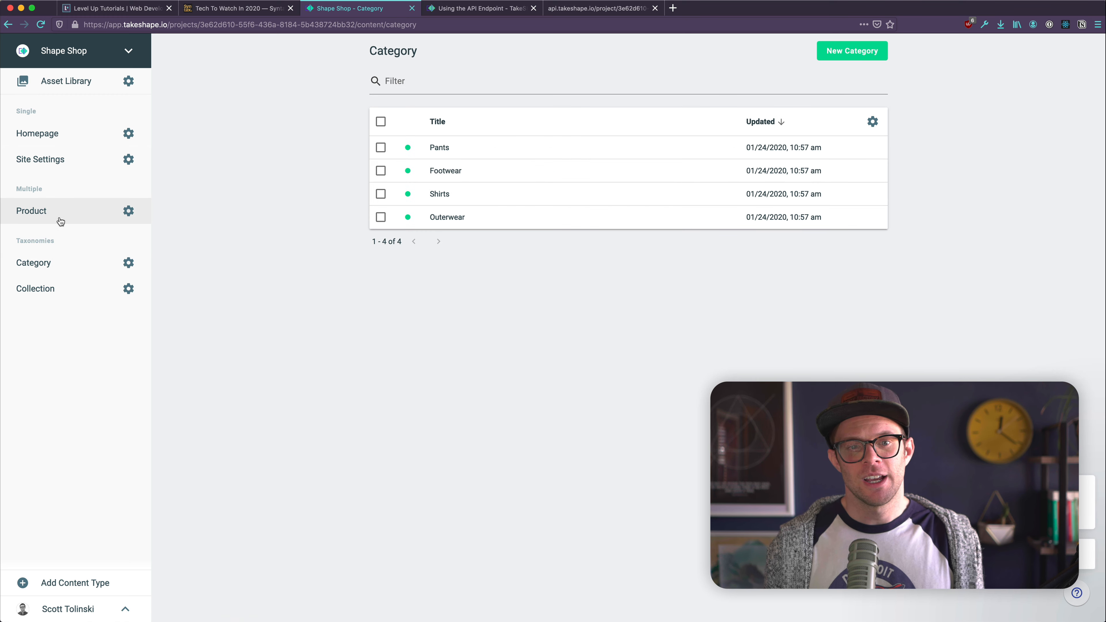
pyautogui.click(31, 211)
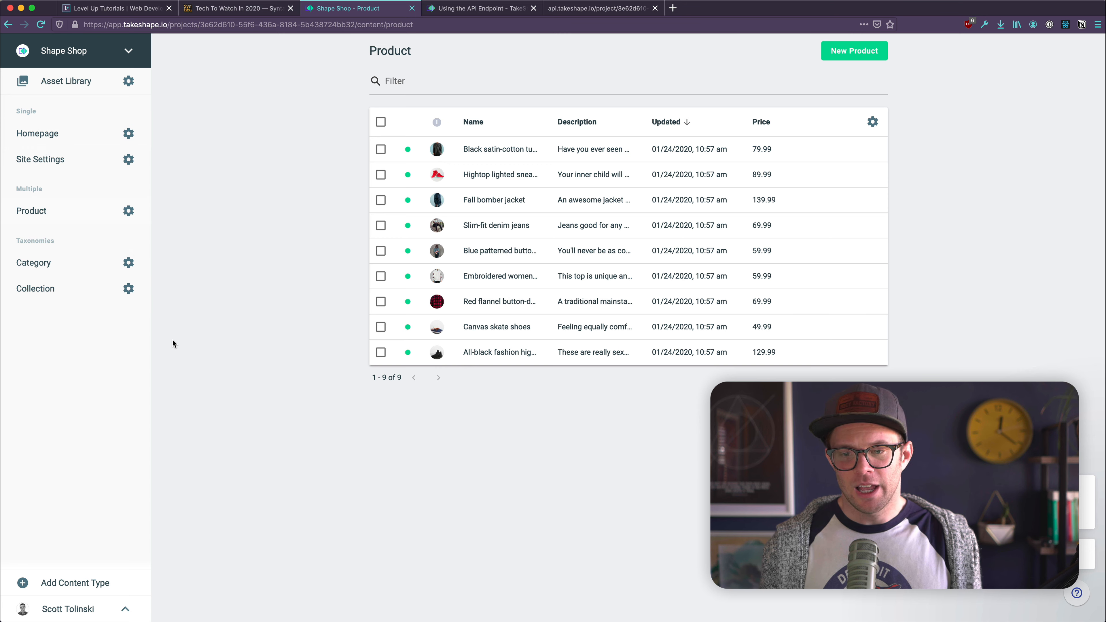
pyautogui.moveTo(152, 364)
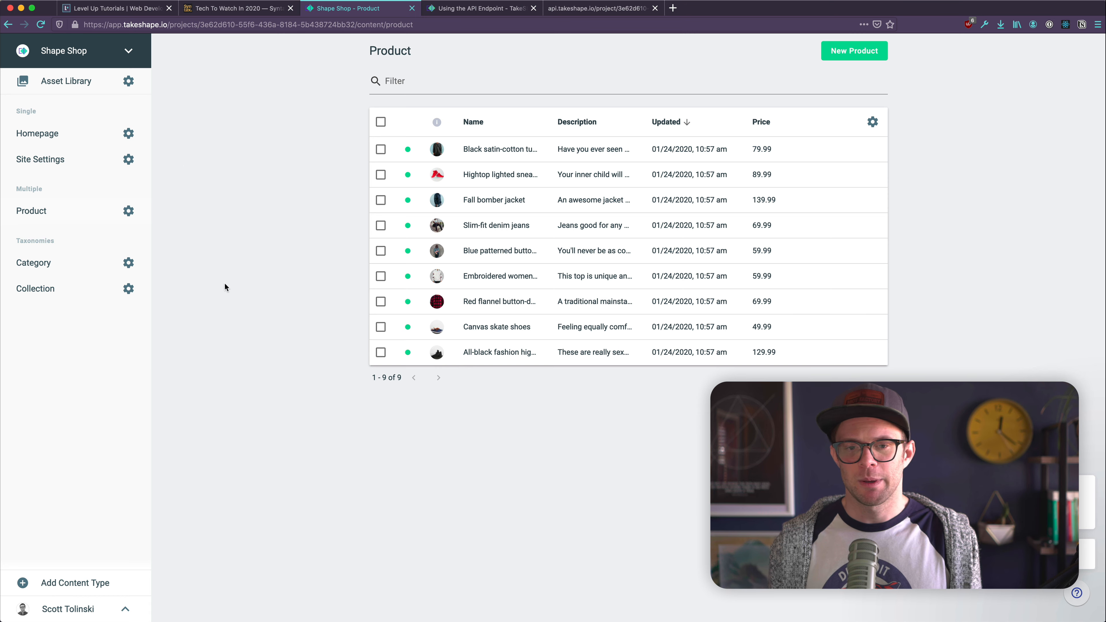
pyautogui.moveTo(141, 272)
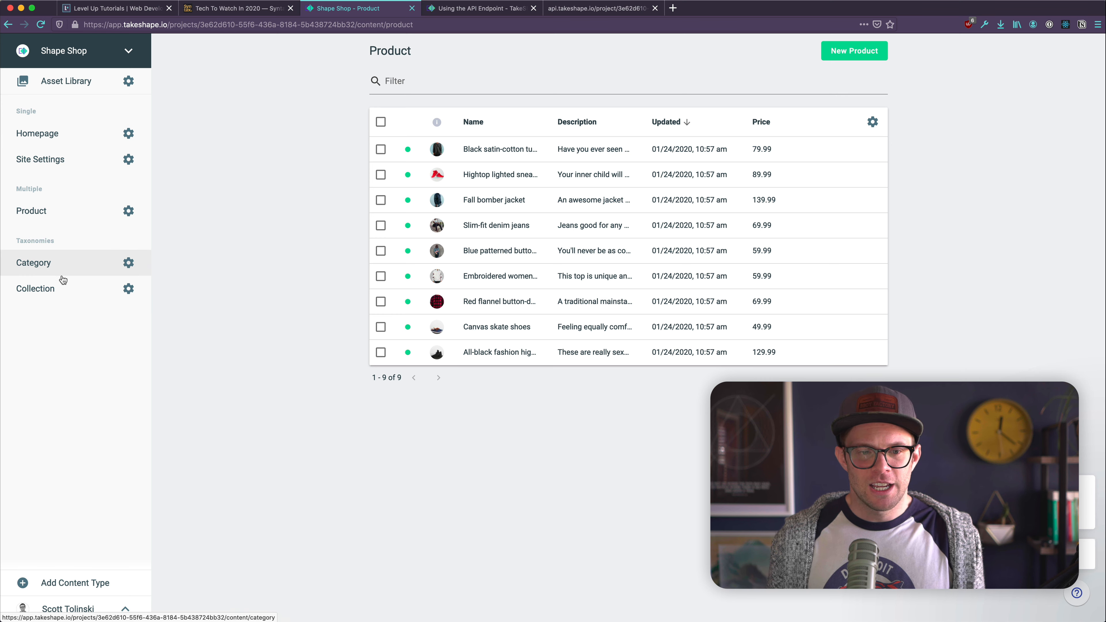
pyautogui.click(33, 262)
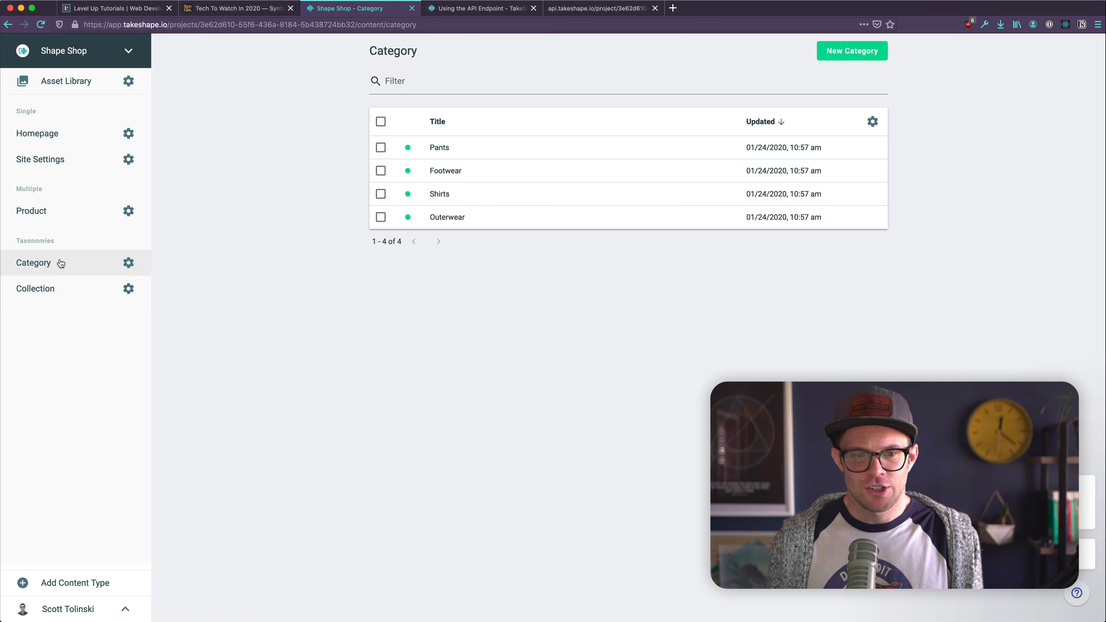
pyautogui.moveTo(42, 224)
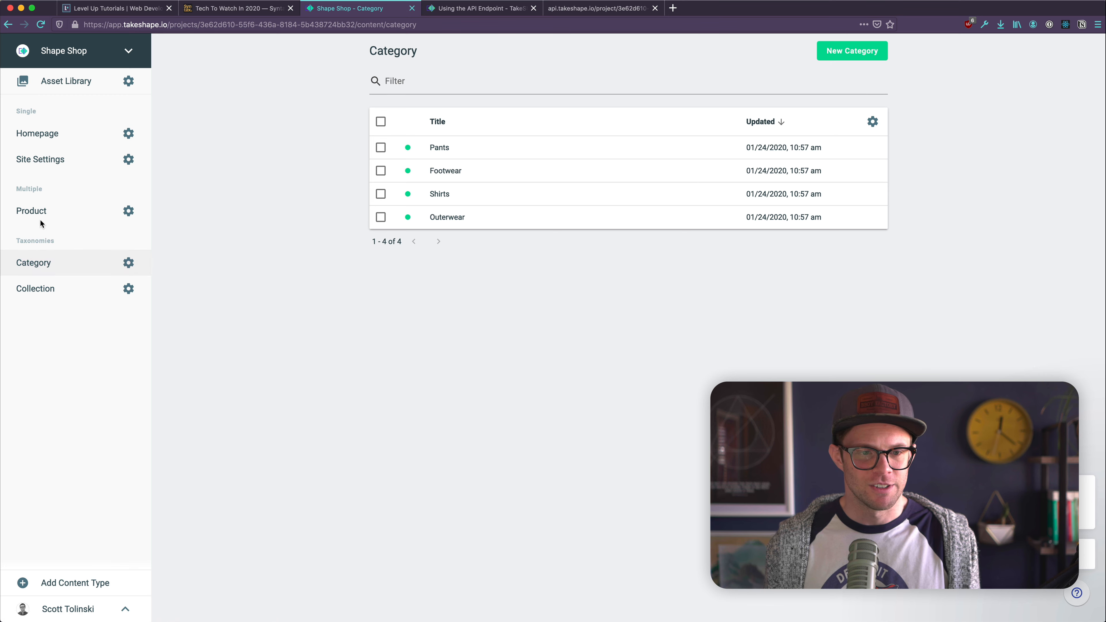
pyautogui.click(31, 210)
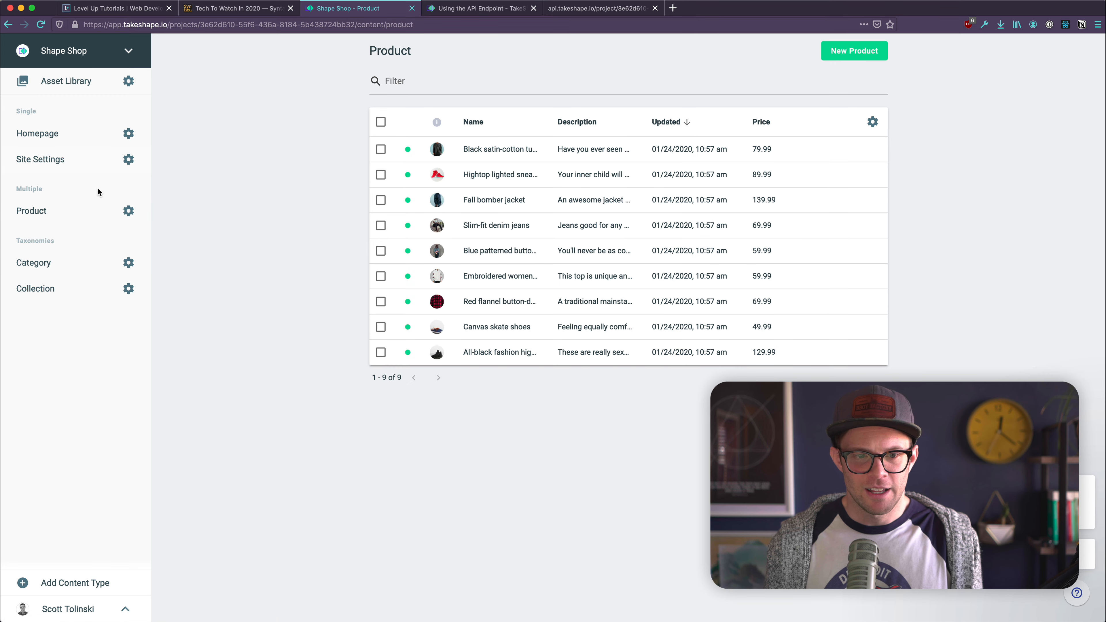
pyautogui.moveTo(133, 221)
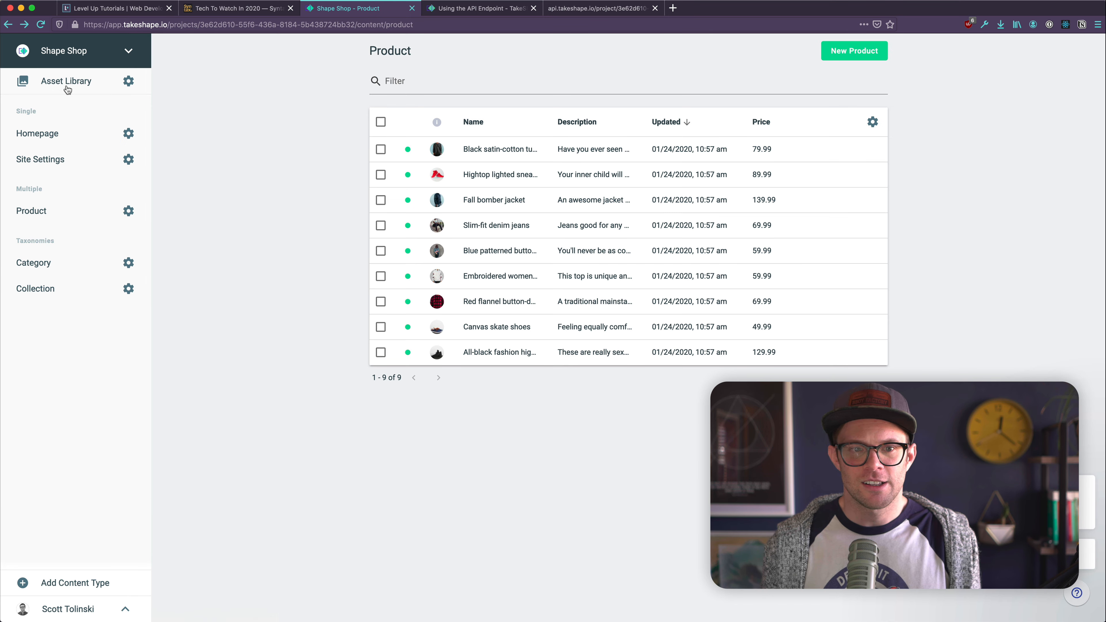
pyautogui.moveTo(218, 67)
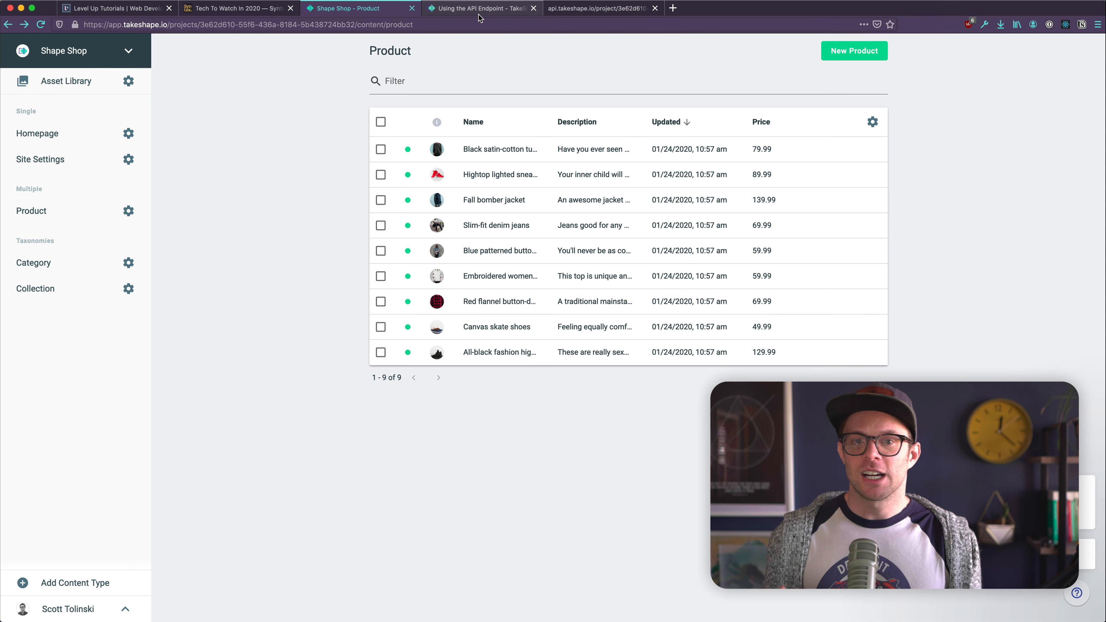
# Scroll through the Using the API Endpoint docs and select the page's web address
pyautogui.click(481, 8)
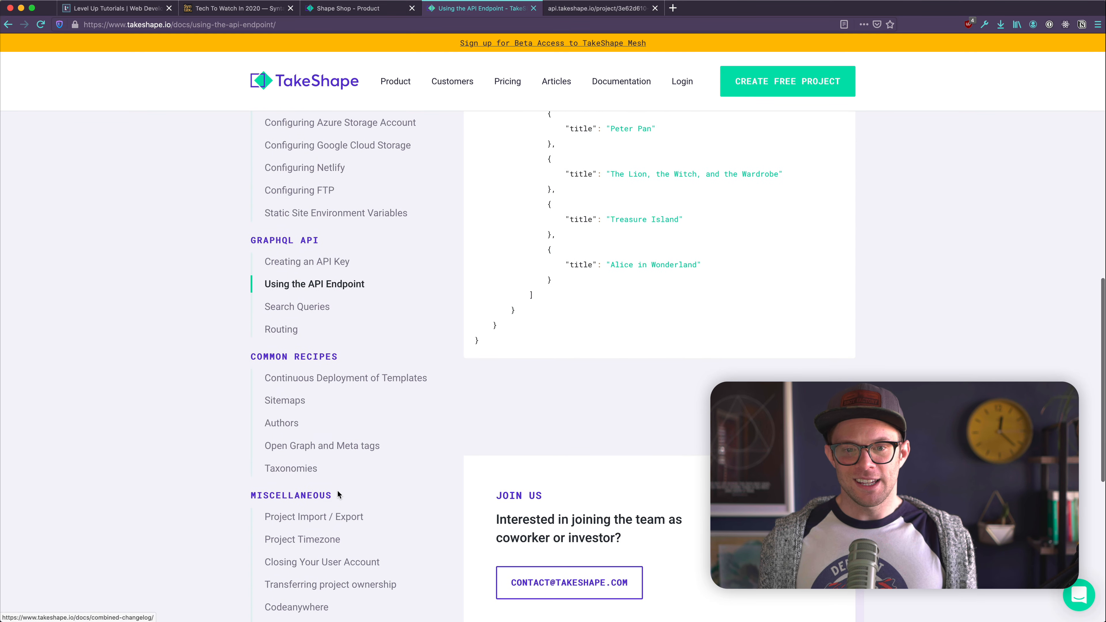
pyautogui.moveTo(308, 404)
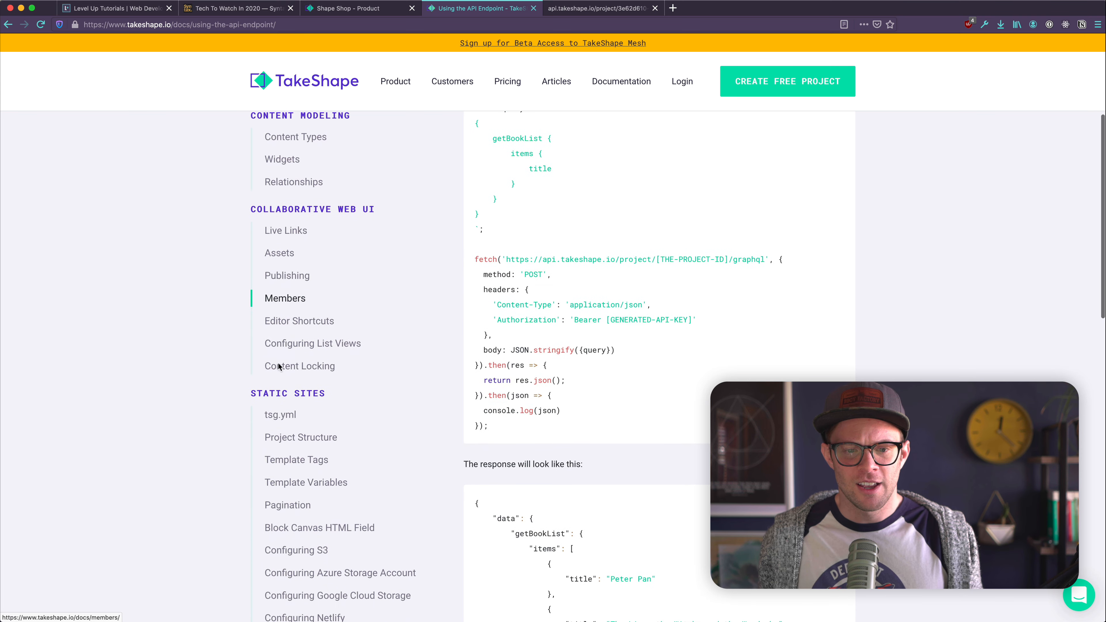
pyautogui.scroll(-3)
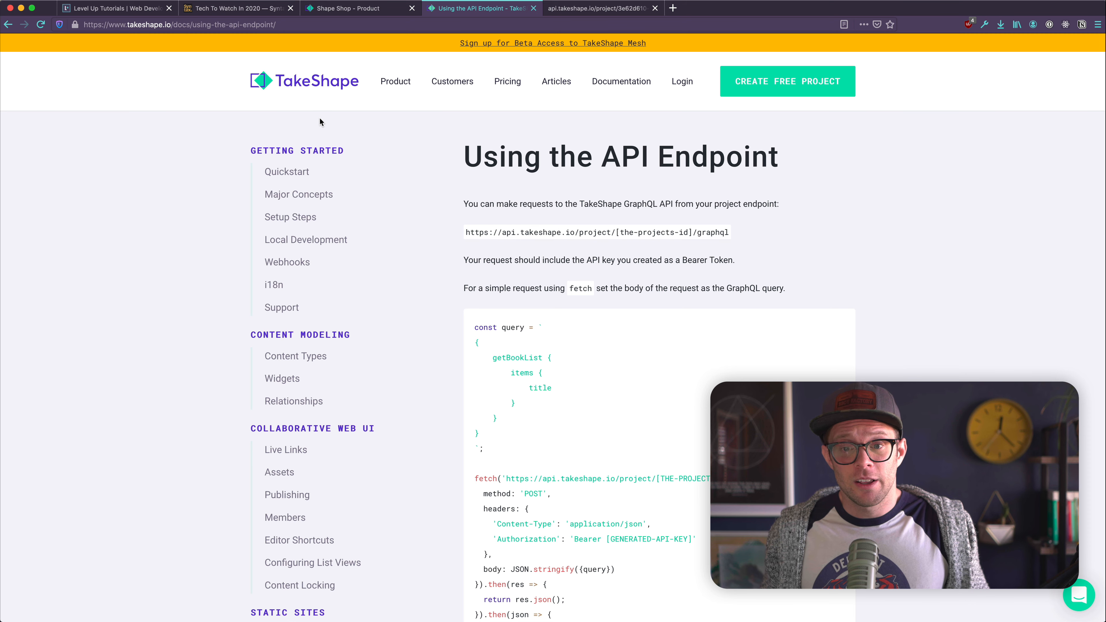
pyautogui.moveTo(764, 7)
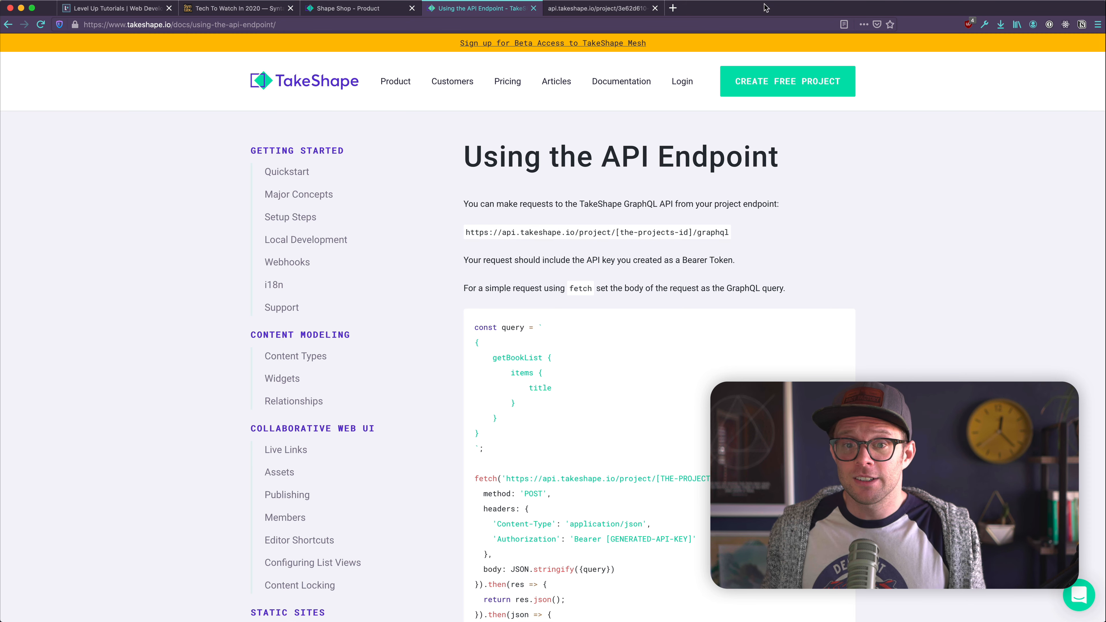
pyautogui.click(787, 82)
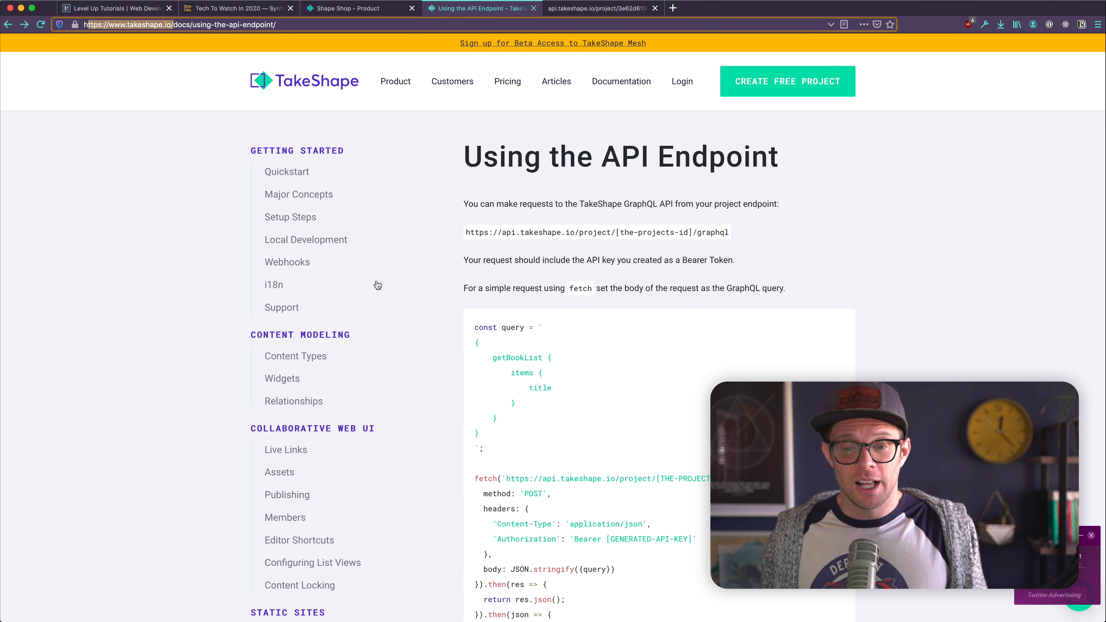
pyautogui.scroll(-3)
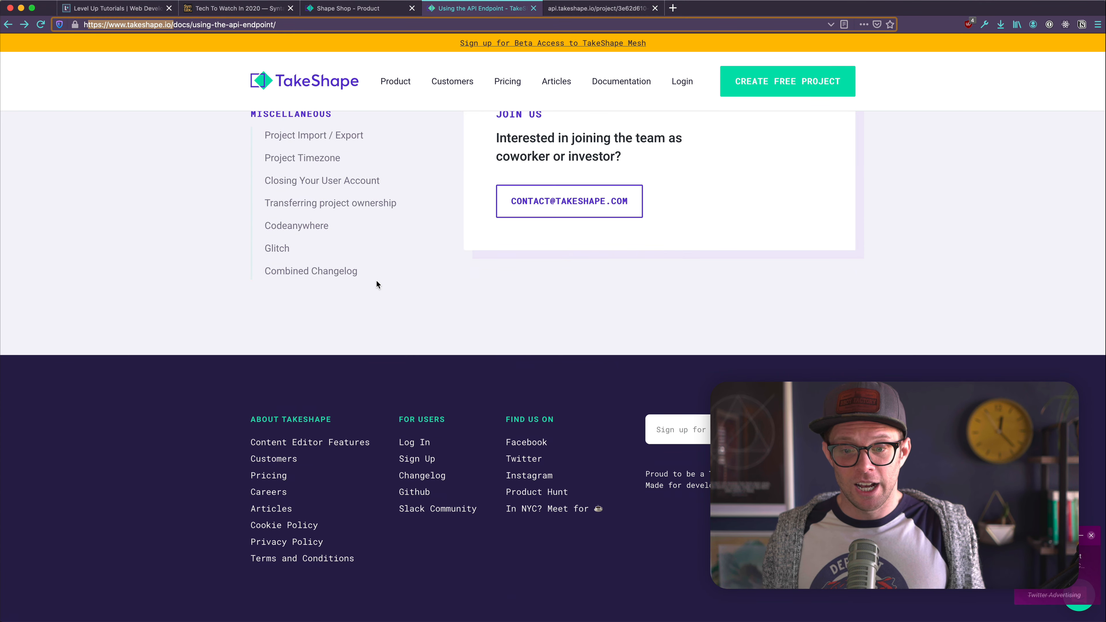
pyautogui.moveTo(281, 404)
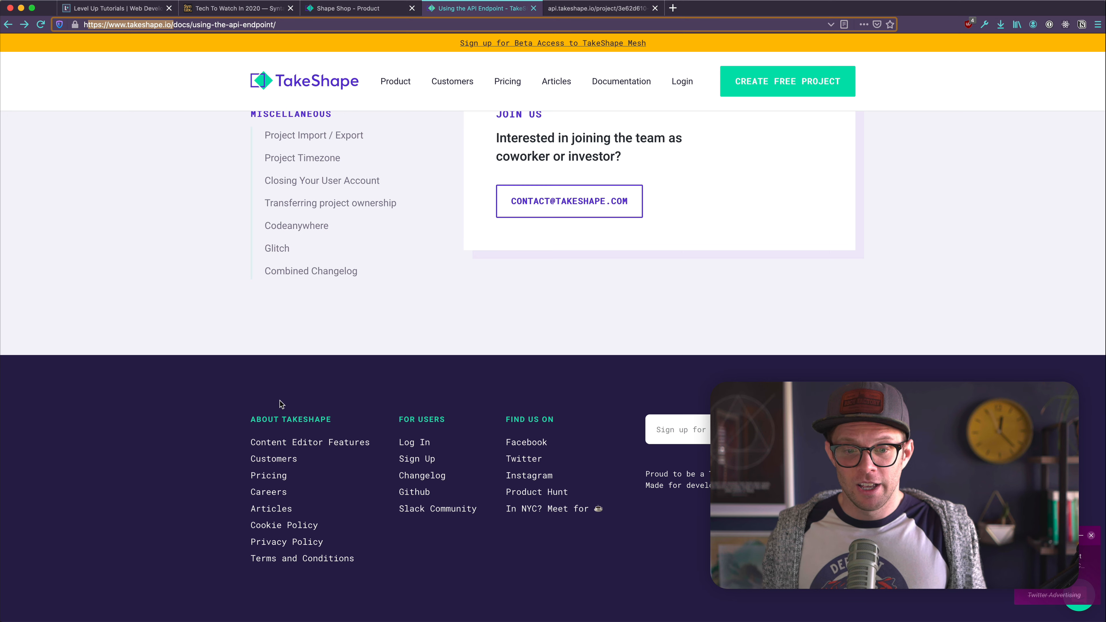
pyautogui.scroll(3)
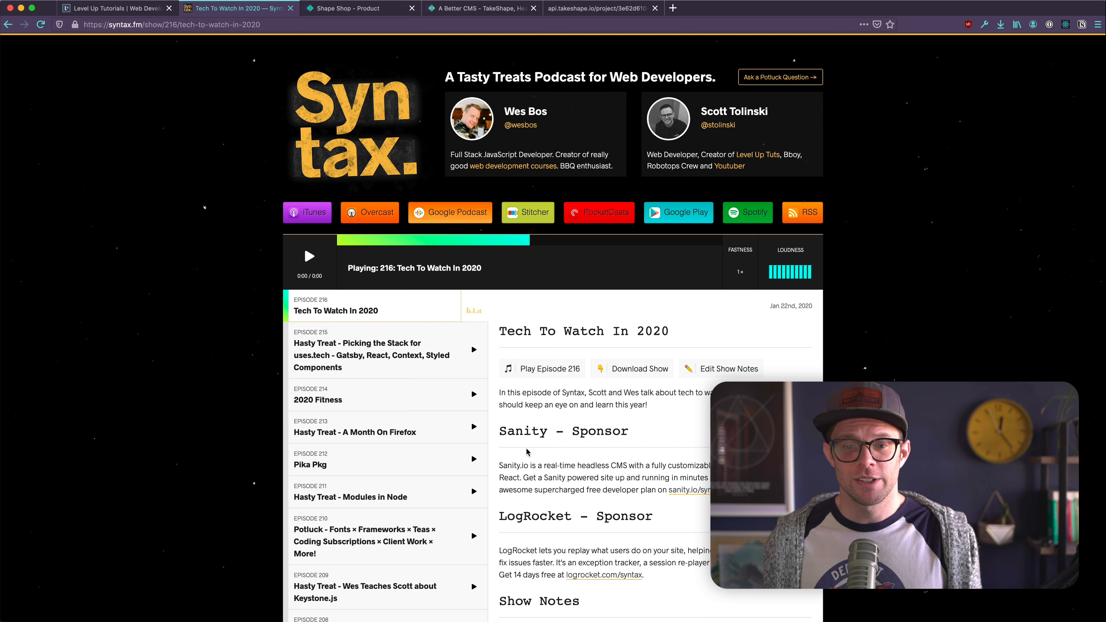
pyautogui.moveTo(622, 580)
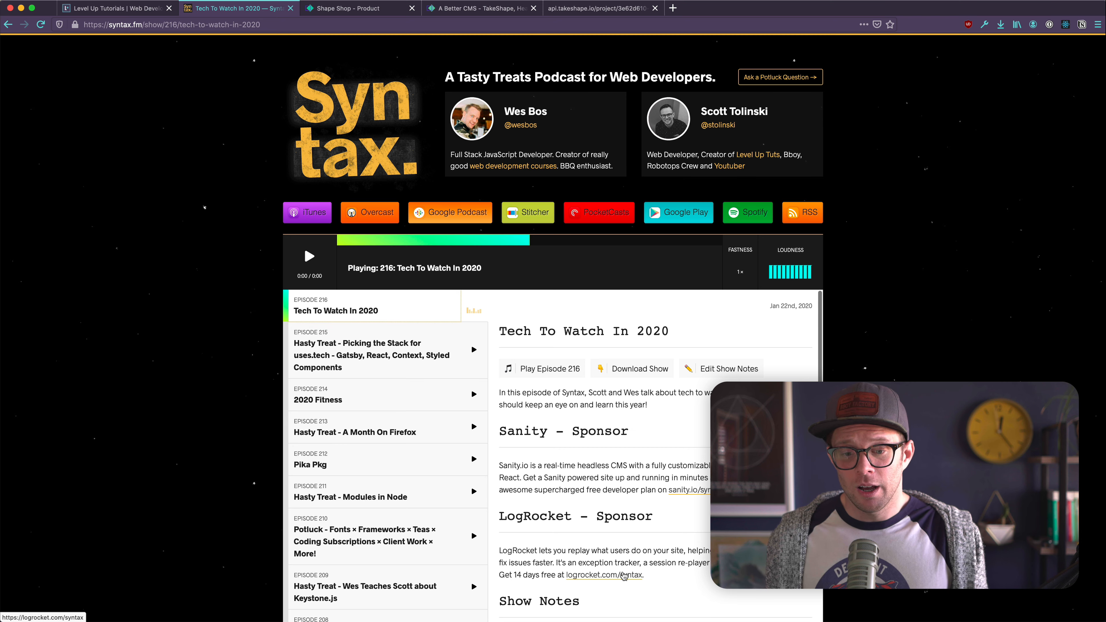
# Scroll the Tech To Watch In 2020 show notes to Serverless, Gatsby, Headless CMS and Cypress
pyautogui.scroll(-3)
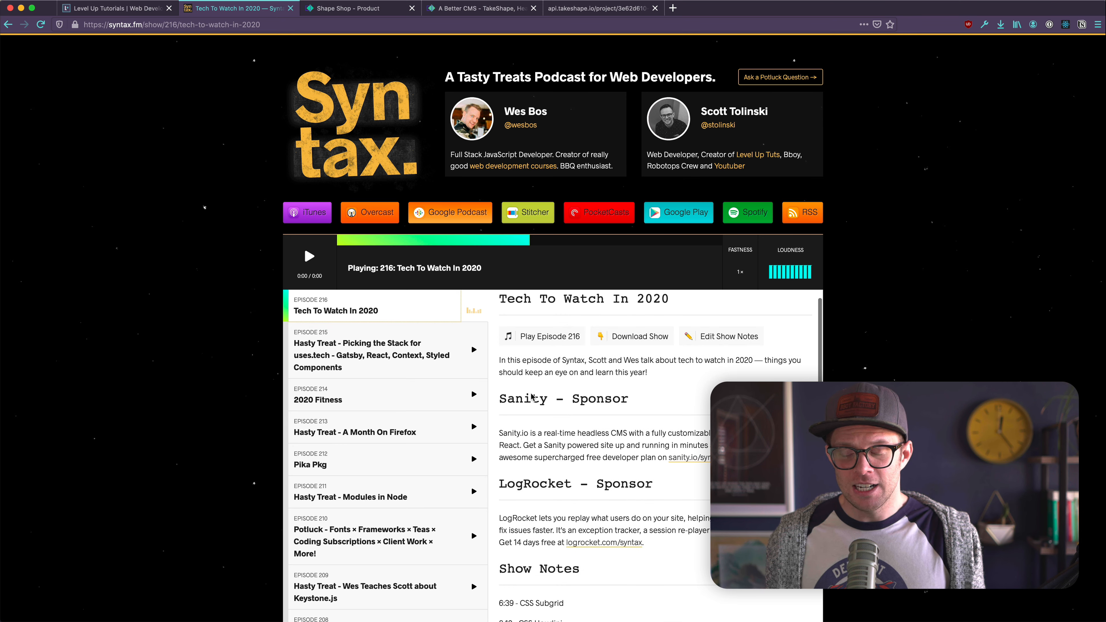
pyautogui.scroll(-3)
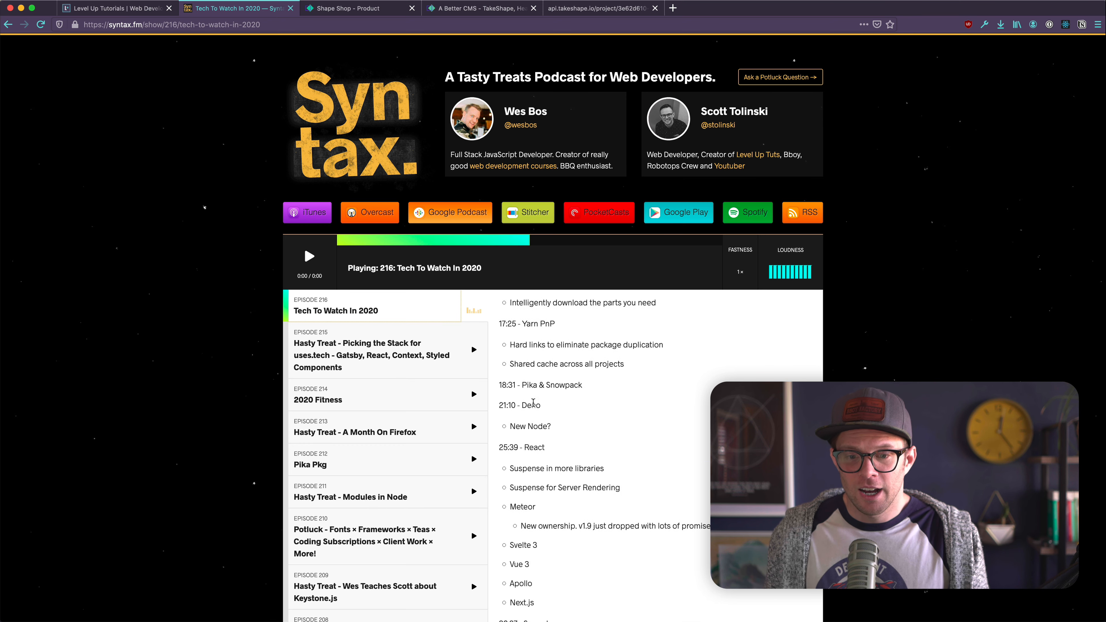
pyautogui.scroll(-3)
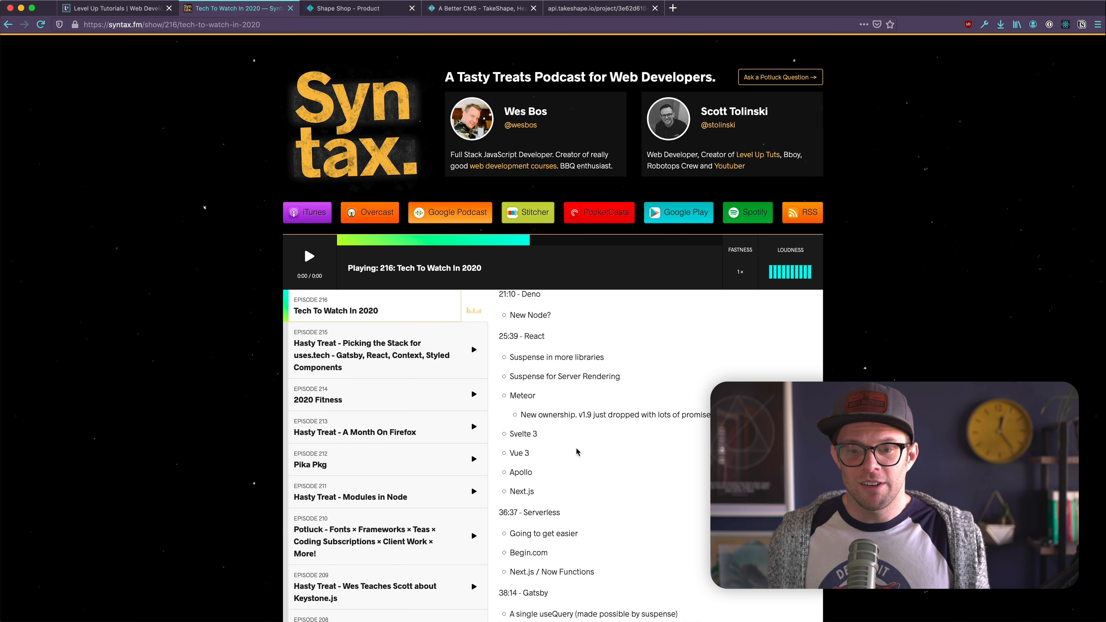
pyautogui.scroll(-3)
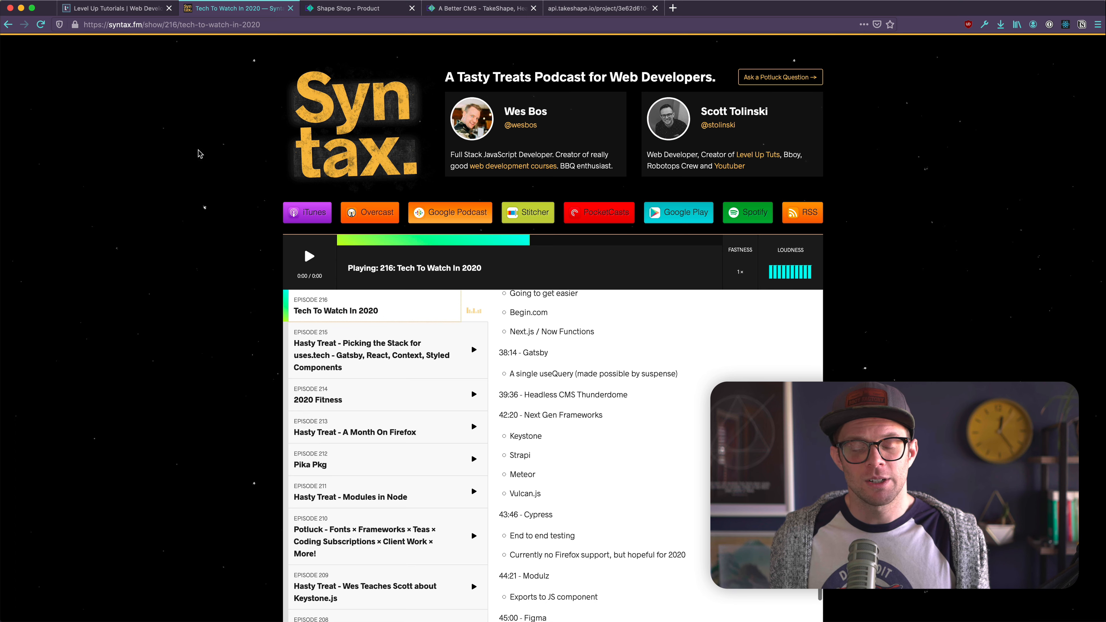
# Open the Mastering React course on Level Up Tutorials and browse its React 16, Hooks, Testing, Redux series
pyautogui.click(113, 8)
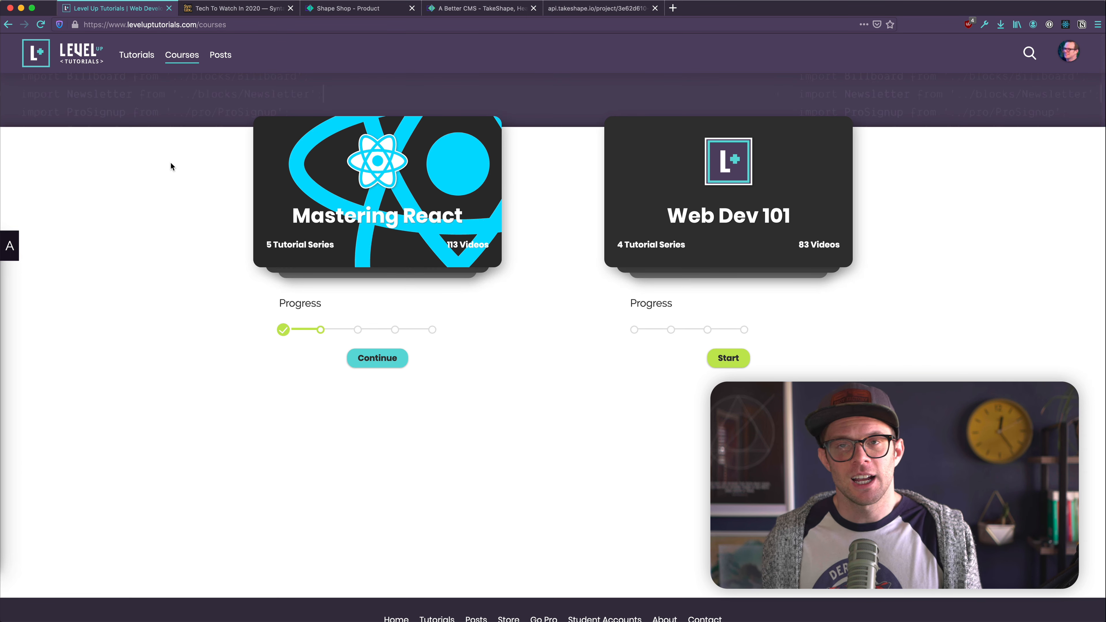
pyautogui.click(377, 359)
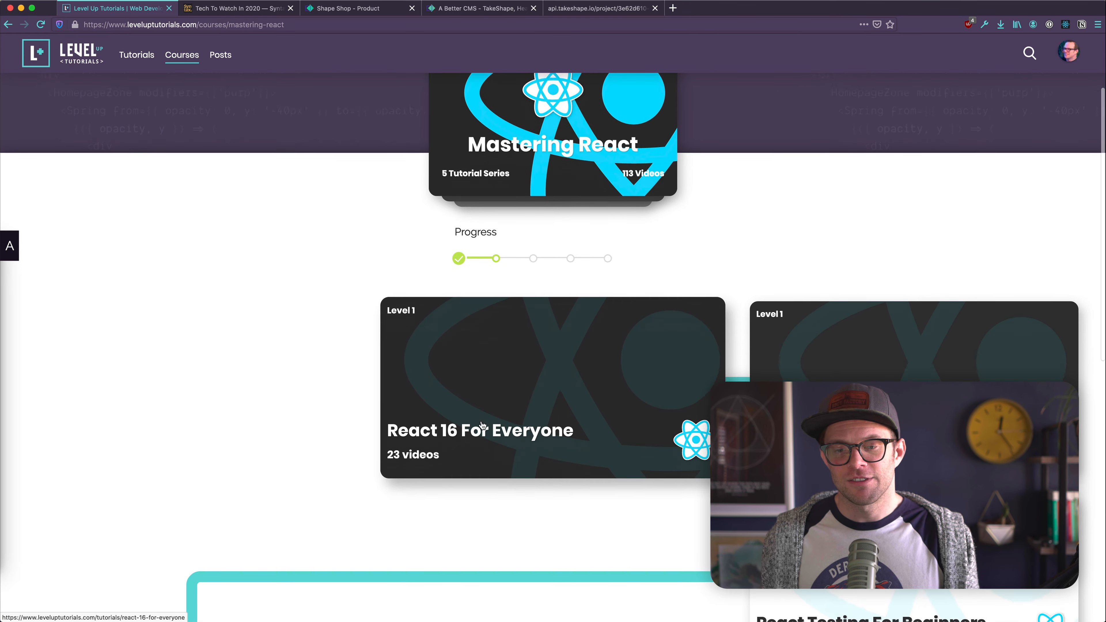
pyautogui.scroll(-3)
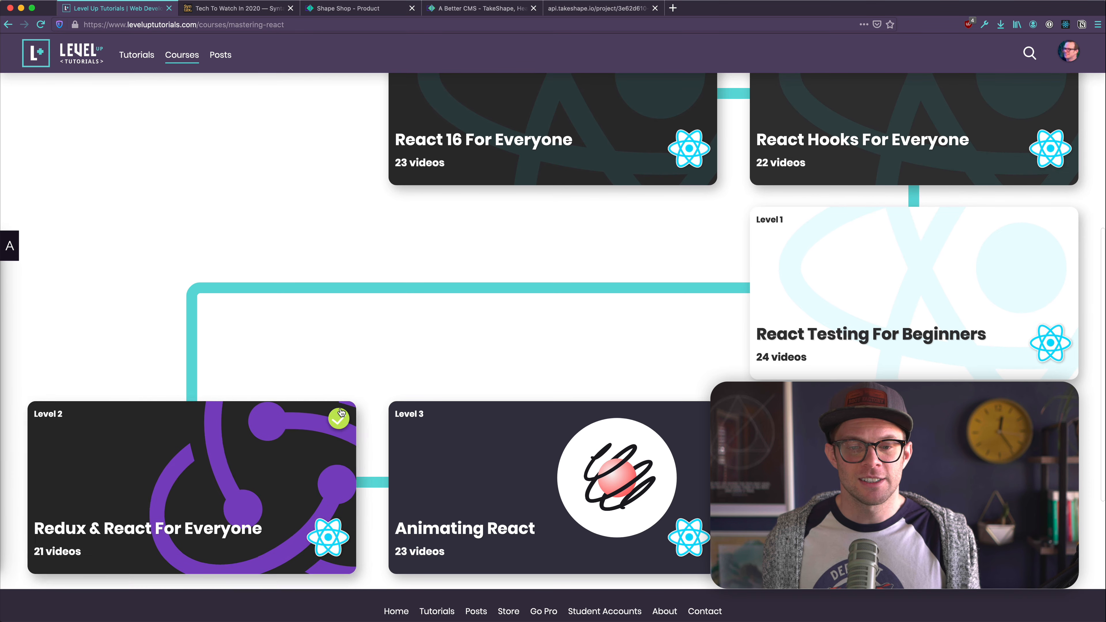